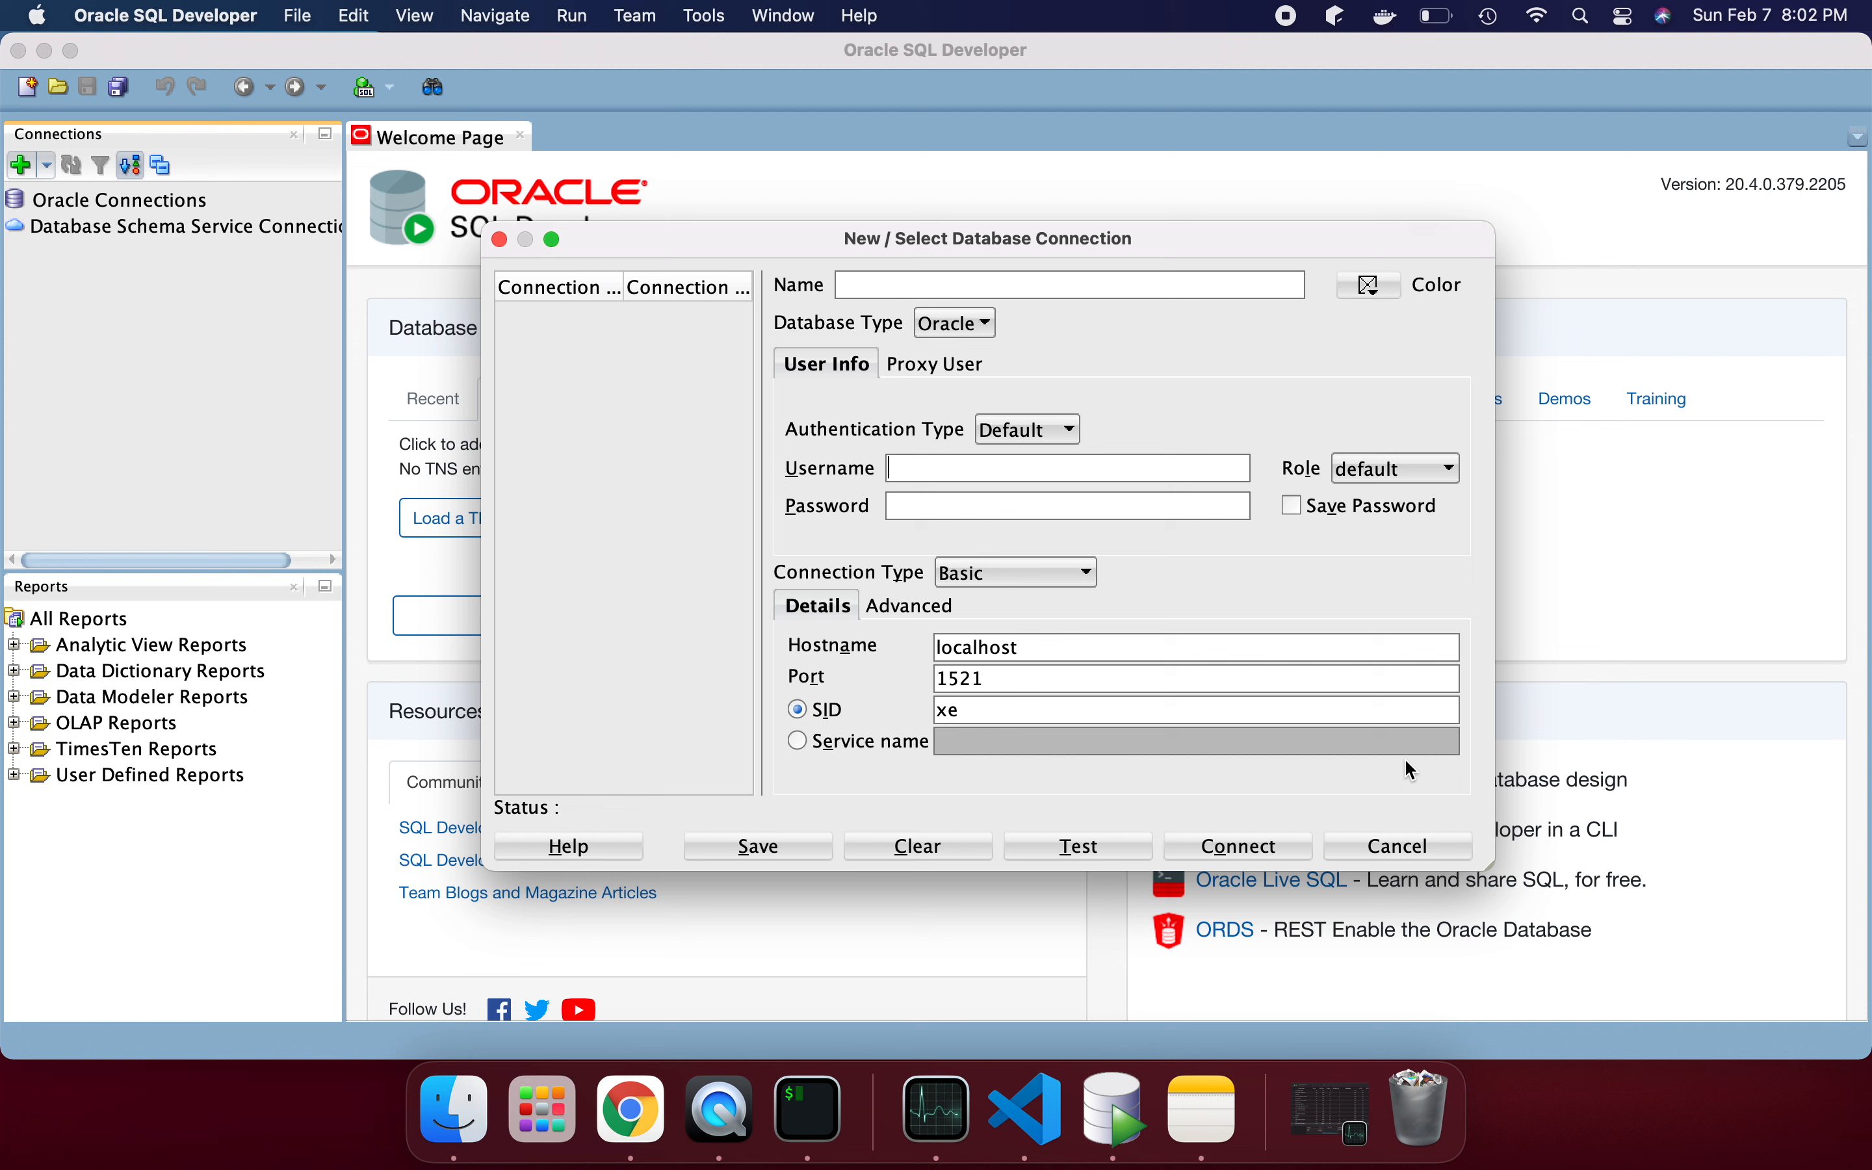
{"action": "mouse_move", "coordinate": [167, 59]}
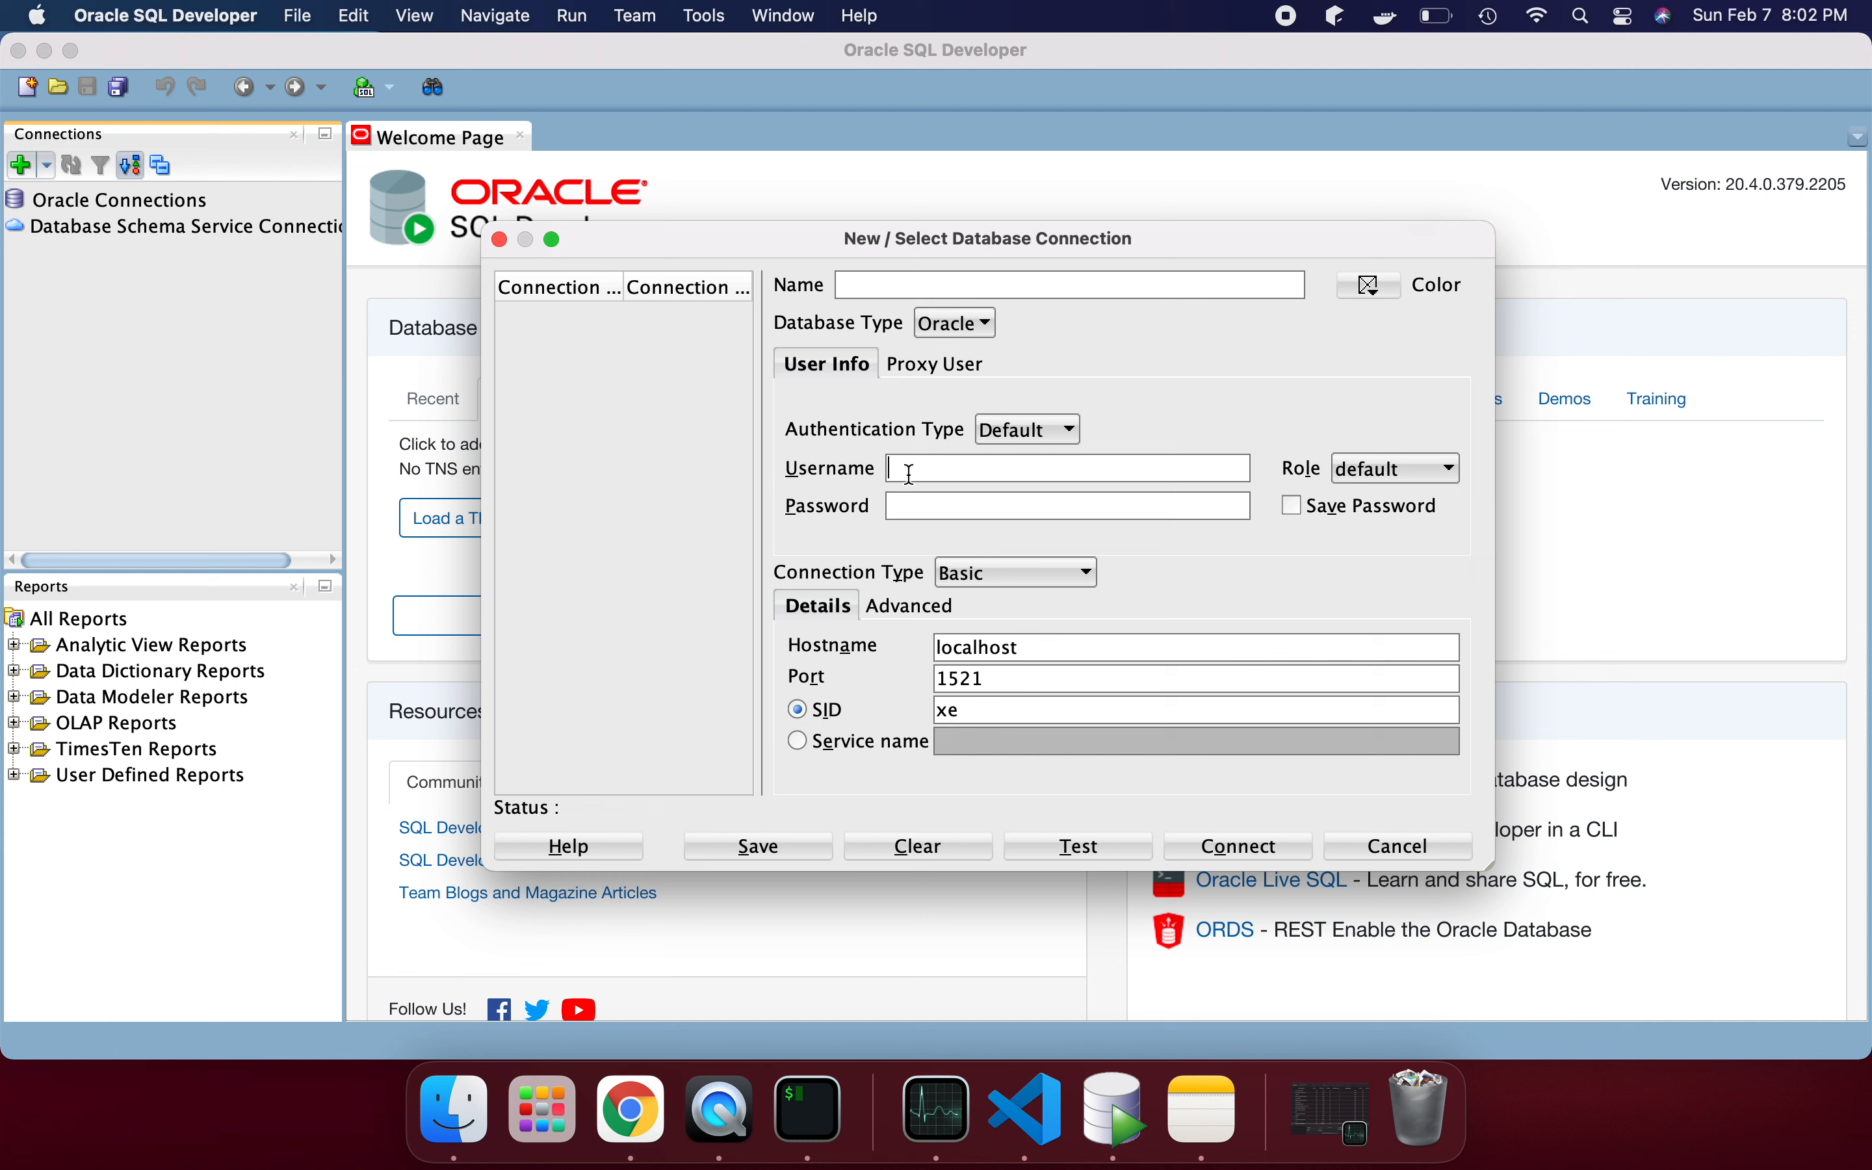
{"action": "mouse_move", "coordinate": [1089, 691]}
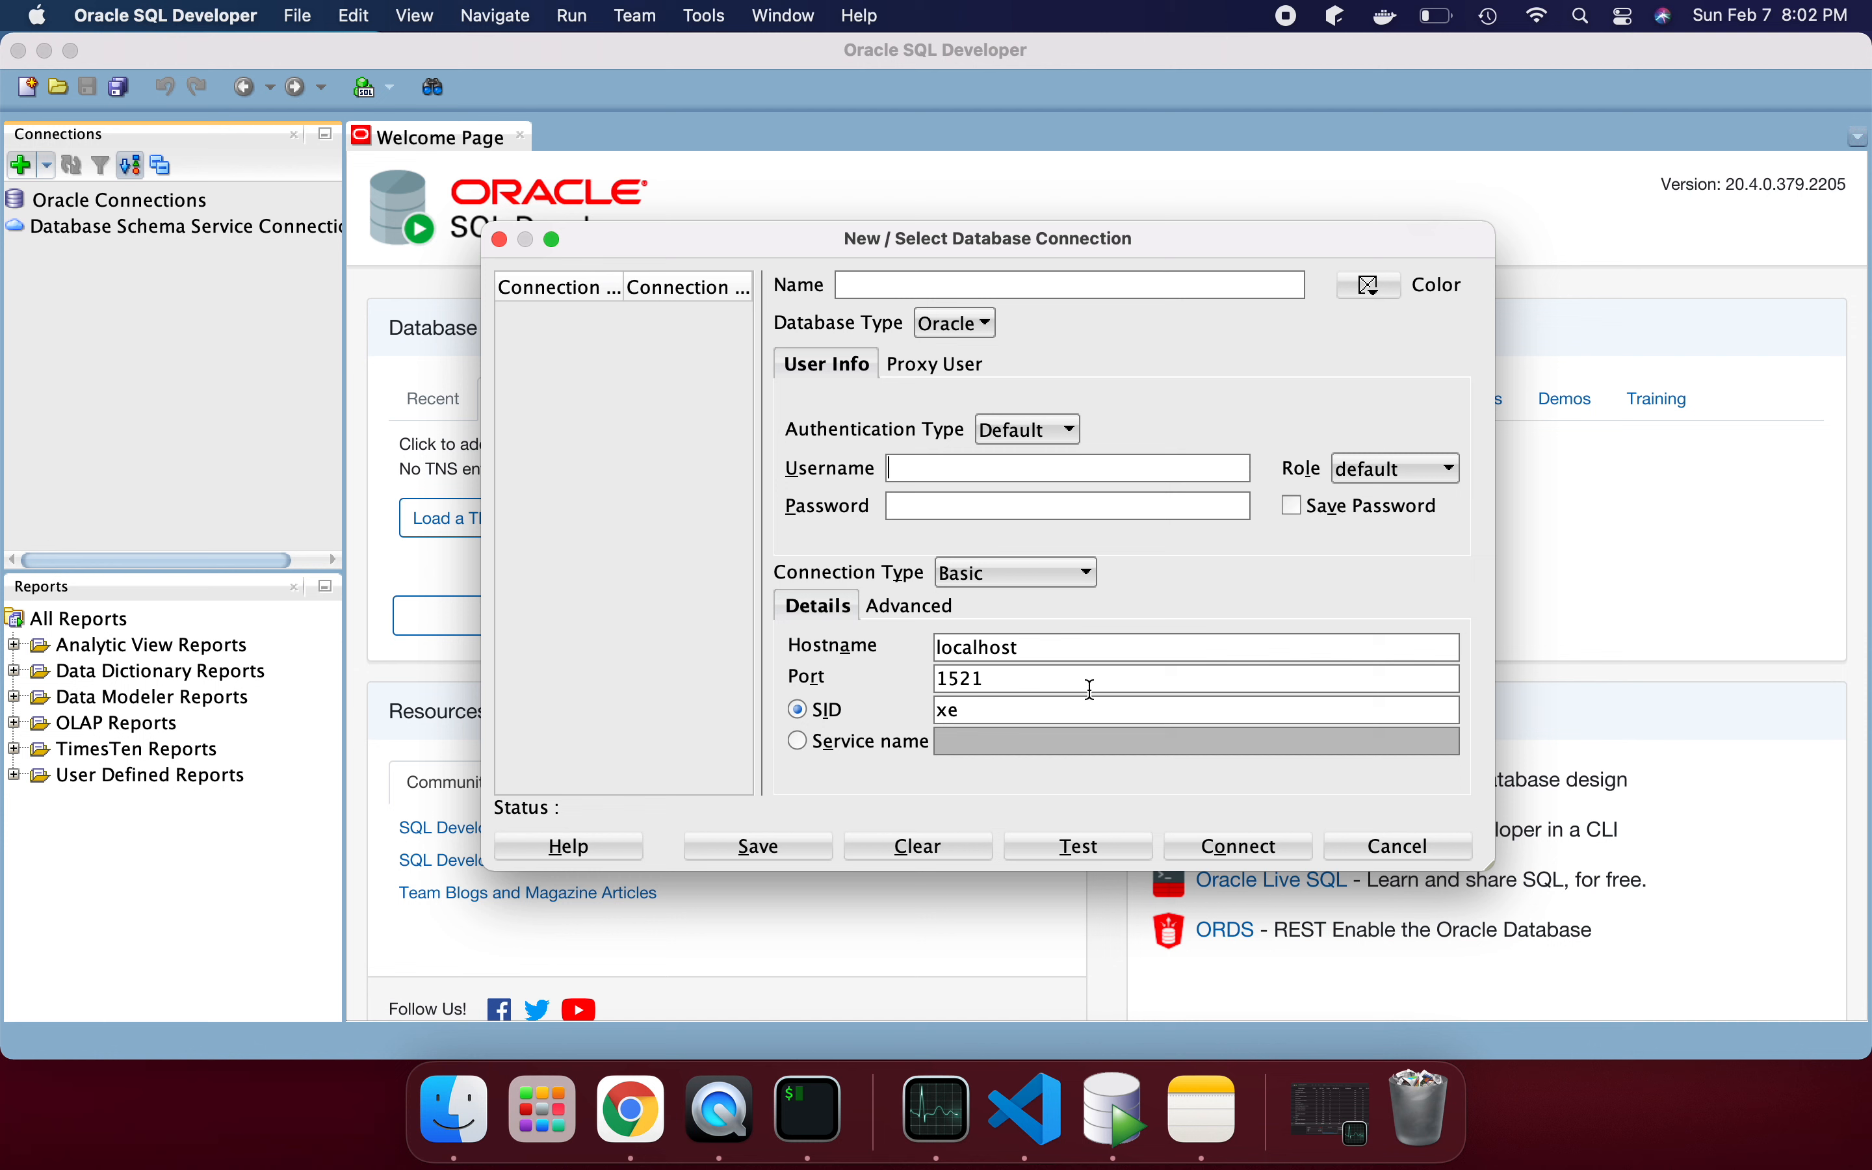
{"action": "mouse_move", "coordinate": [858, 1104]}
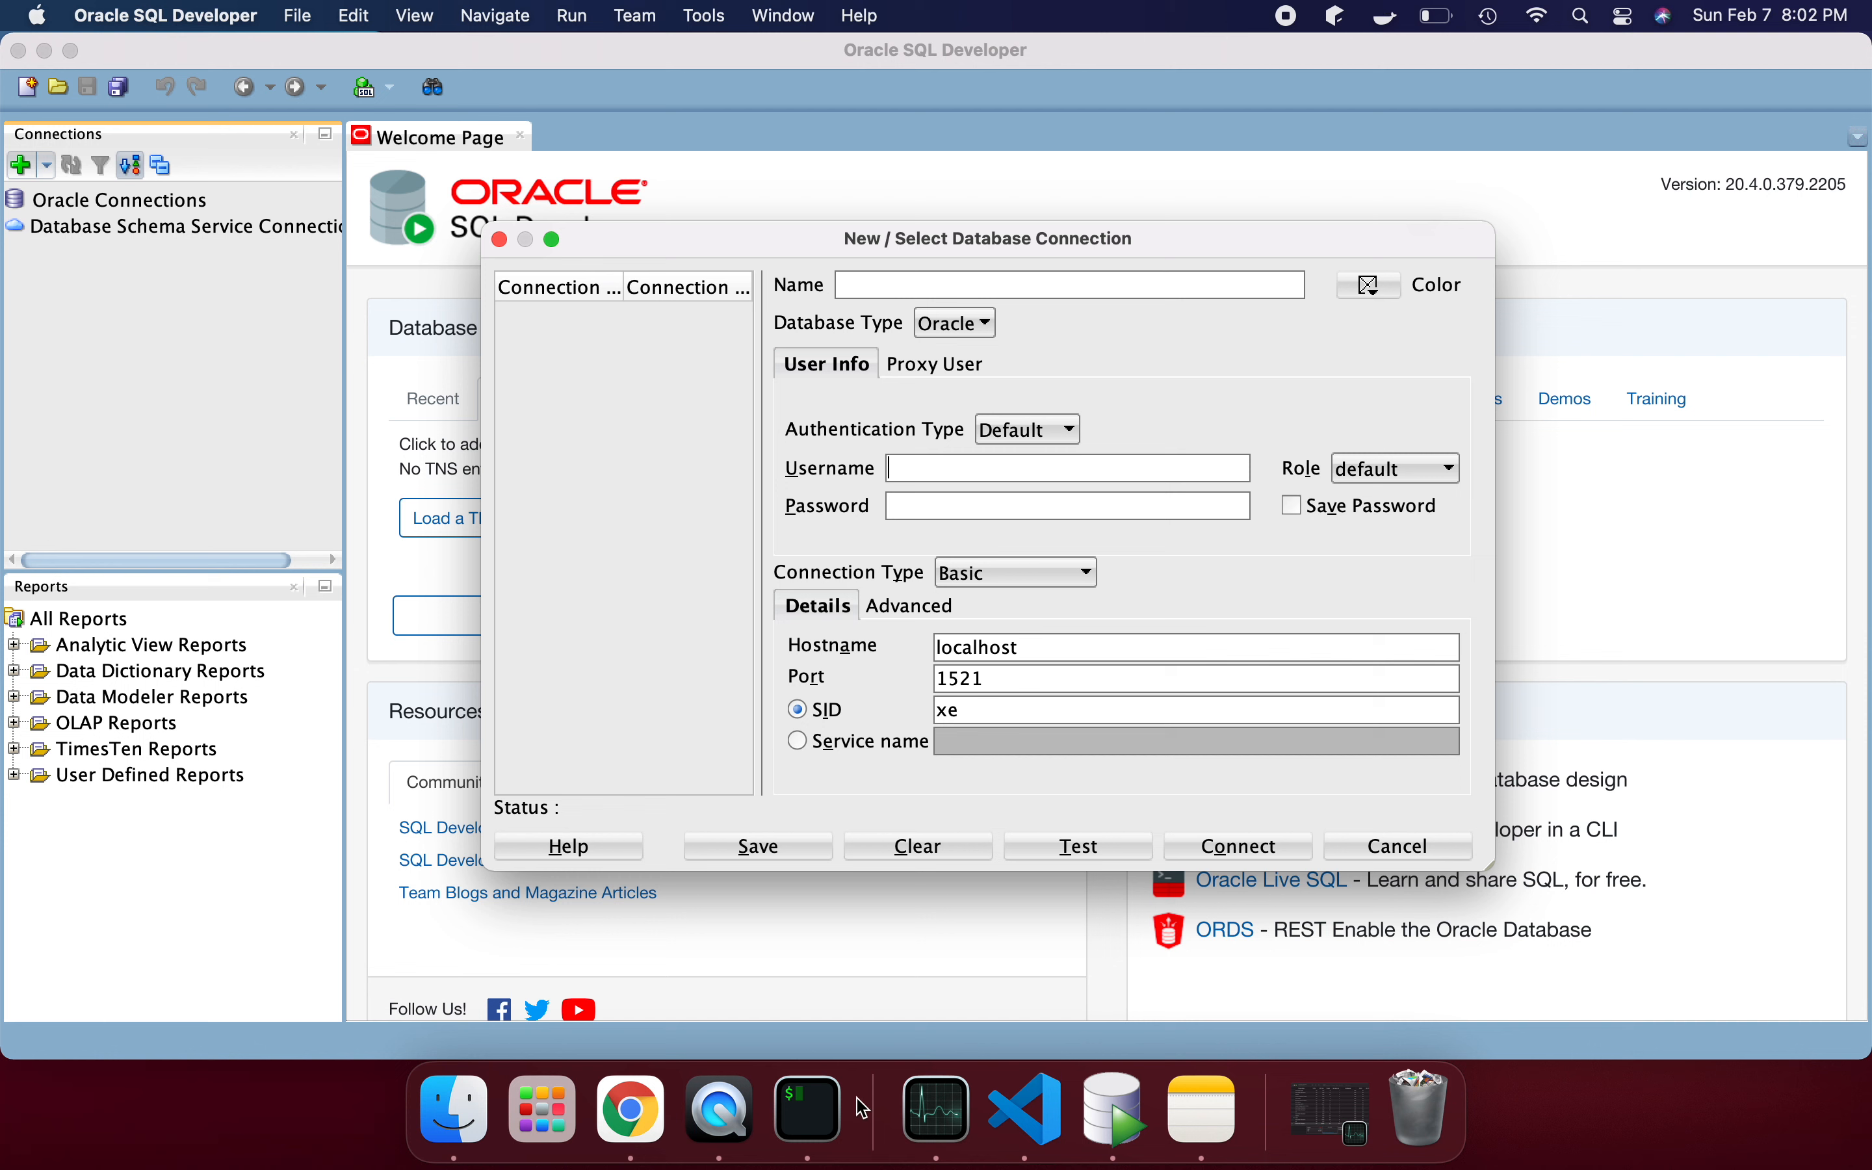
- Bring up Activity Monitor to check which architecture Oracle SQL Developer runs under
{"action": "left_click", "coordinate": [978, 1107]}
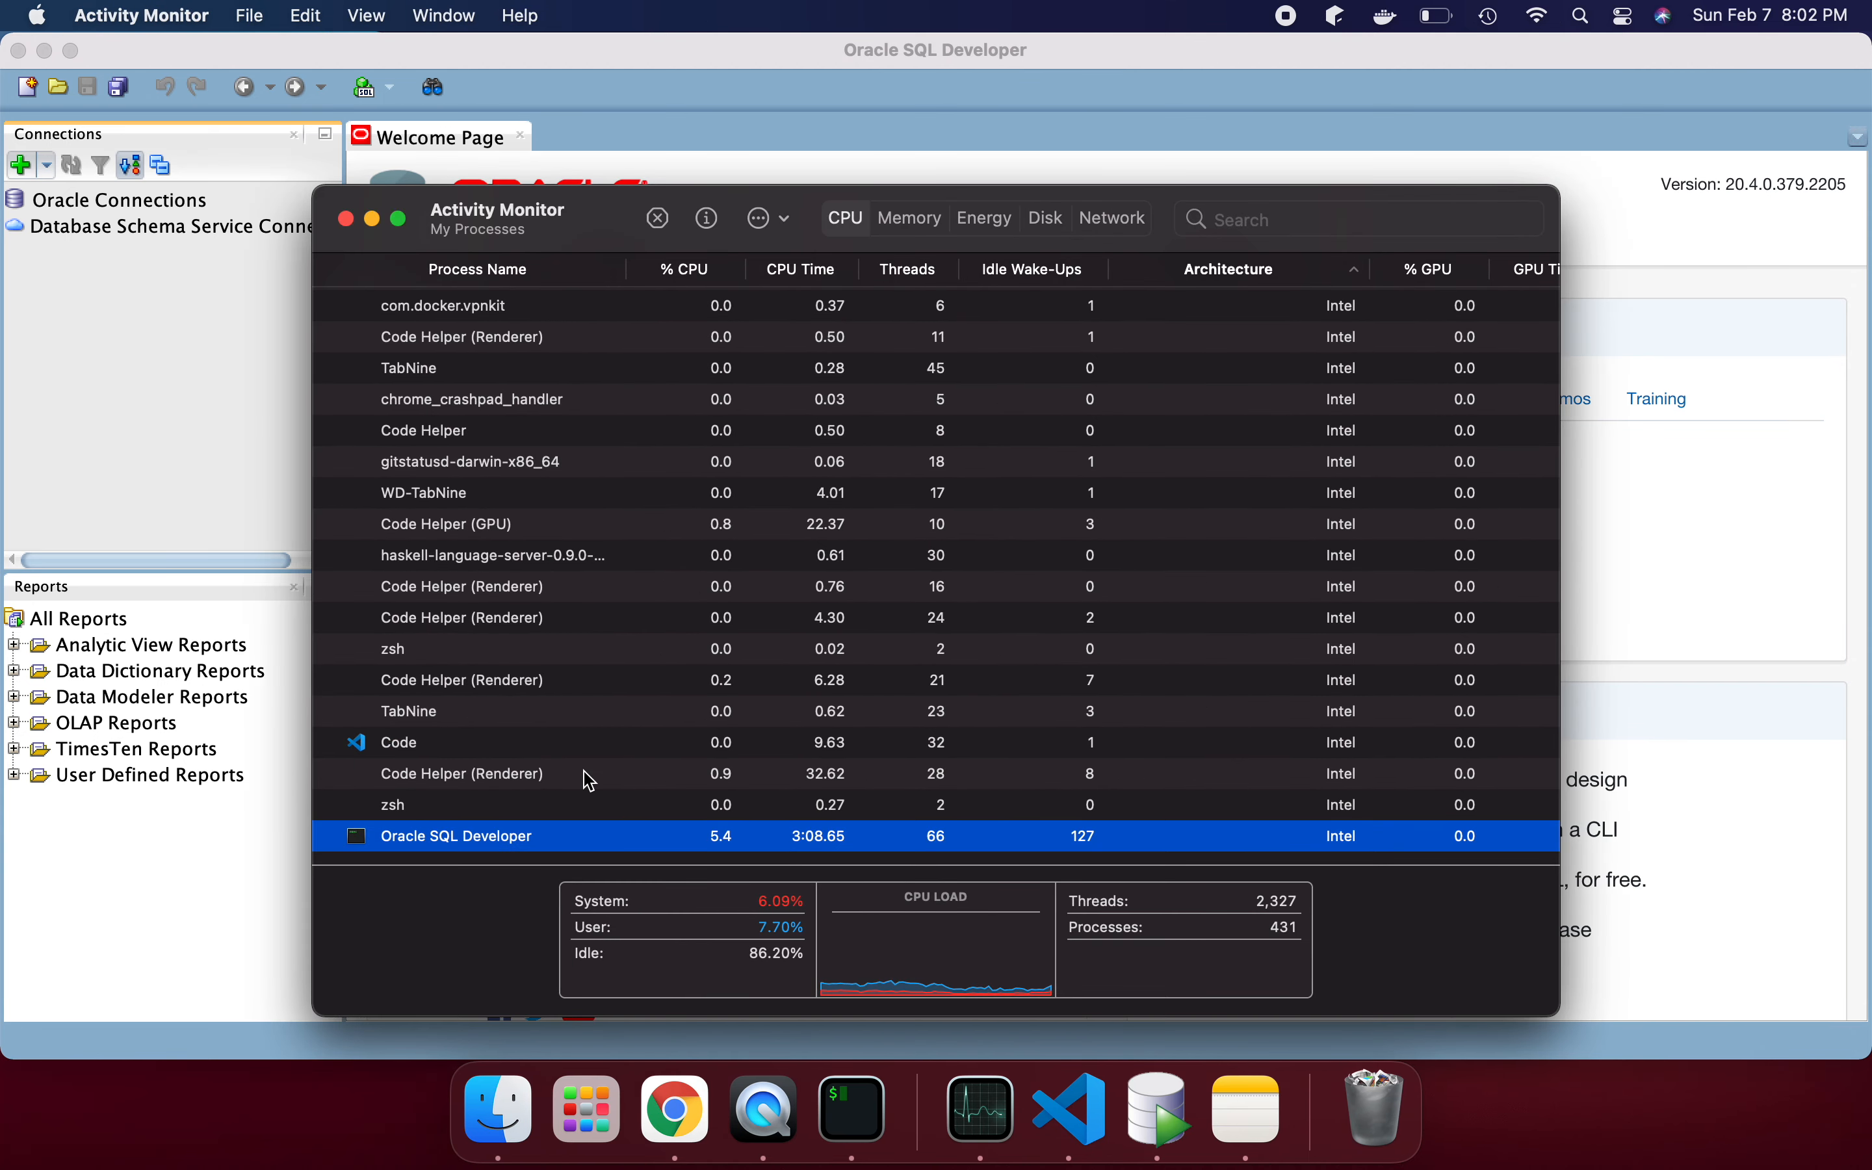
{"action": "mouse_move", "coordinate": [1365, 850]}
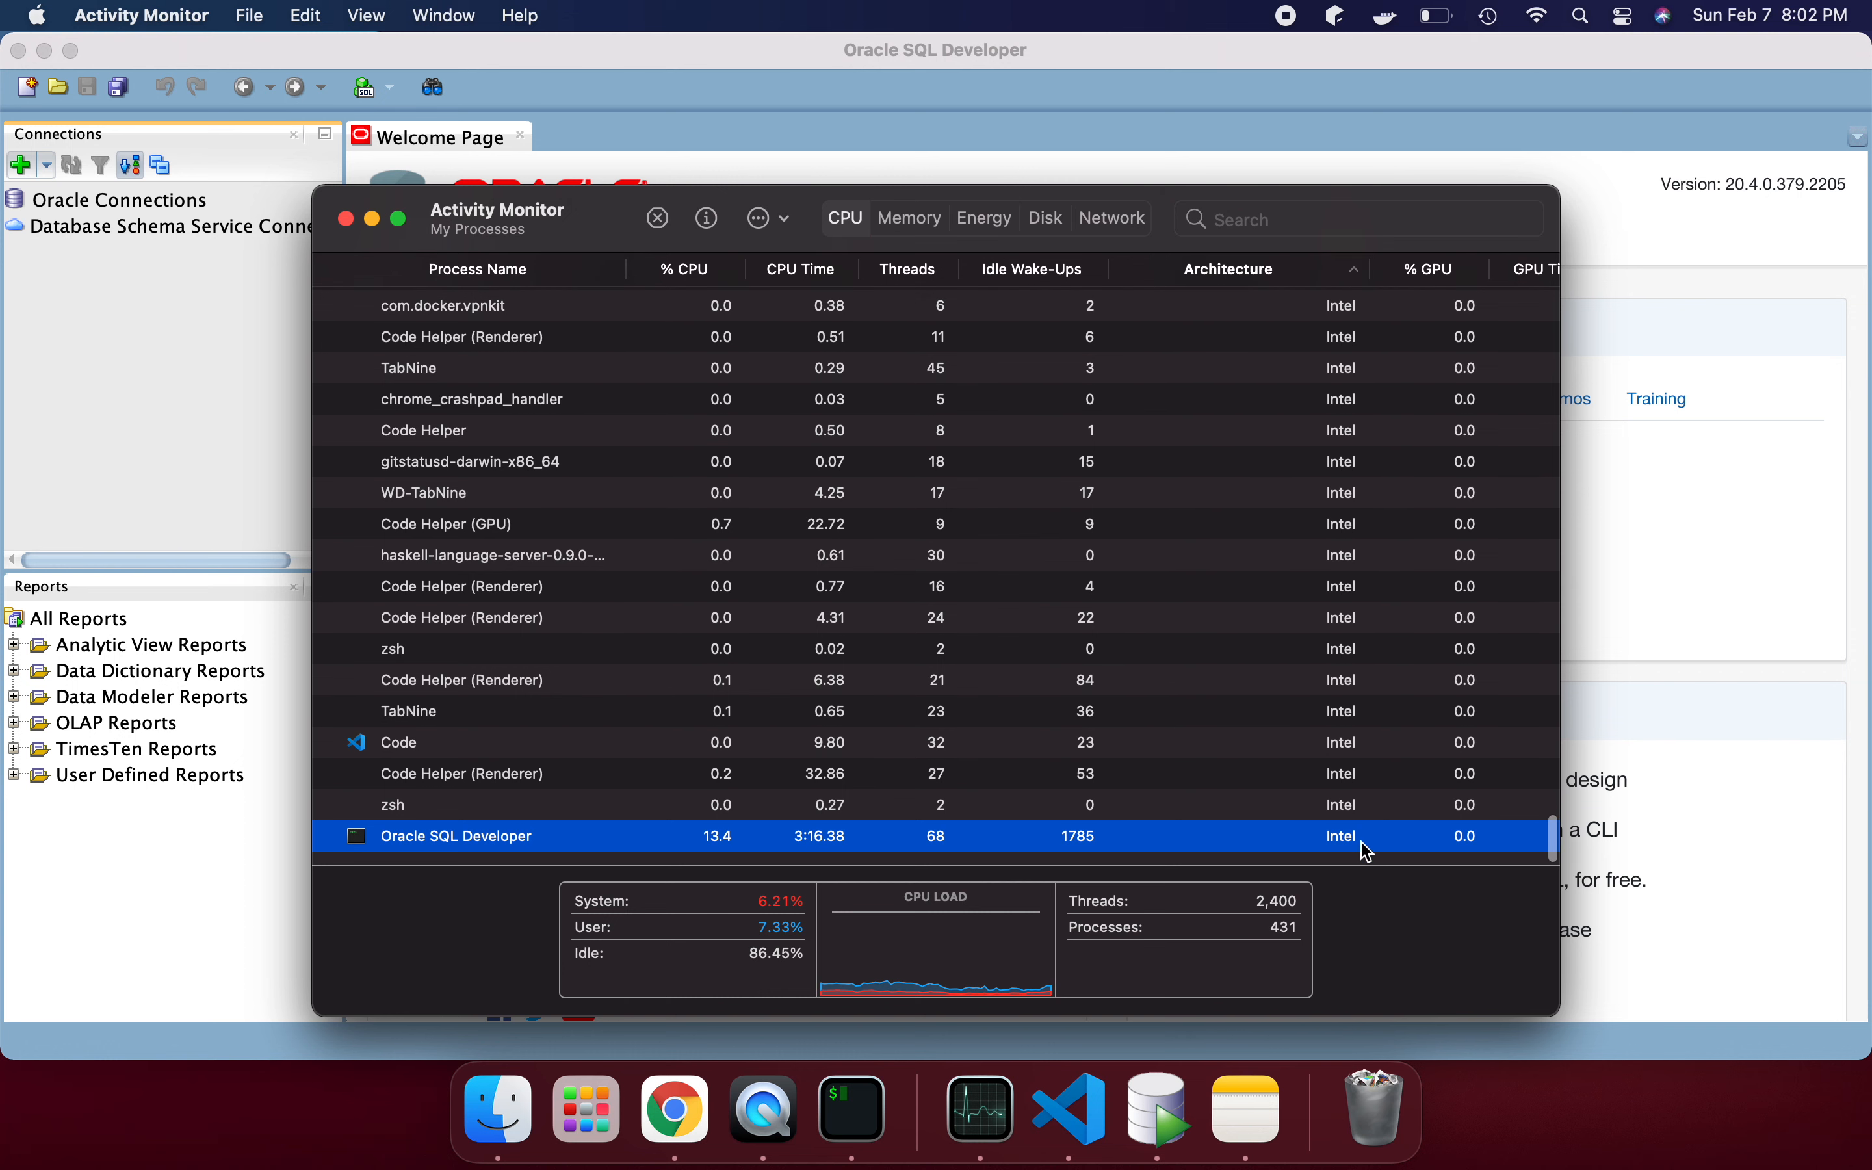
{"action": "mouse_move", "coordinate": [956, 828]}
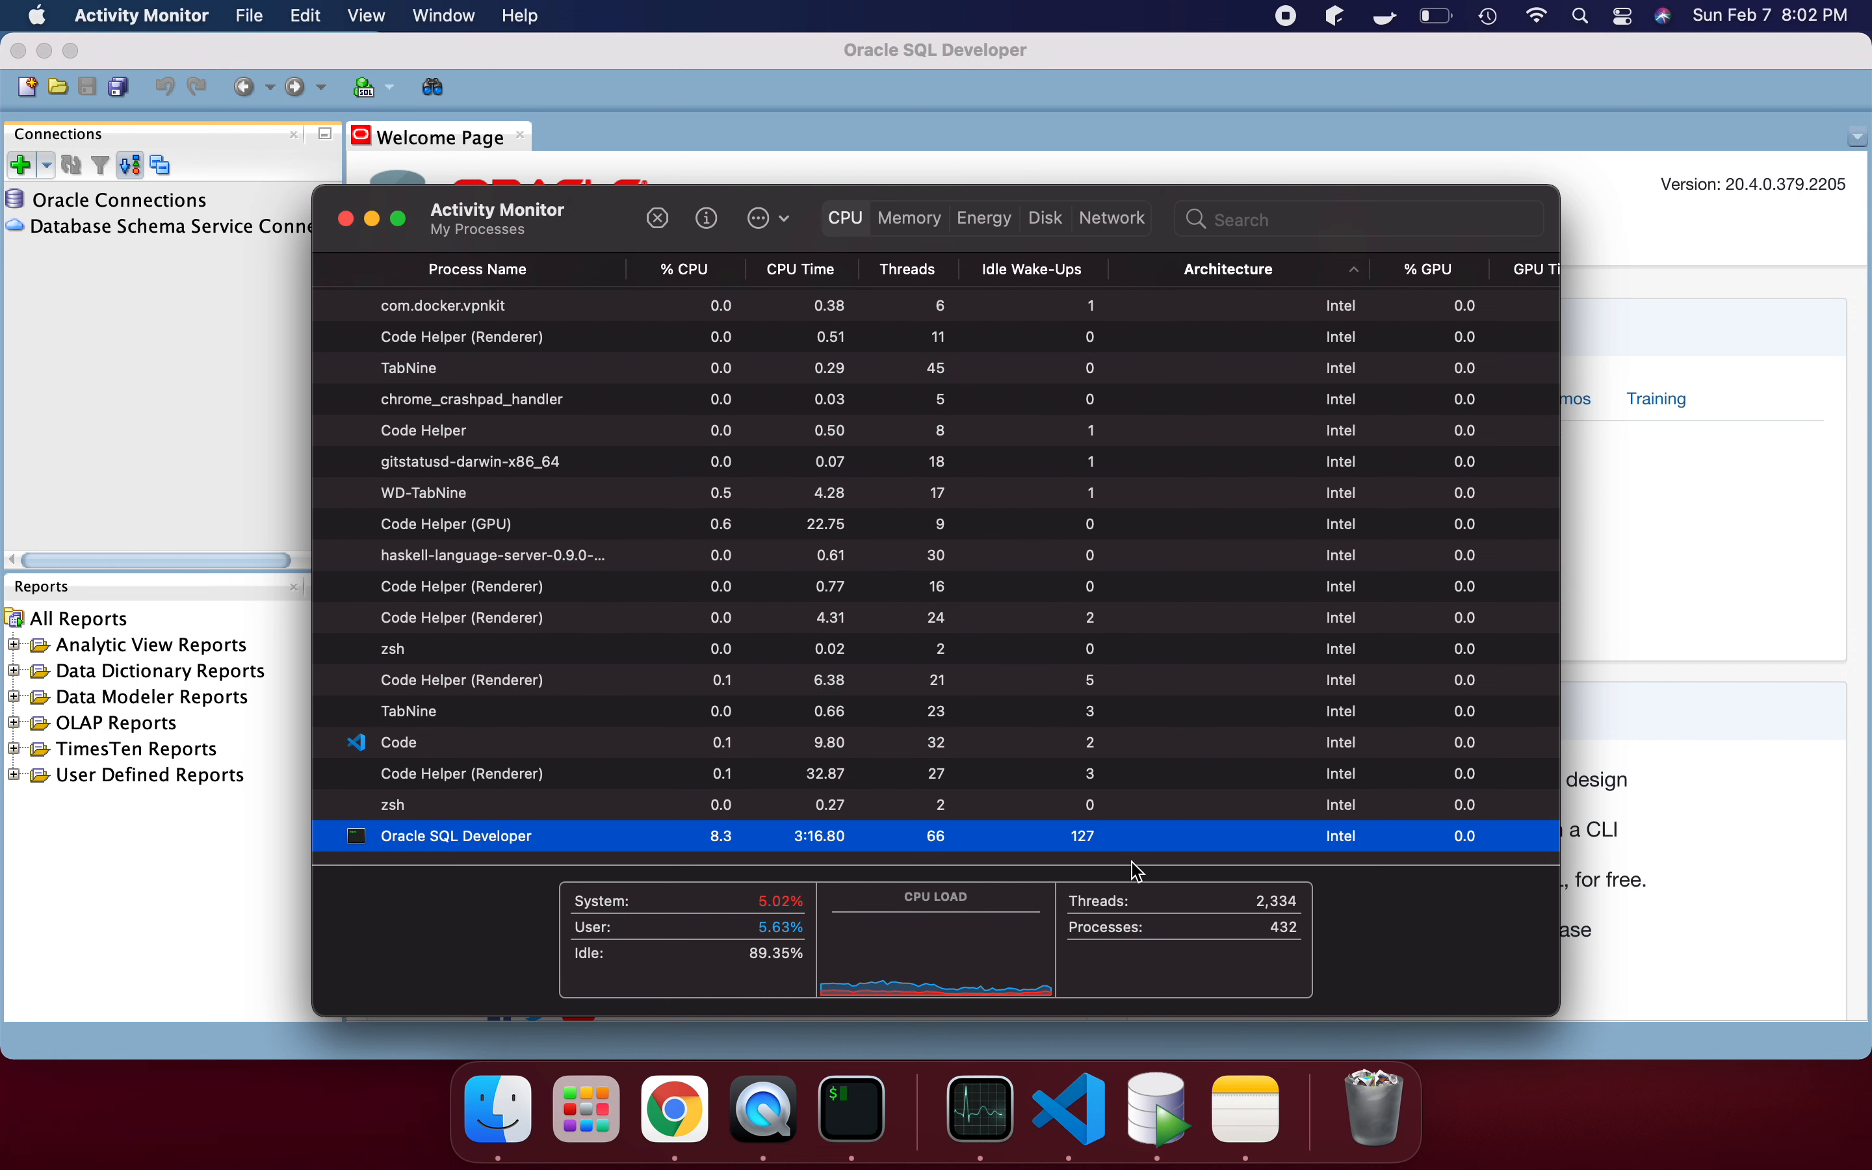
{"action": "mouse_move", "coordinate": [1152, 865]}
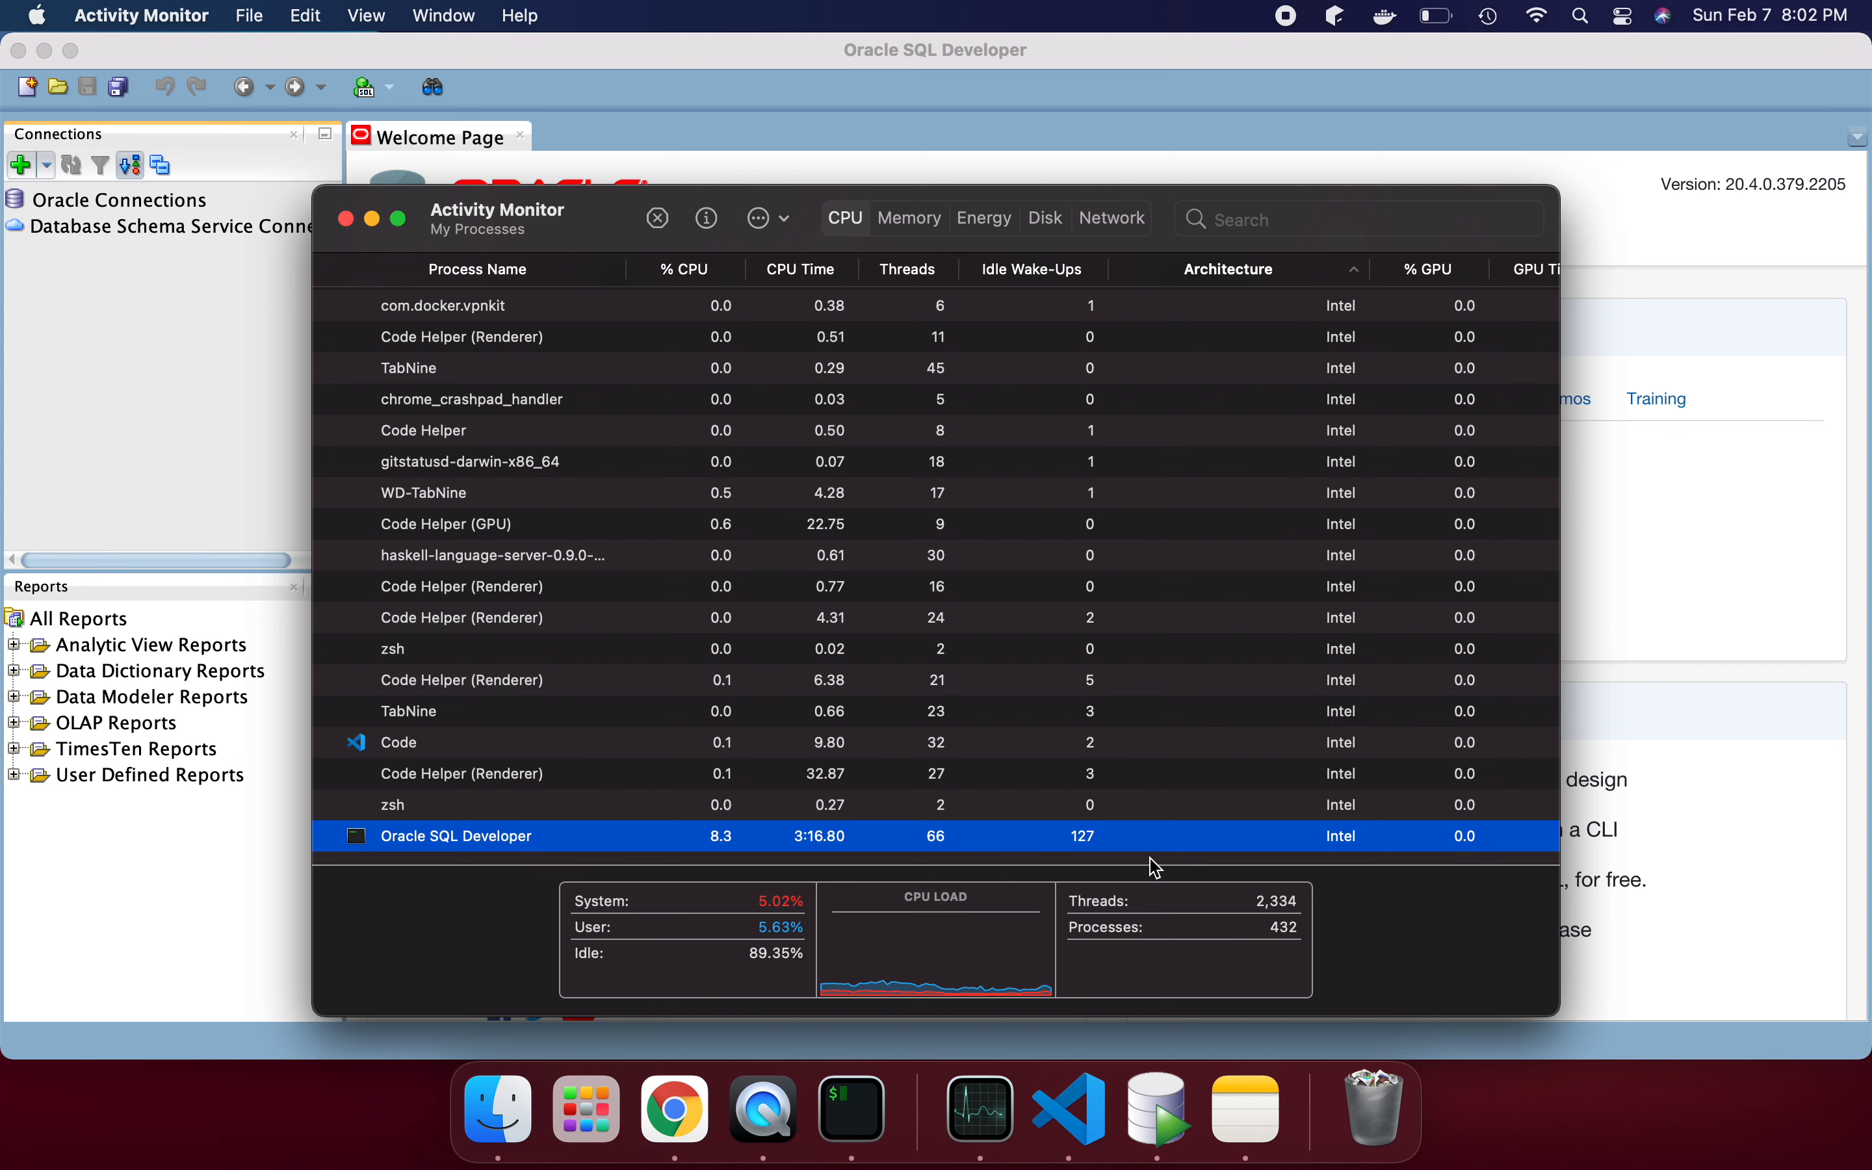
{"action": "mouse_move", "coordinate": [675, 1109]}
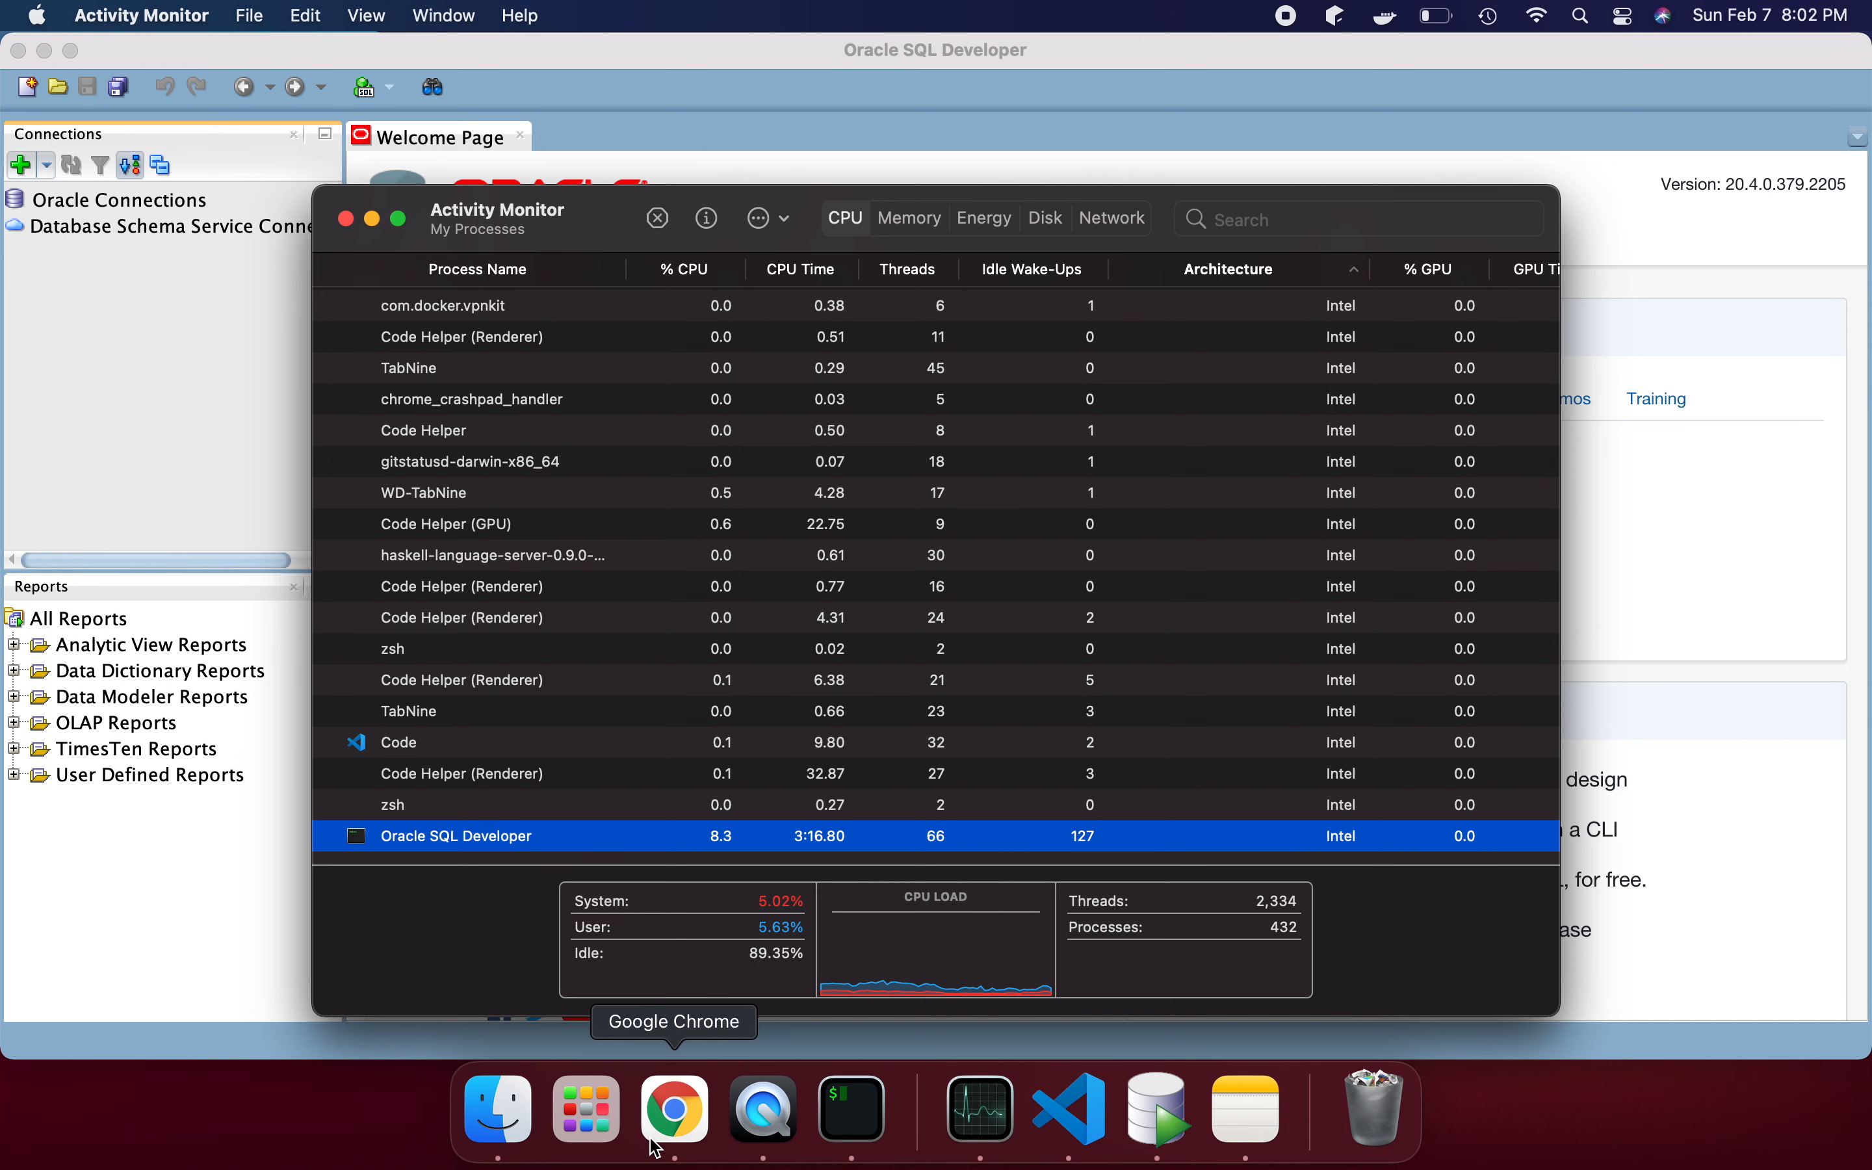
- Start downloading the 347 MB Mac OSX SQL Developer zip from Oracle's downloads page in Chrome
{"action": "left_click", "coordinate": [674, 1109]}
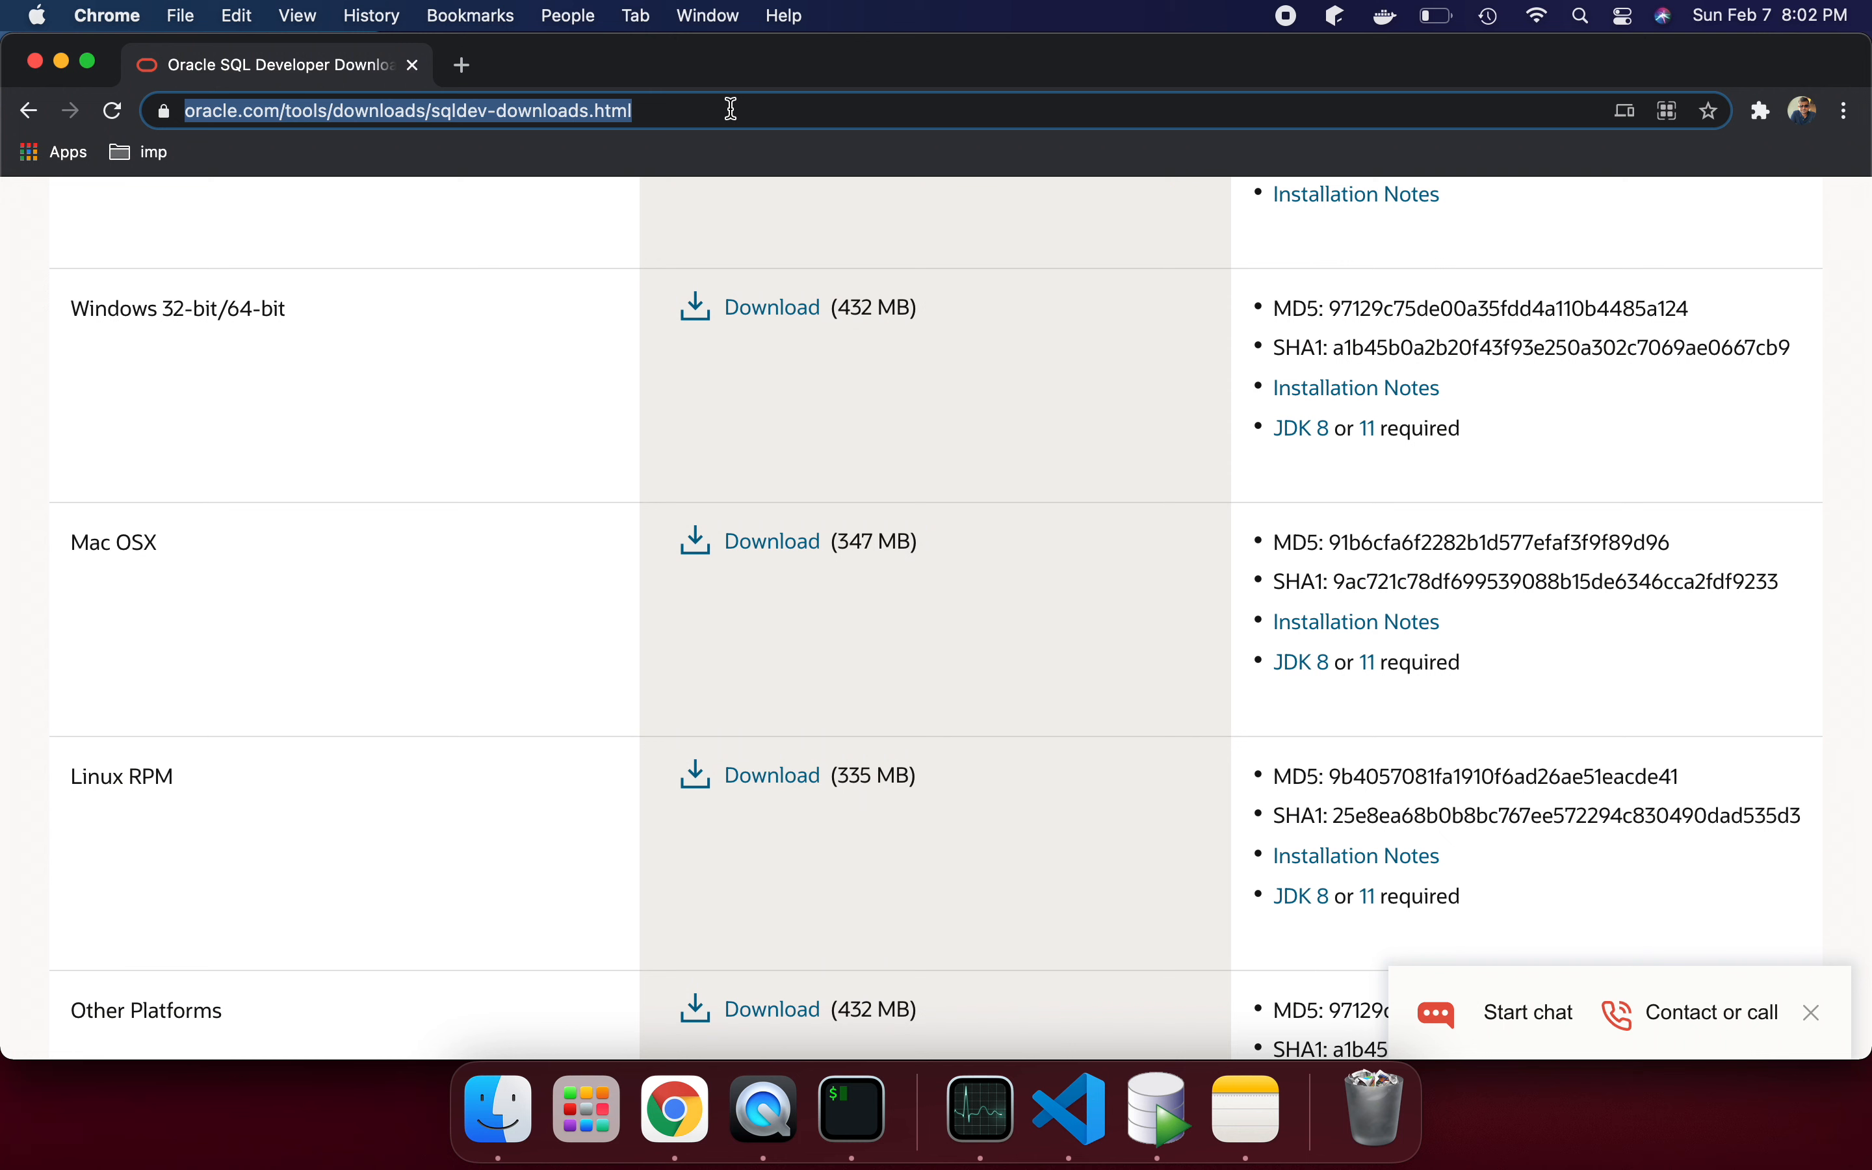
{"action": "mouse_move", "coordinate": [611, 346]}
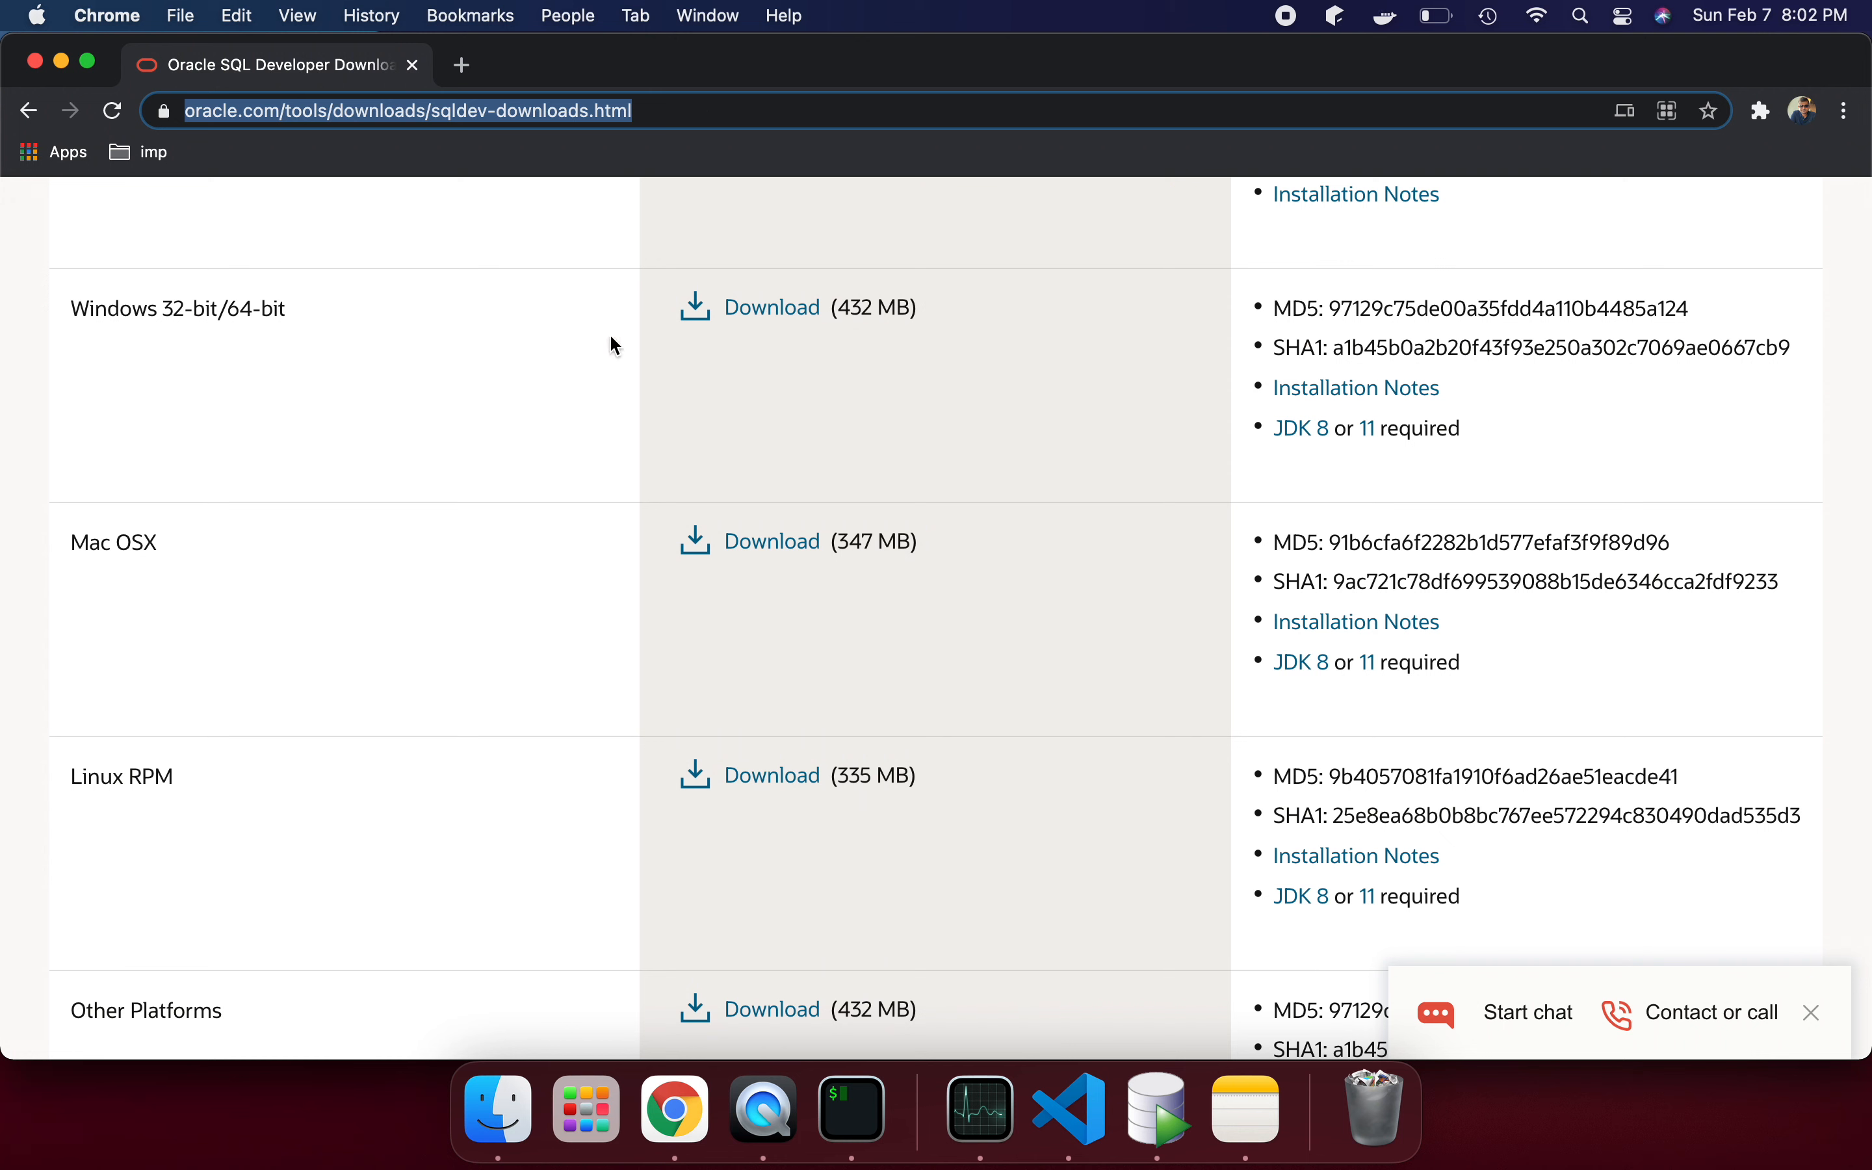
{"action": "mouse_move", "coordinate": [539, 583]}
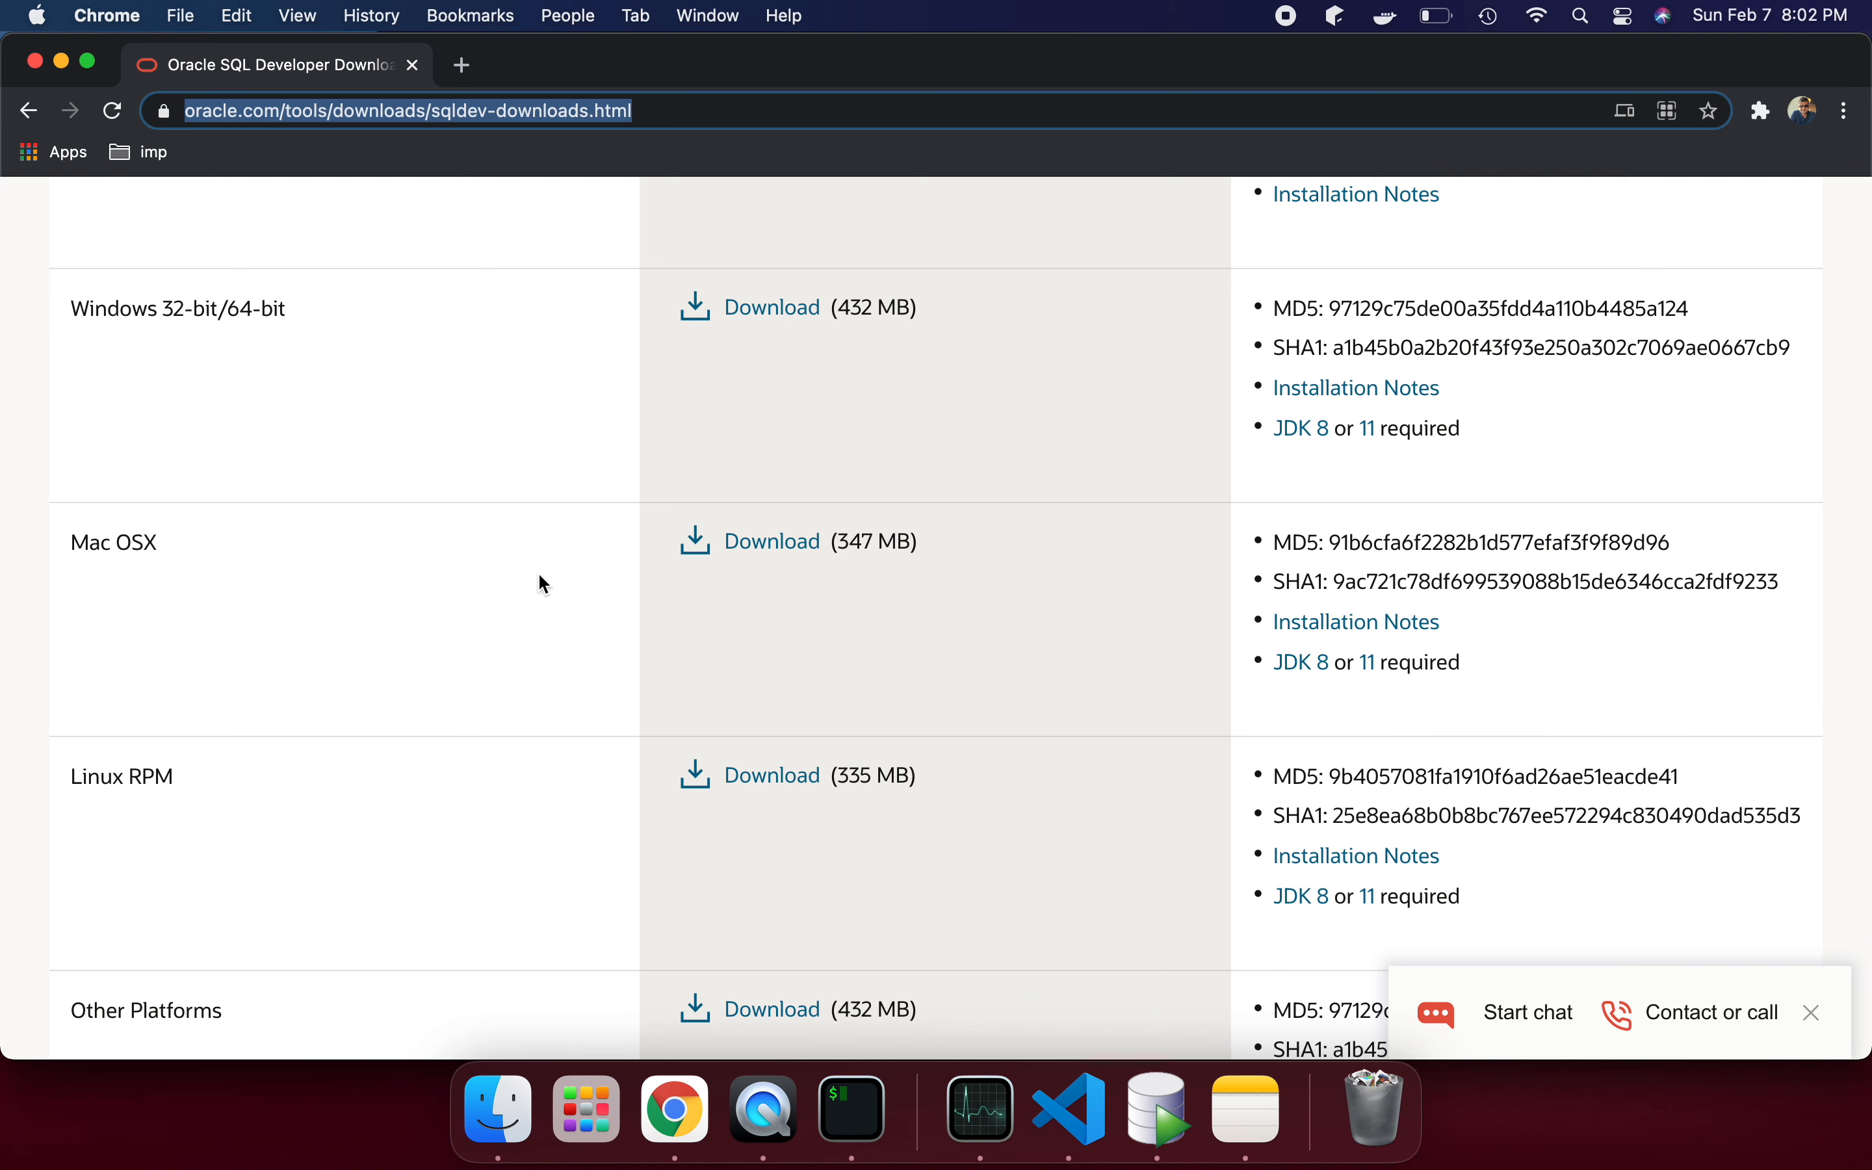
{"action": "mouse_move", "coordinate": [825, 577]}
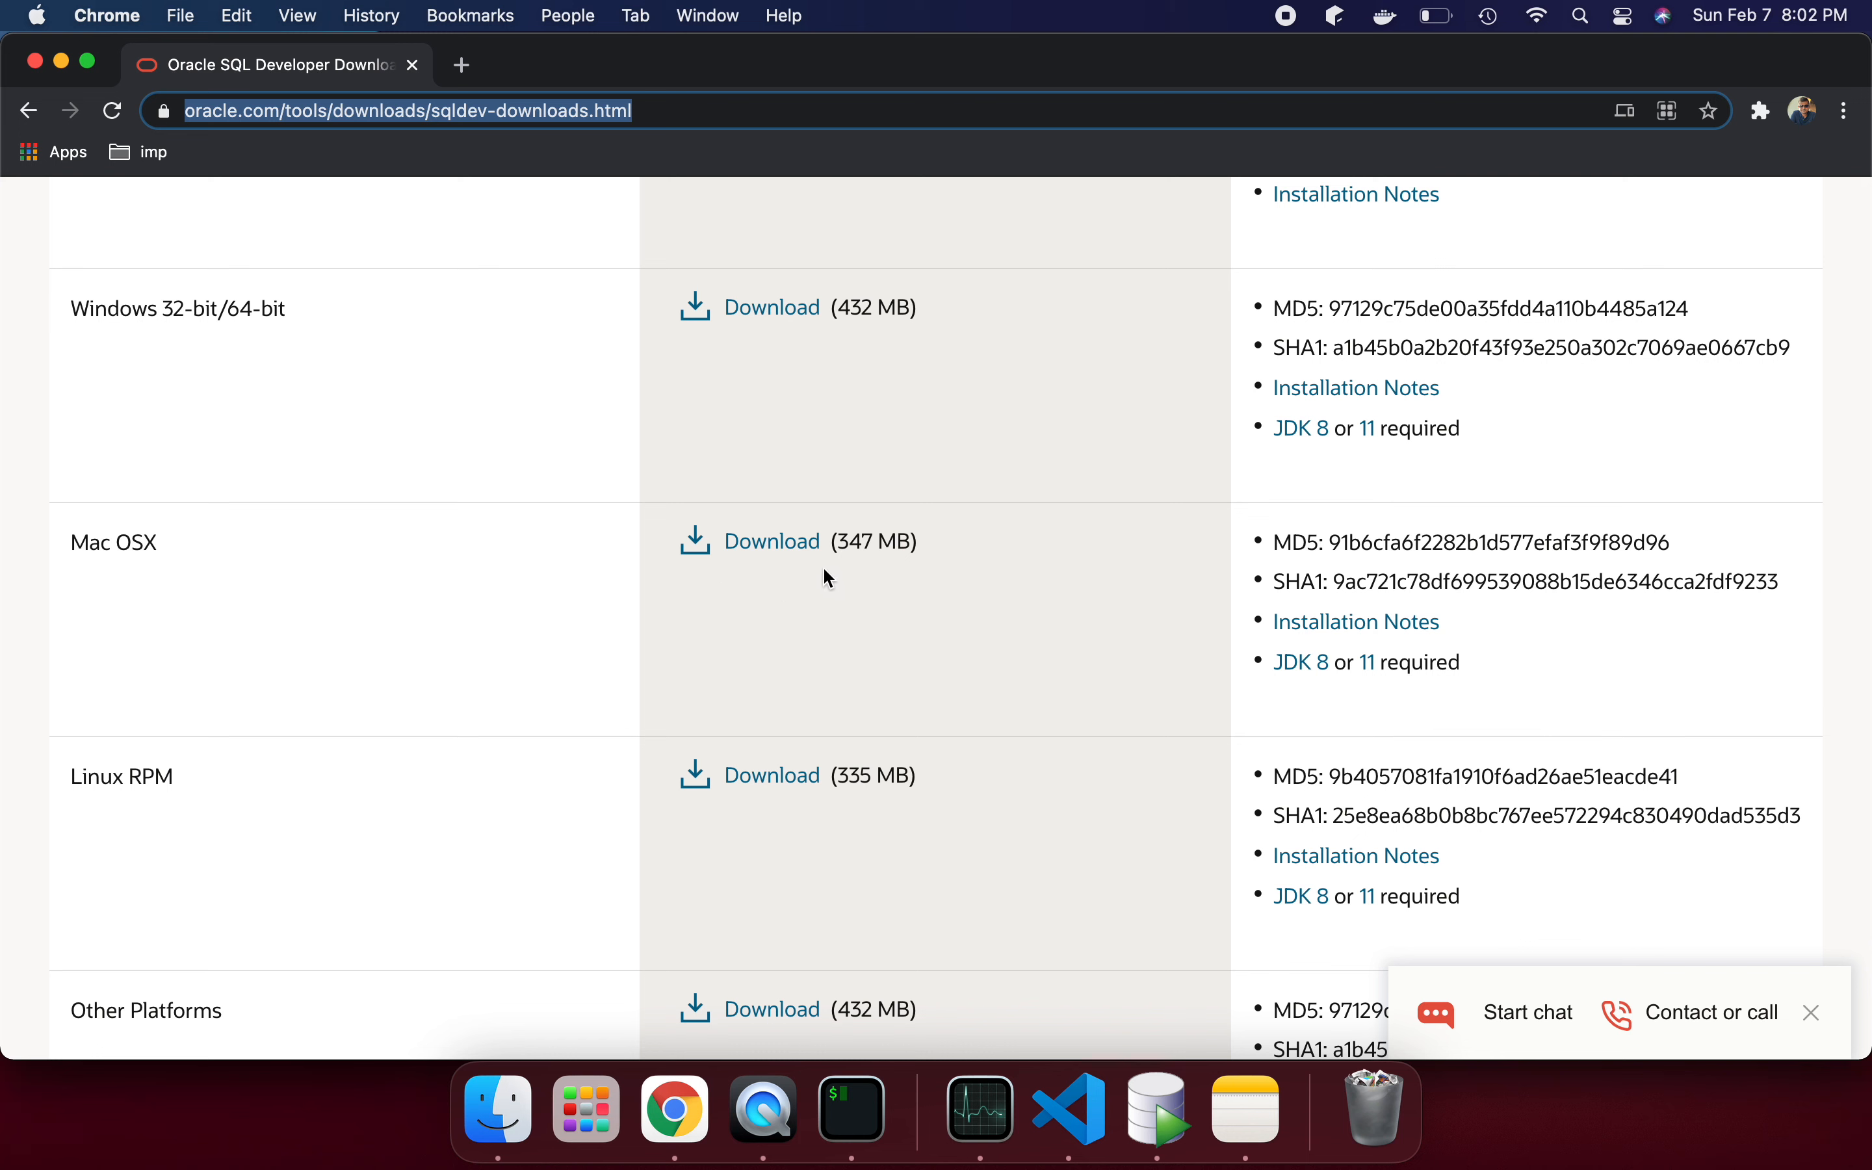
{"action": "mouse_move", "coordinate": [771, 540]}
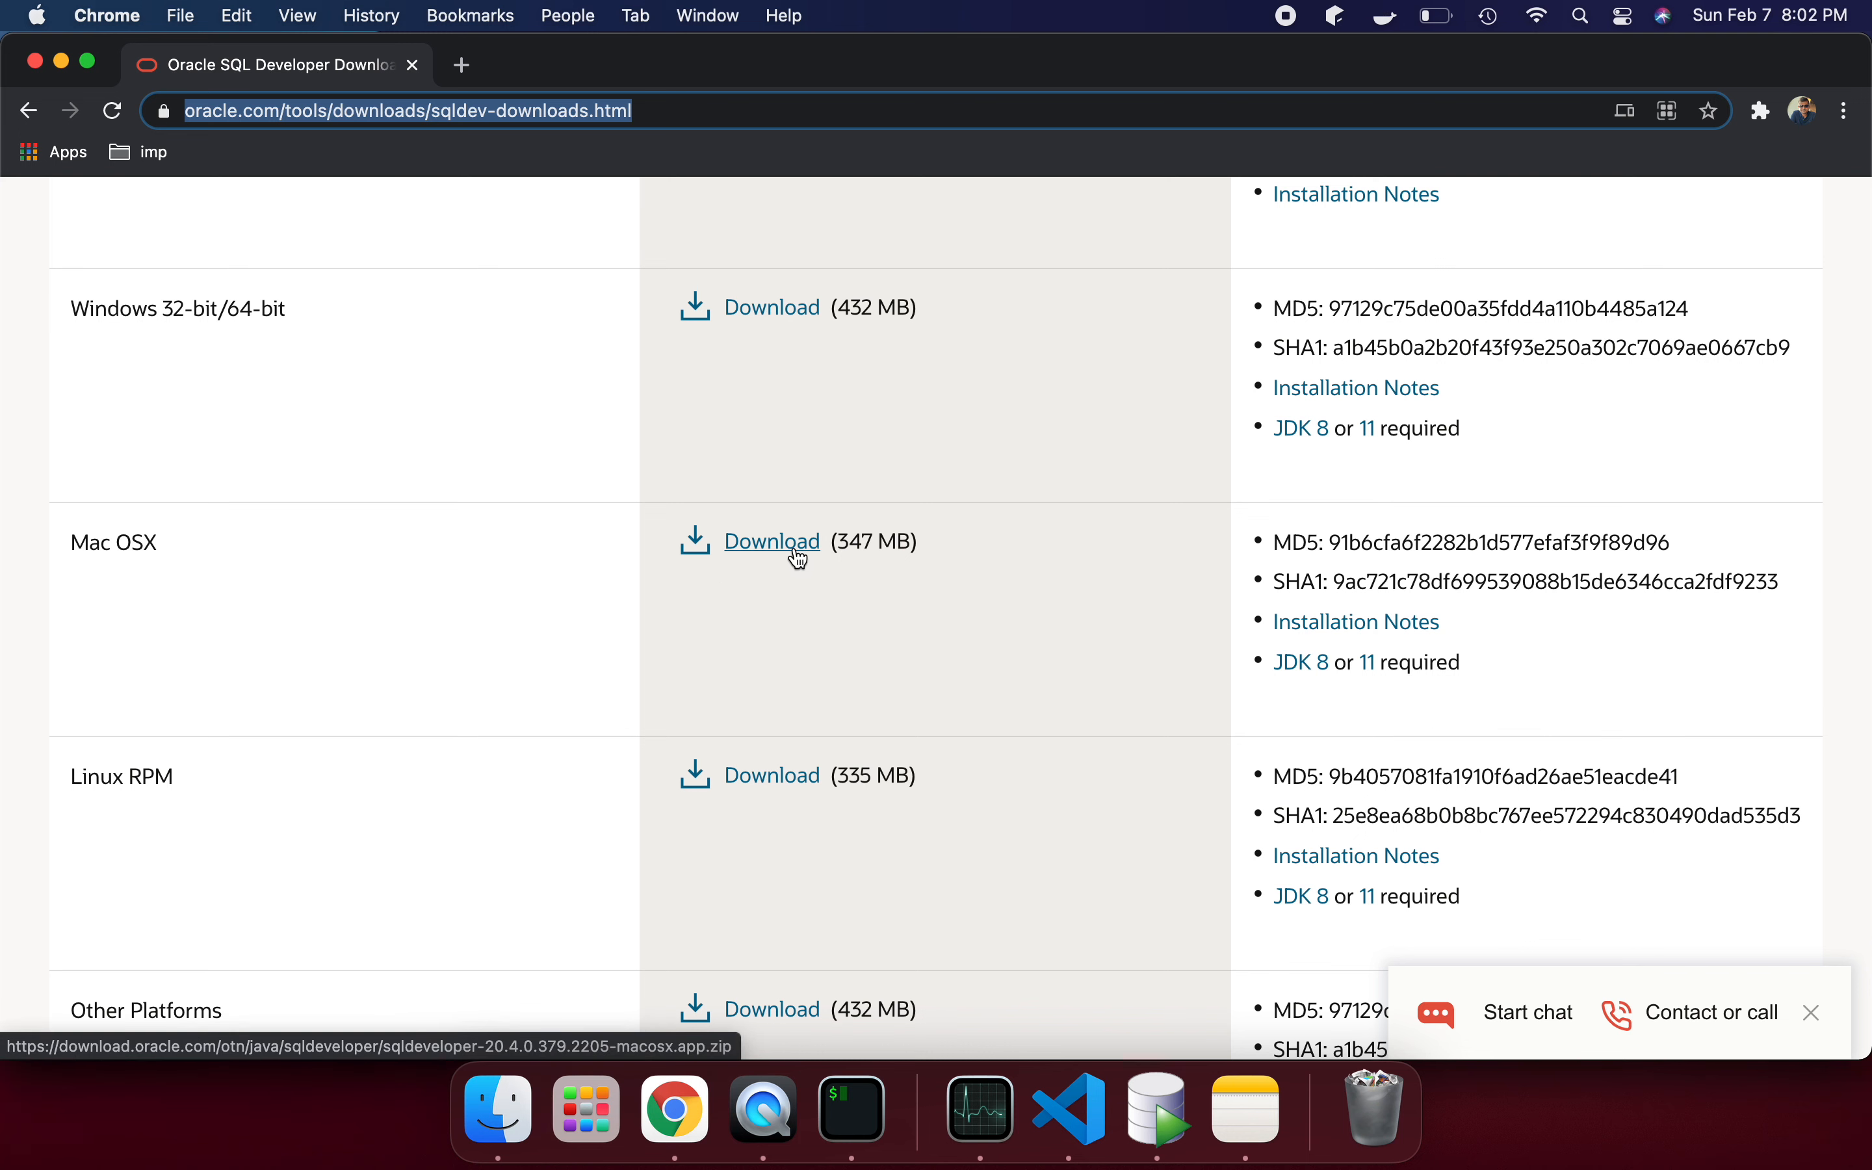
{"action": "left_click", "coordinate": [771, 541]}
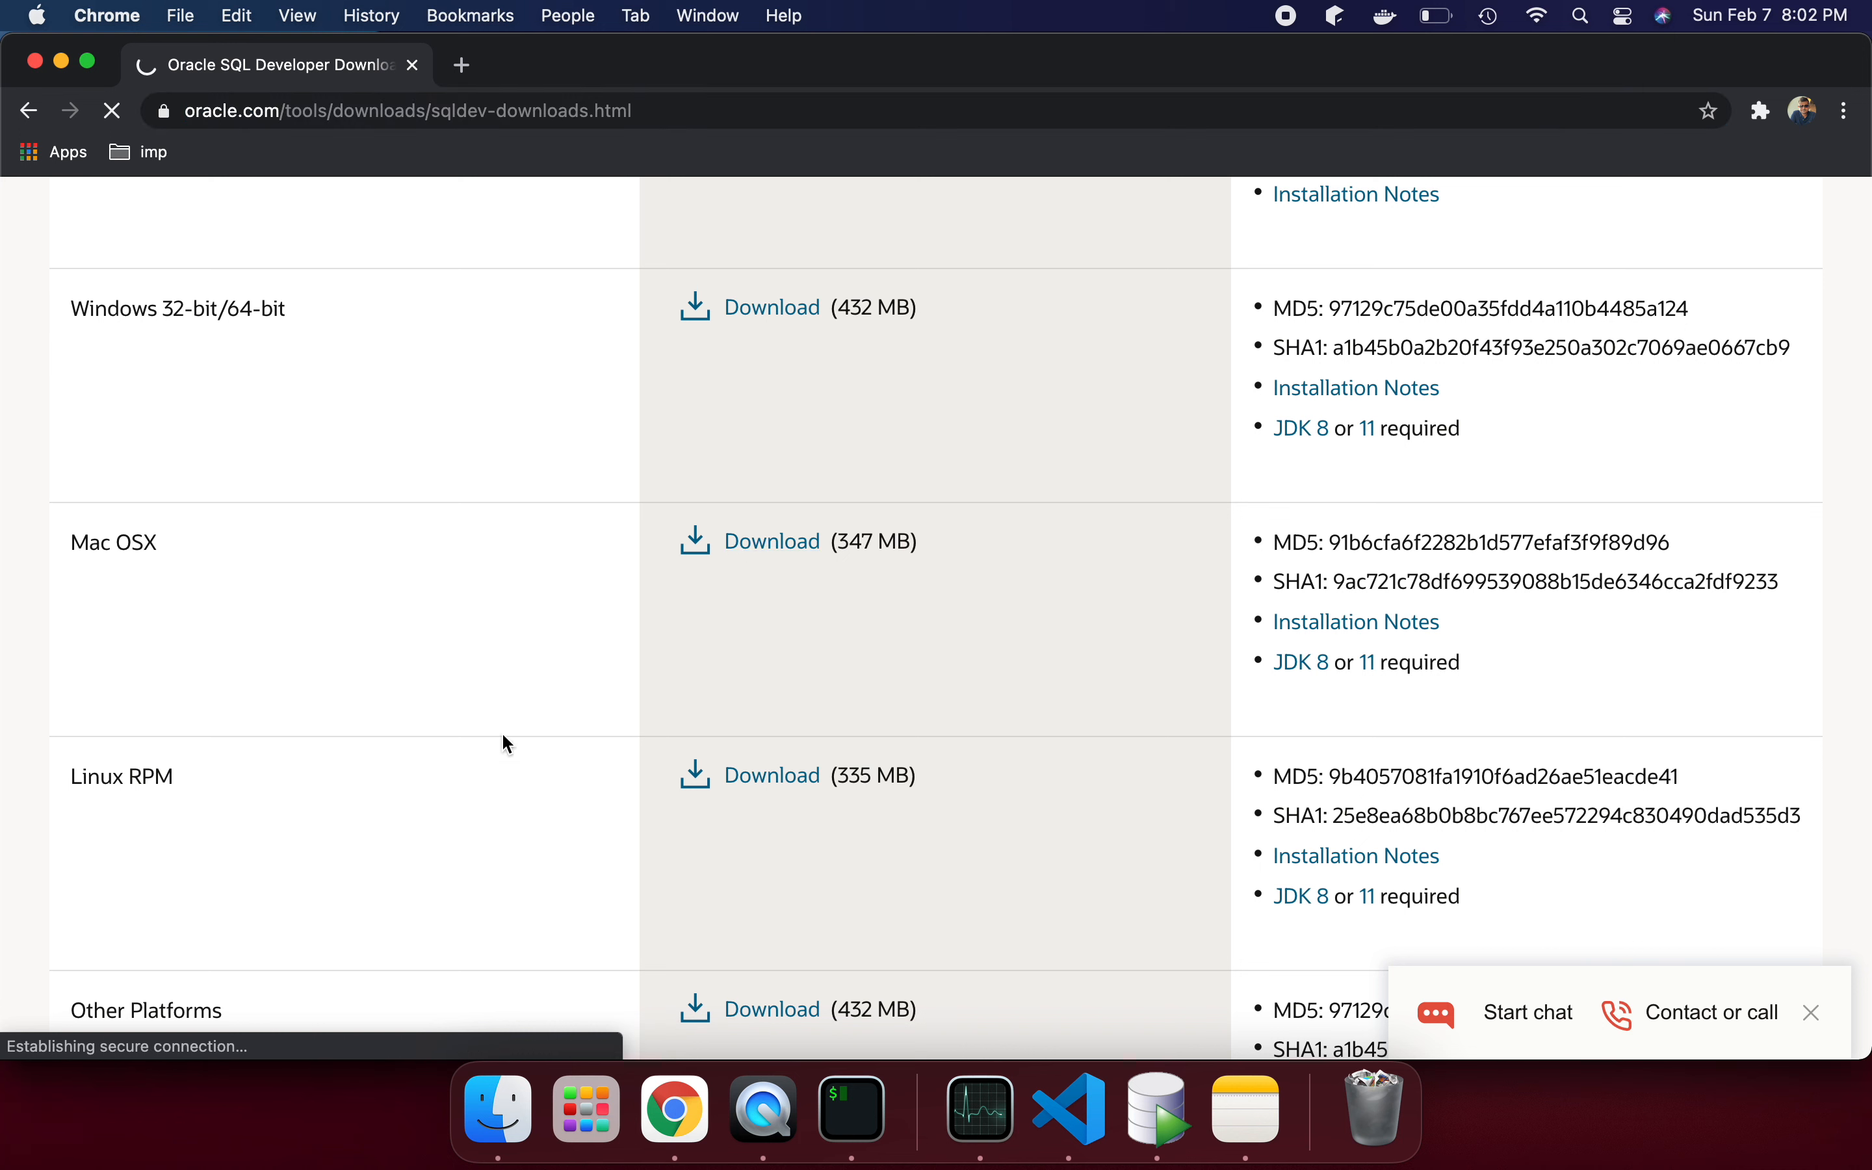
{"action": "mouse_move", "coordinate": [771, 541]}
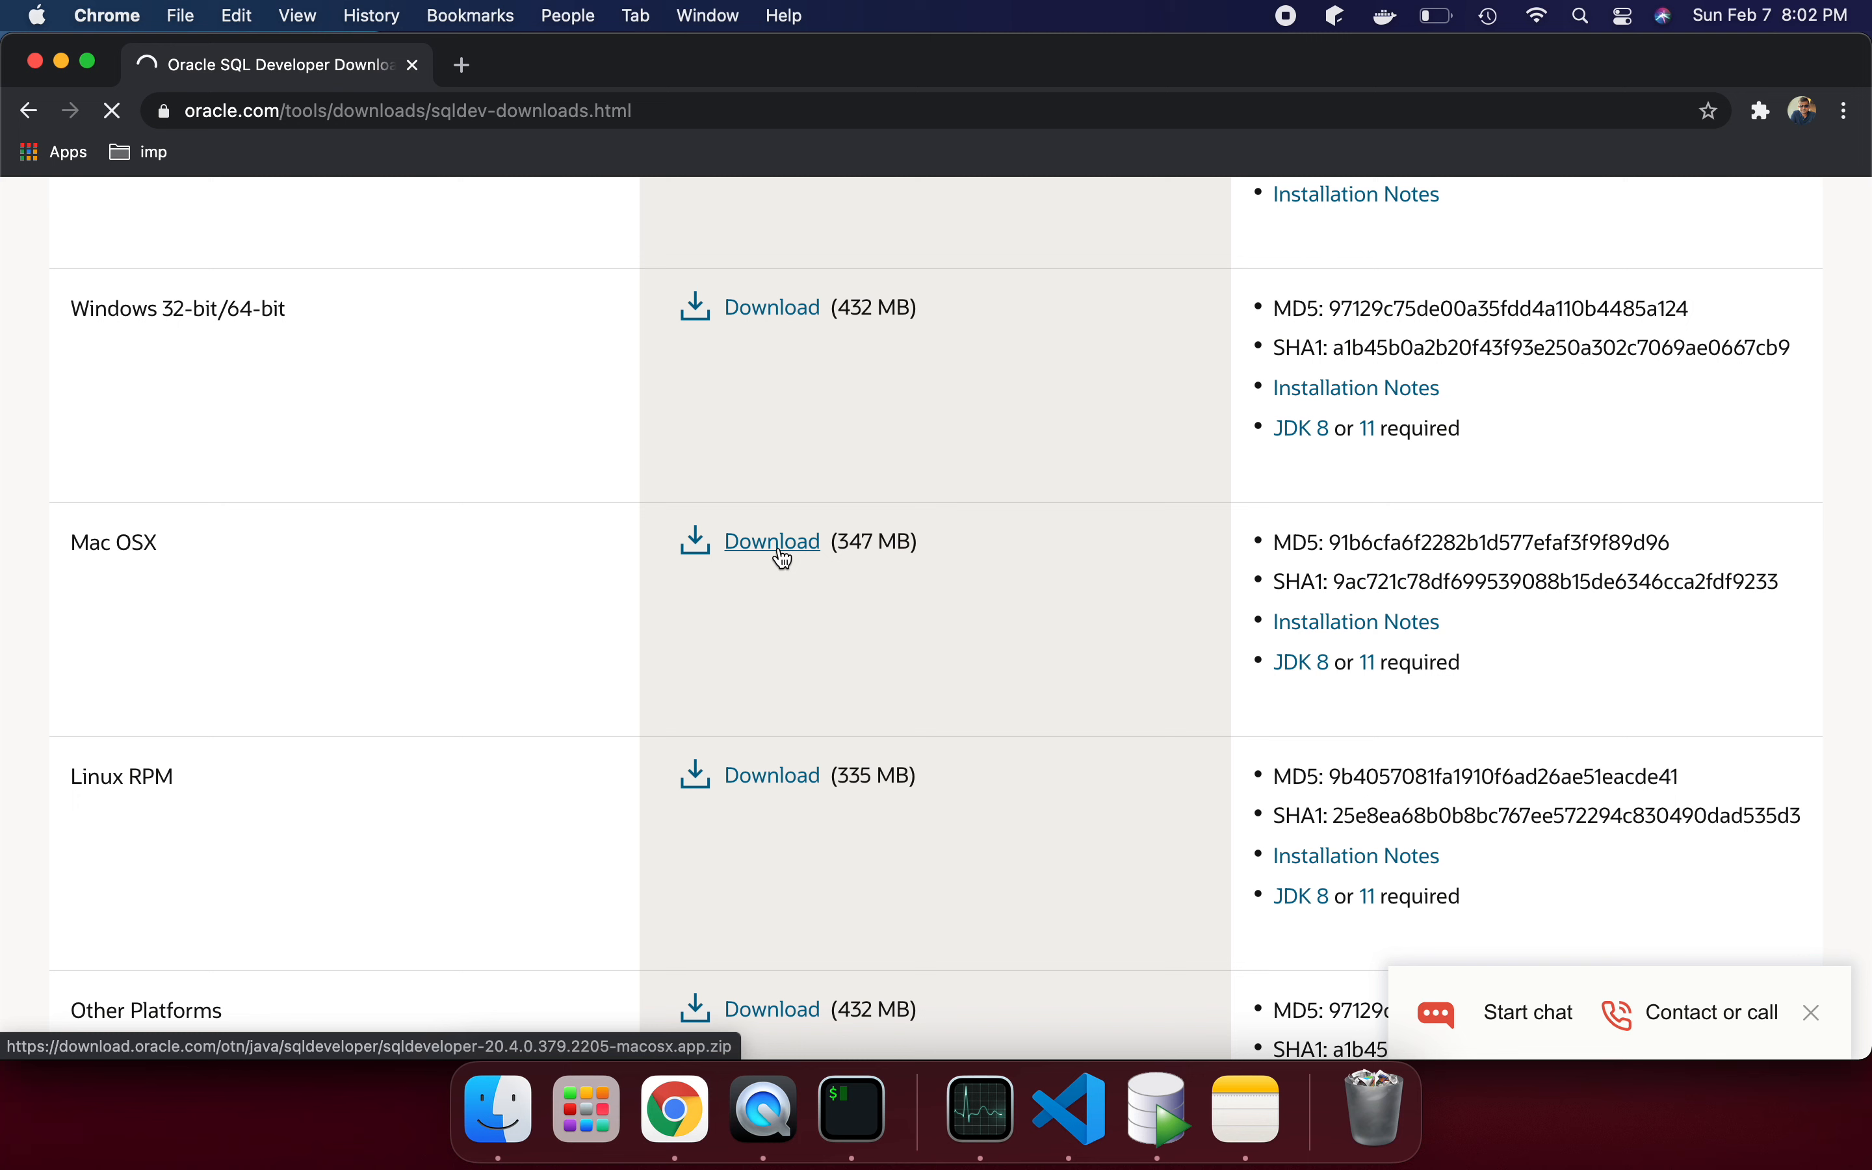
{"action": "left_click", "coordinate": [772, 541]}
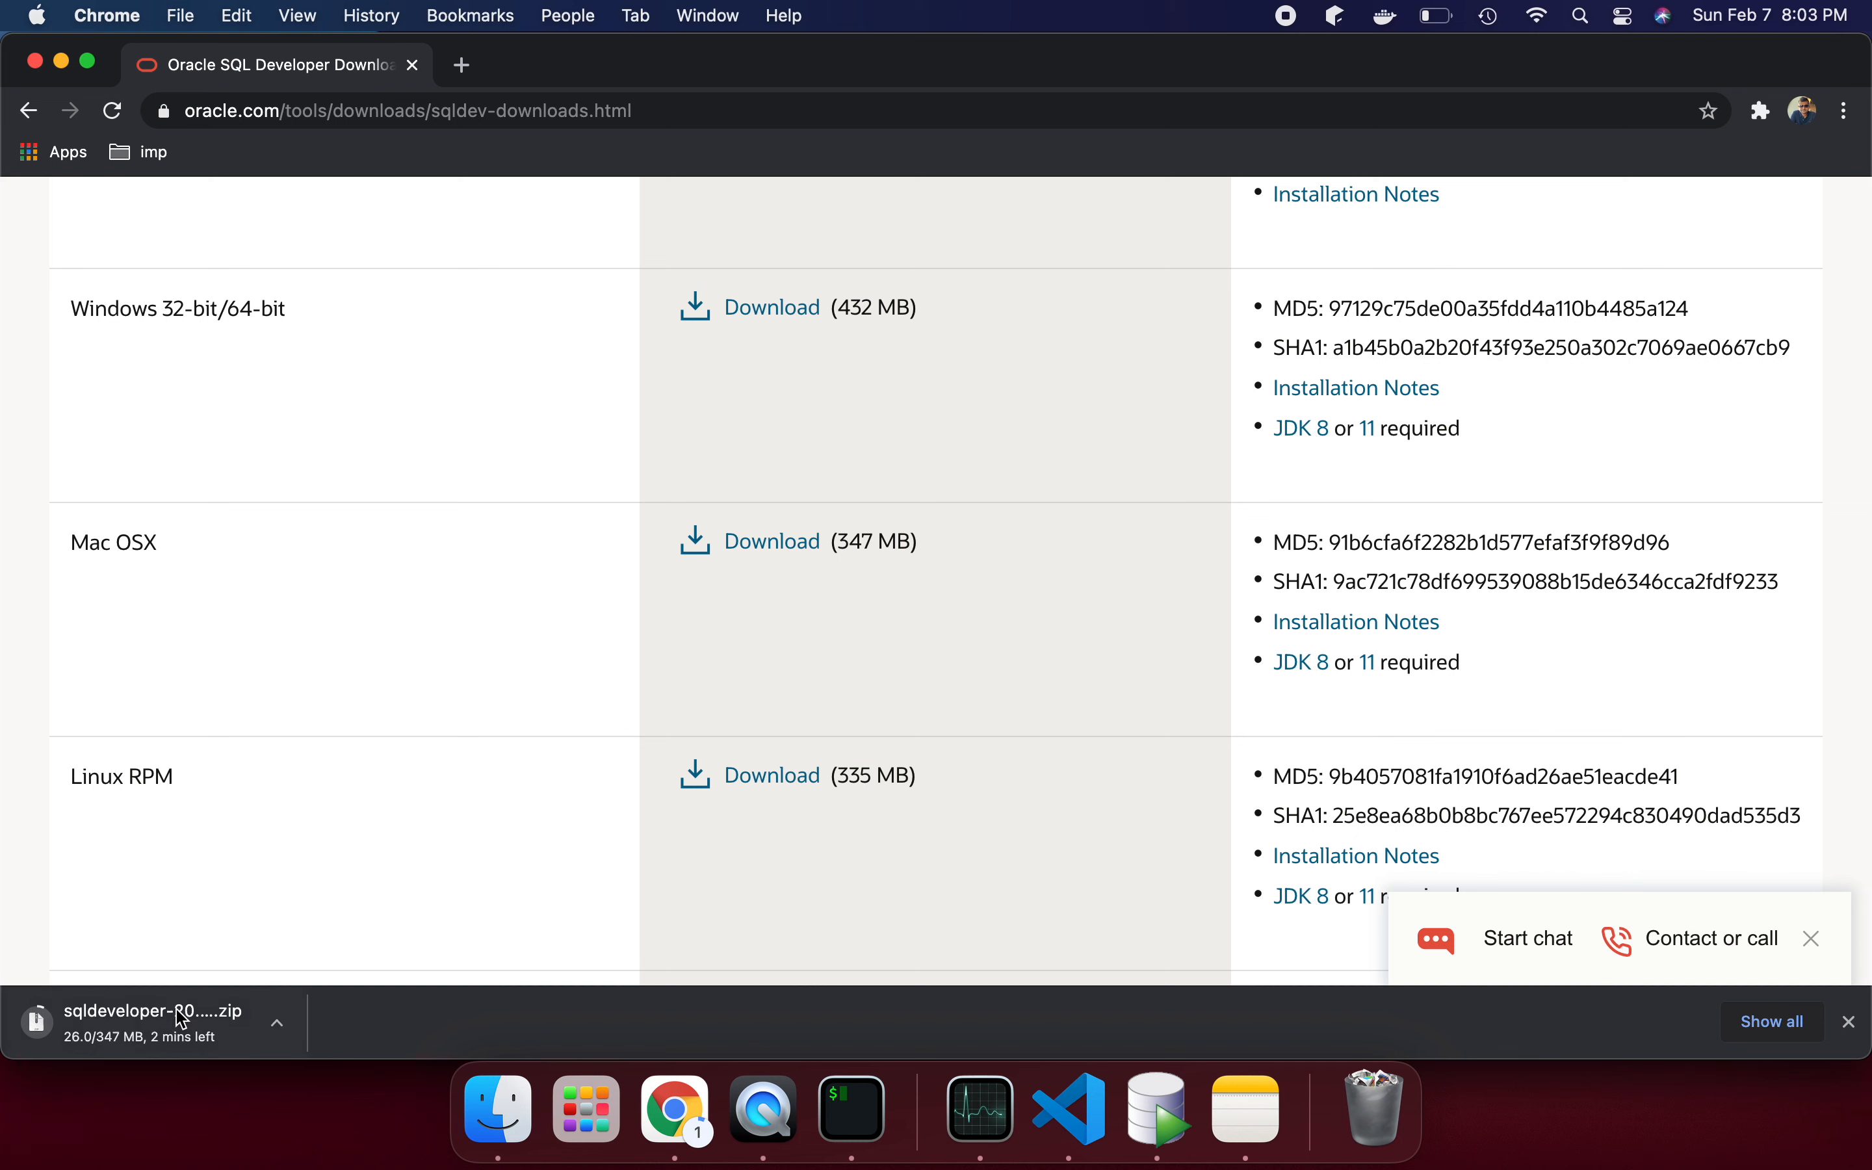
{"action": "mouse_move", "coordinate": [521, 726]}
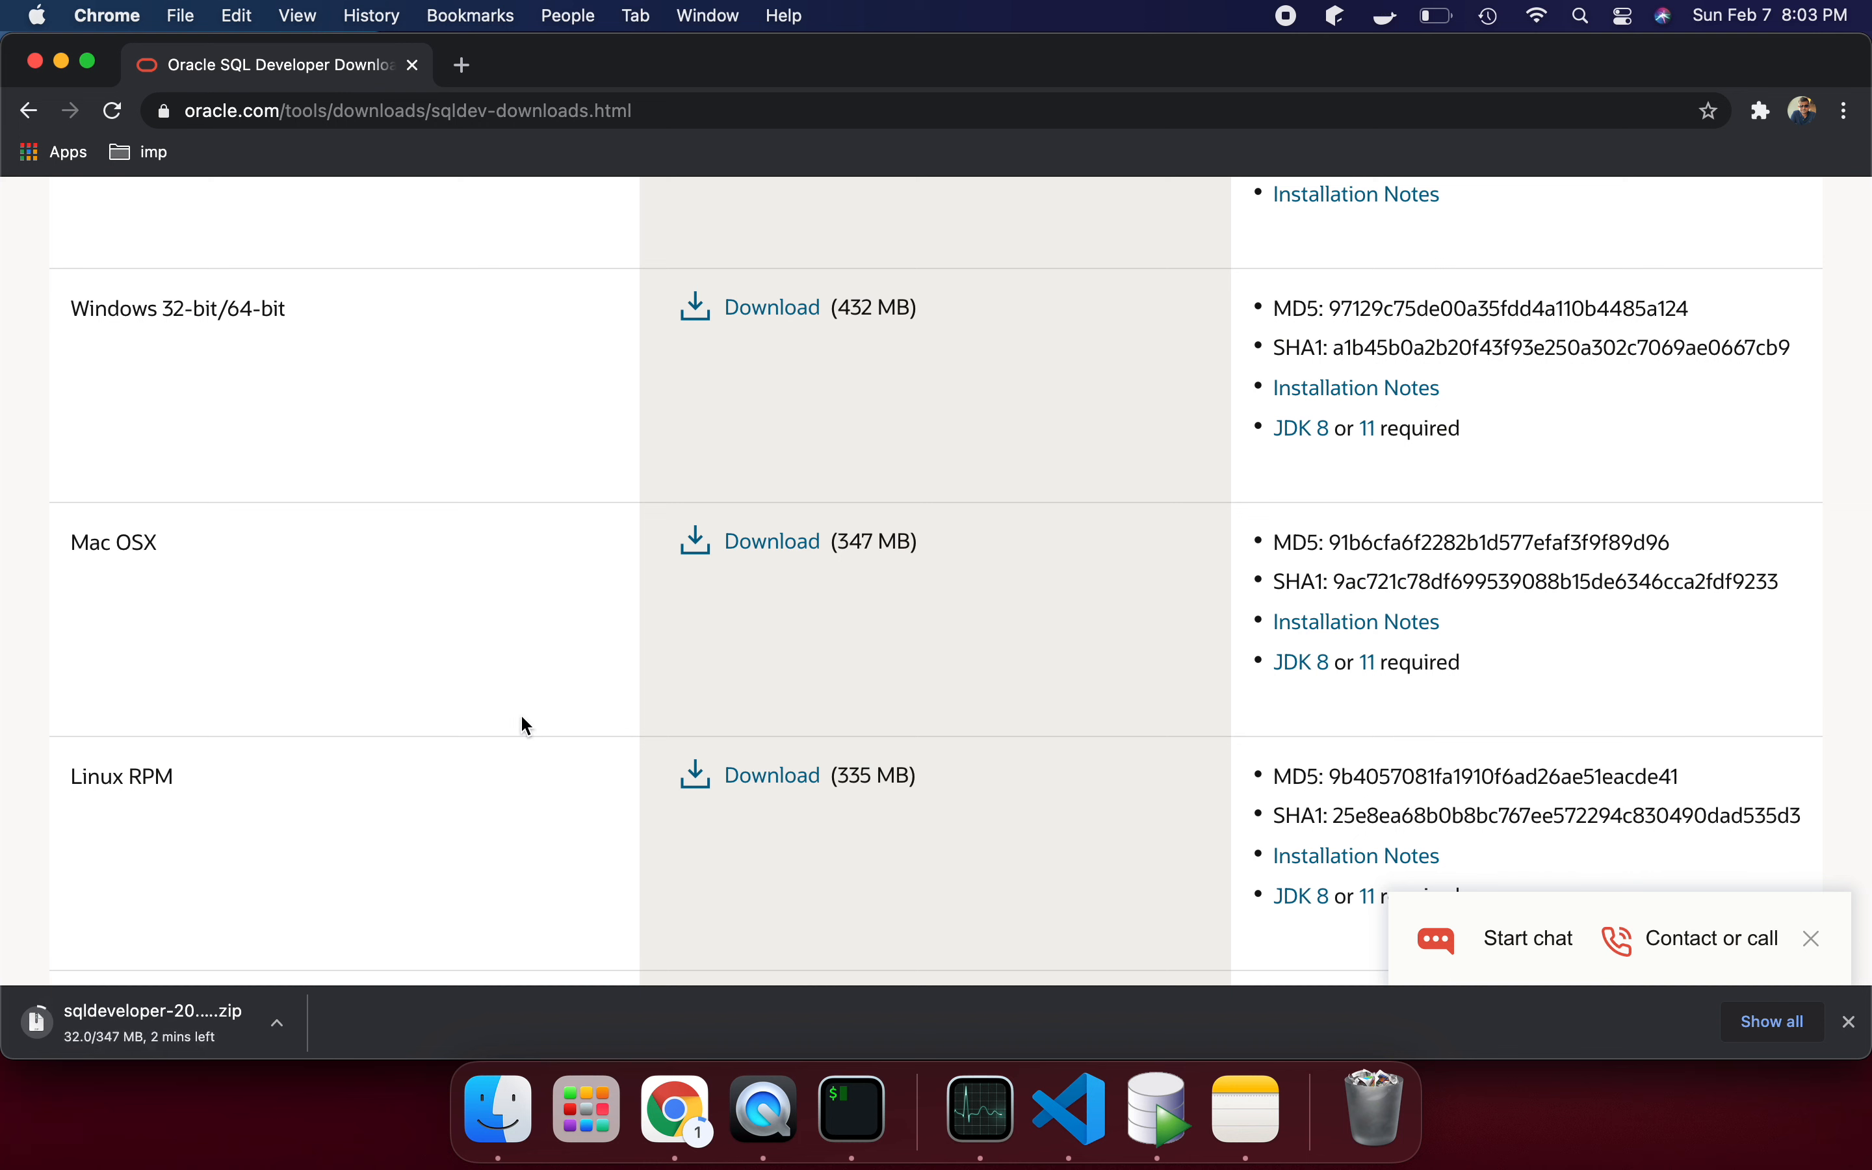
{"action": "mouse_move", "coordinate": [1300, 663]}
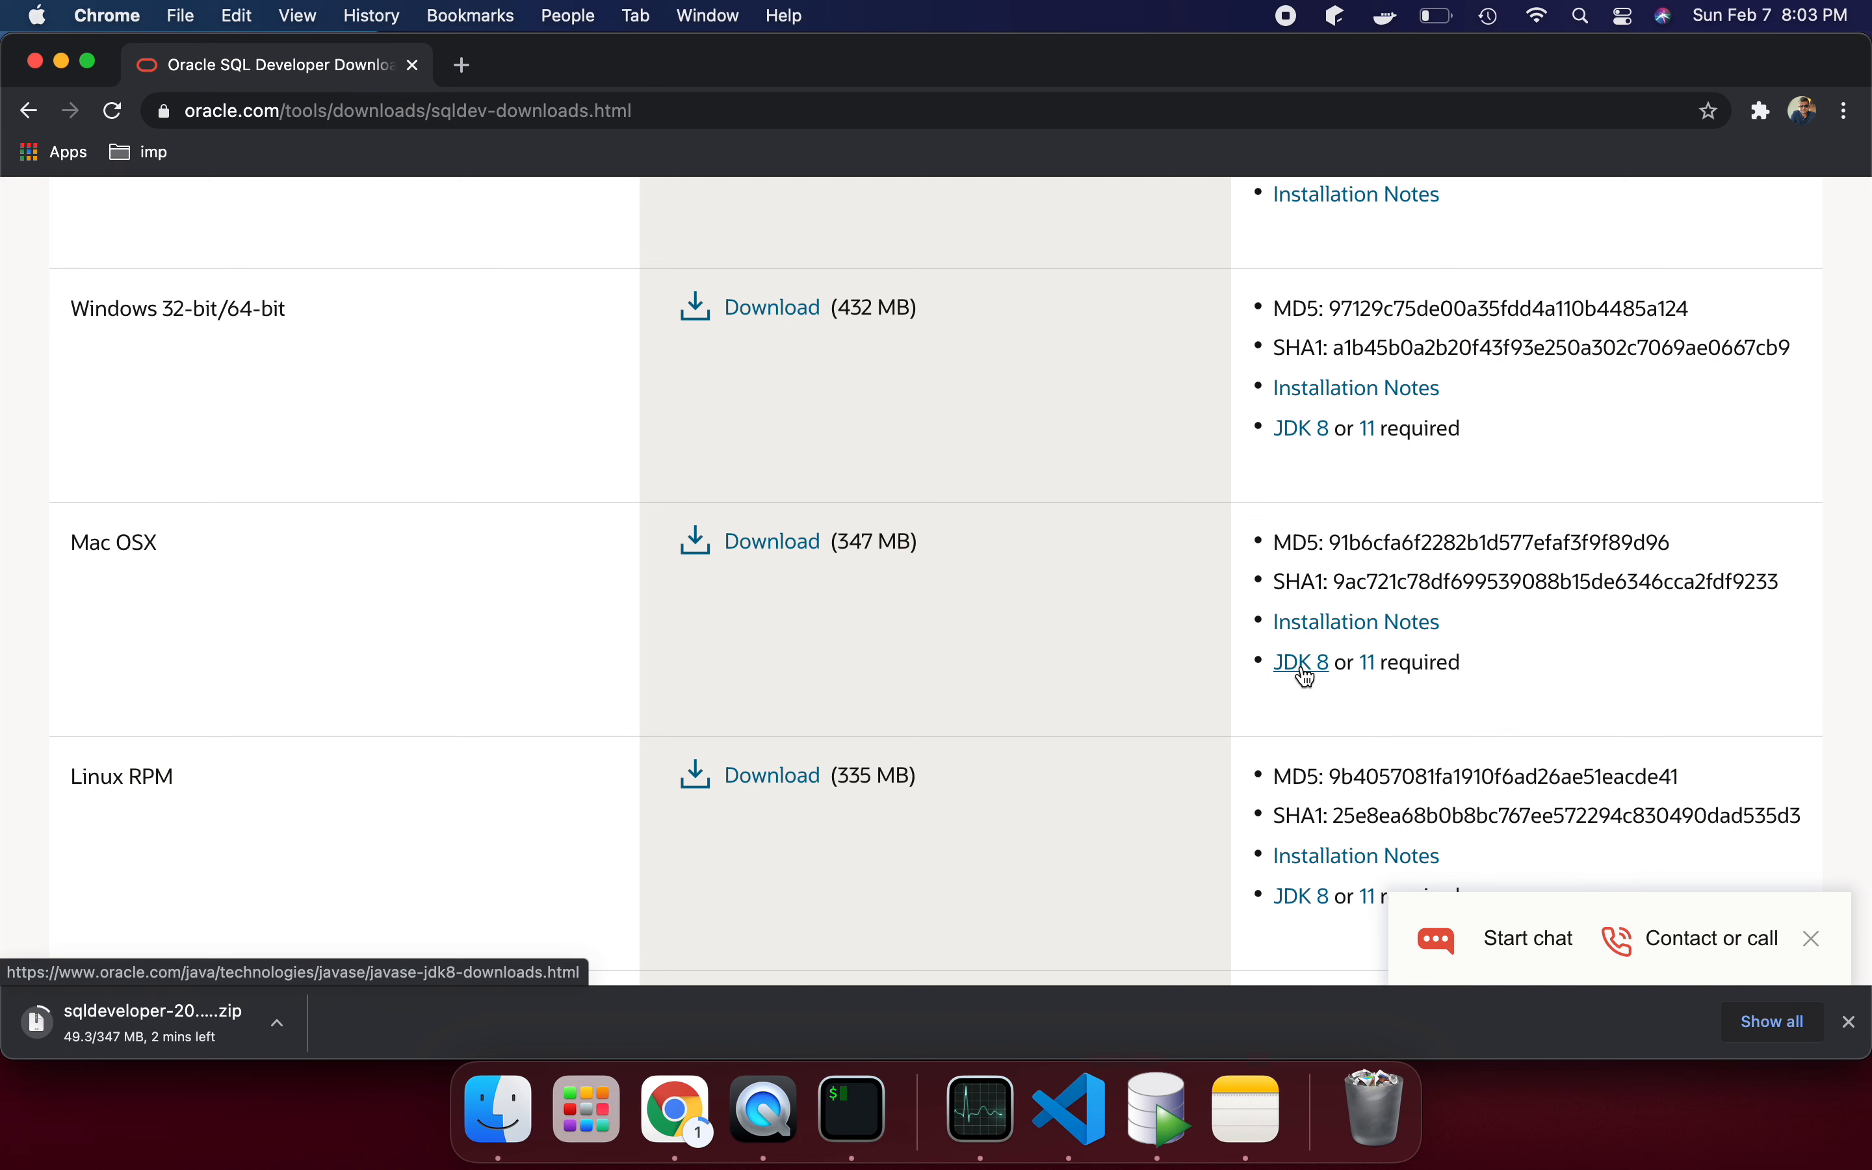
- Open the JDK 8 and JDK 11 pages in new tabs and browse the JDK 11 downloads list
{"action": "right_click", "coordinate": [1300, 663]}
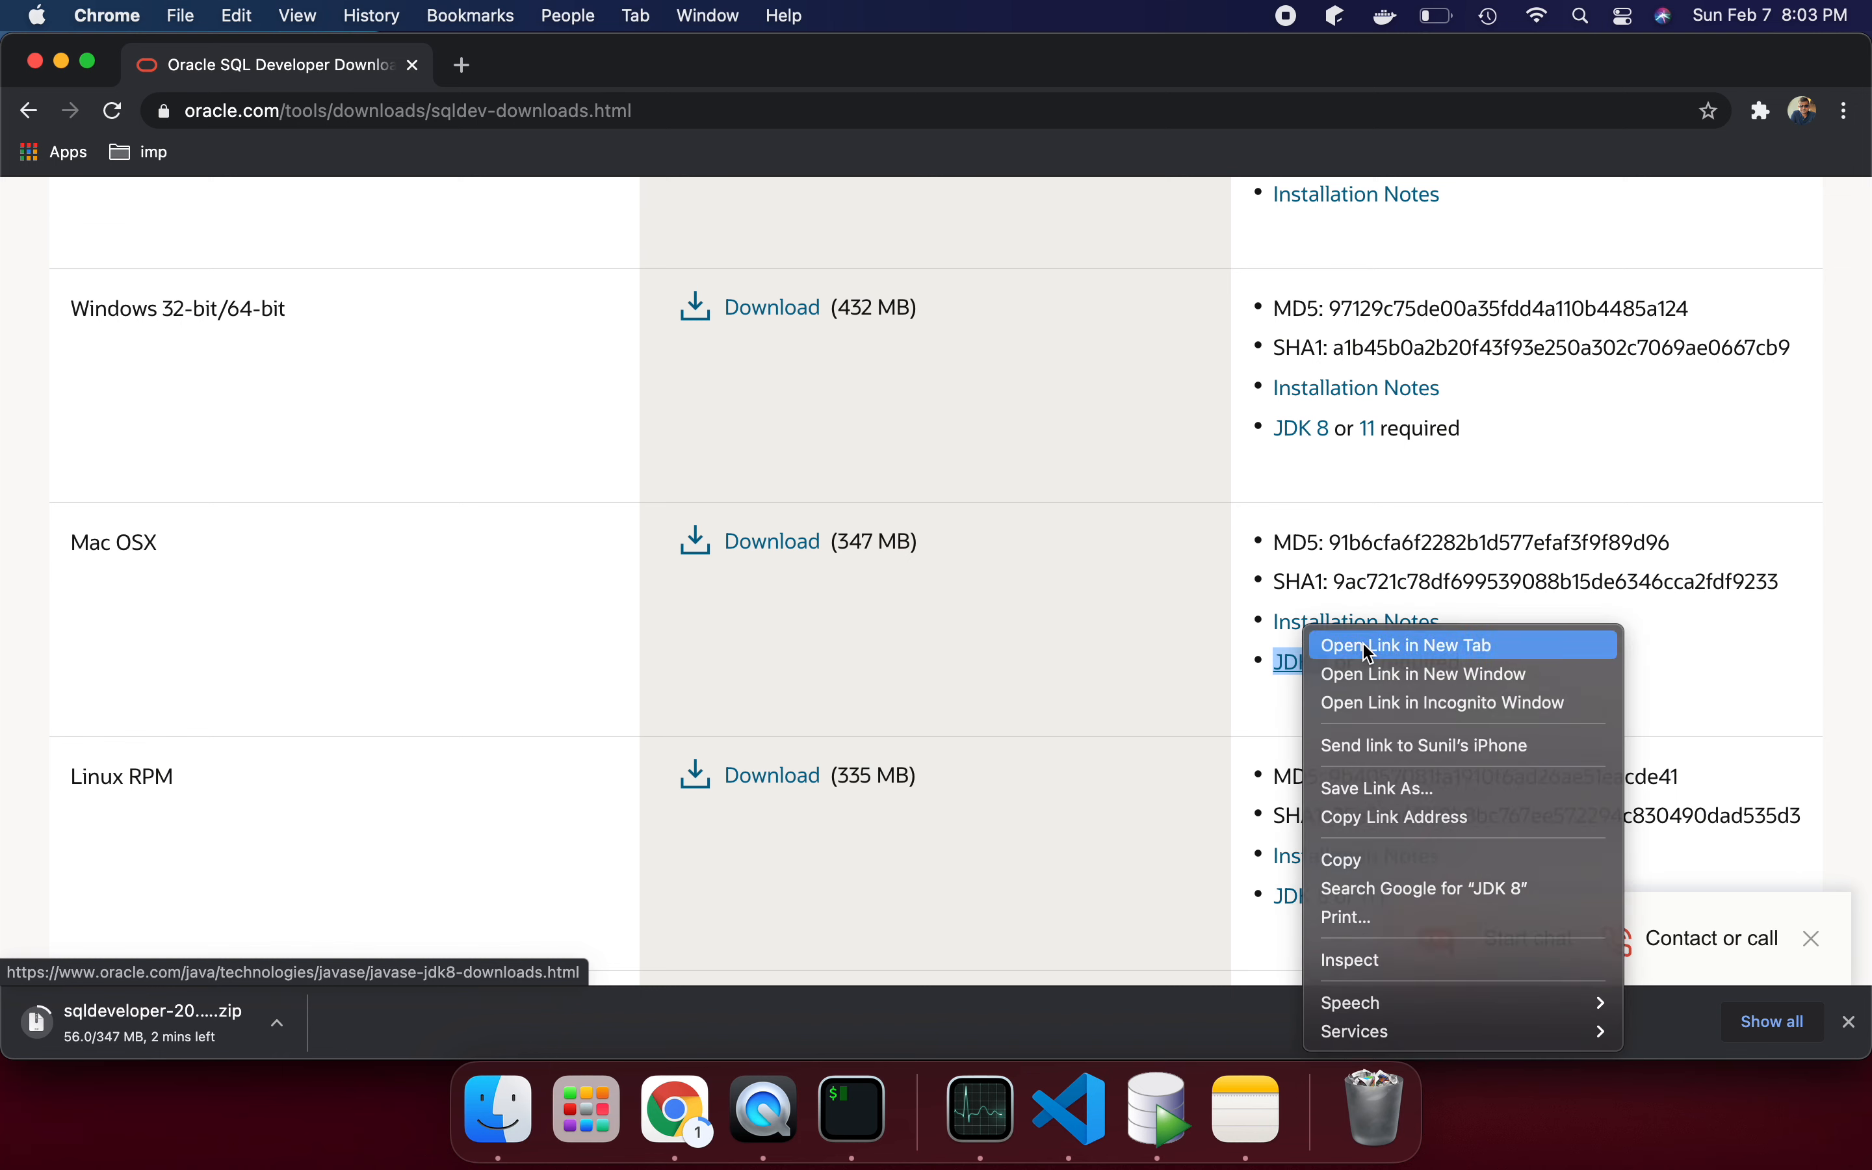
{"action": "left_click", "coordinate": [1406, 645]}
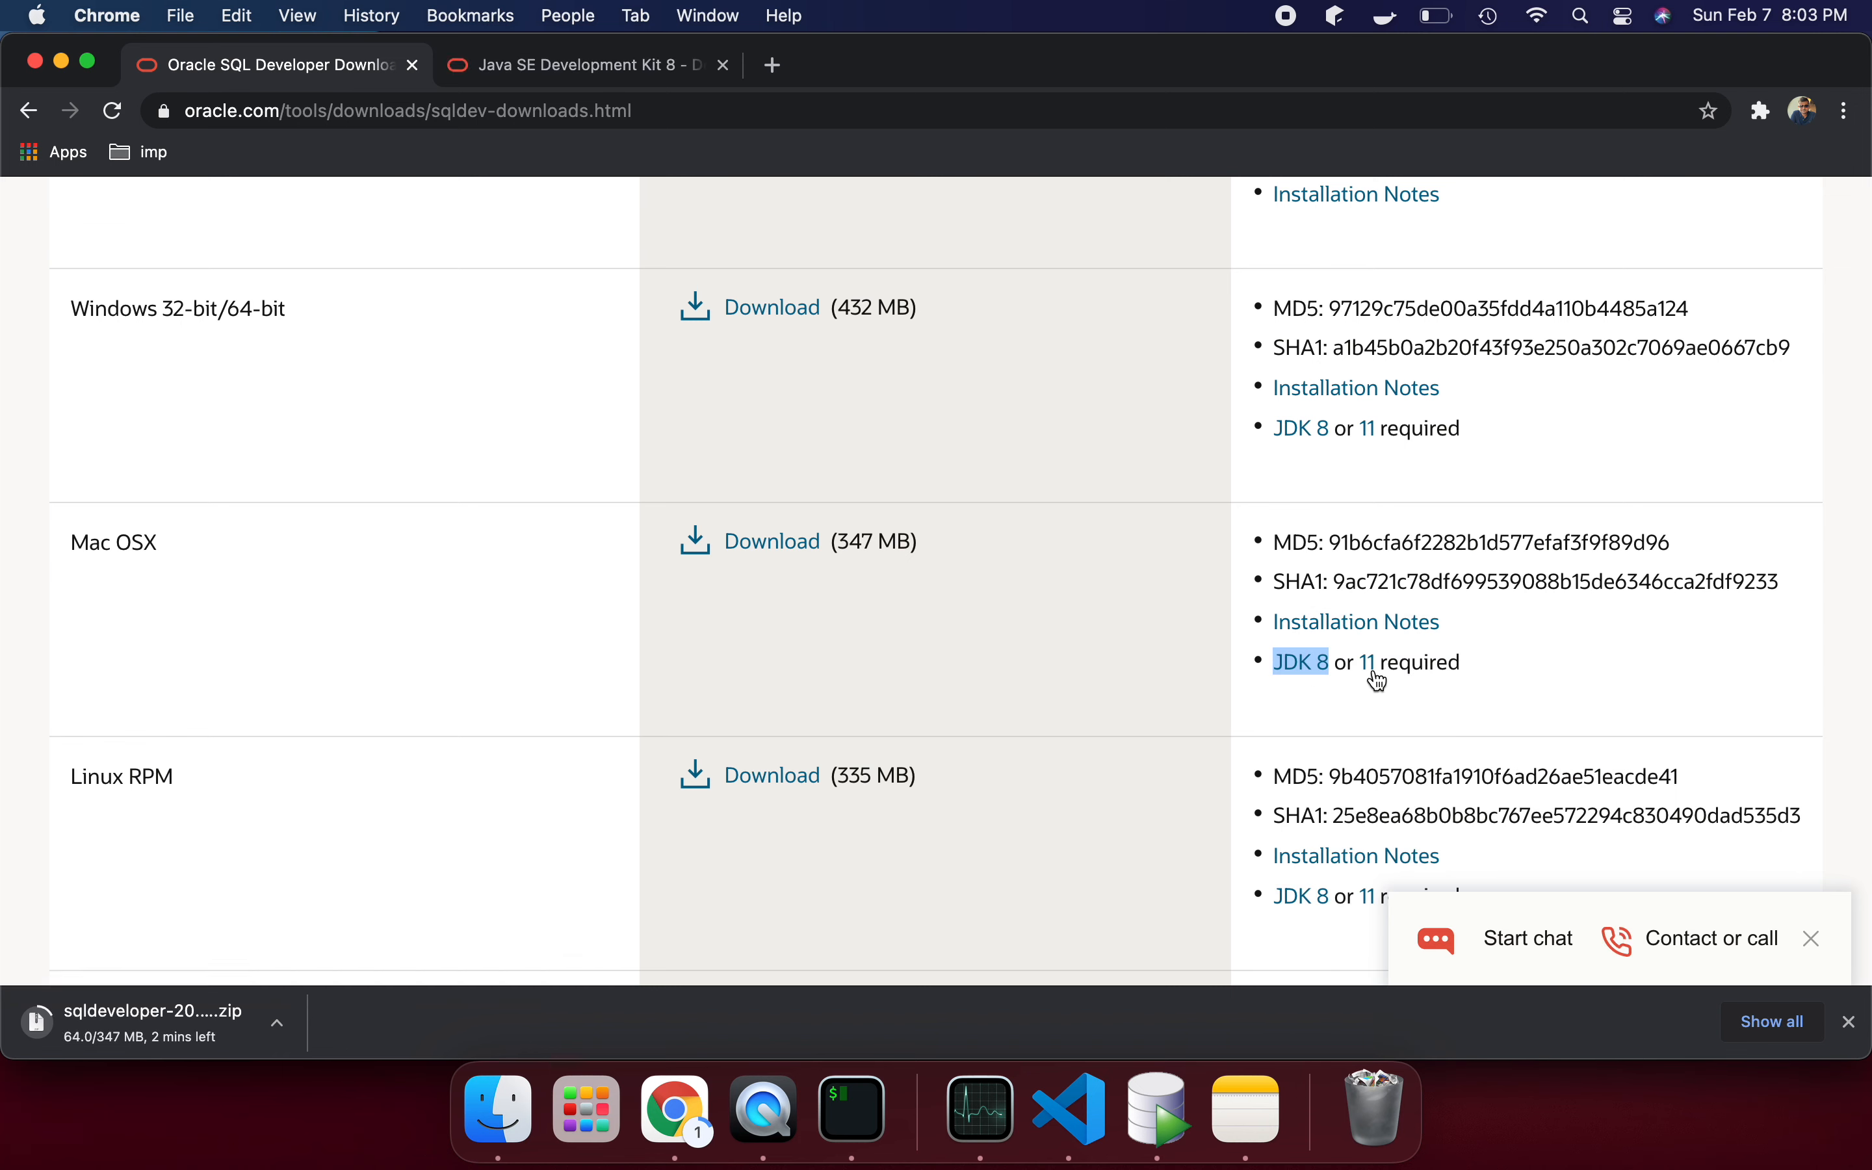
{"action": "left_click", "coordinate": [1369, 663]}
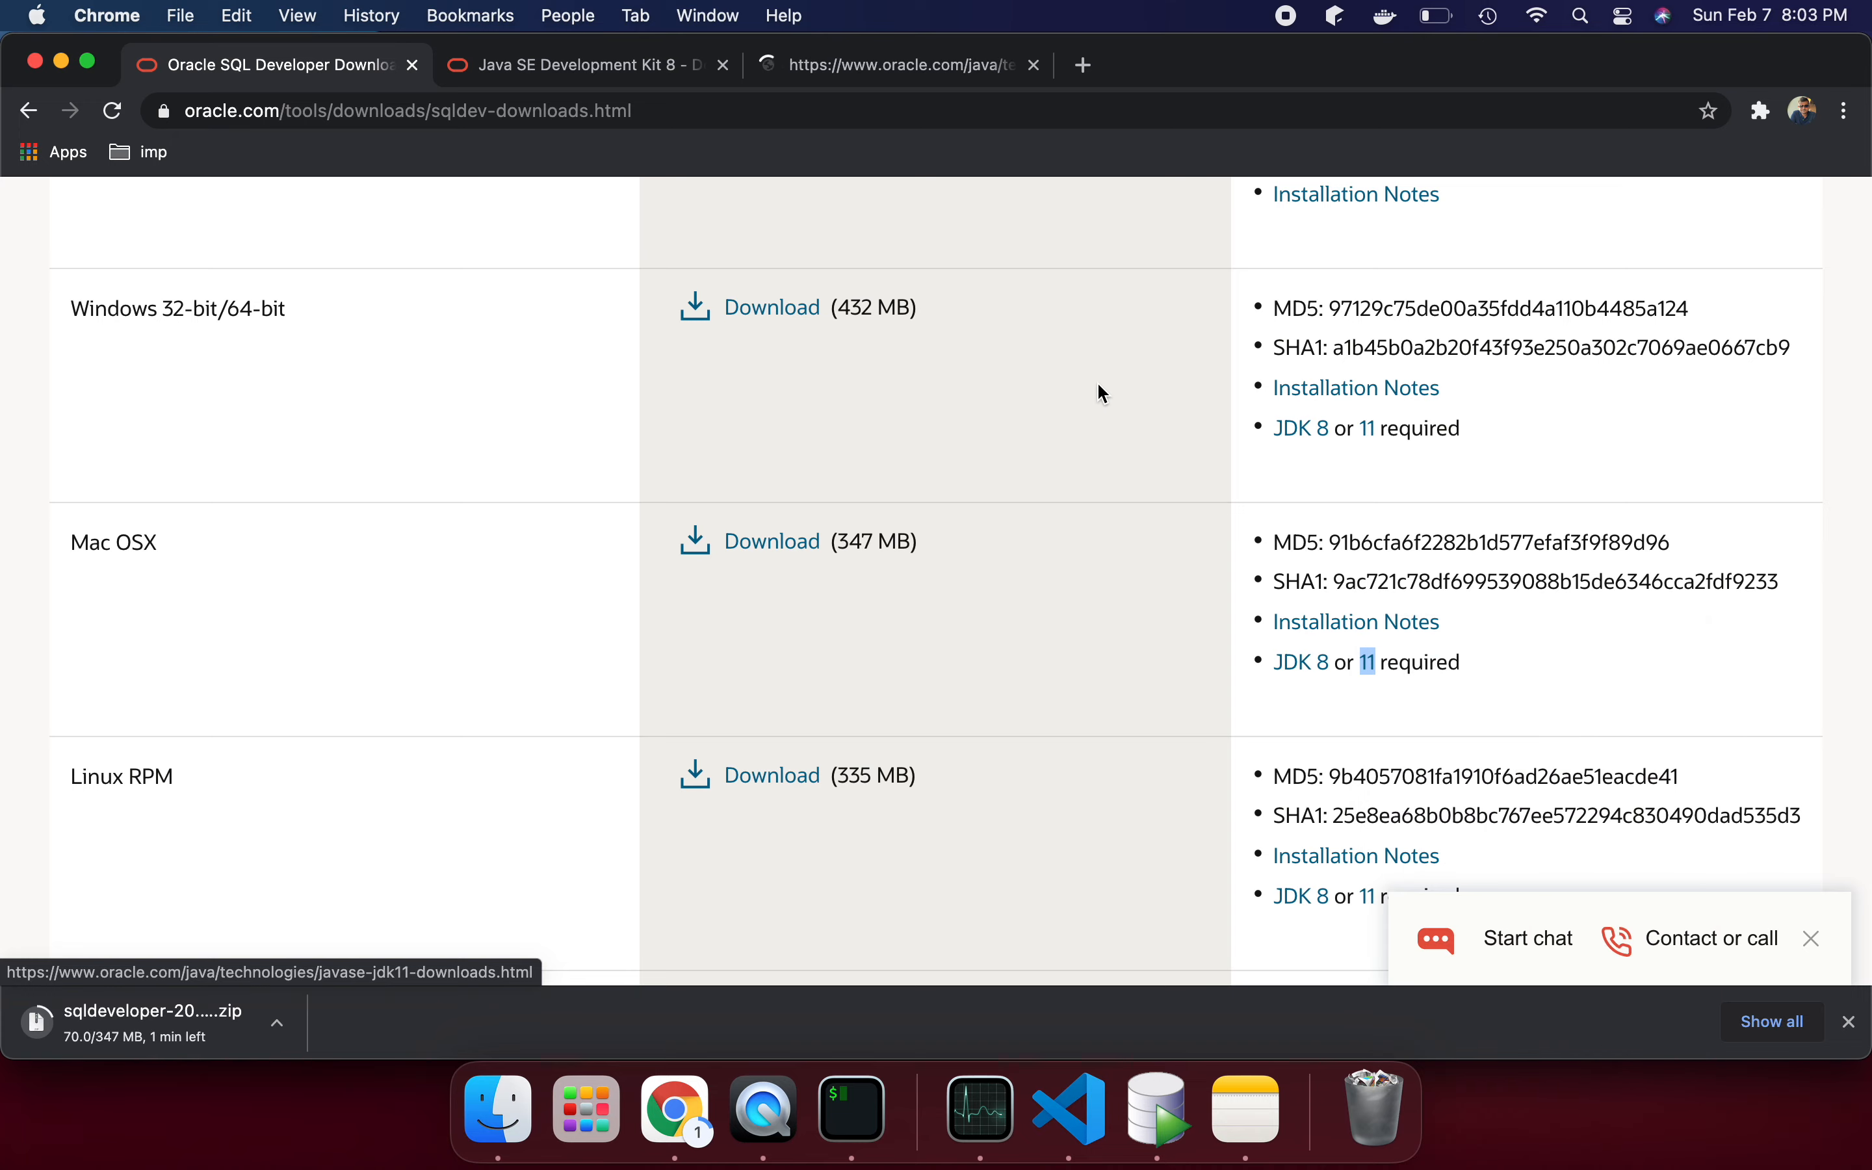
{"action": "left_click", "coordinate": [1369, 663]}
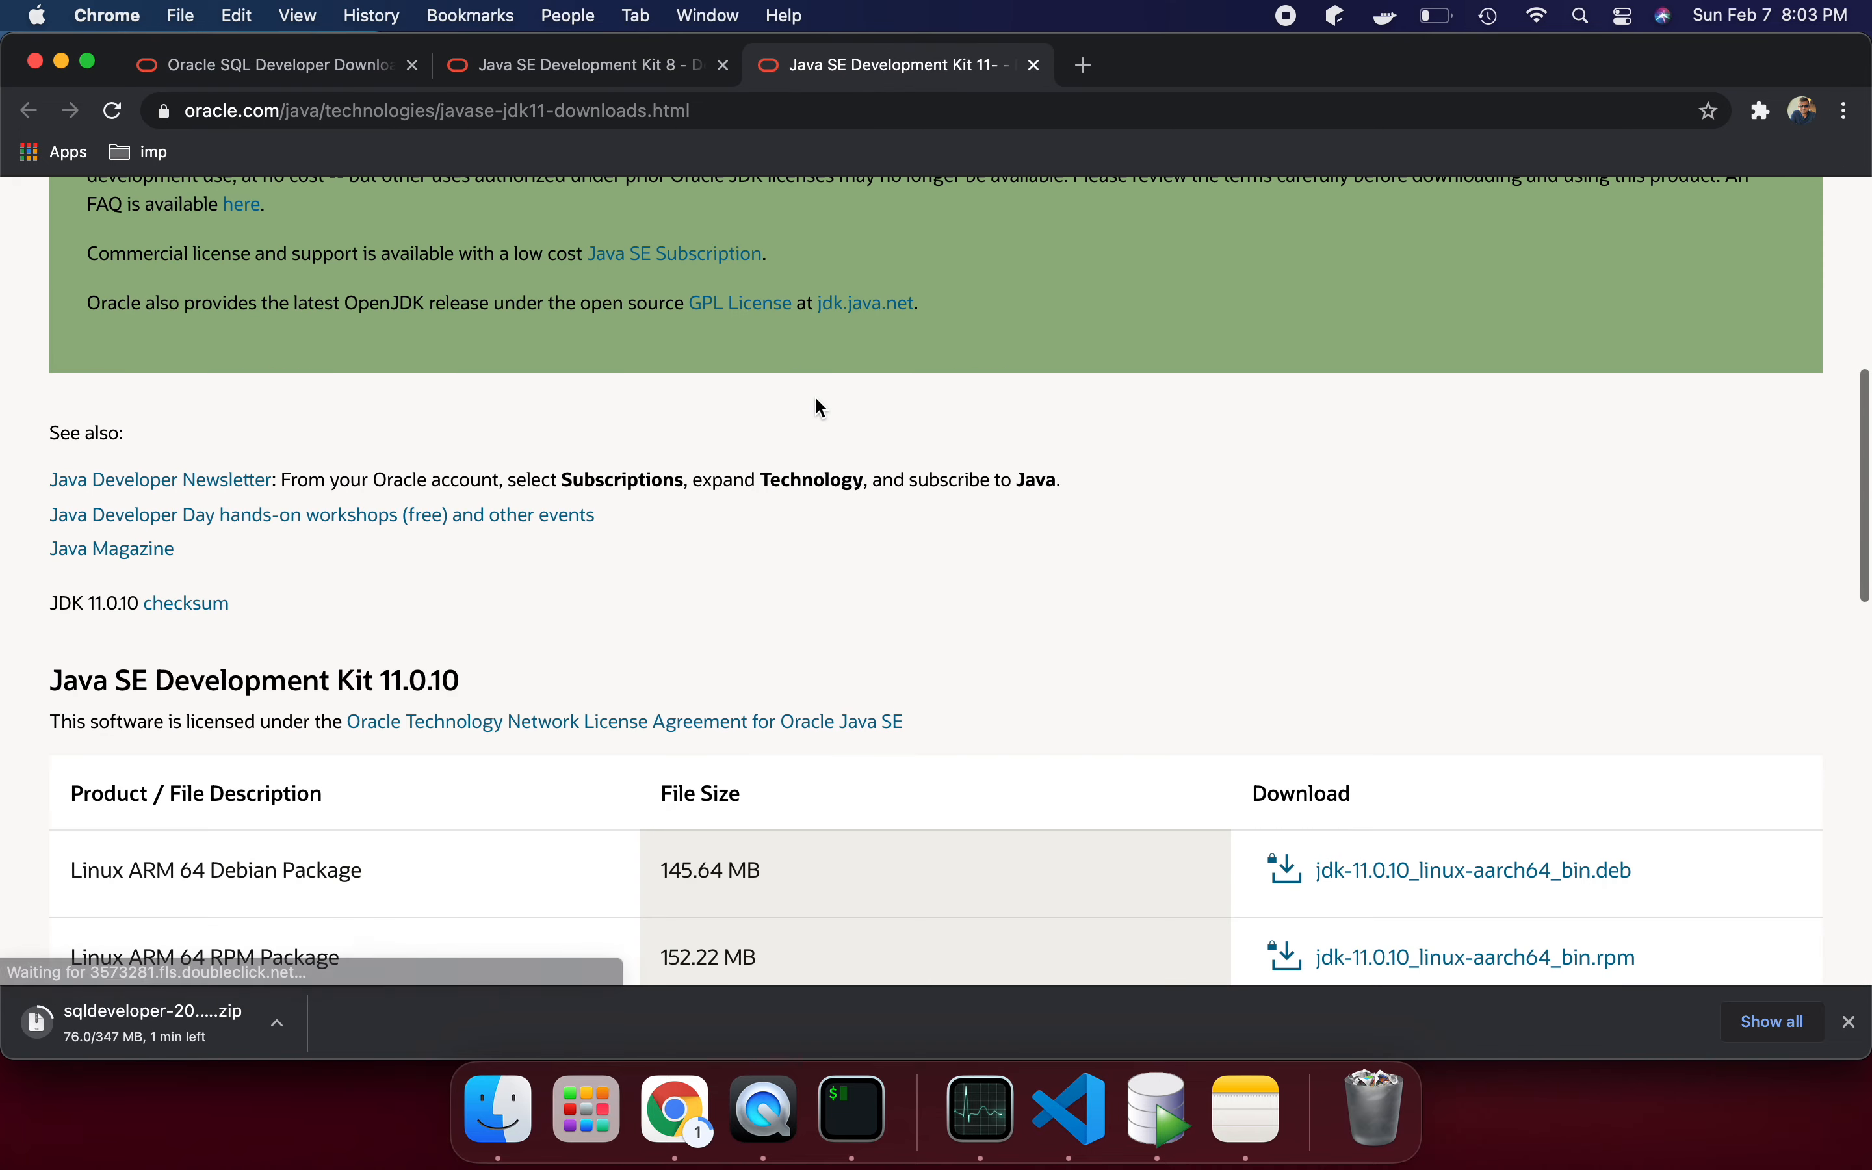
{"action": "scroll", "scroll_direction": "down", "scroll_amount": 3}
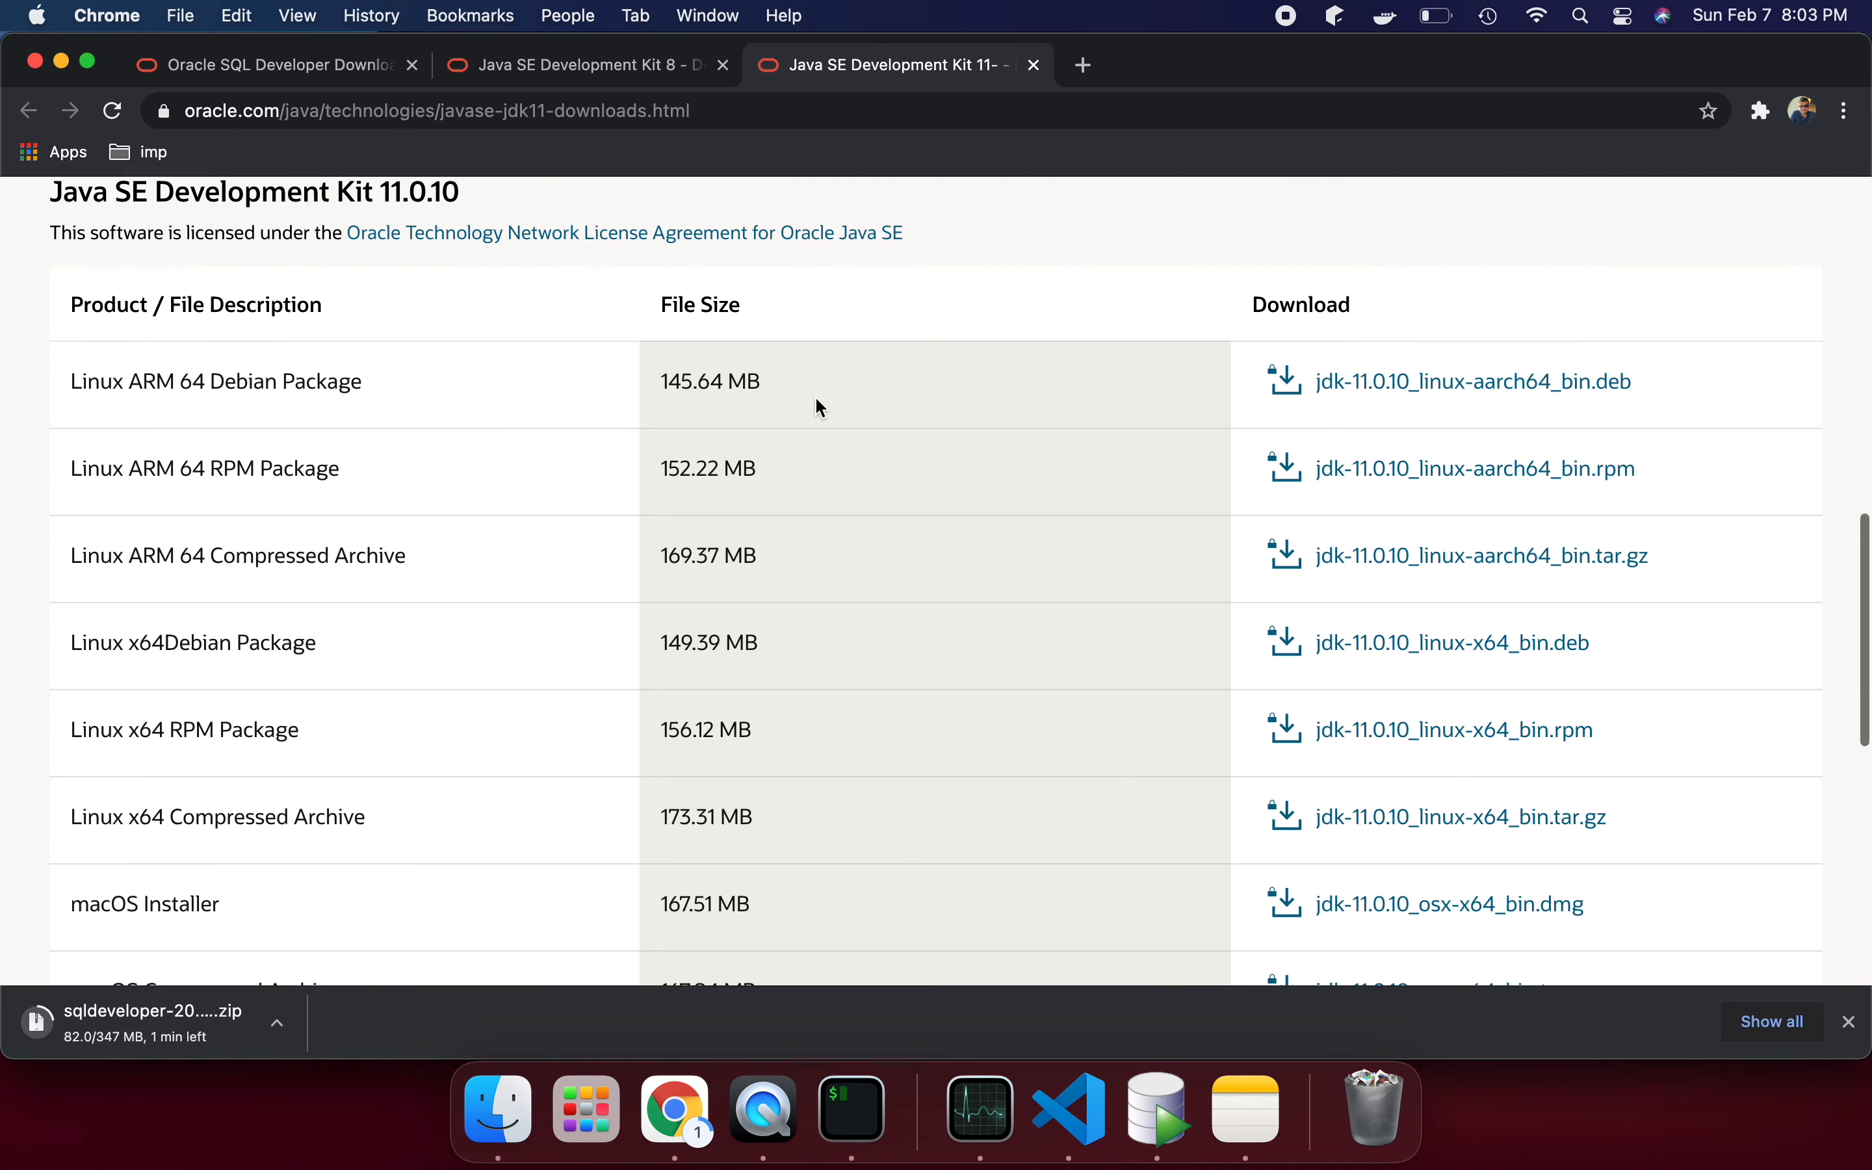
{"action": "scroll", "scroll_direction": "down", "scroll_amount": 3}
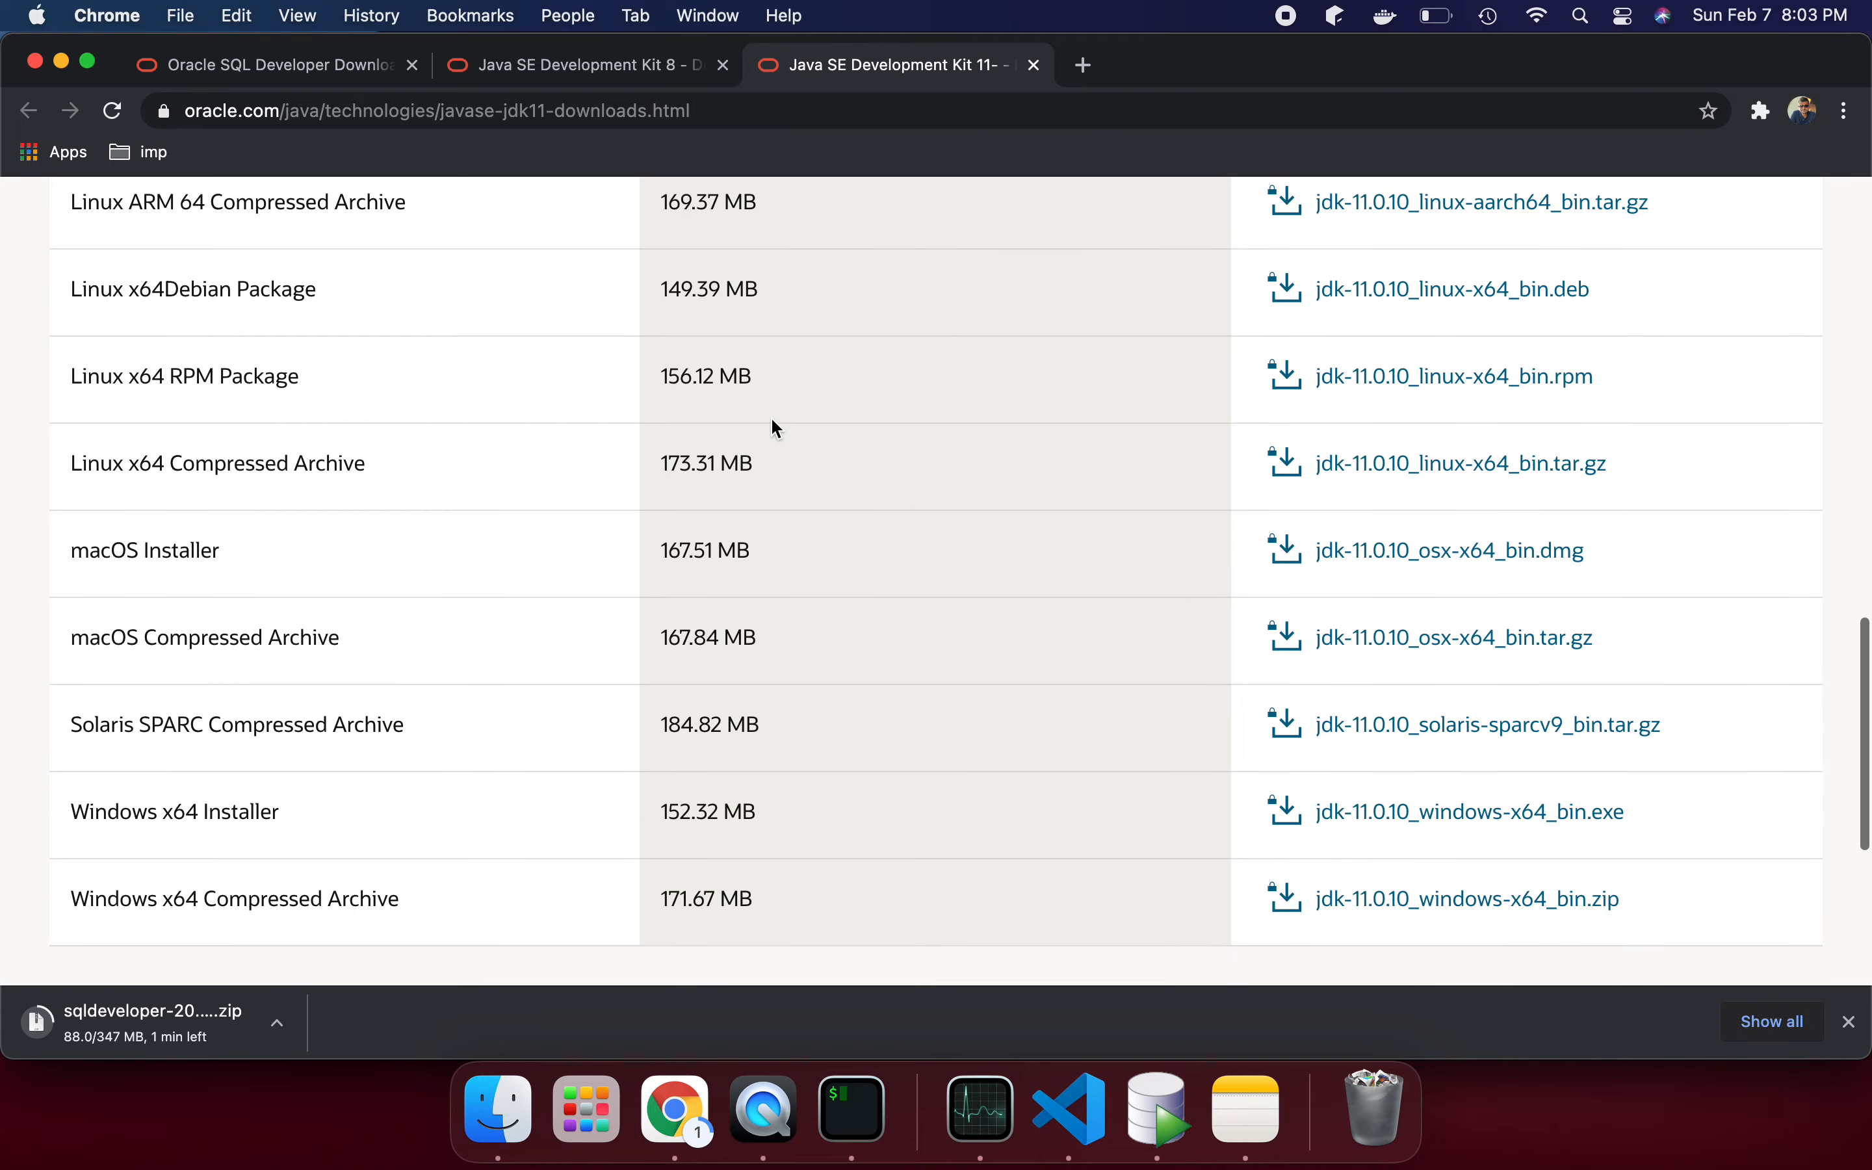
{"action": "mouse_move", "coordinate": [1398, 571]}
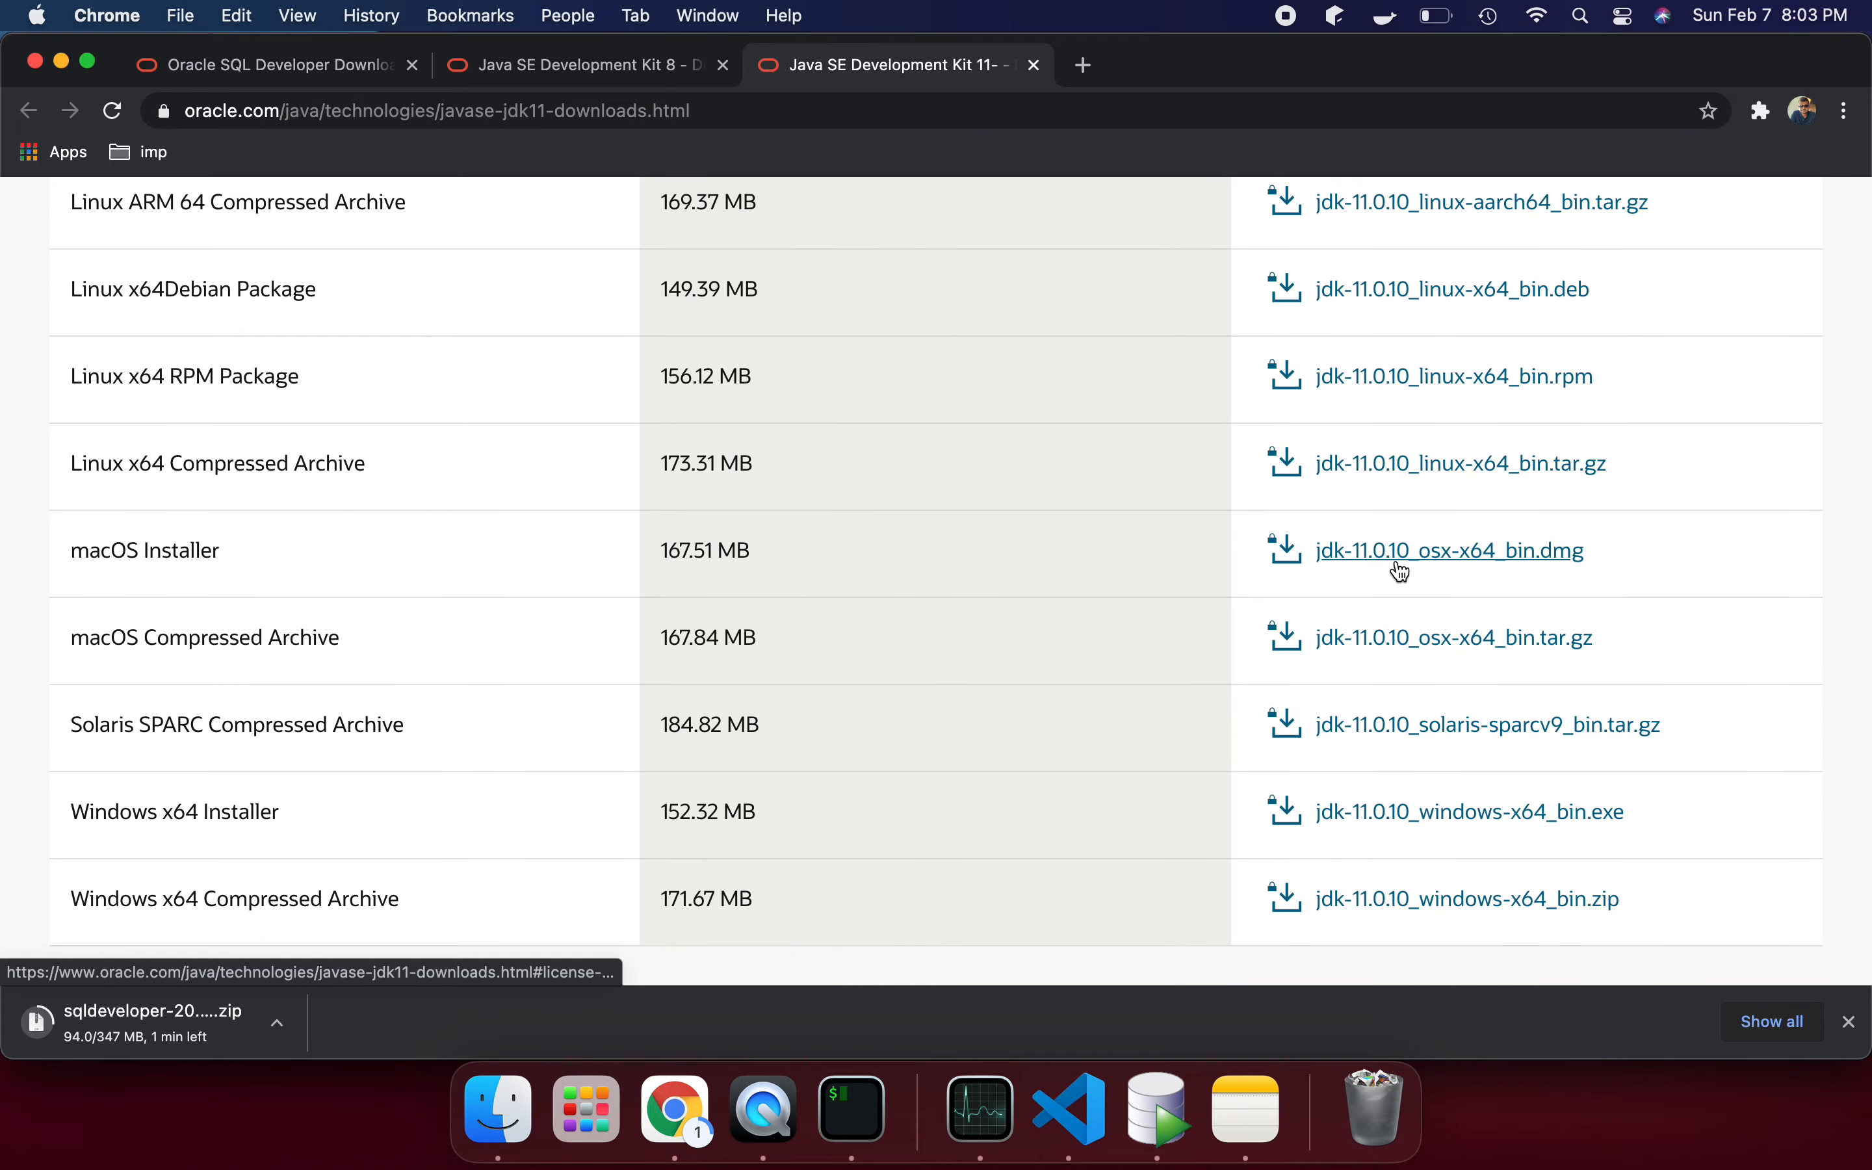
{"action": "mouse_move", "coordinate": [1382, 569]}
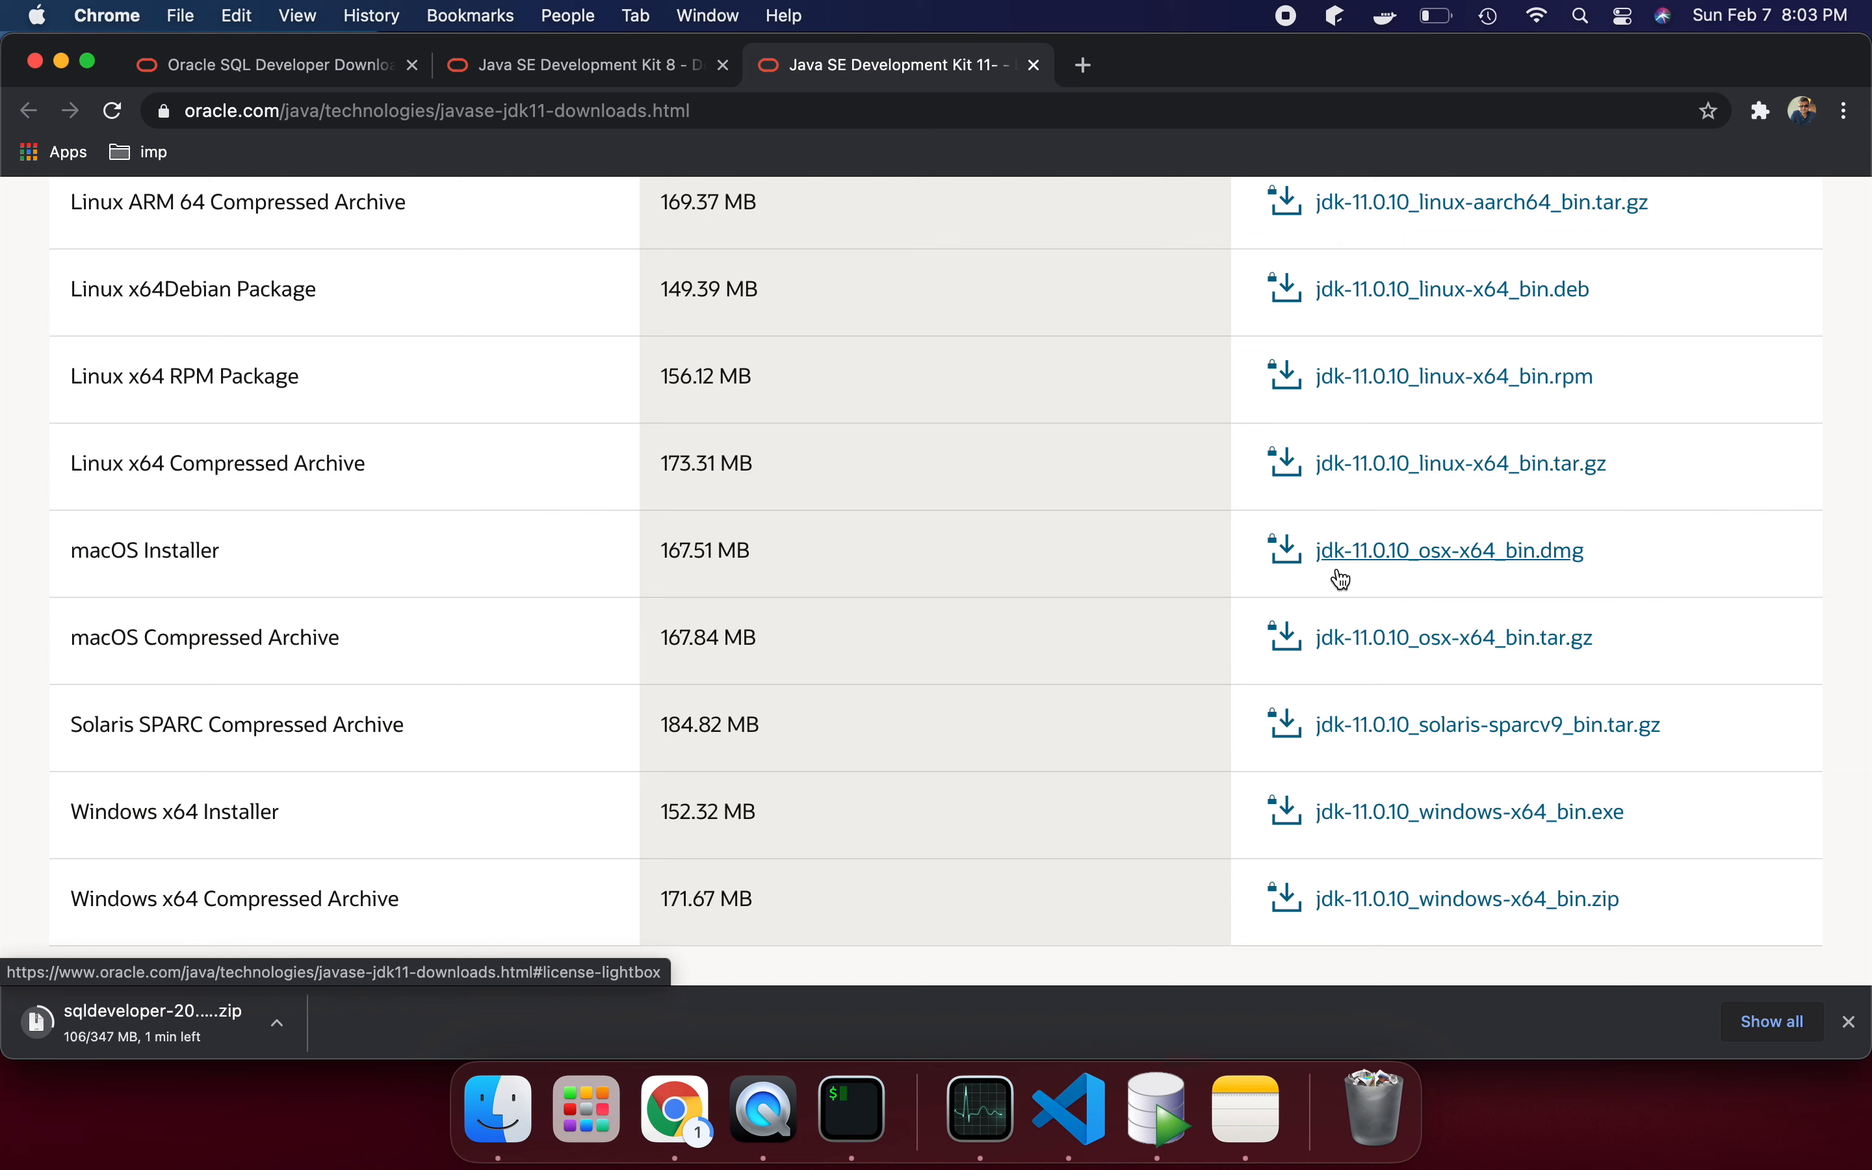
- Request jdk-11.0.10_osx-x64_bin.dmg, accept the Oracle license, then close the prompt without downloading
{"action": "left_click", "coordinate": [1449, 550]}
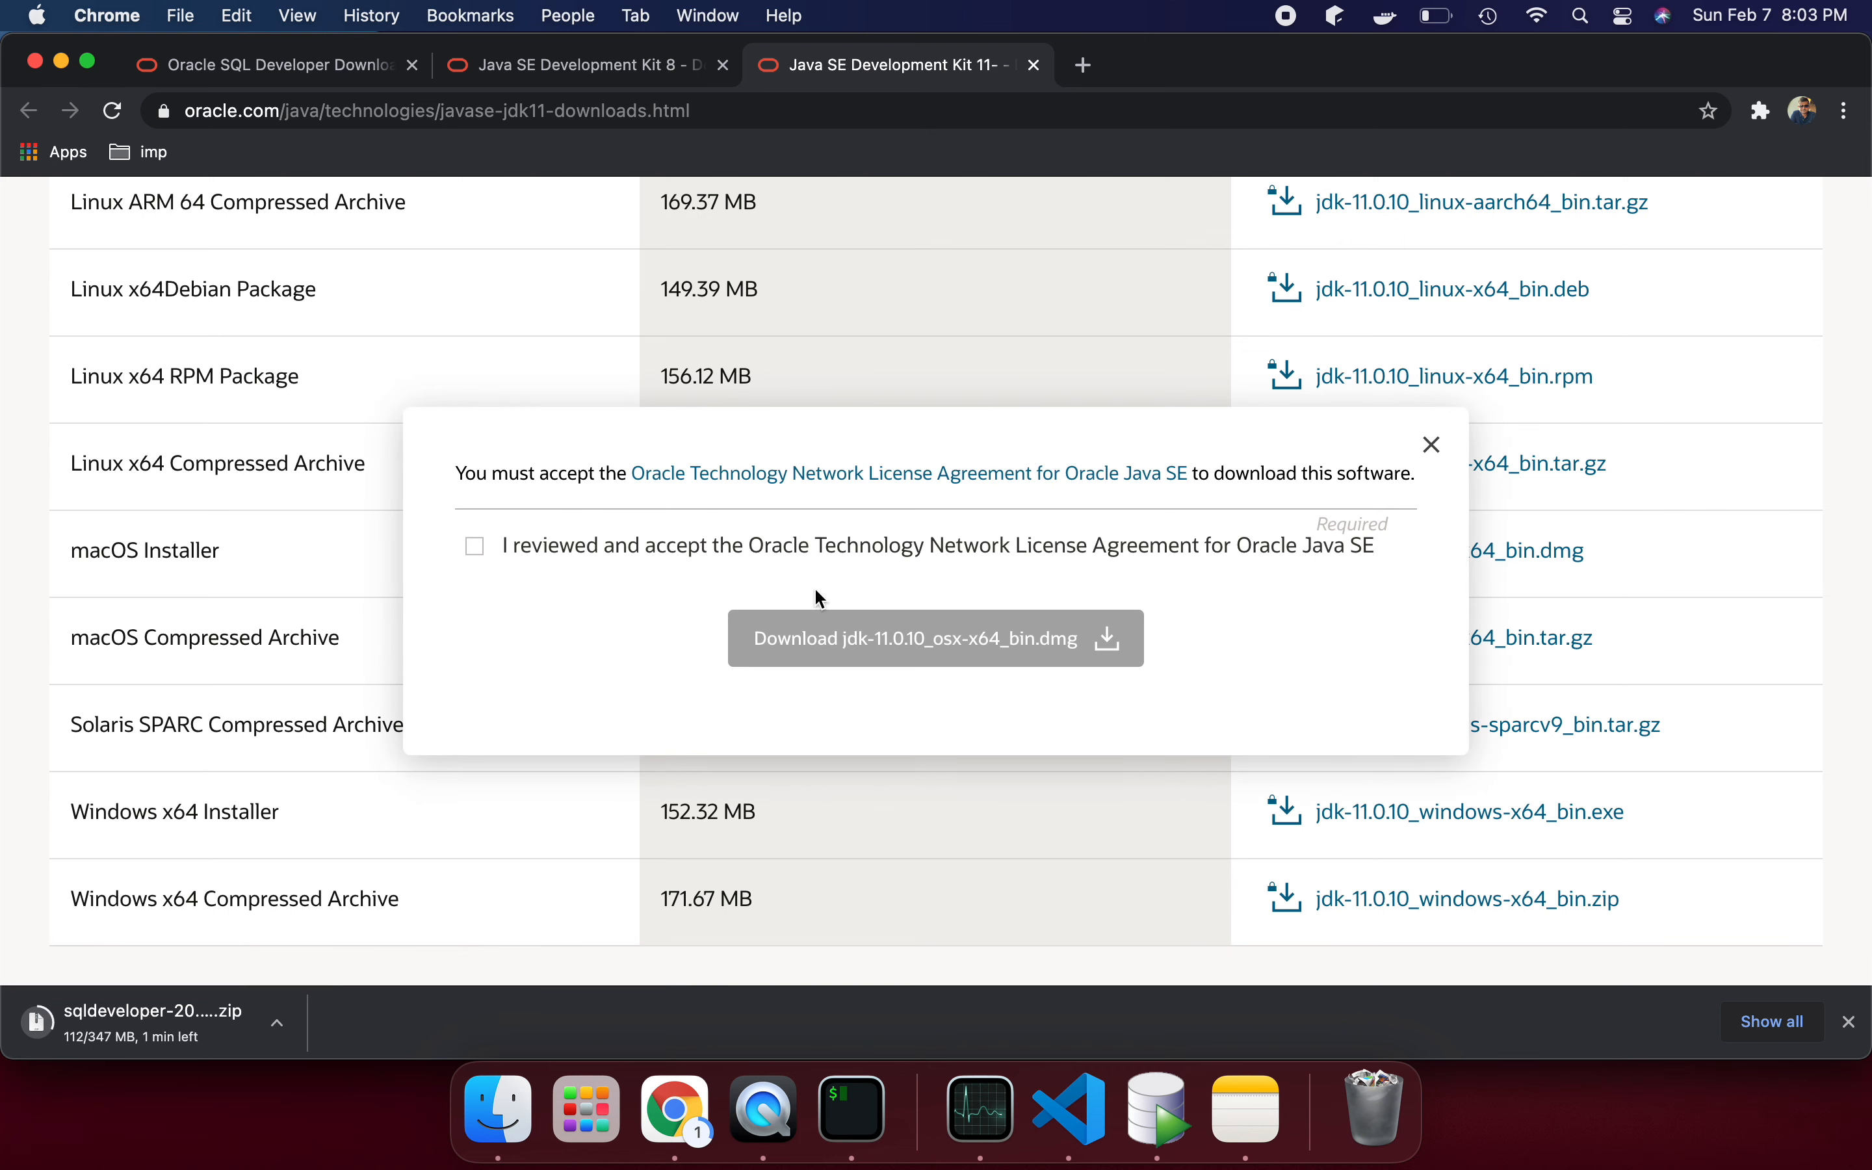
{"action": "left_click", "coordinate": [475, 546]}
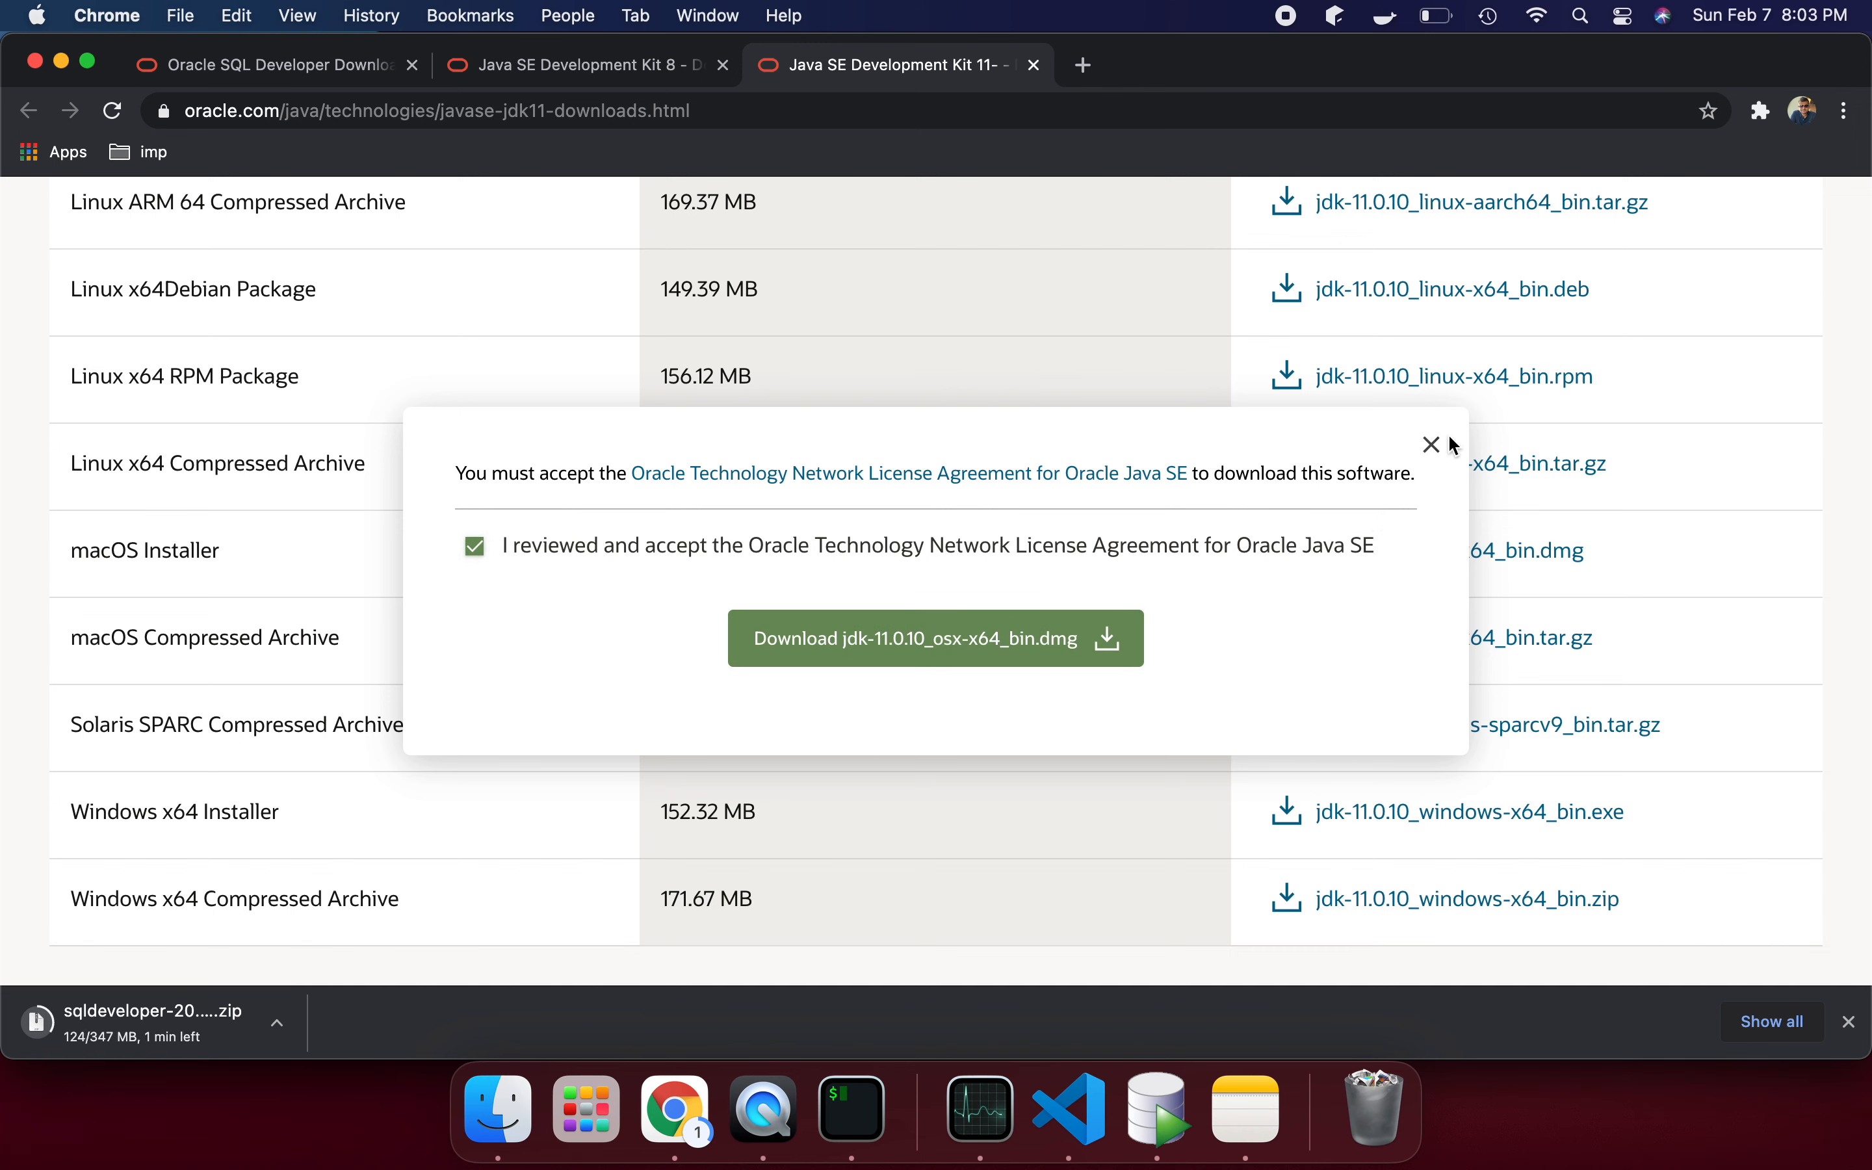
{"action": "left_click", "coordinate": [1430, 445]}
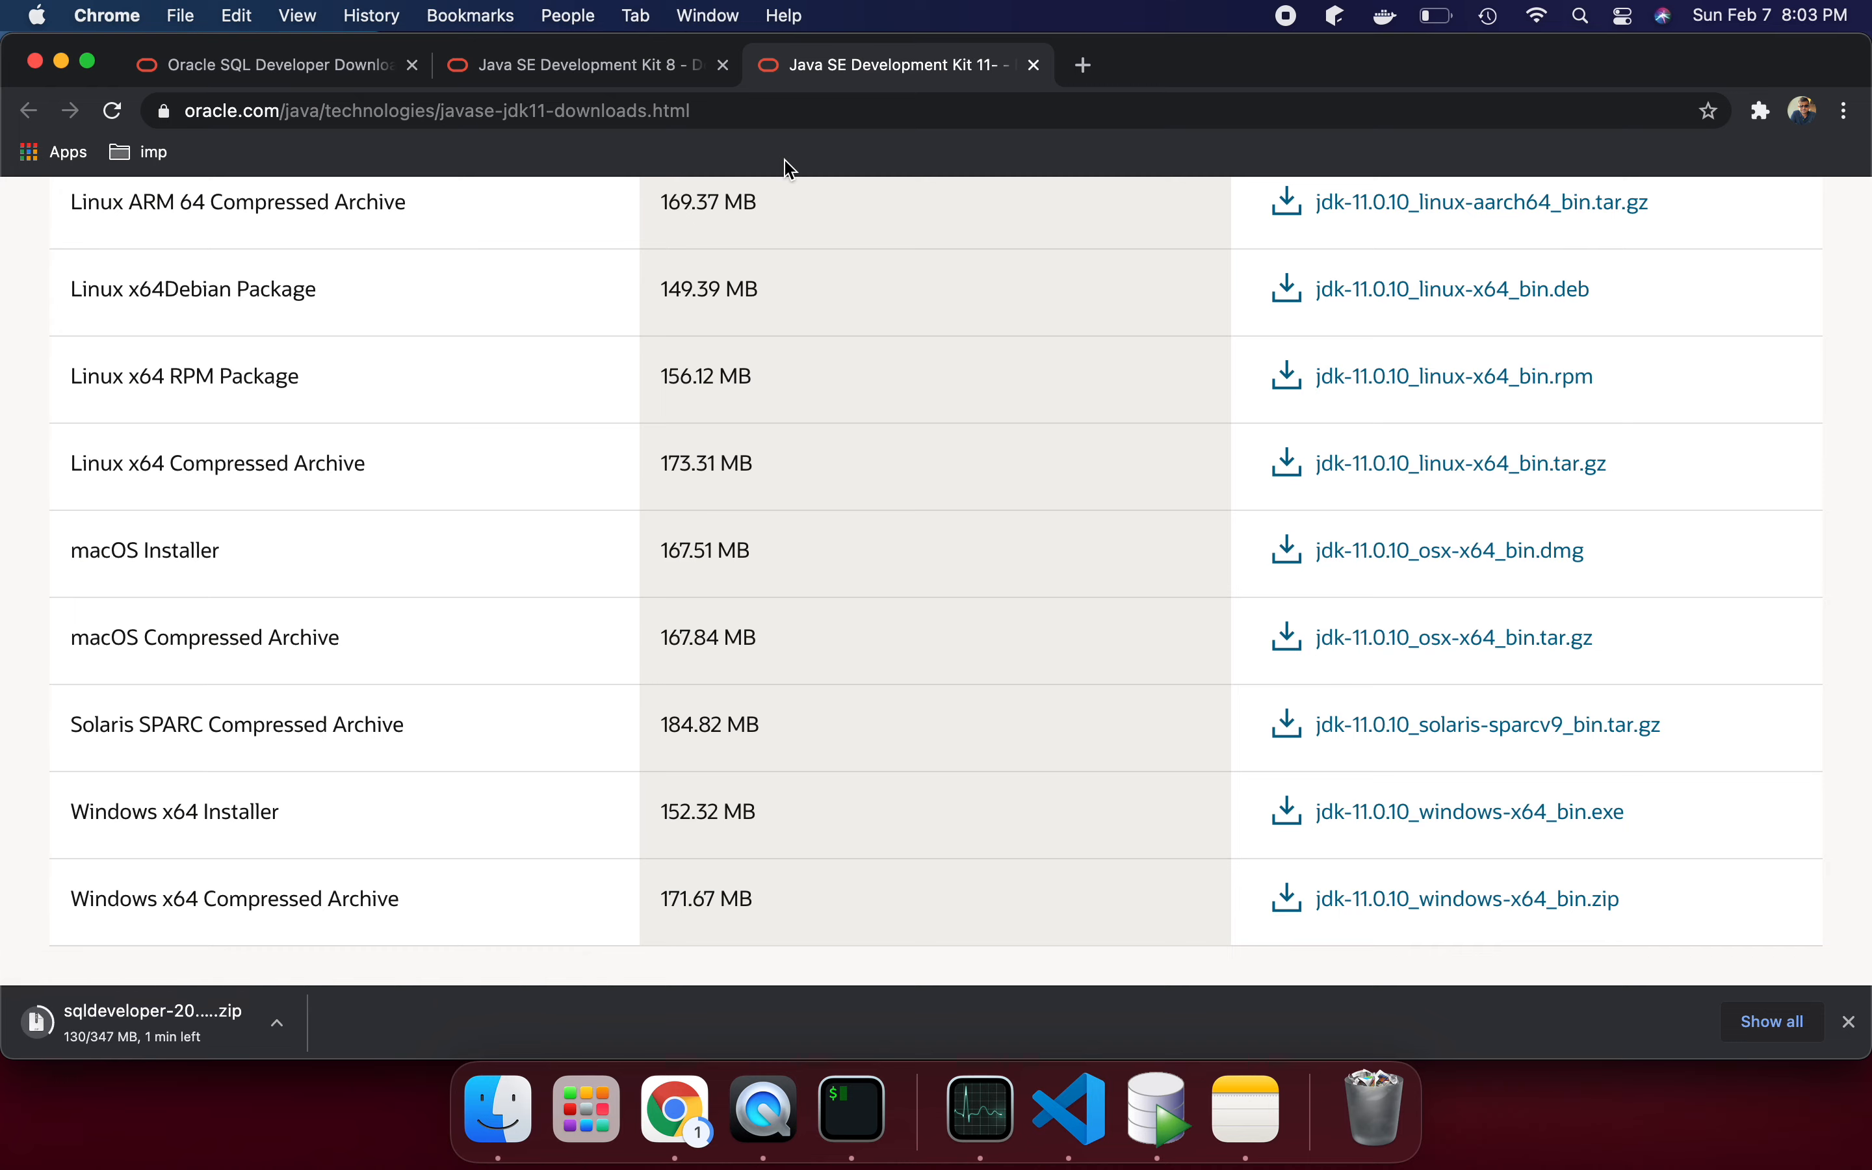
- On the JDK 8 page, request jdk-8u281-macosx-x64.dmg and accept the Oracle Java SE license
{"action": "left_click", "coordinate": [578, 65]}
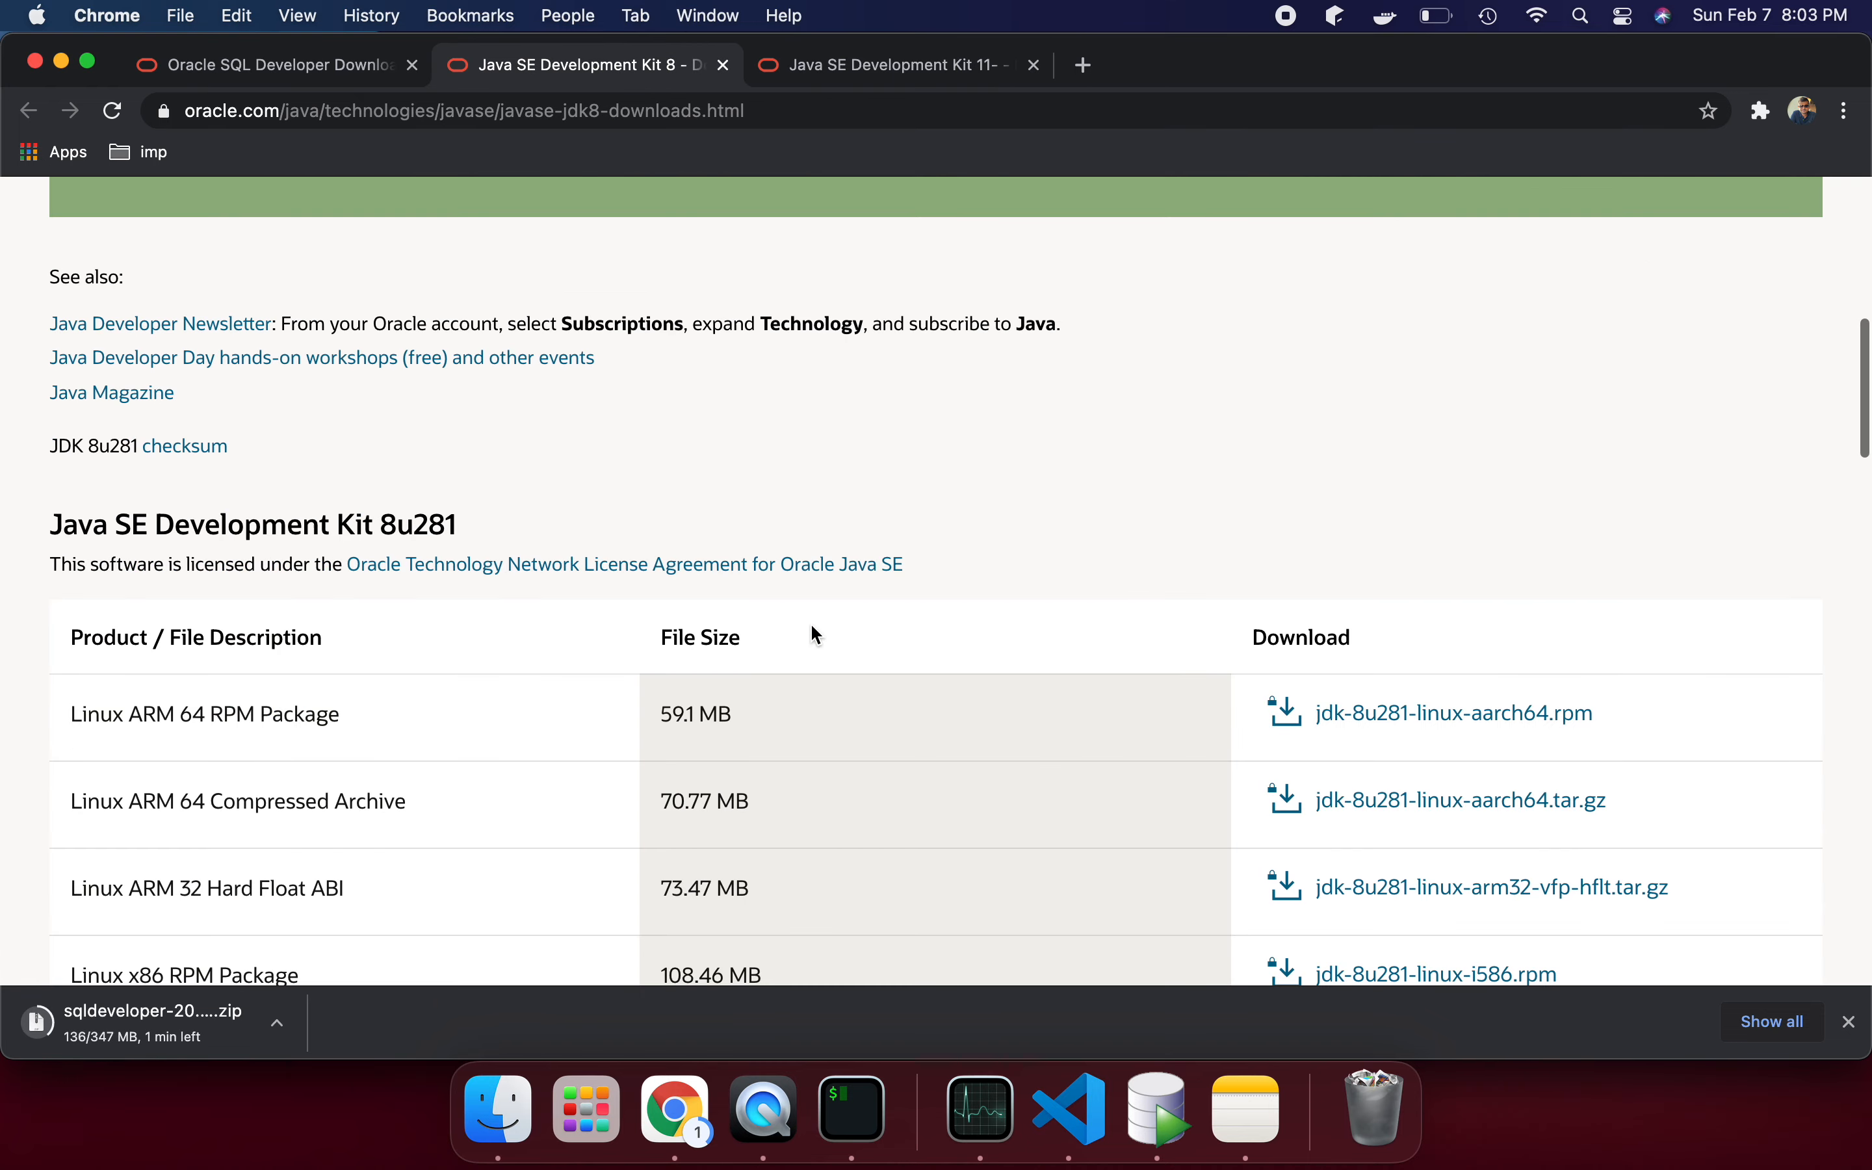
{"action": "scroll", "scroll_direction": "down", "scroll_amount": 3}
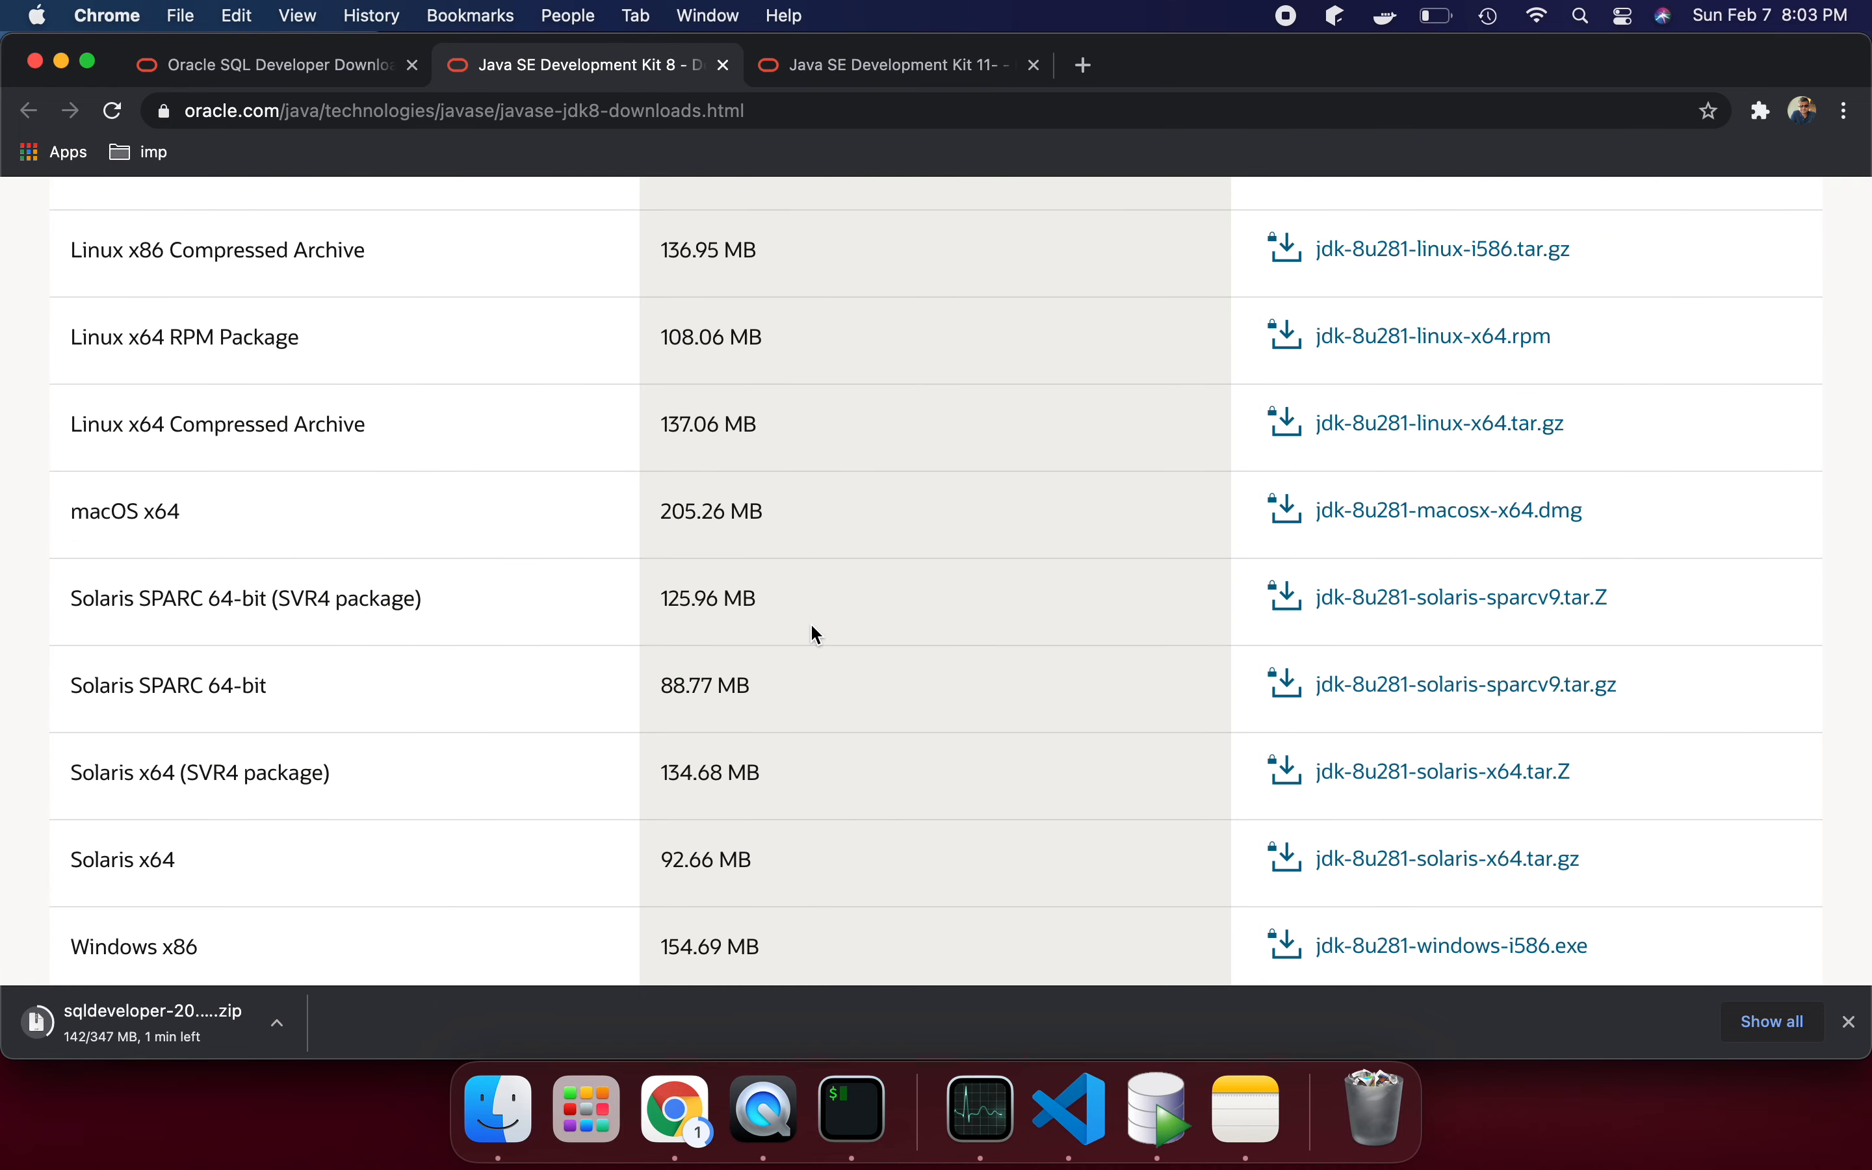
{"action": "scroll", "scroll_direction": "down", "scroll_amount": 3}
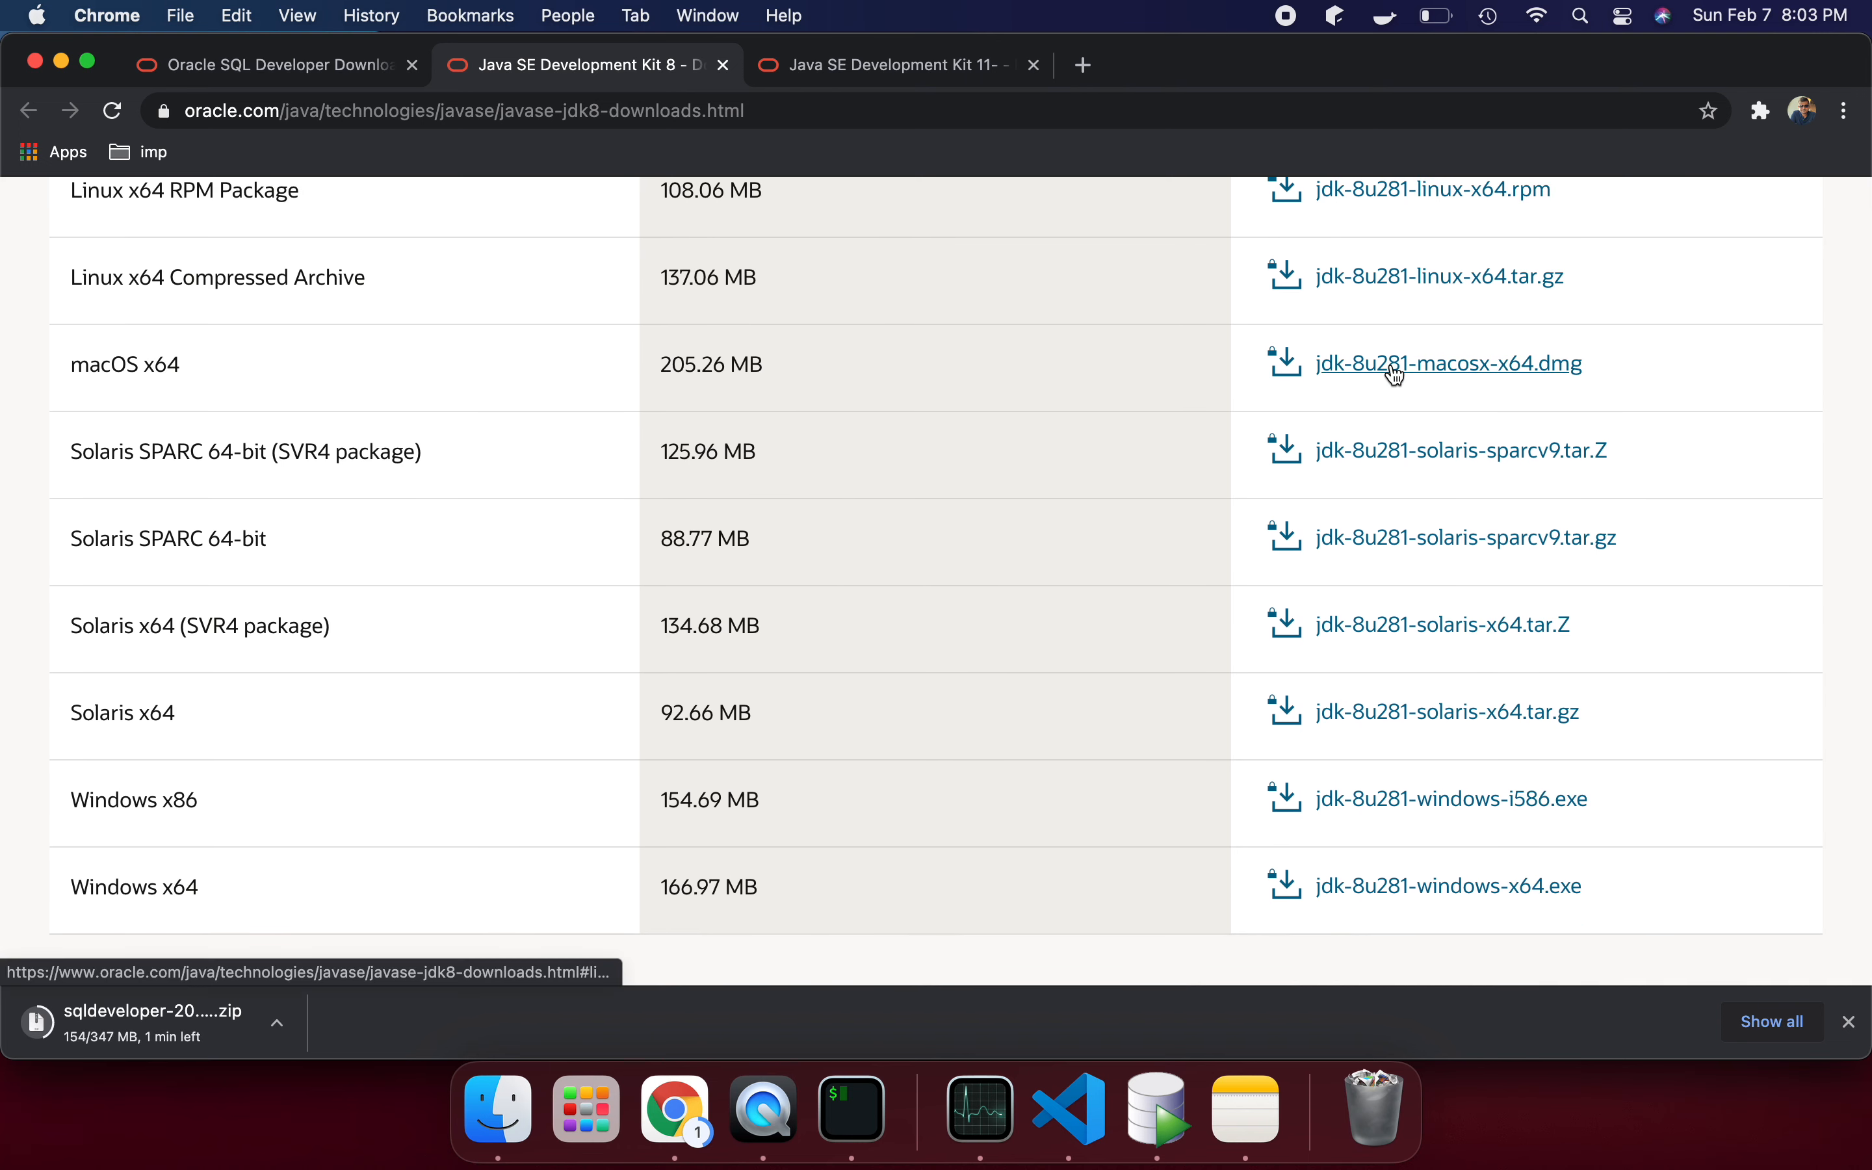
{"action": "left_click", "coordinate": [1447, 363]}
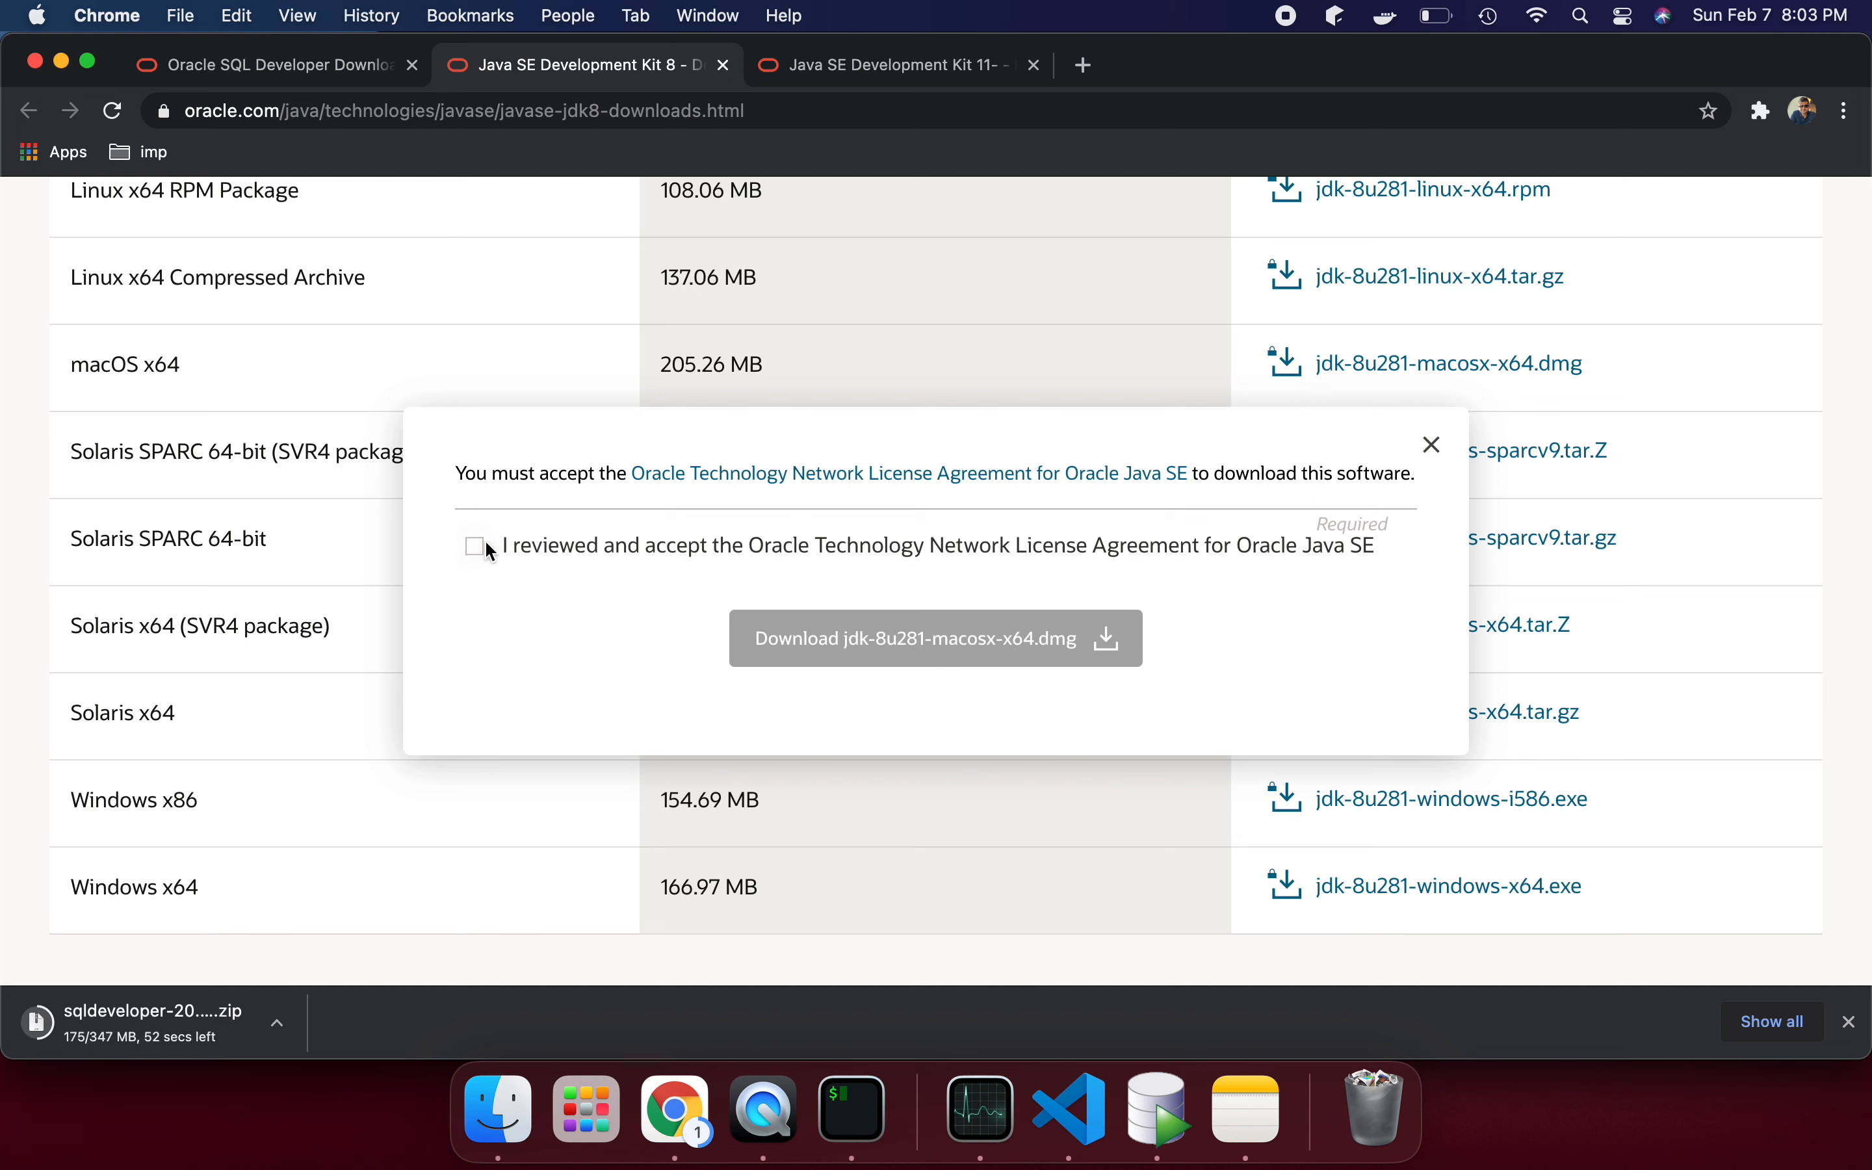
{"action": "left_click", "coordinate": [475, 546]}
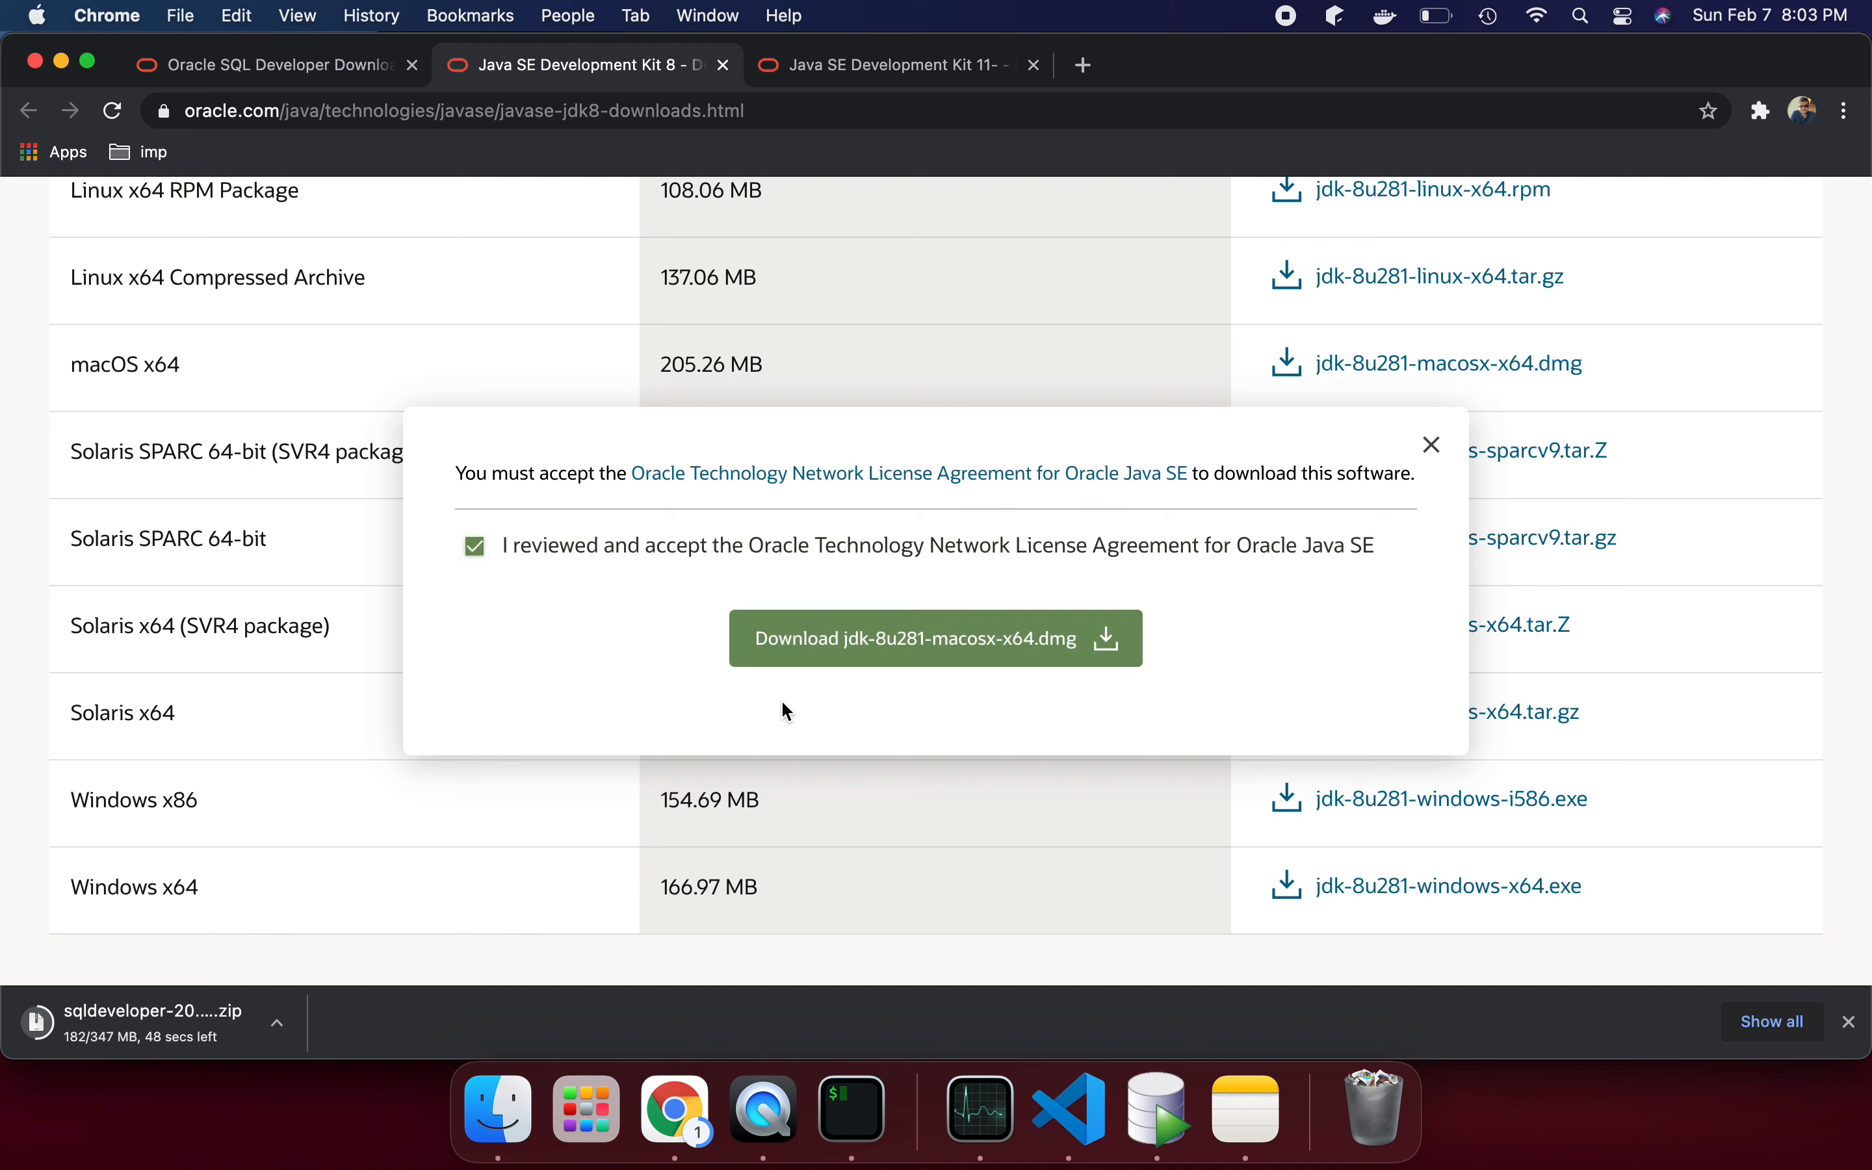
{"action": "mouse_move", "coordinate": [868, 678]}
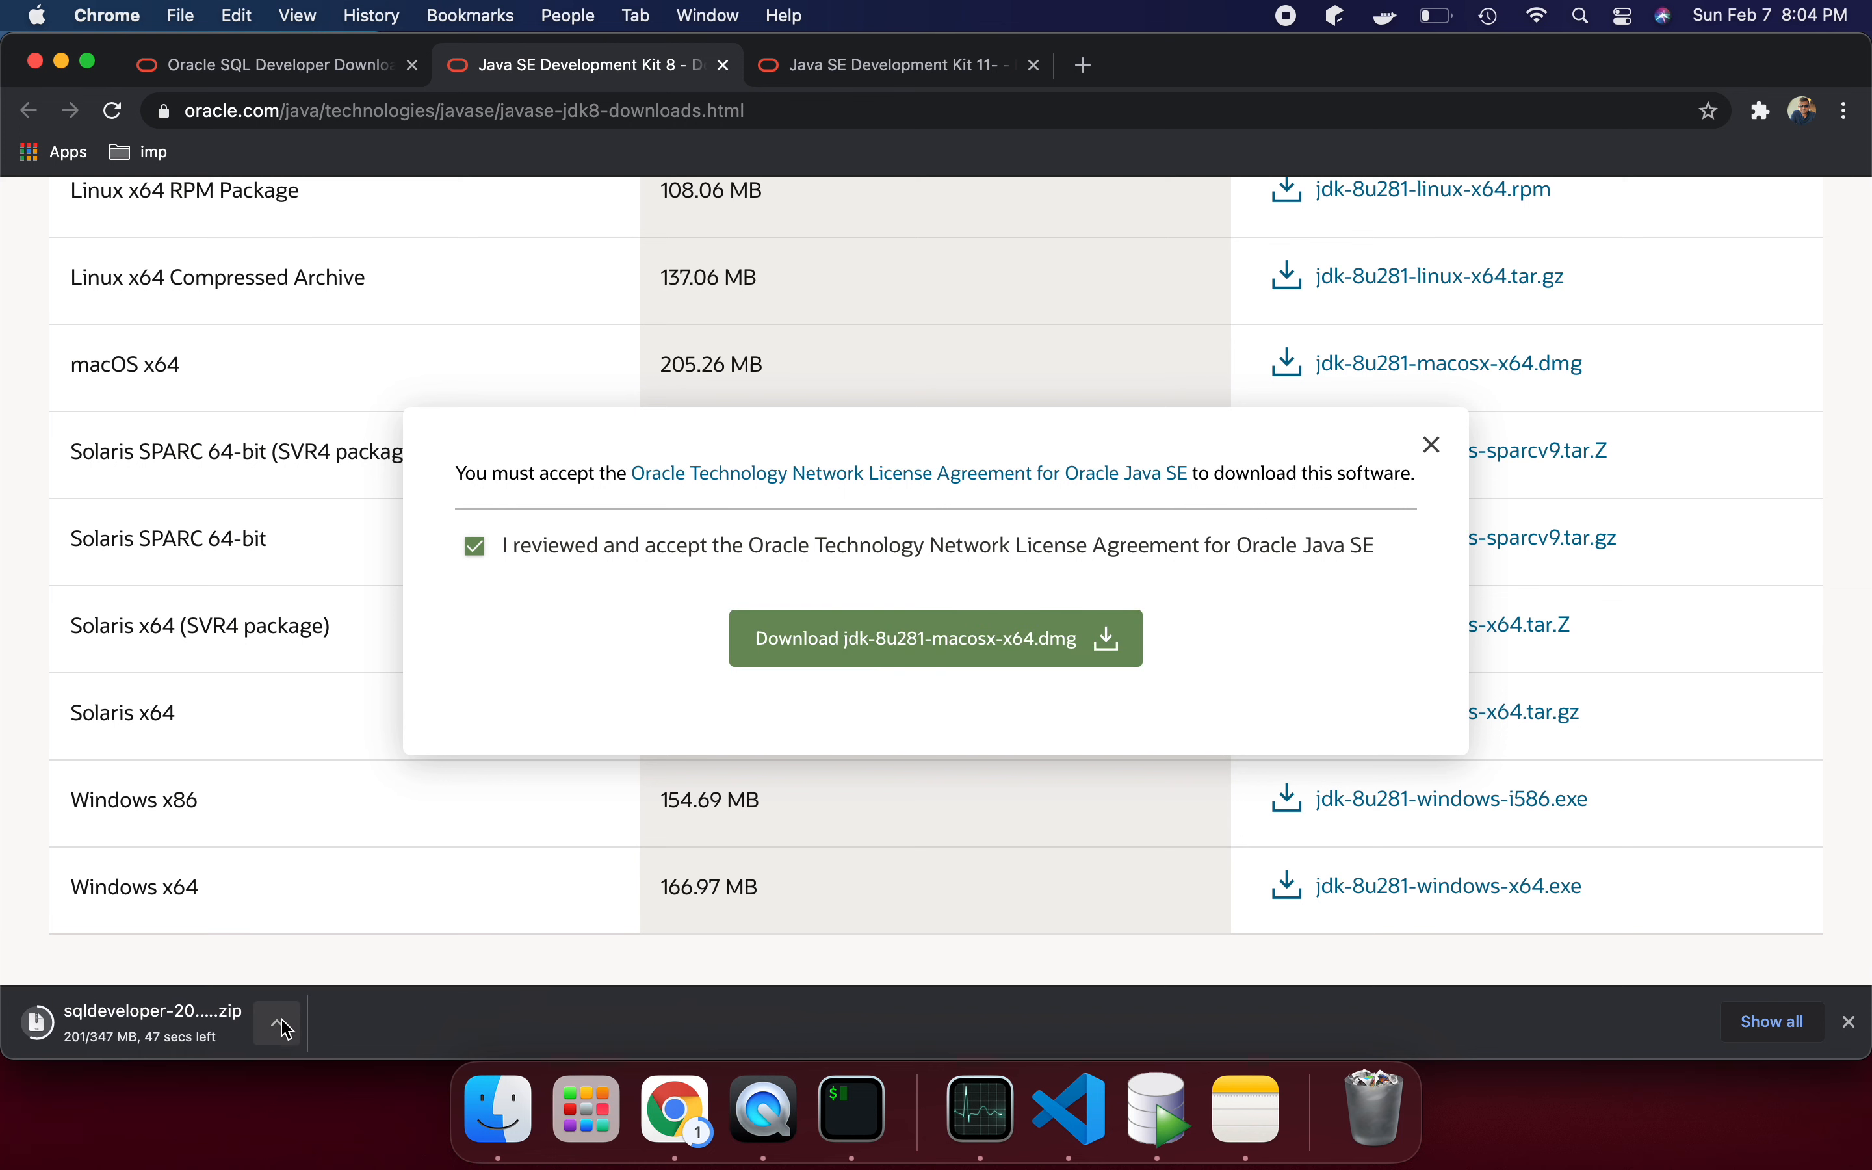
{"action": "mouse_move", "coordinate": [476, 953]}
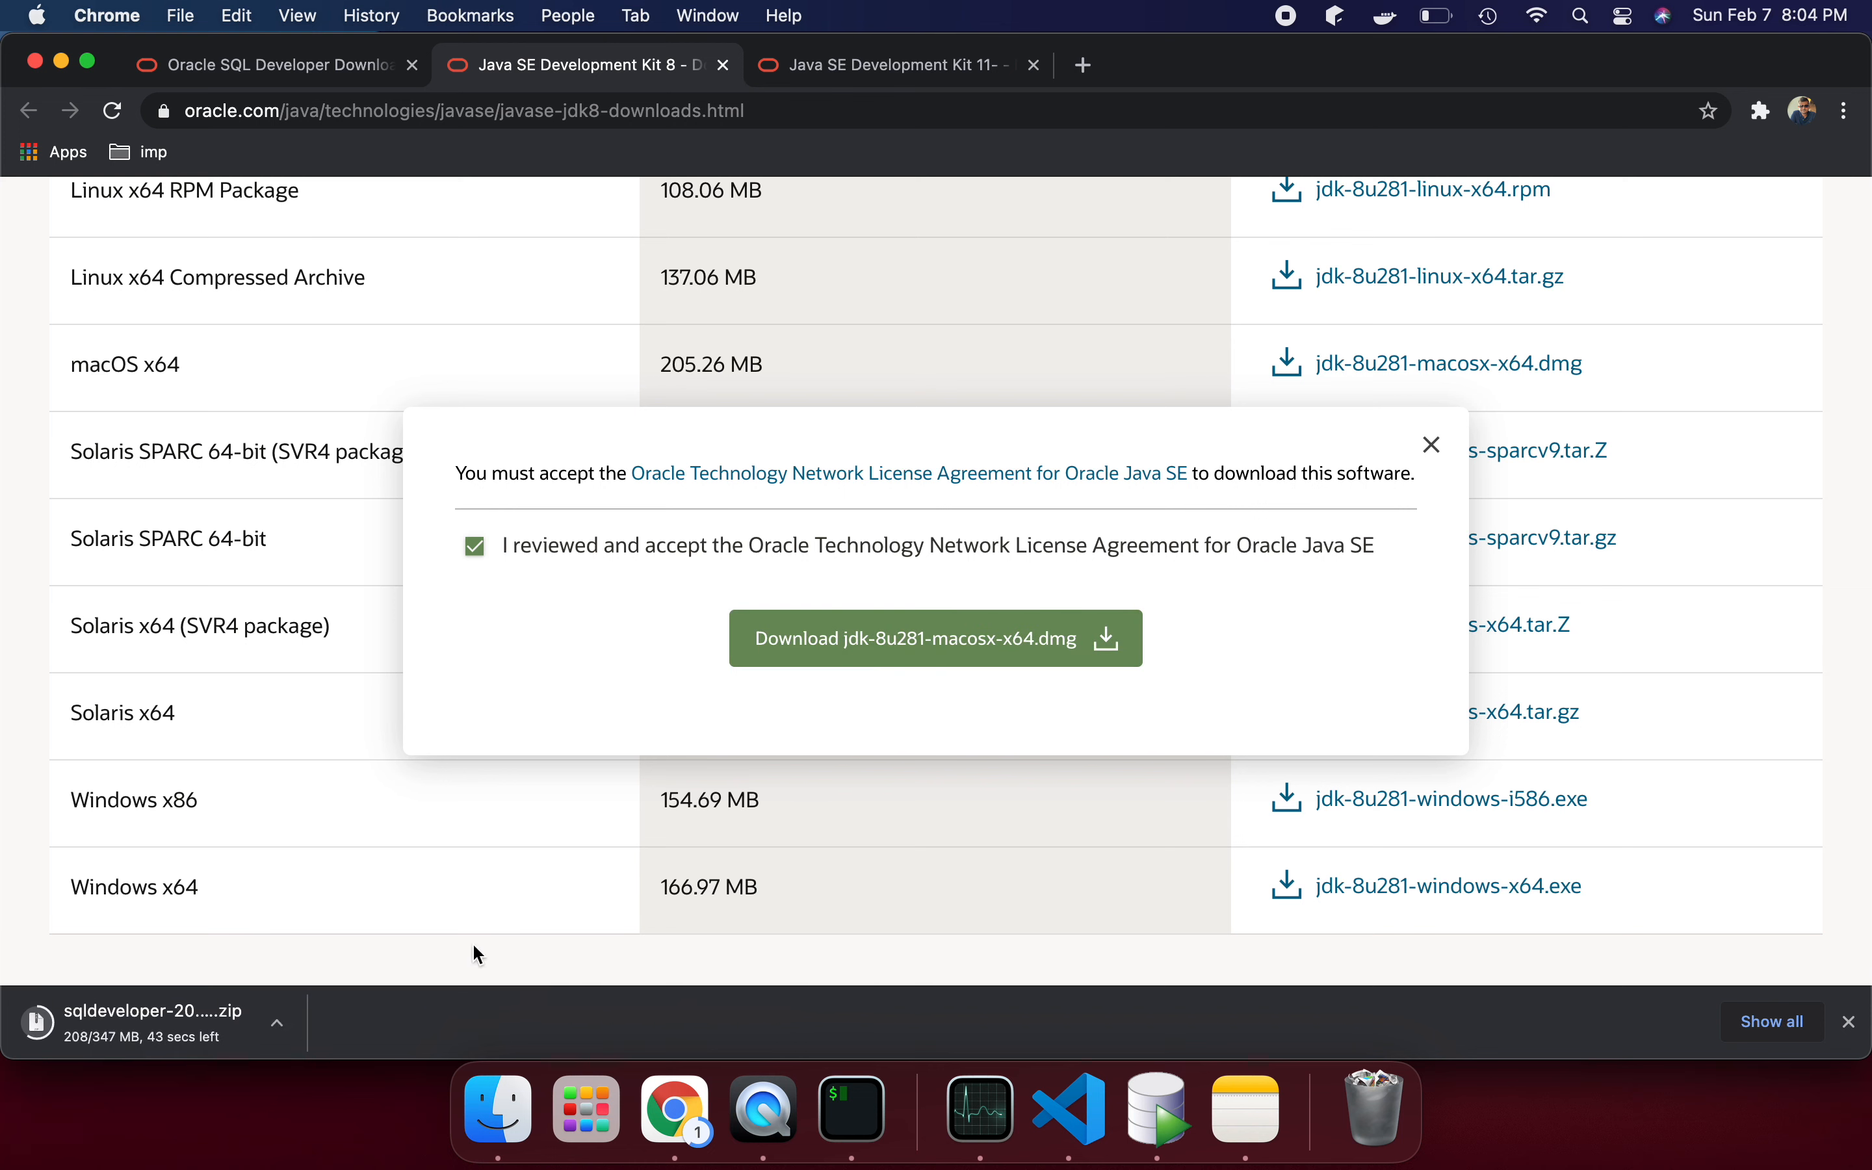
- Show options for the in-progress SQL Developer zip on Chrome's download shelf
{"action": "left_click", "coordinate": [276, 1022]}
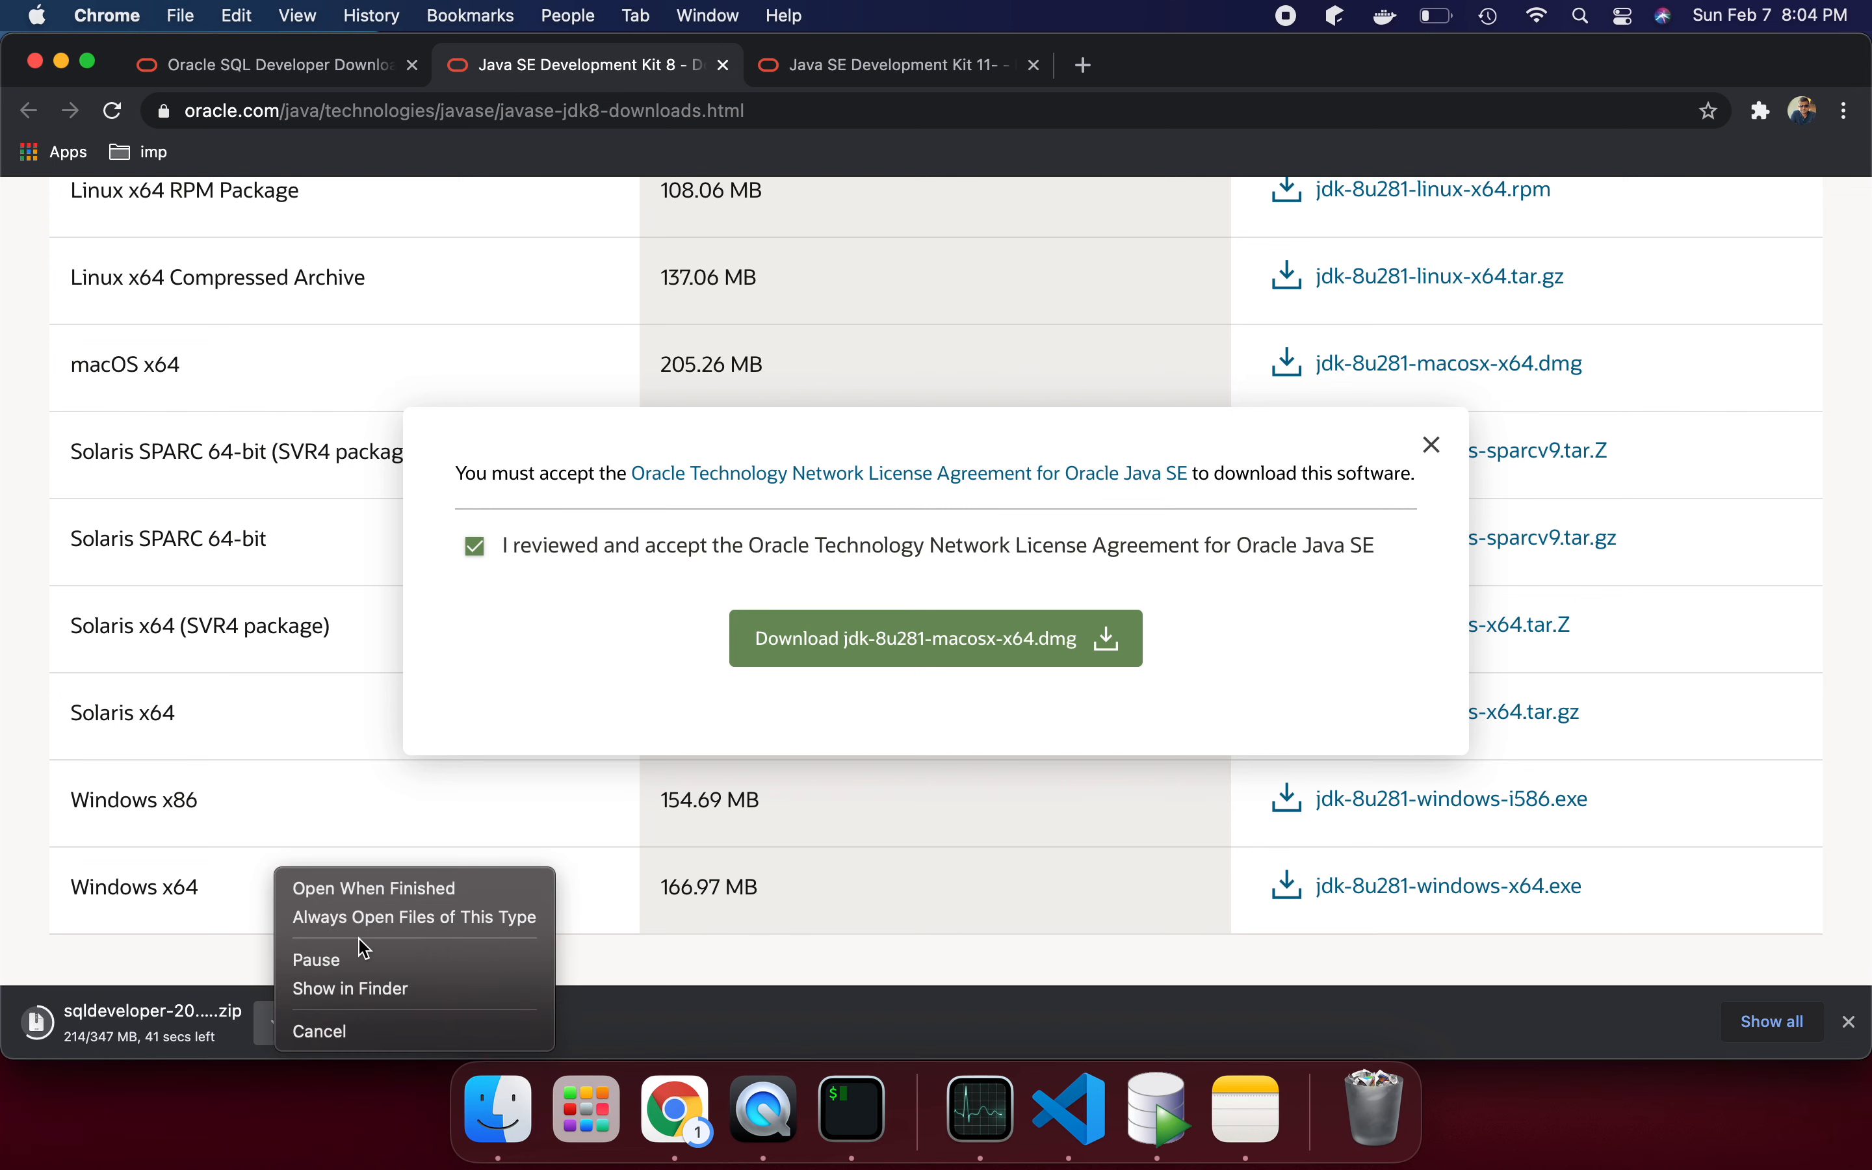
{"action": "mouse_move", "coordinate": [349, 988]}
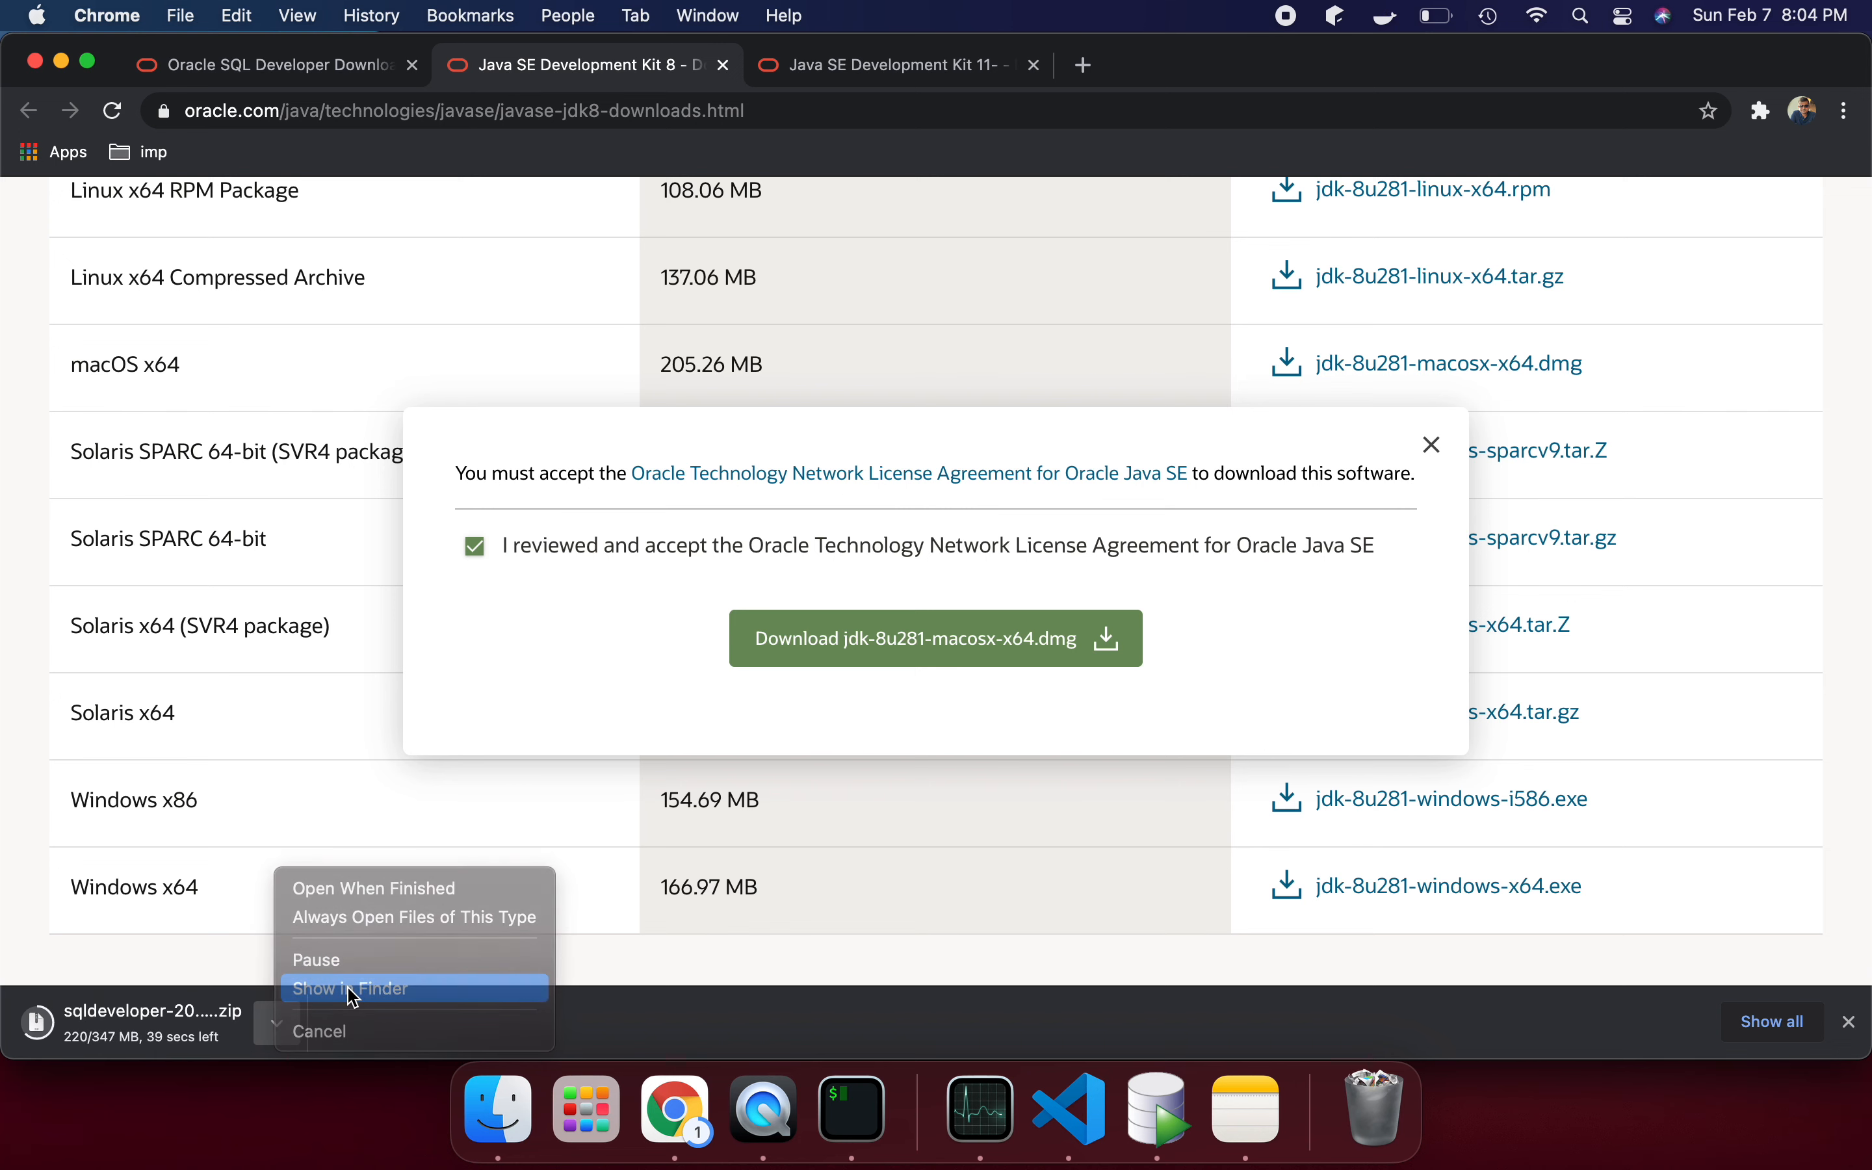
- Reveal the downloads in Finder and unpack the second SQL Developer zip with Archive Utility
{"action": "left_click", "coordinate": [350, 988]}
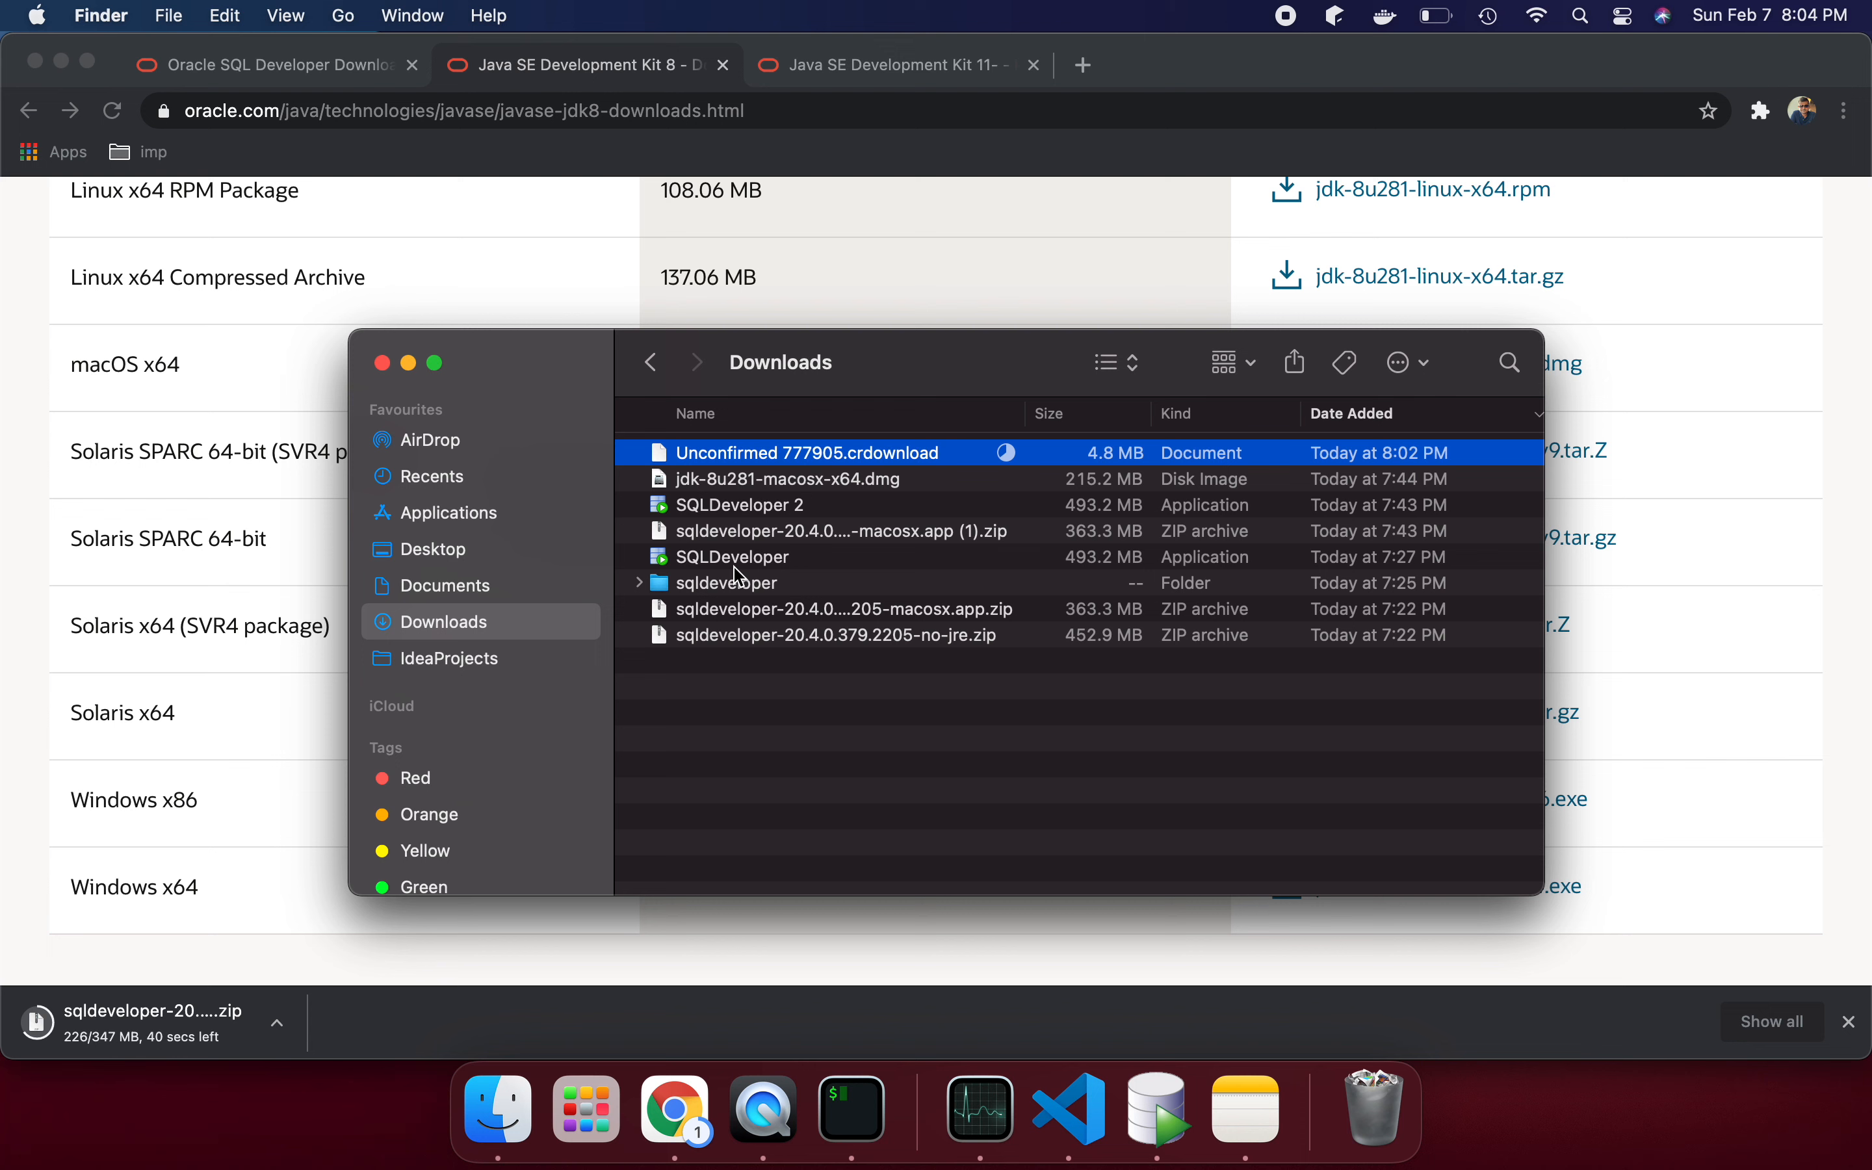
{"action": "left_click", "coordinate": [731, 557]}
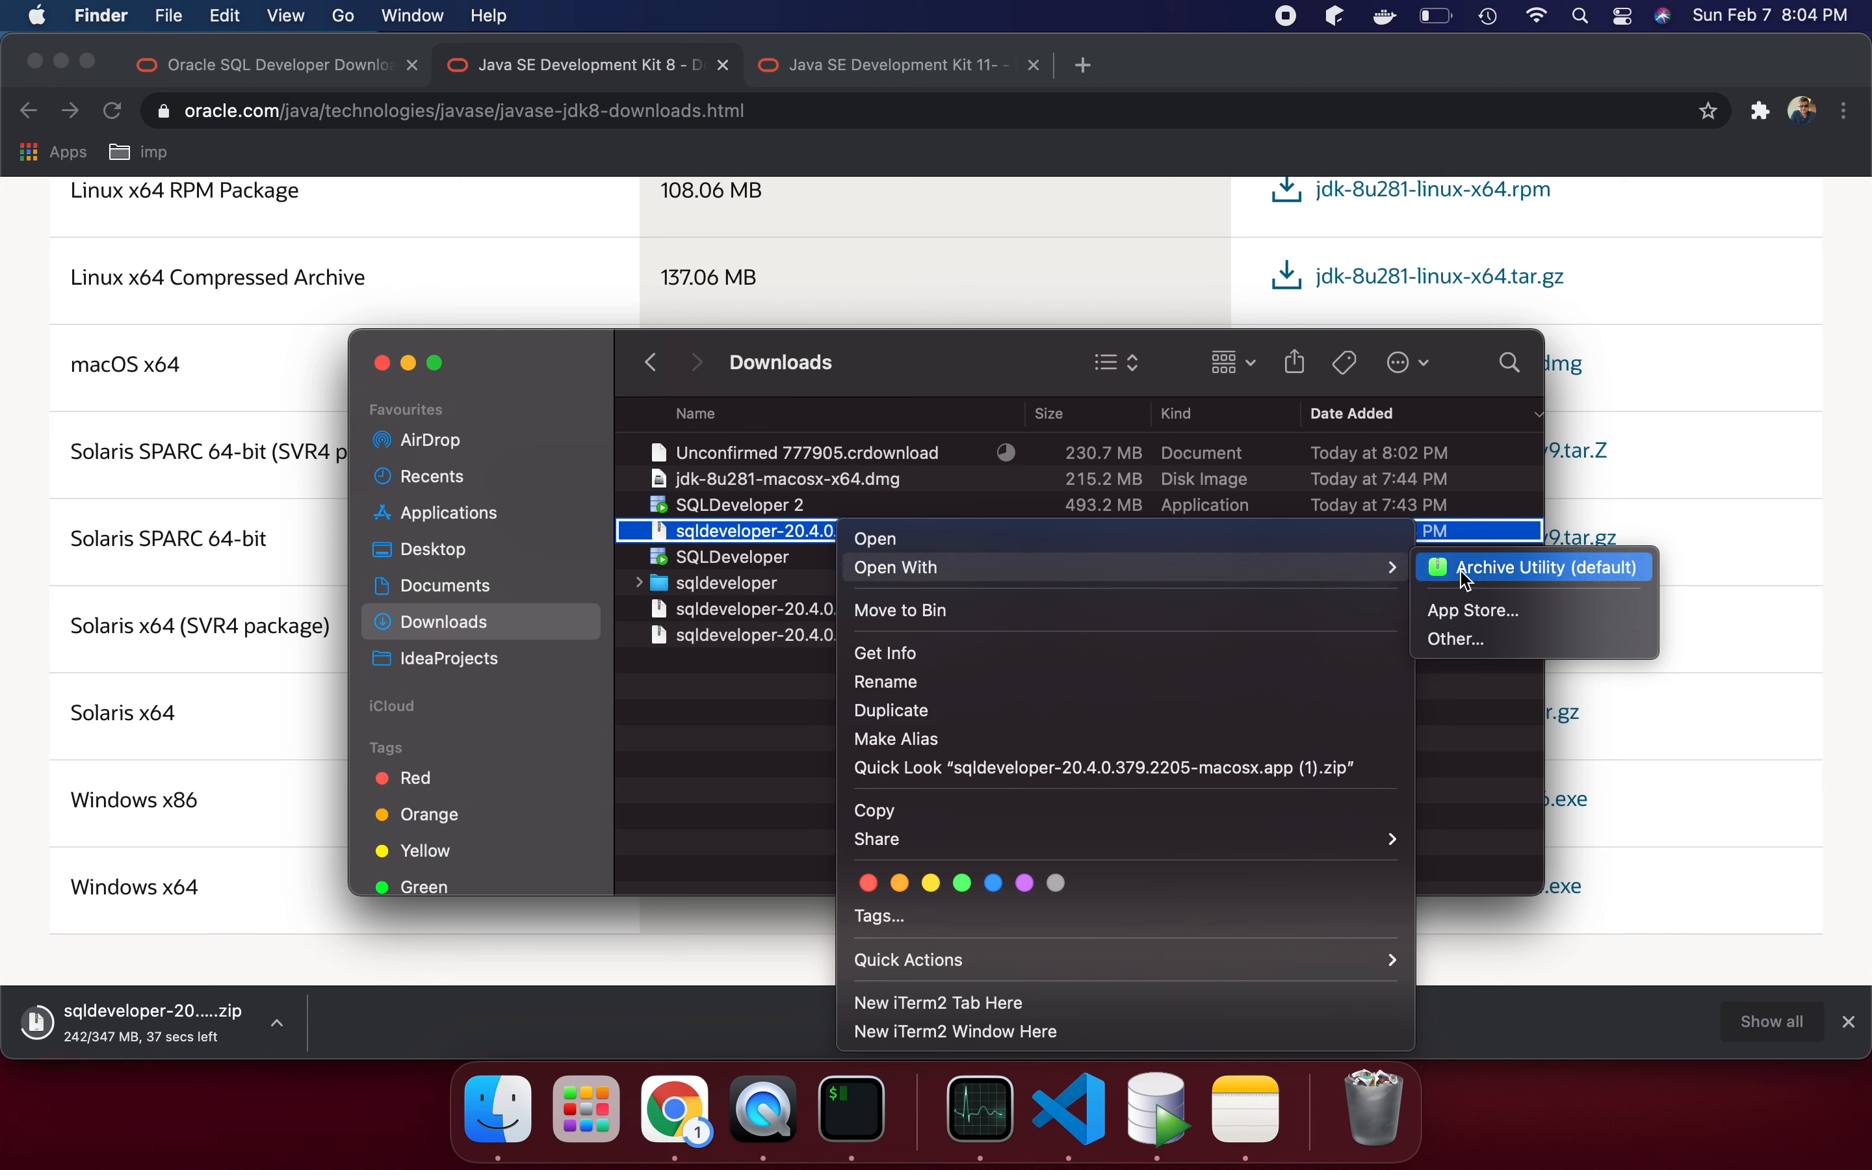
{"action": "left_click", "coordinate": [1534, 567]}
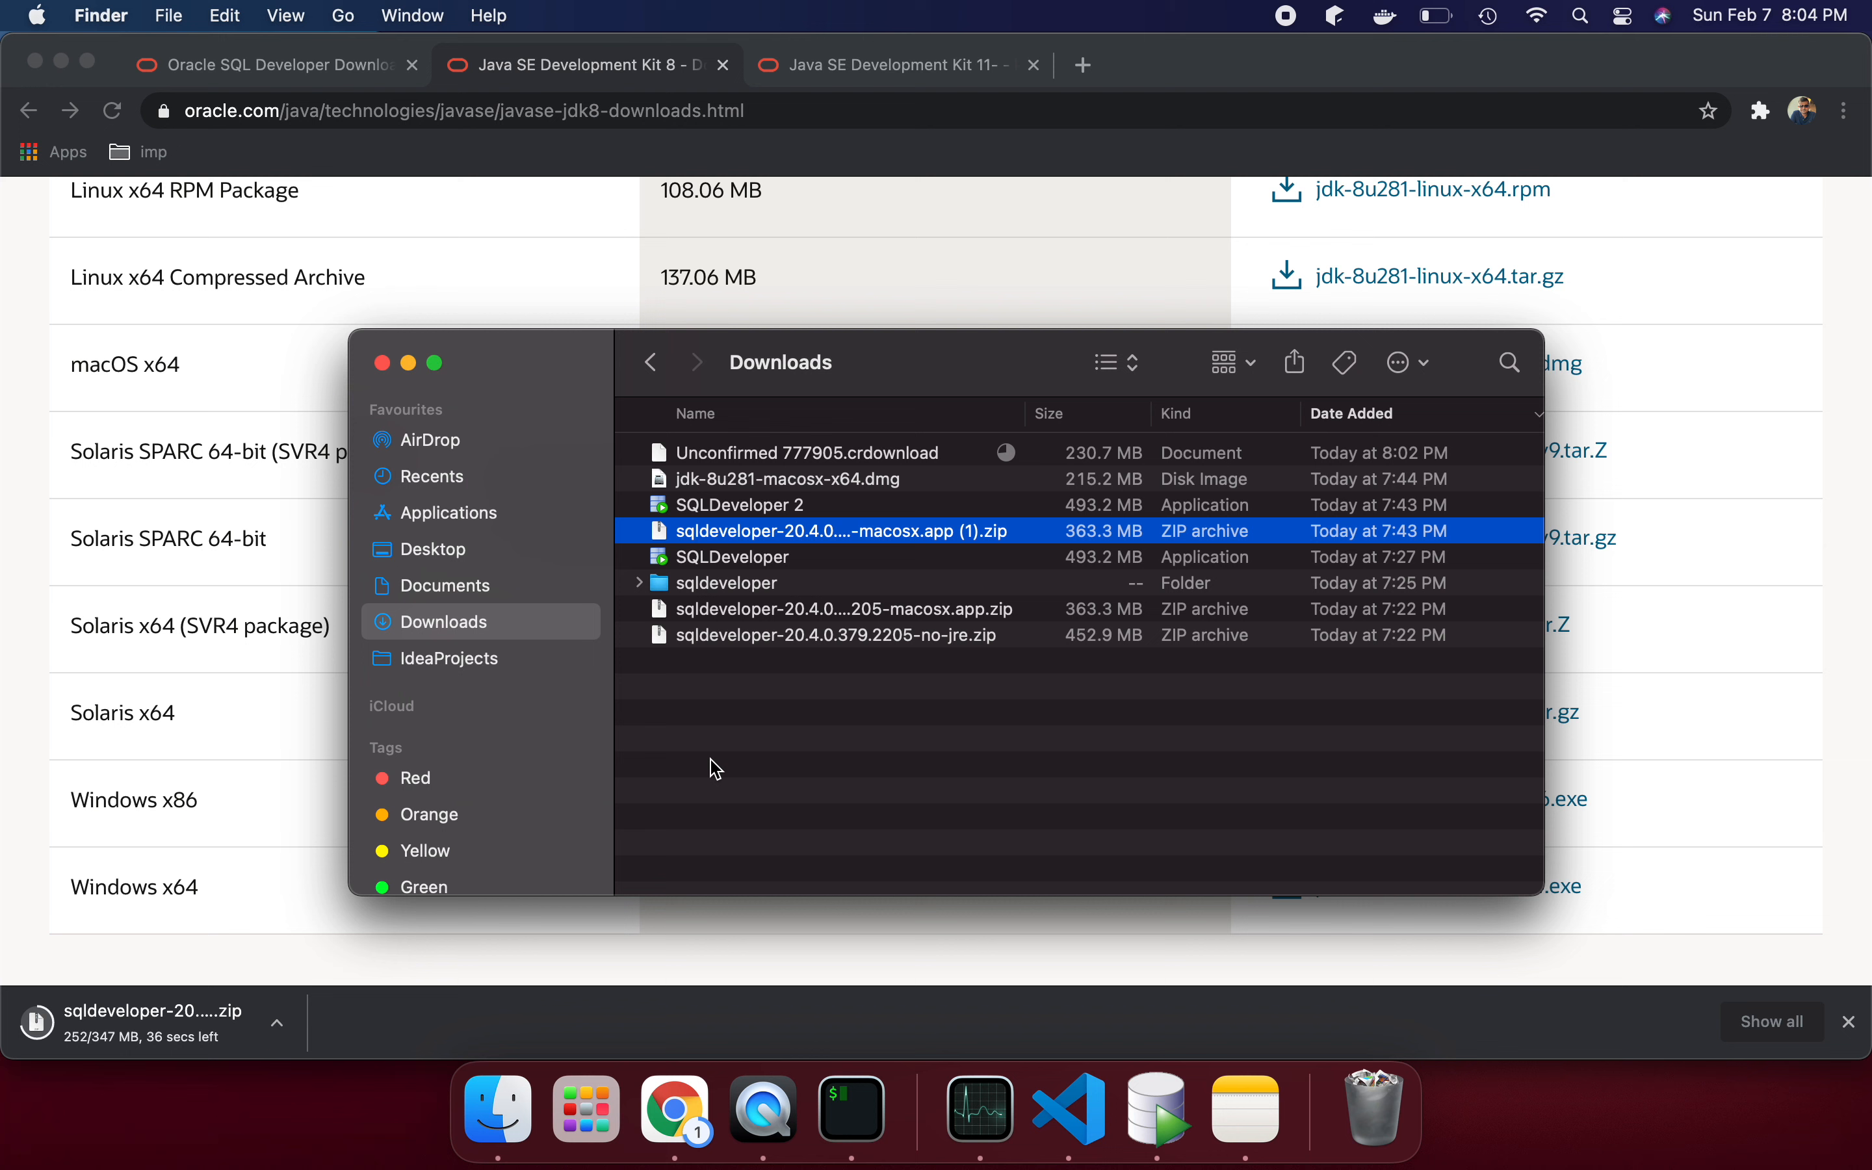
{"action": "left_click", "coordinate": [730, 558]}
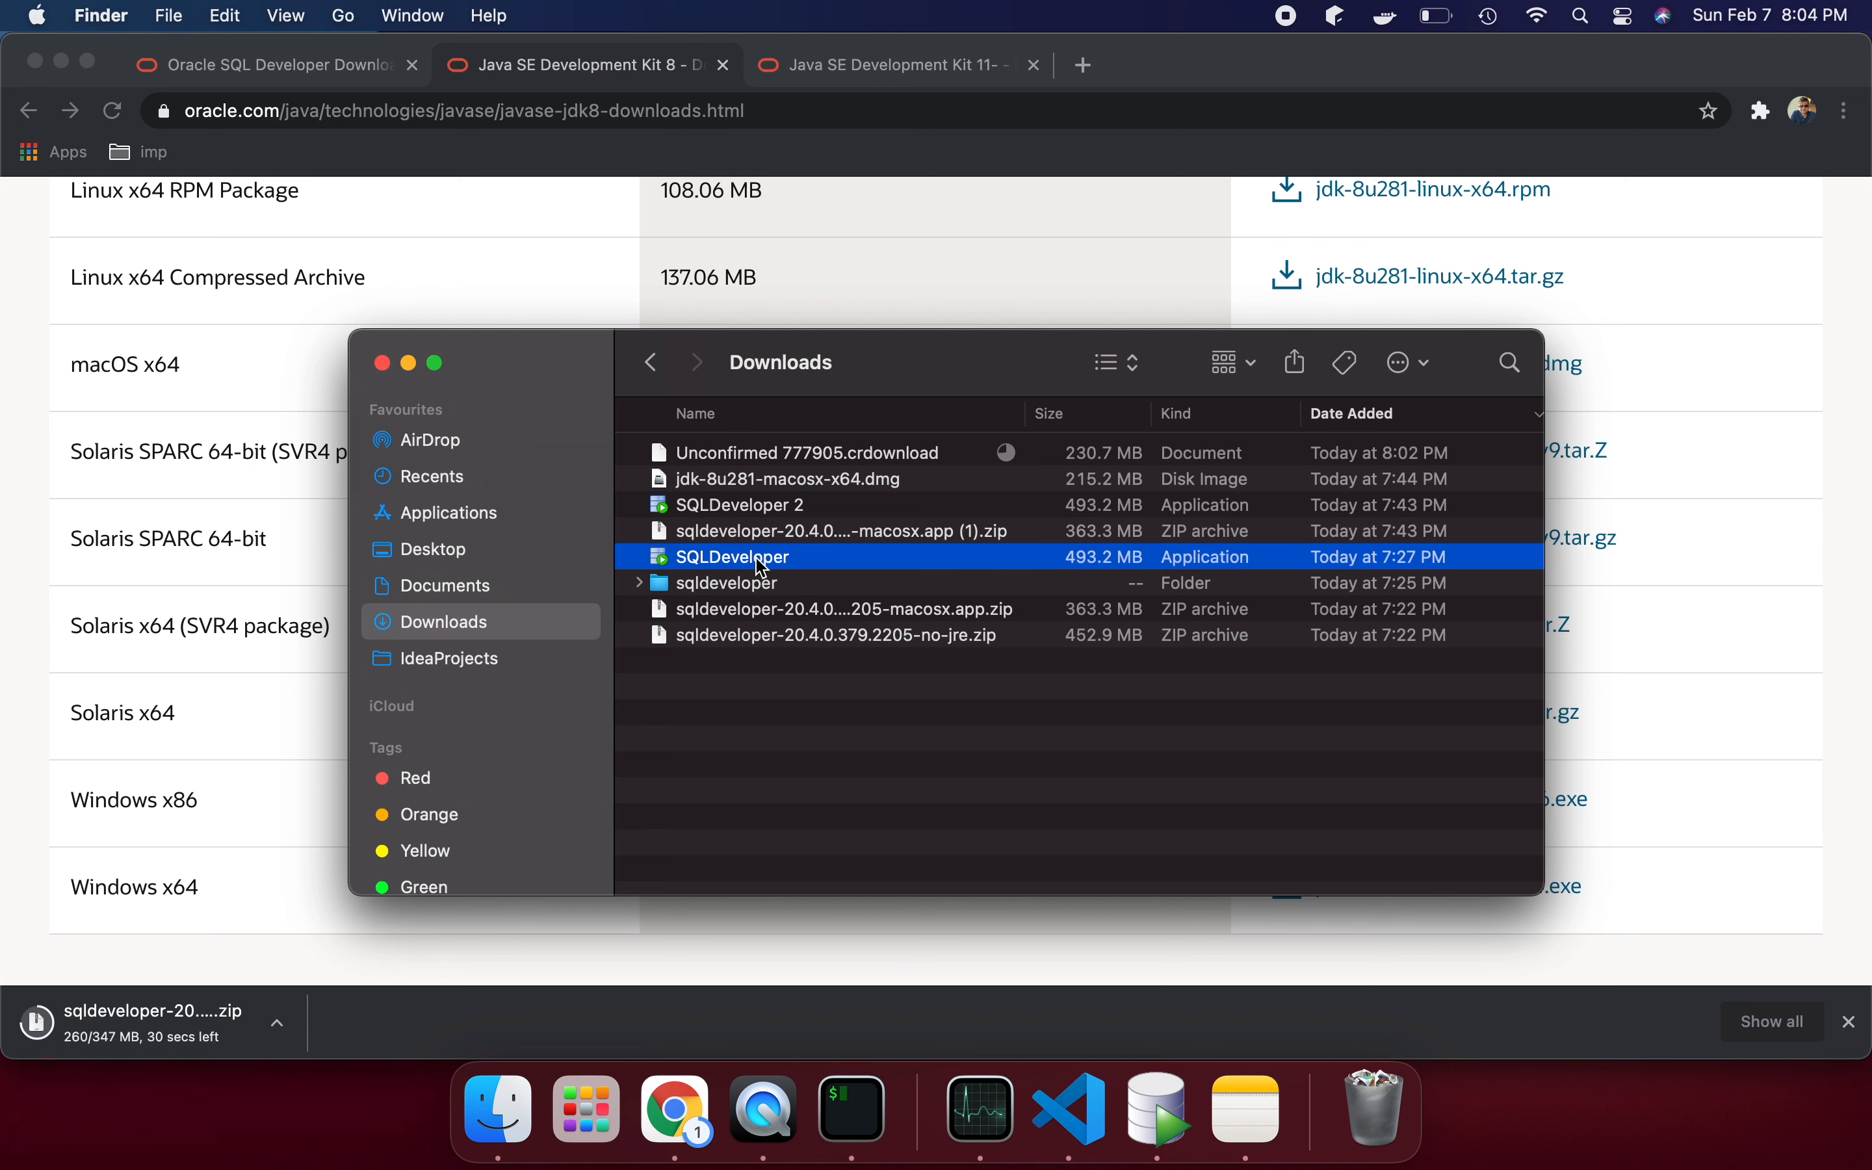
{"action": "mouse_move", "coordinate": [708, 574]}
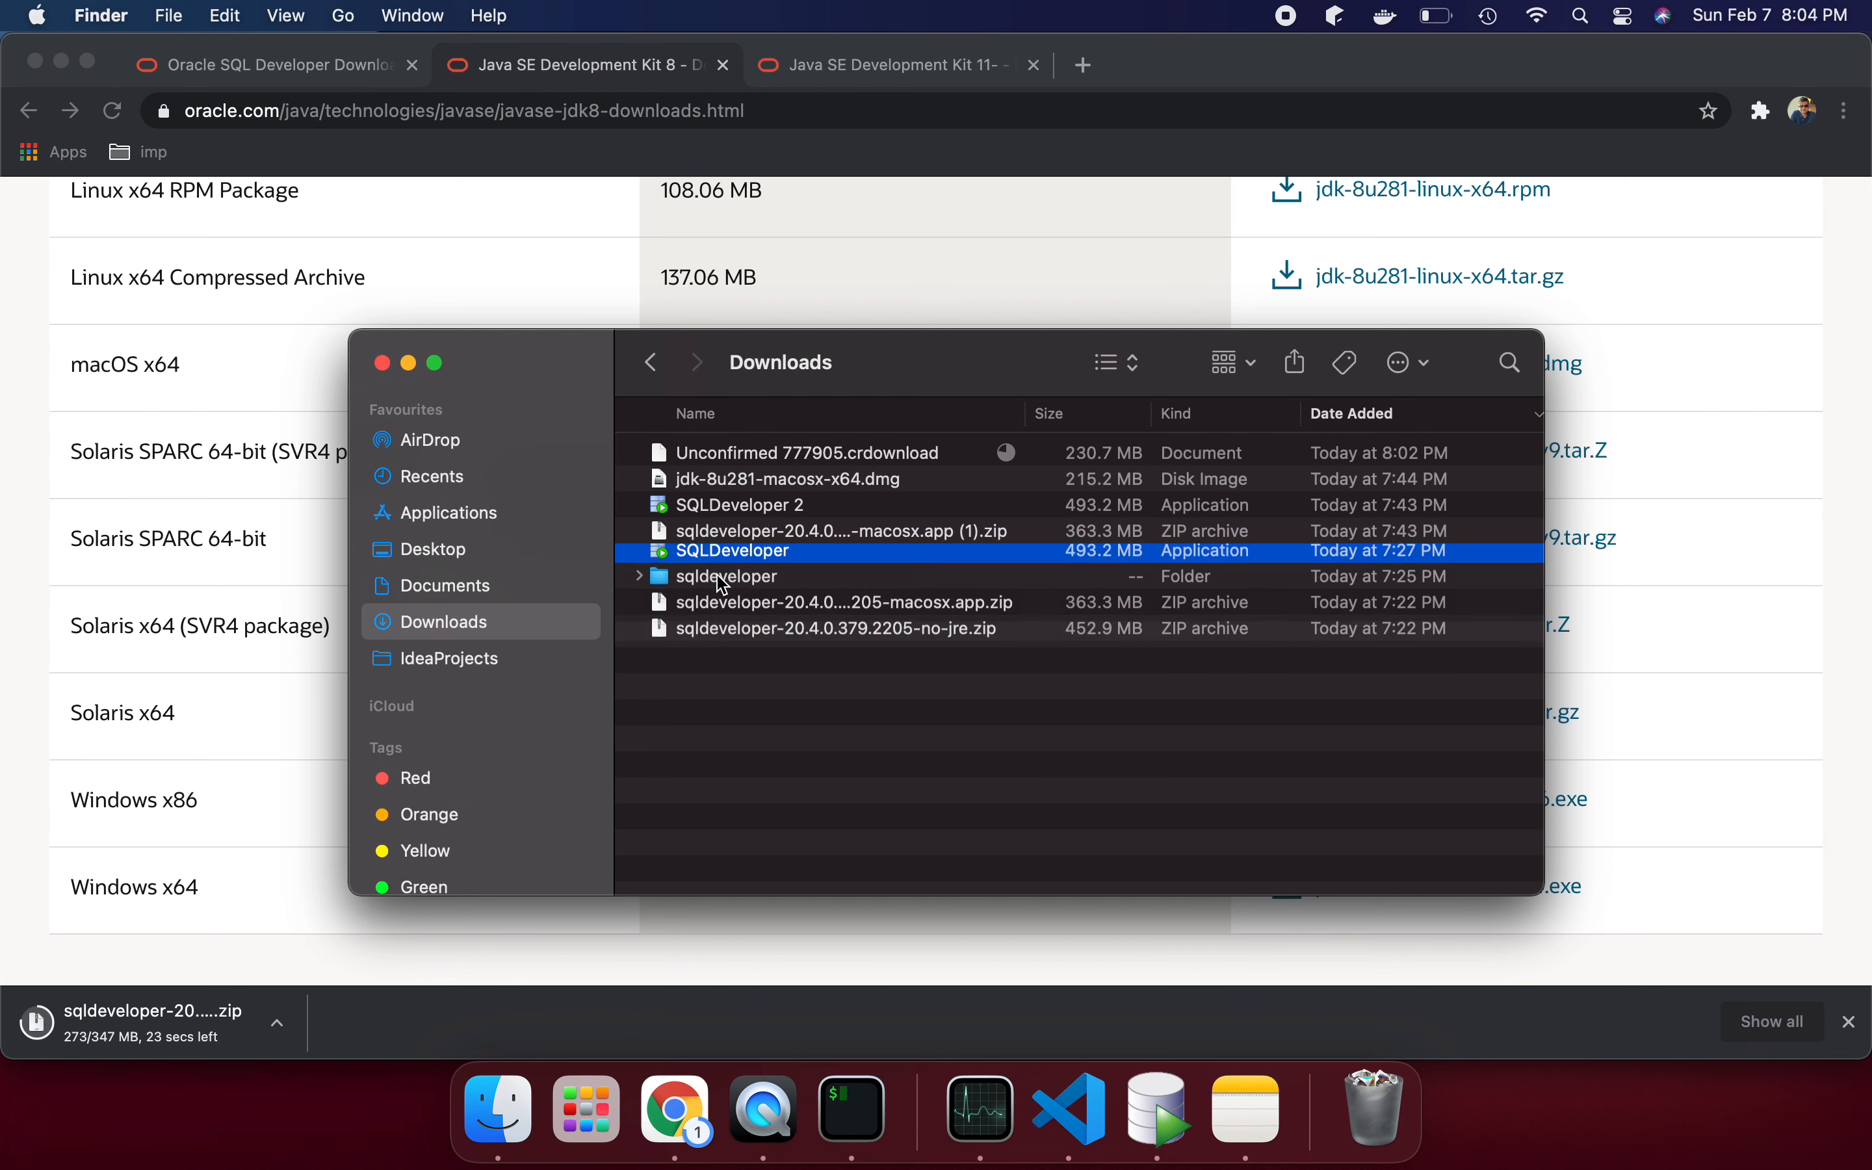
- Launch SQLDeveloper from Finder's Applications folder
{"action": "left_click", "coordinate": [449, 513]}
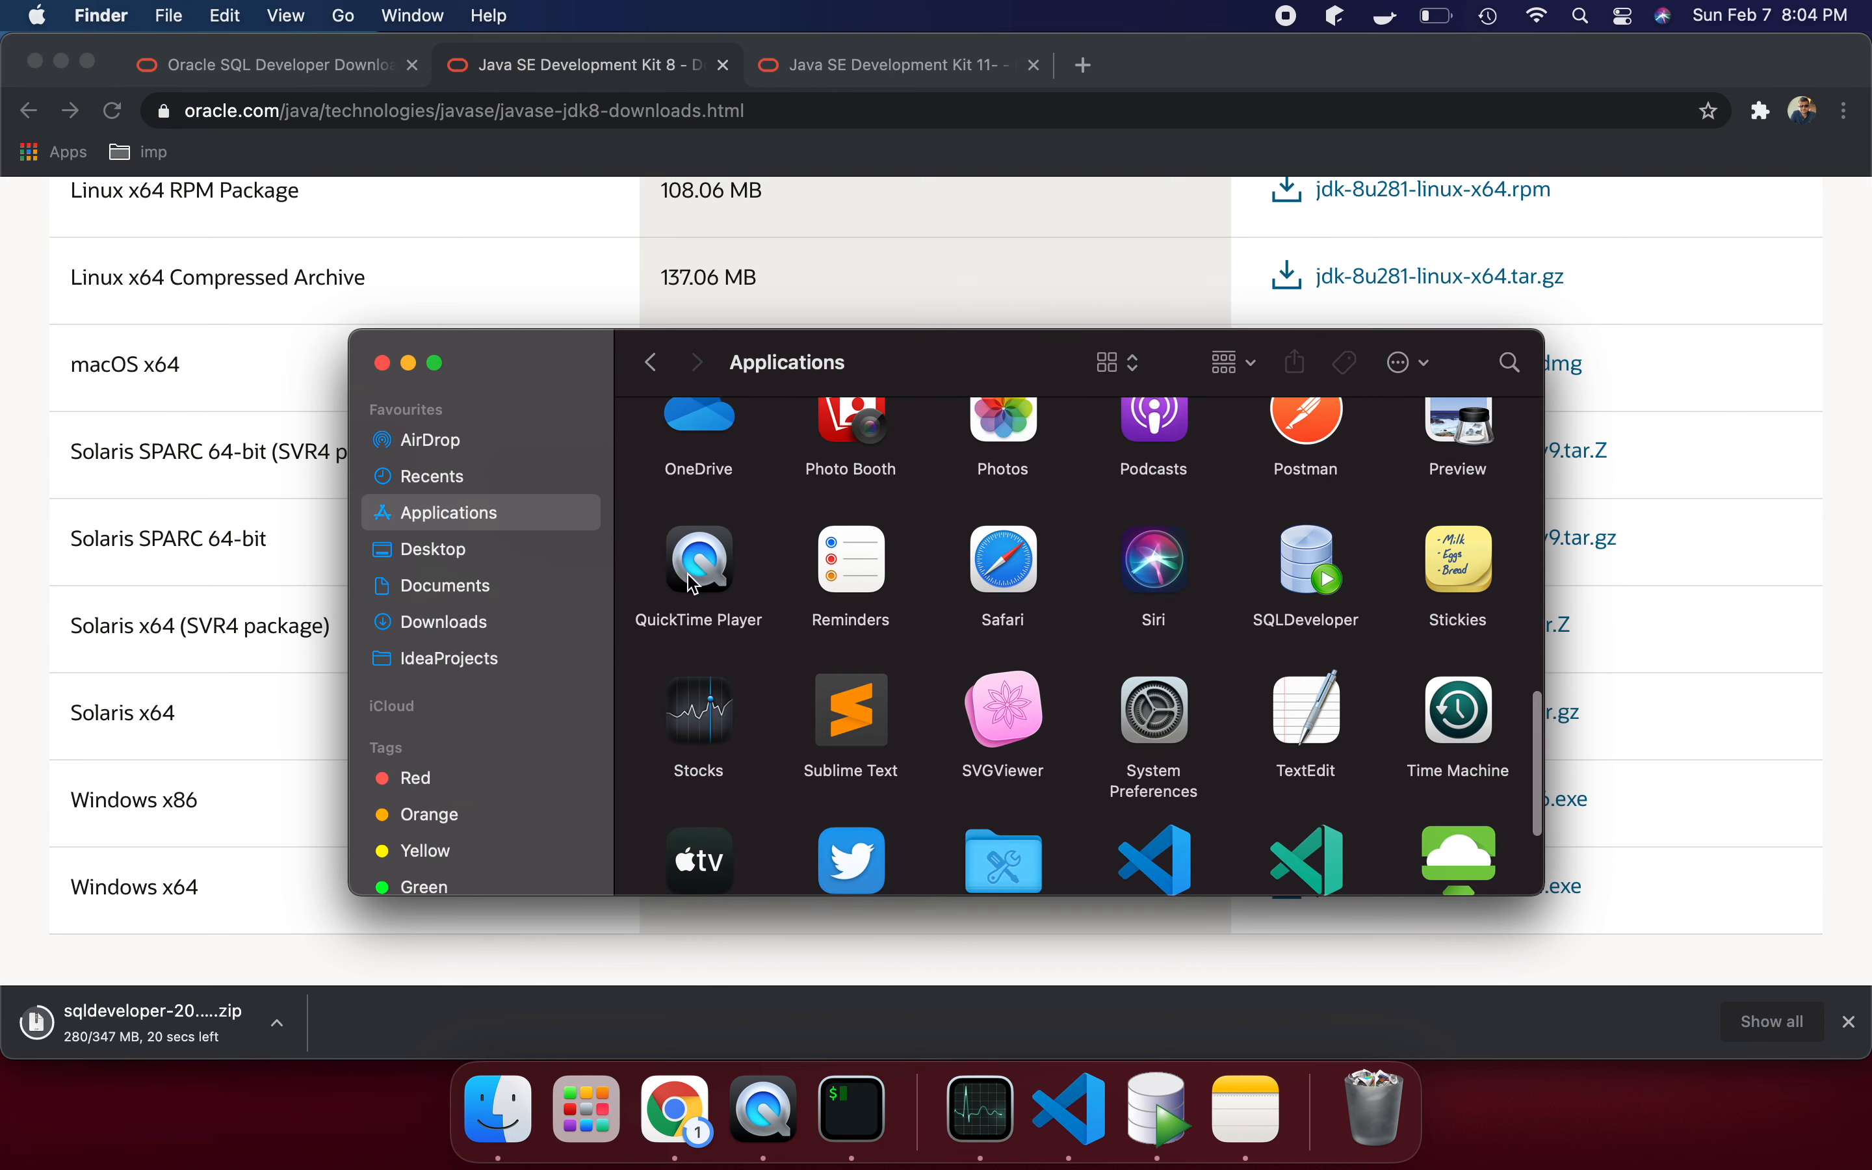
{"action": "scroll", "scroll_direction": "up", "scroll_amount": 3}
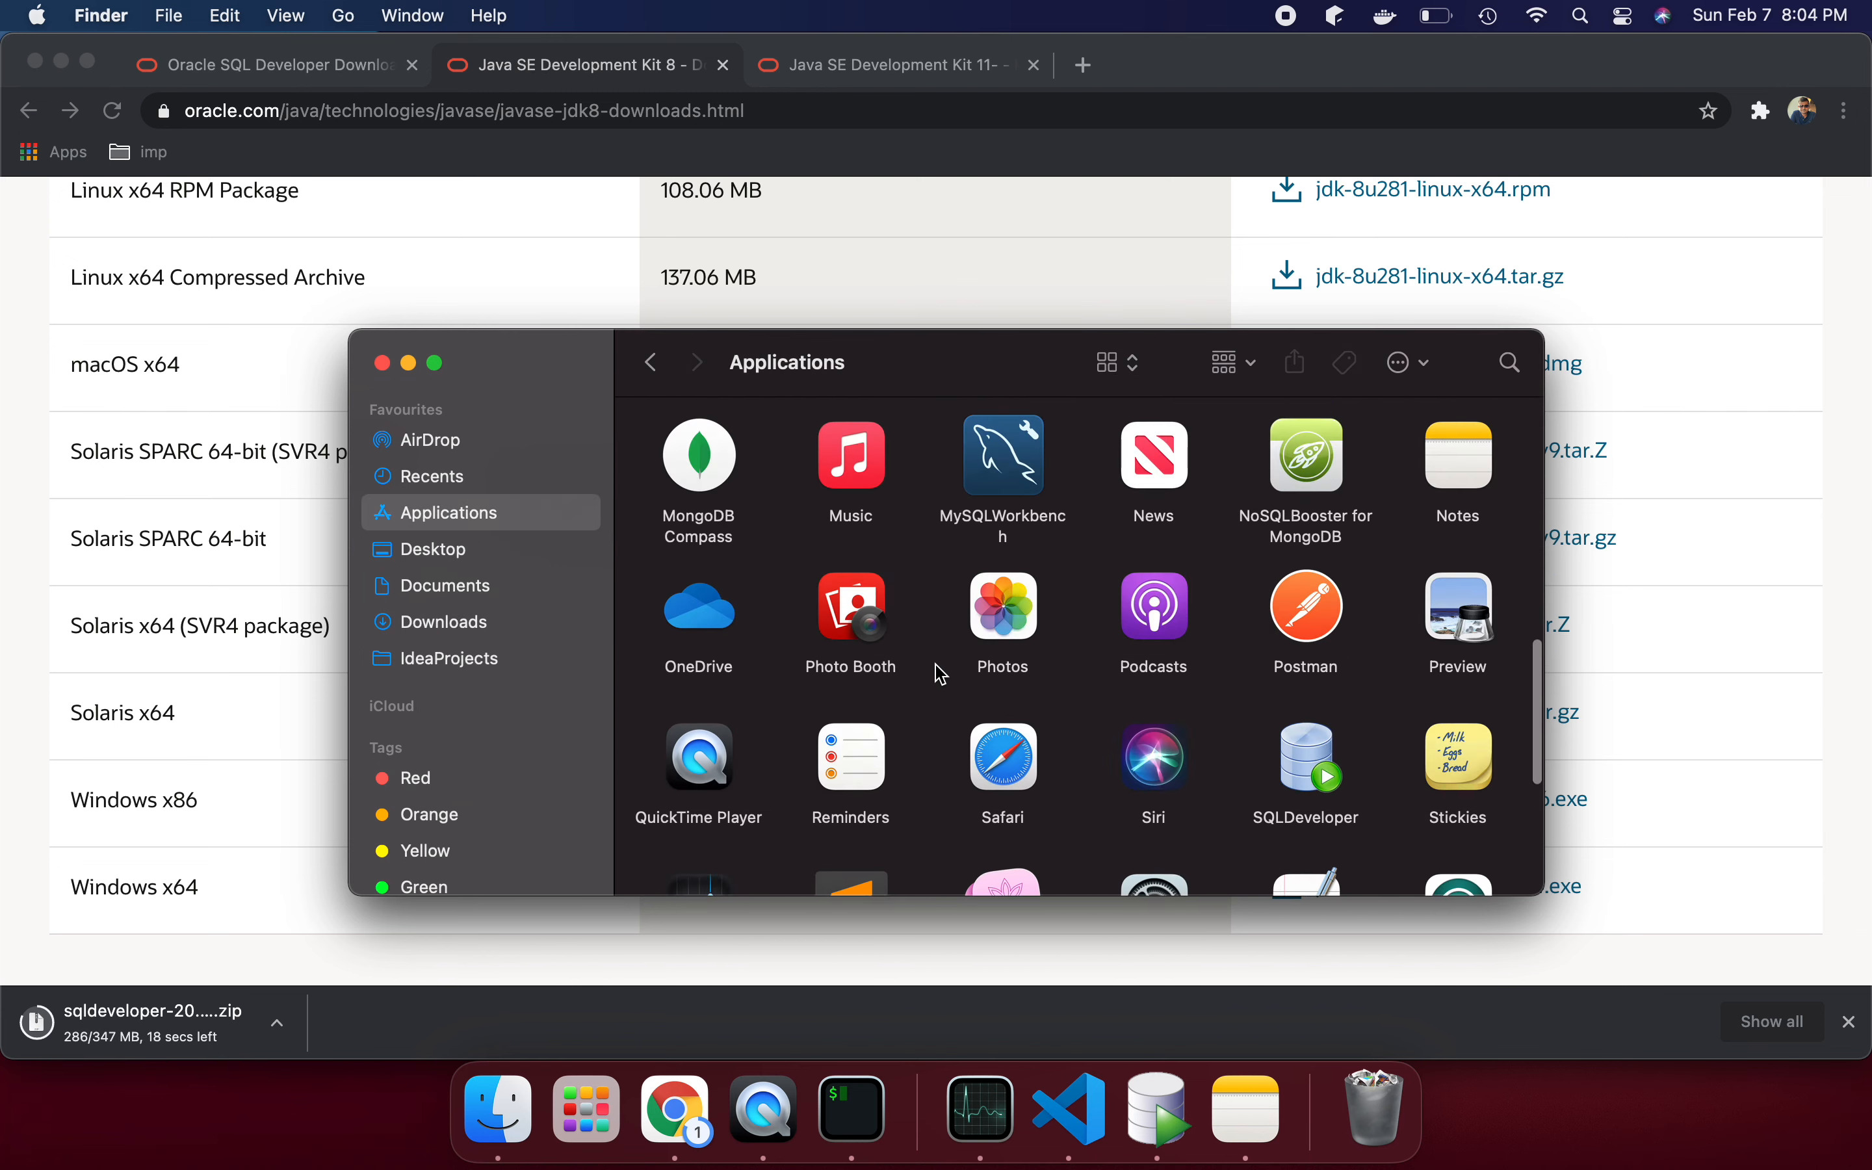
{"action": "scroll", "scroll_direction": "down", "scroll_amount": 3}
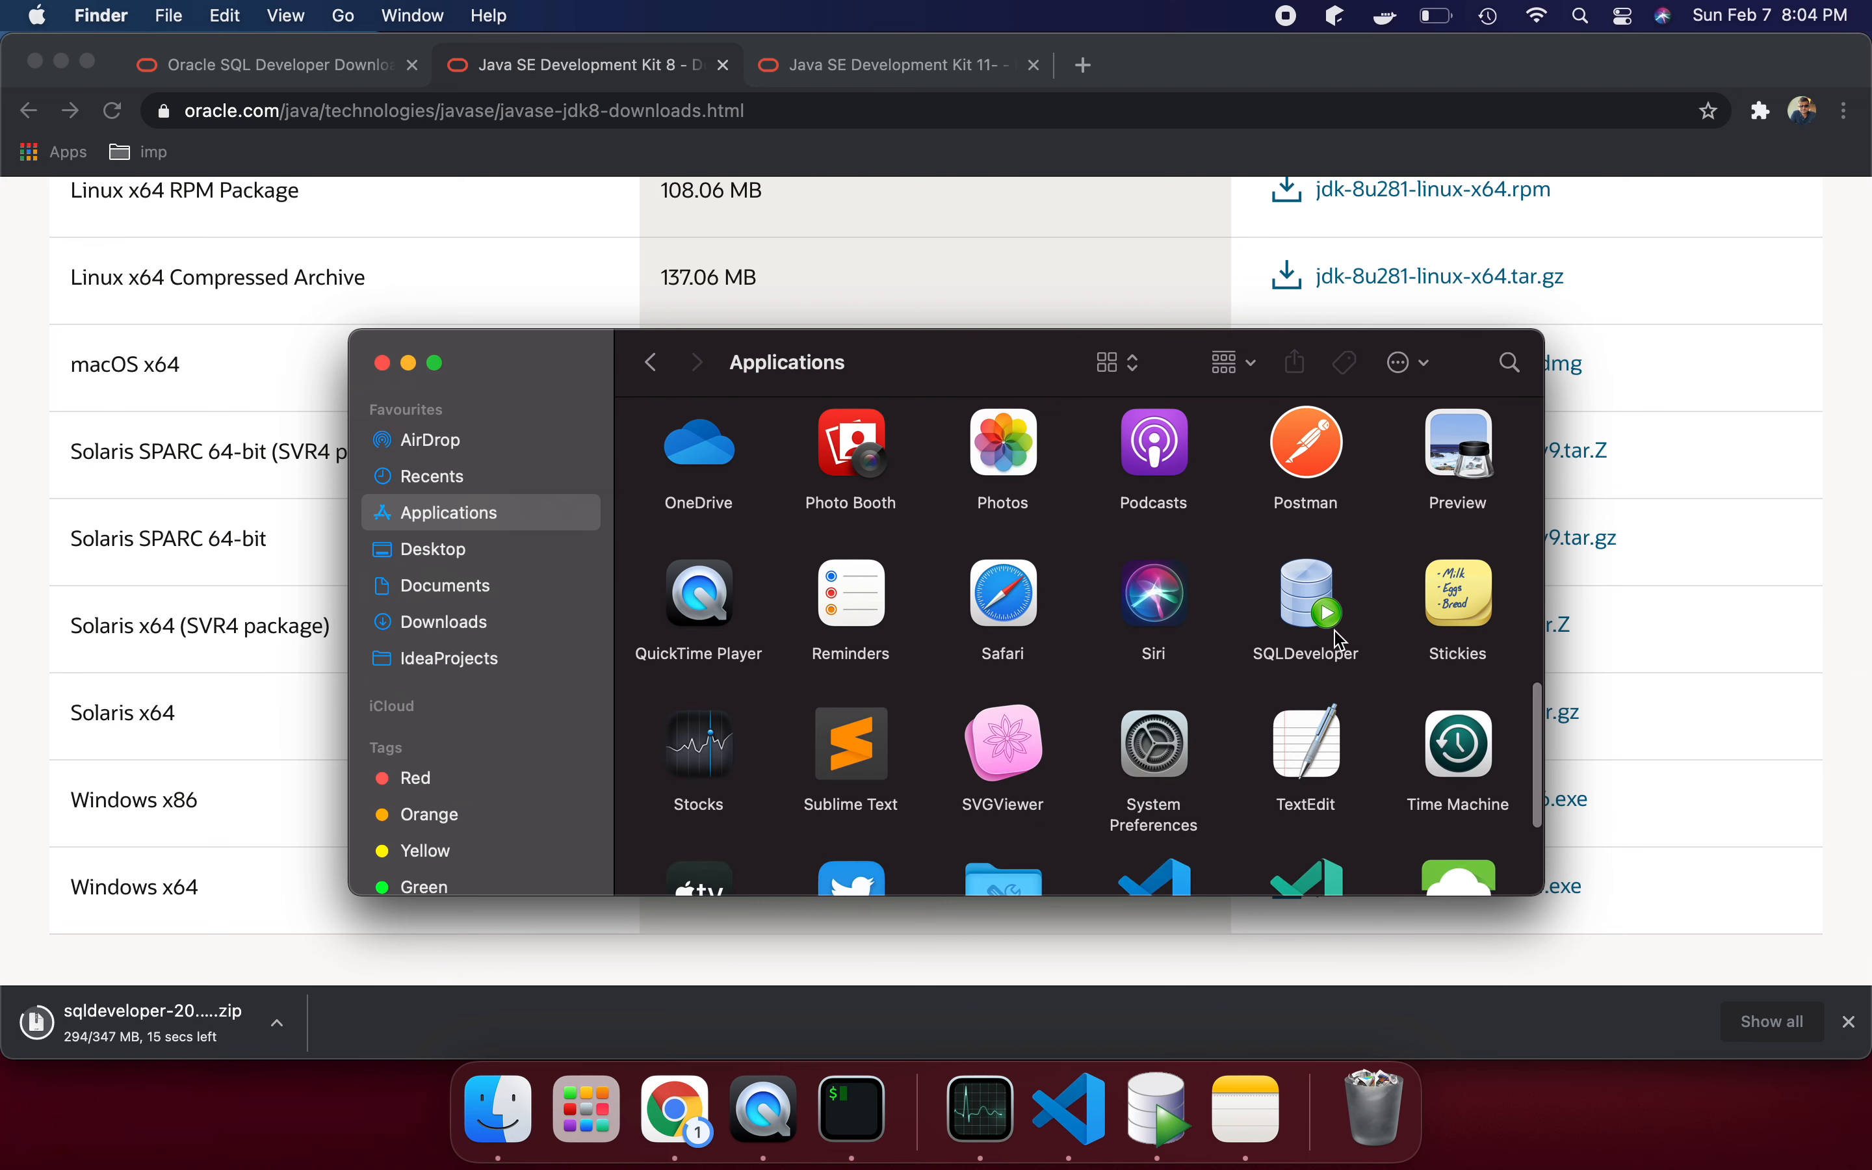
{"action": "double_click", "coordinate": [1306, 593]}
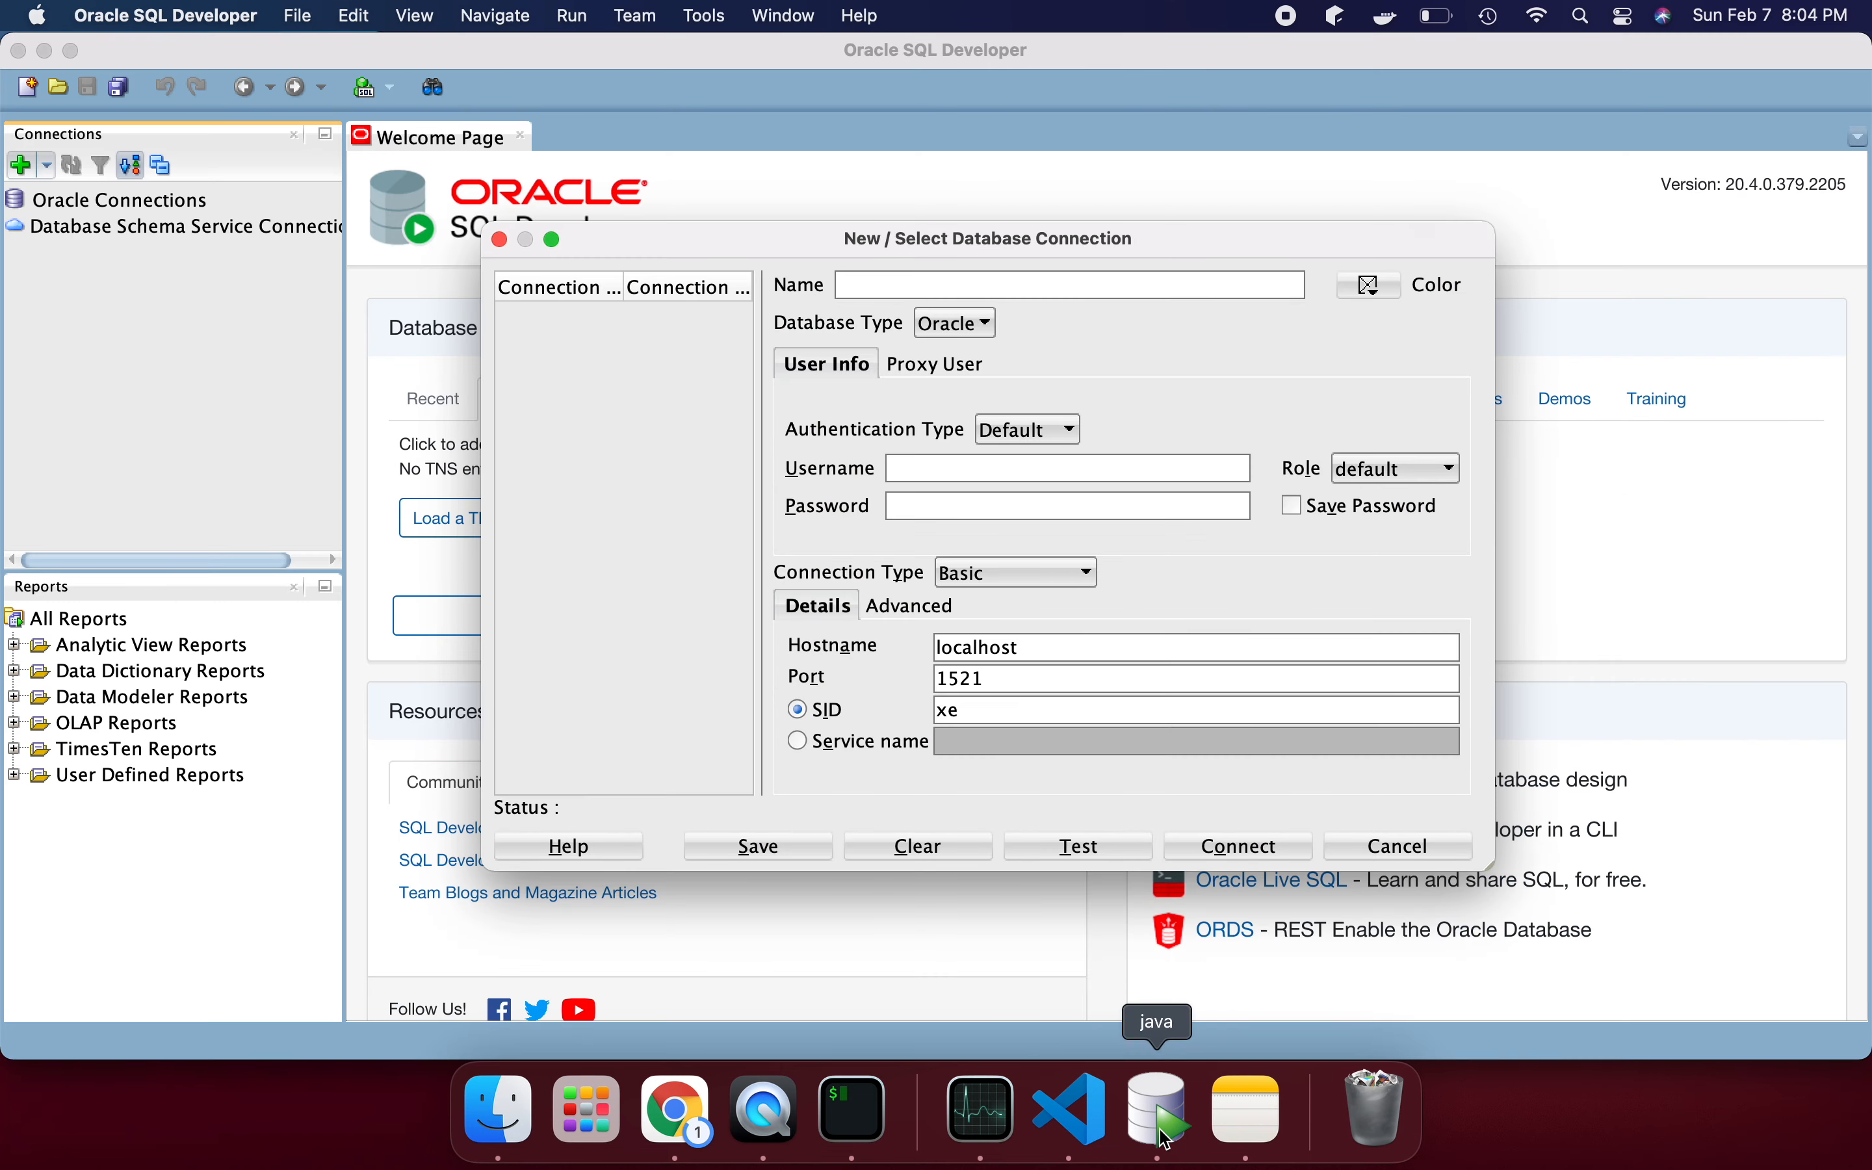
- Cancel the empty New / Select Database Connection dialog so SQL Developer closes
{"action": "left_click", "coordinate": [496, 1107]}
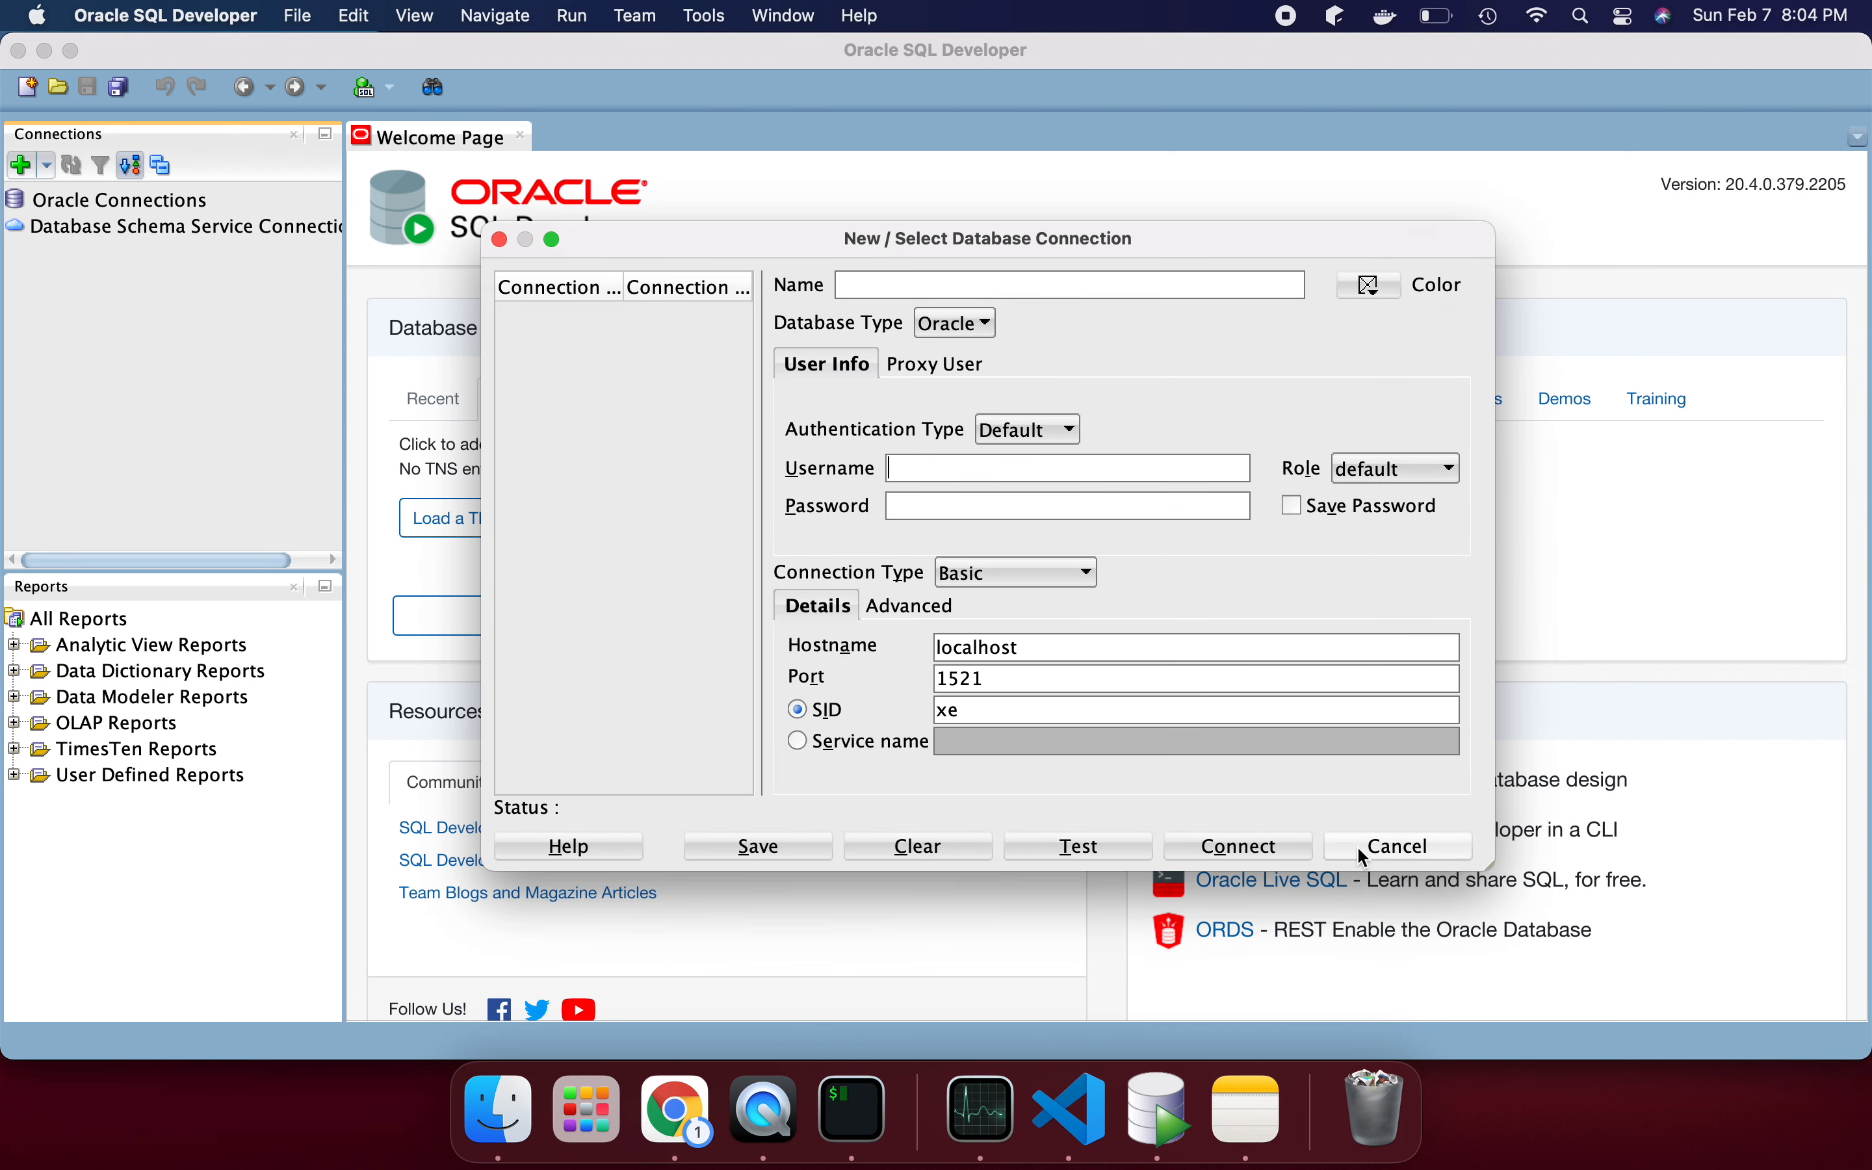
{"action": "left_click", "coordinate": [1396, 845]}
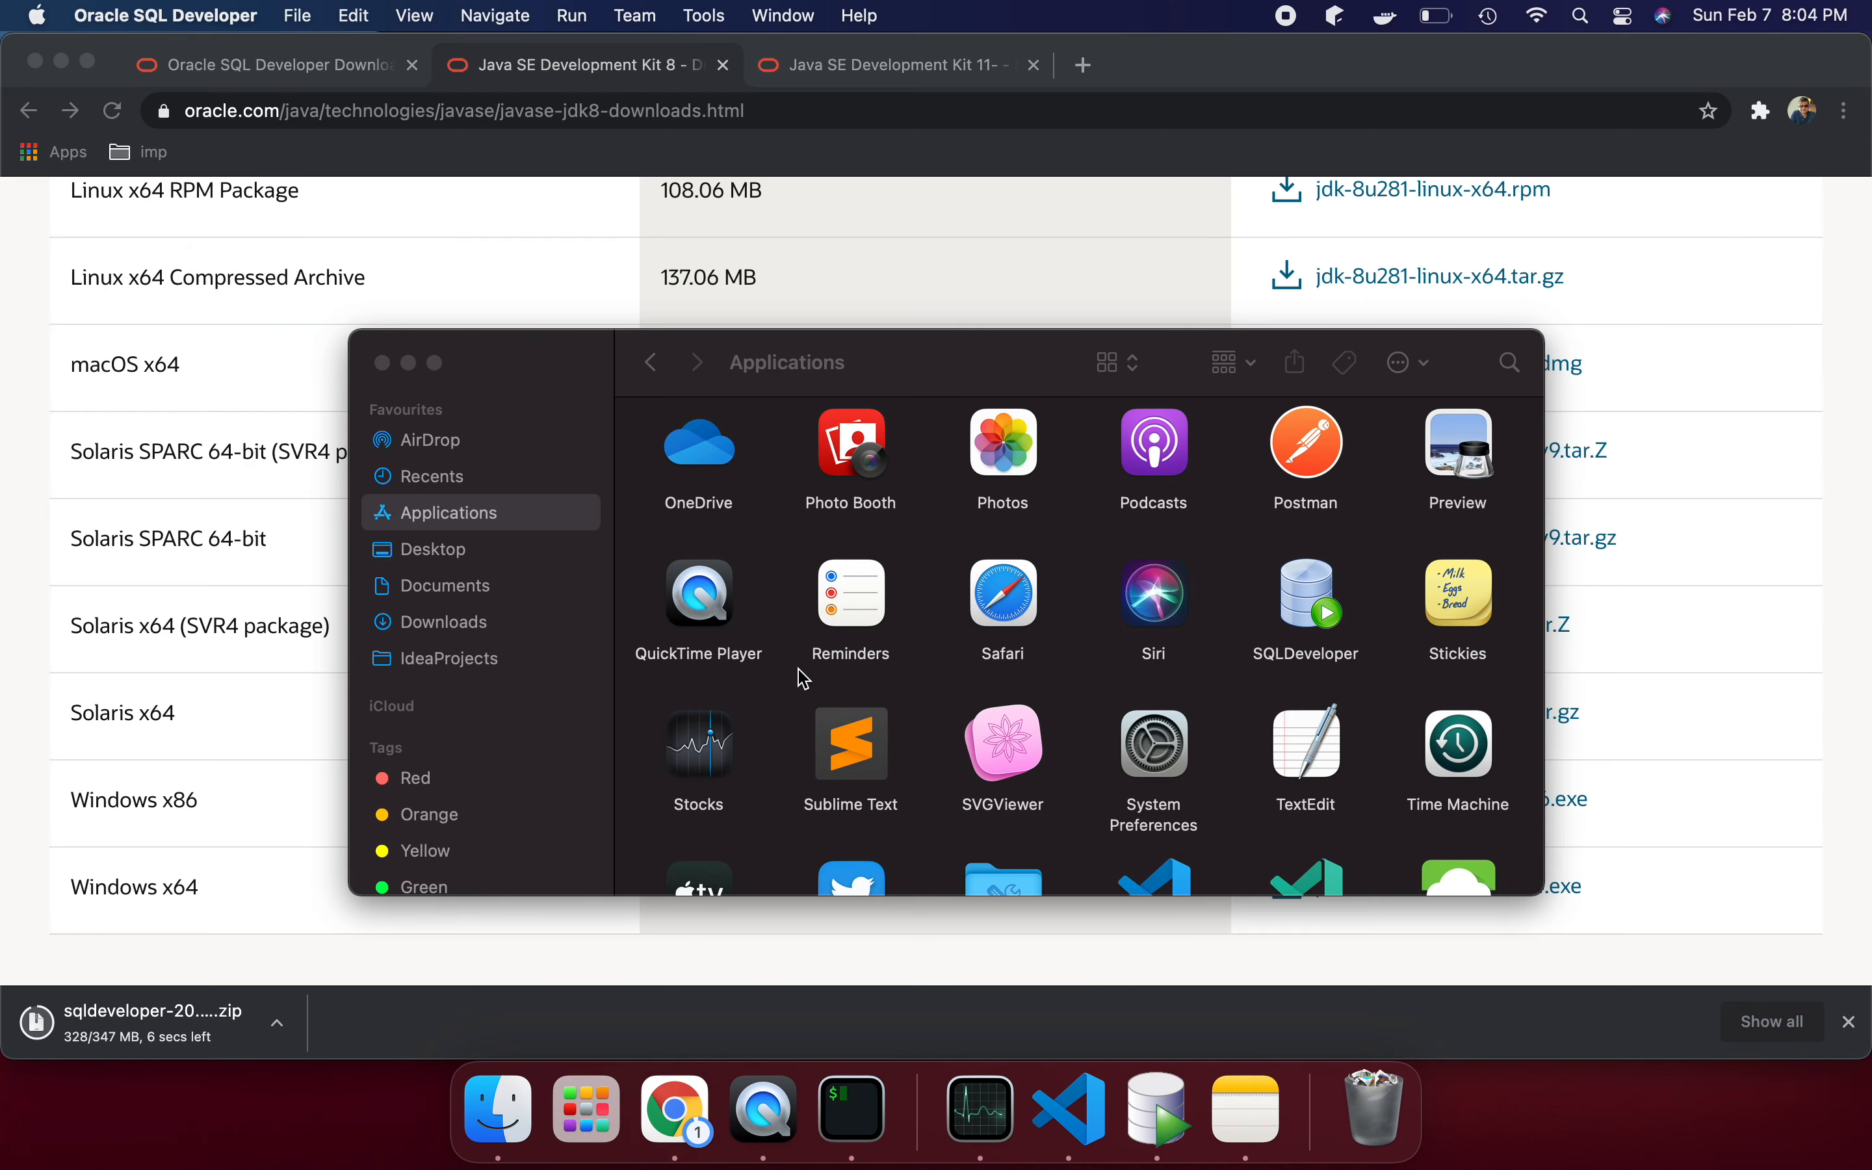
- Browse Applications to SQLDeveloper, then bring the iTerm2 terminal to the front
{"action": "scroll", "scroll_direction": "down", "scroll_amount": 3}
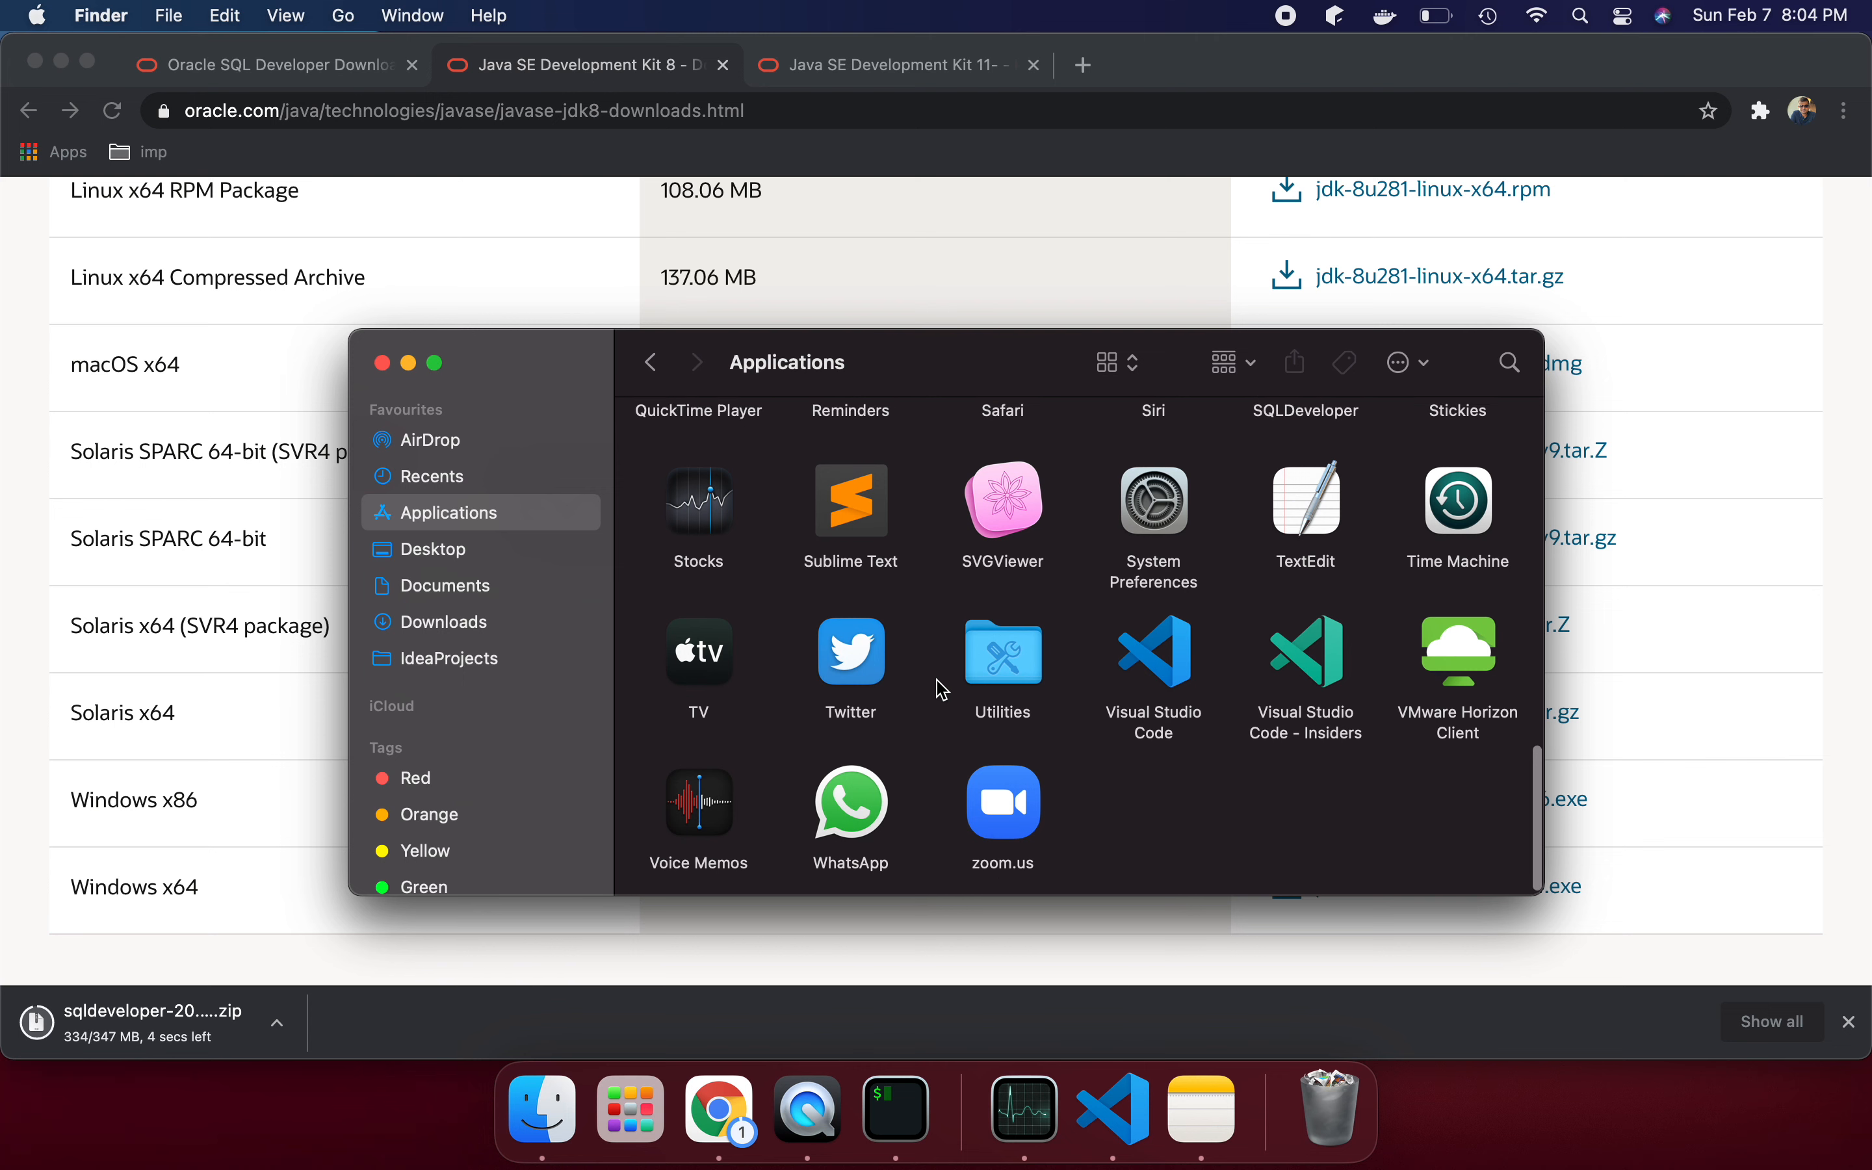
{"action": "scroll", "scroll_direction": "up", "scroll_amount": 3}
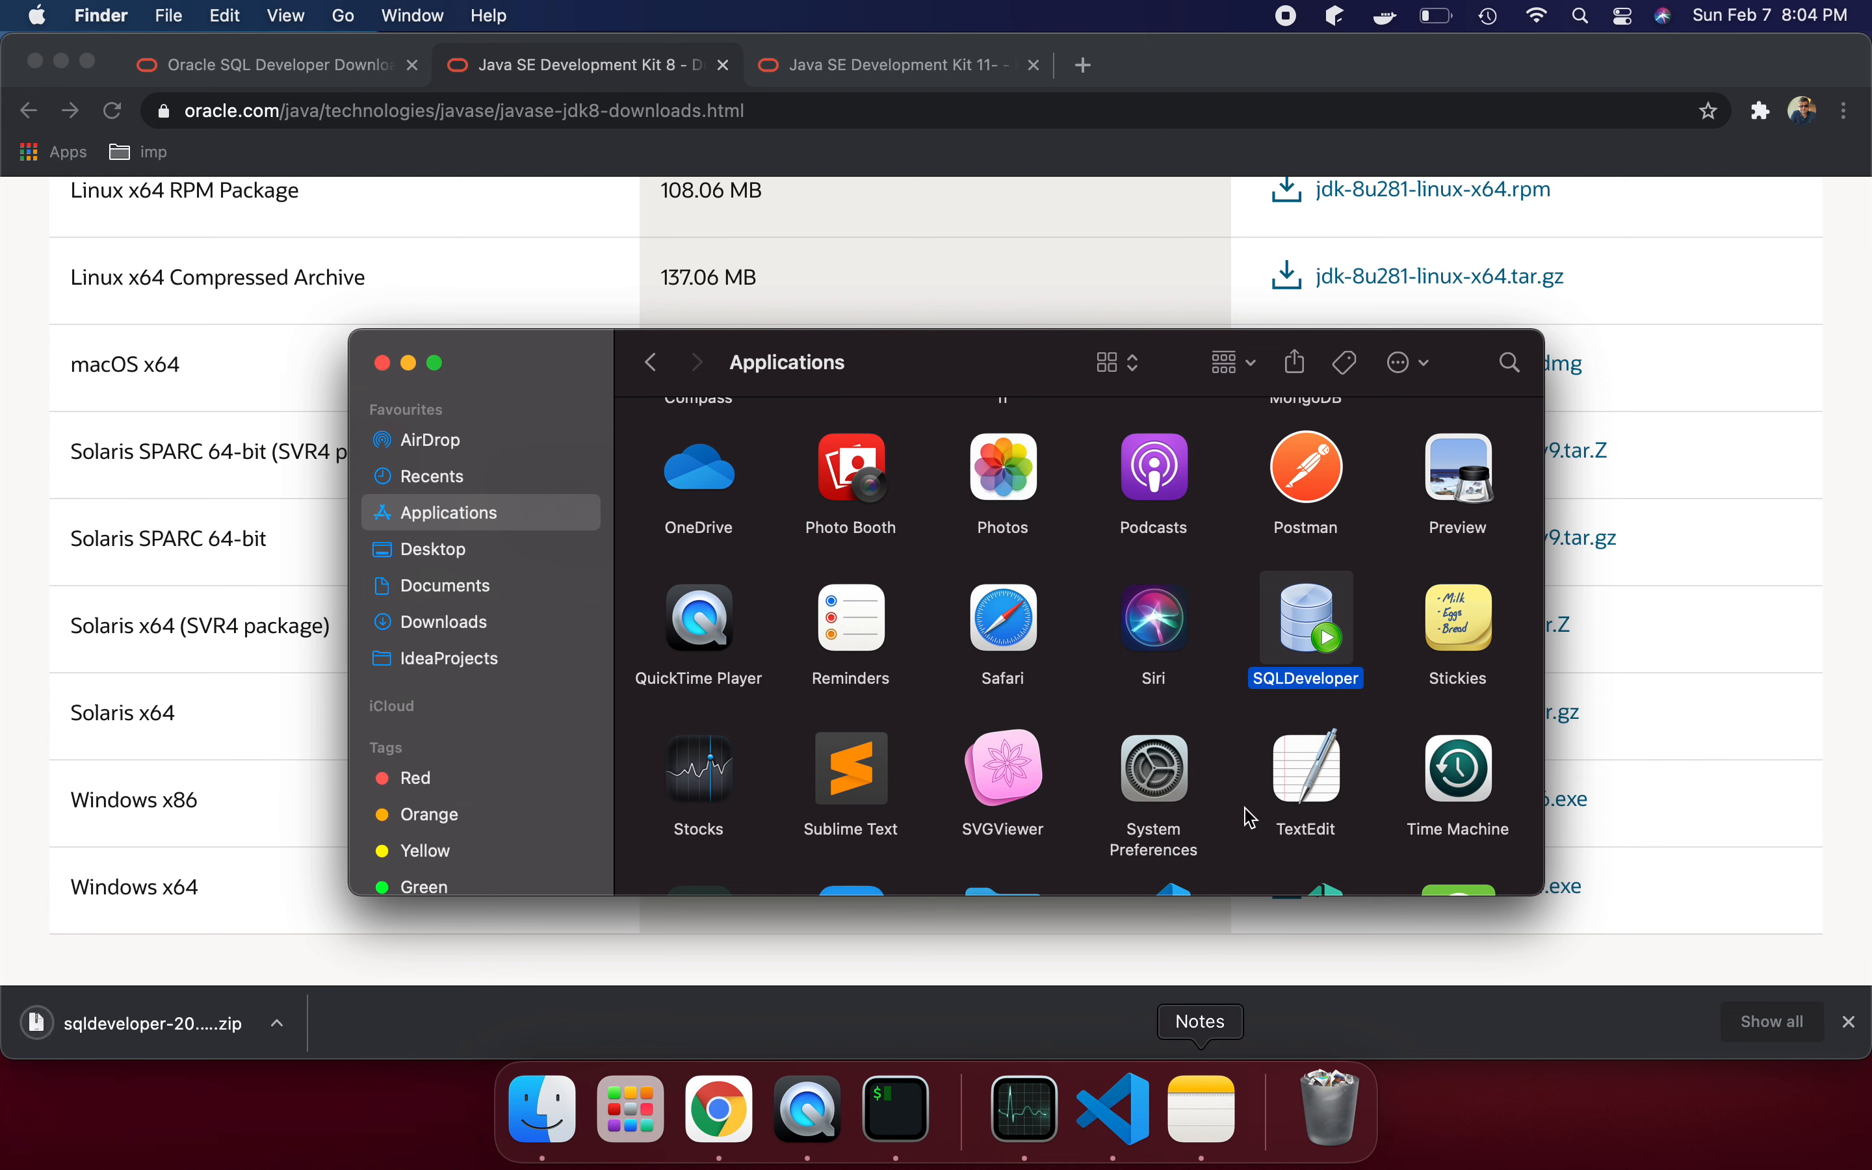
{"action": "scroll", "scroll_direction": "down", "scroll_amount": 3}
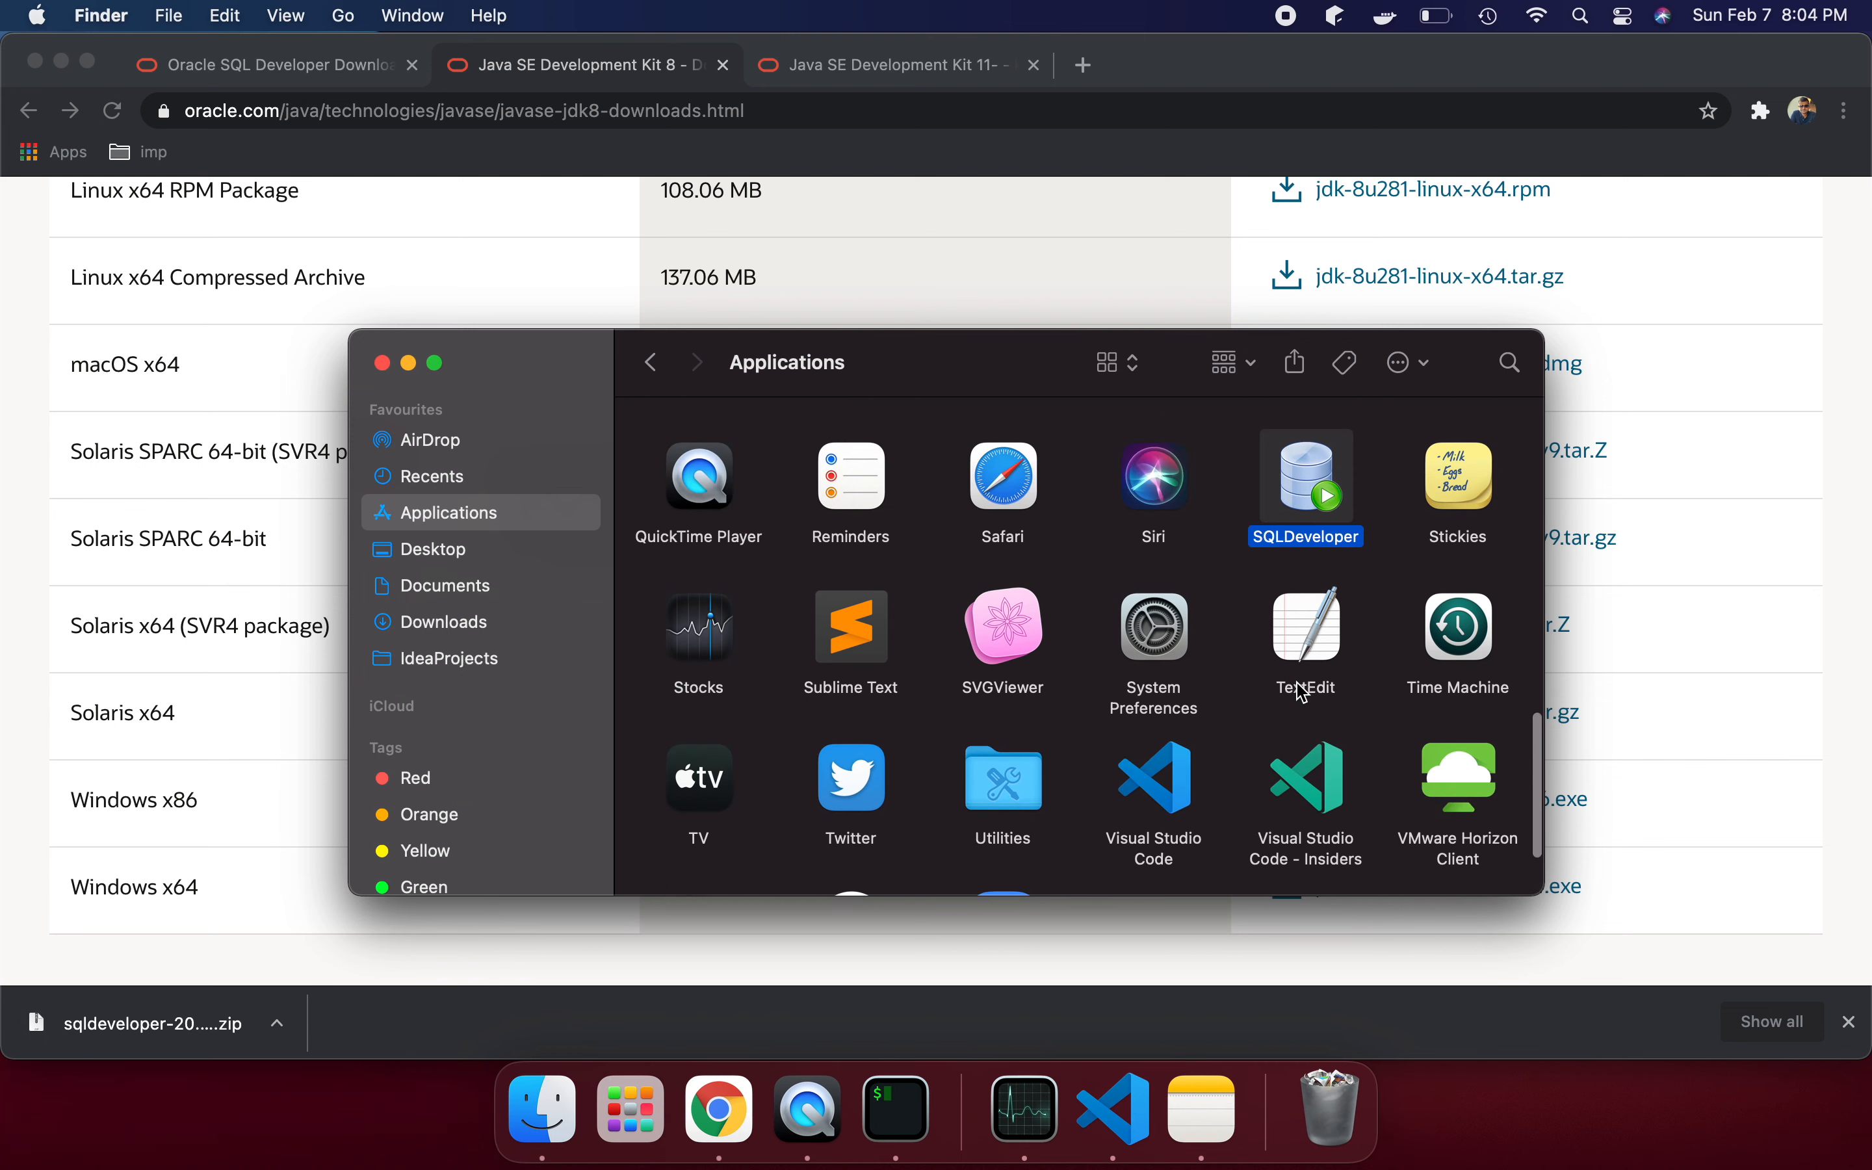
{"action": "scroll", "scroll_direction": "up", "scroll_amount": 3}
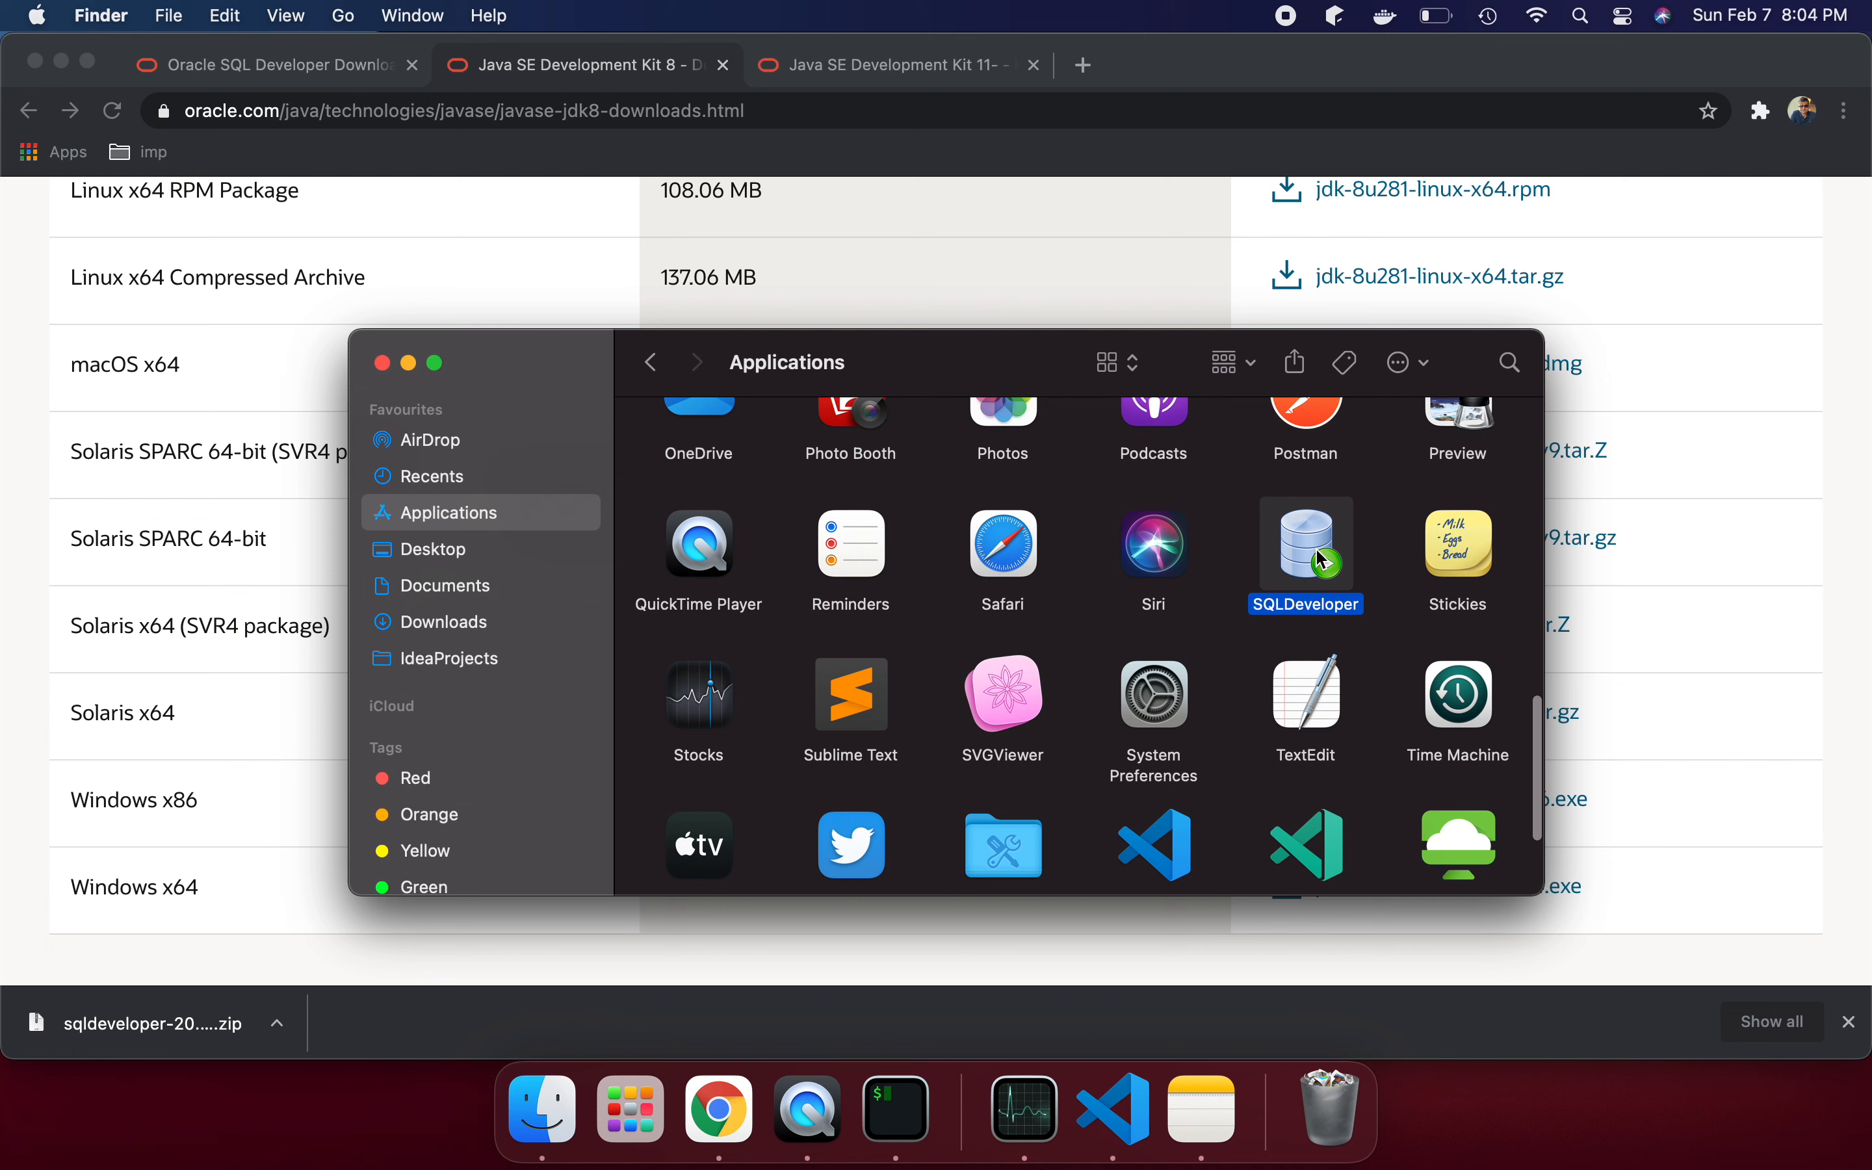
{"action": "scroll", "scroll_direction": "up", "scroll_amount": 3}
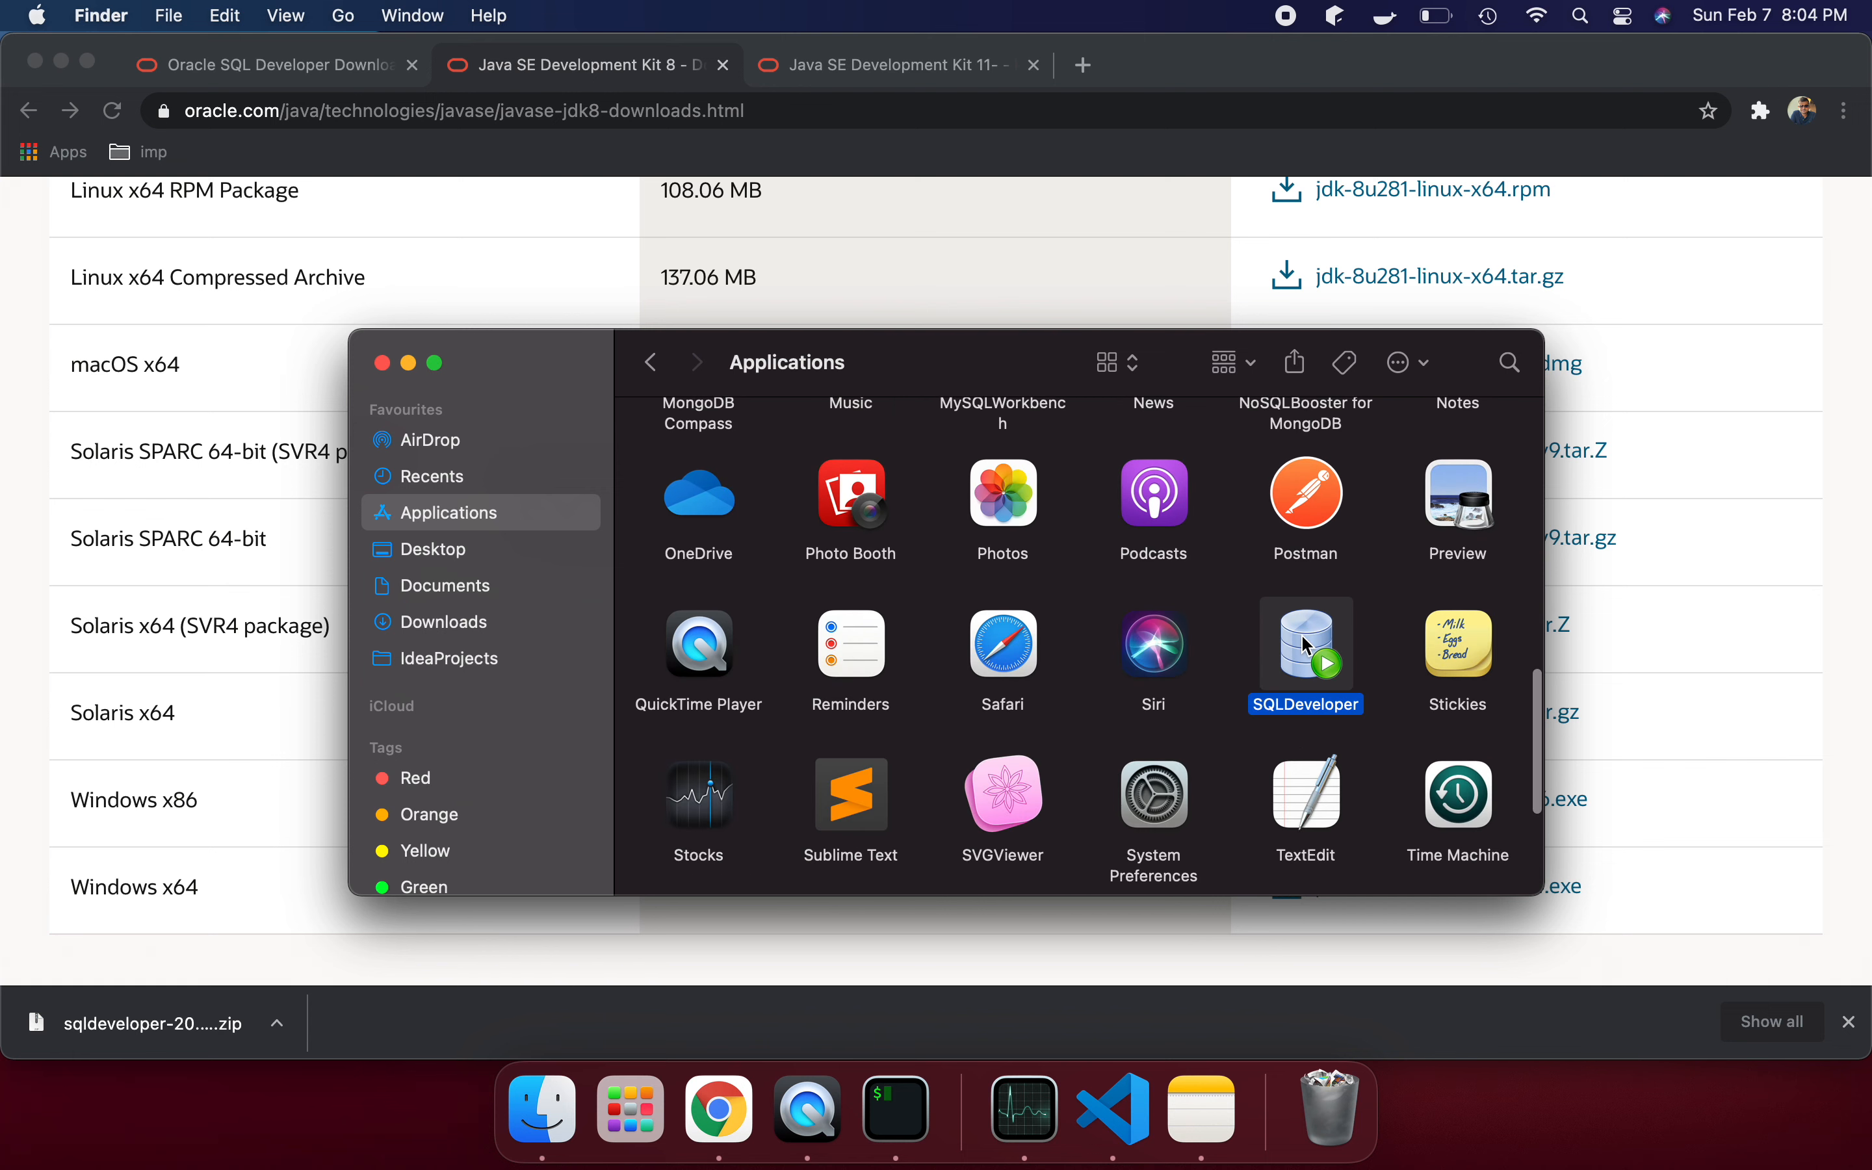
{"action": "mouse_move", "coordinate": [1311, 678]}
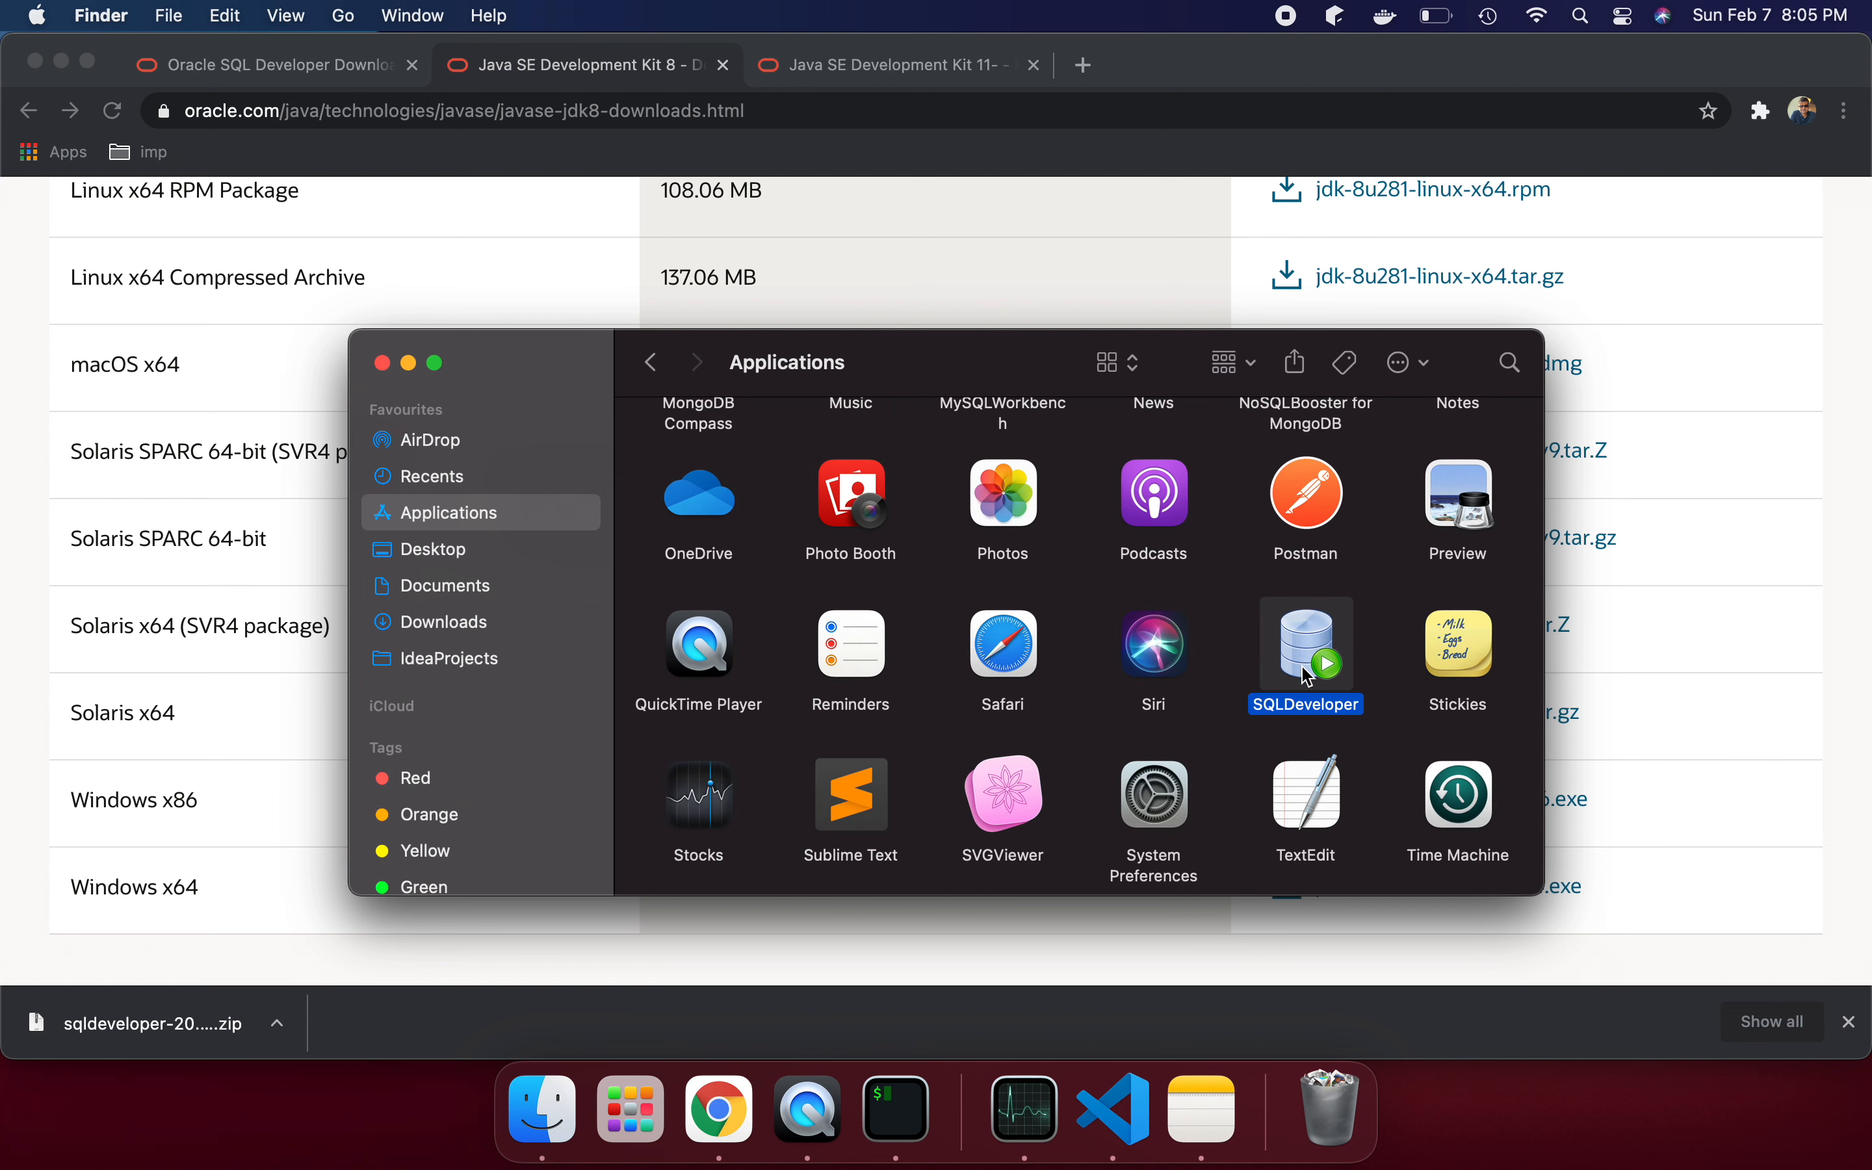
{"action": "left_click", "coordinate": [893, 1108]}
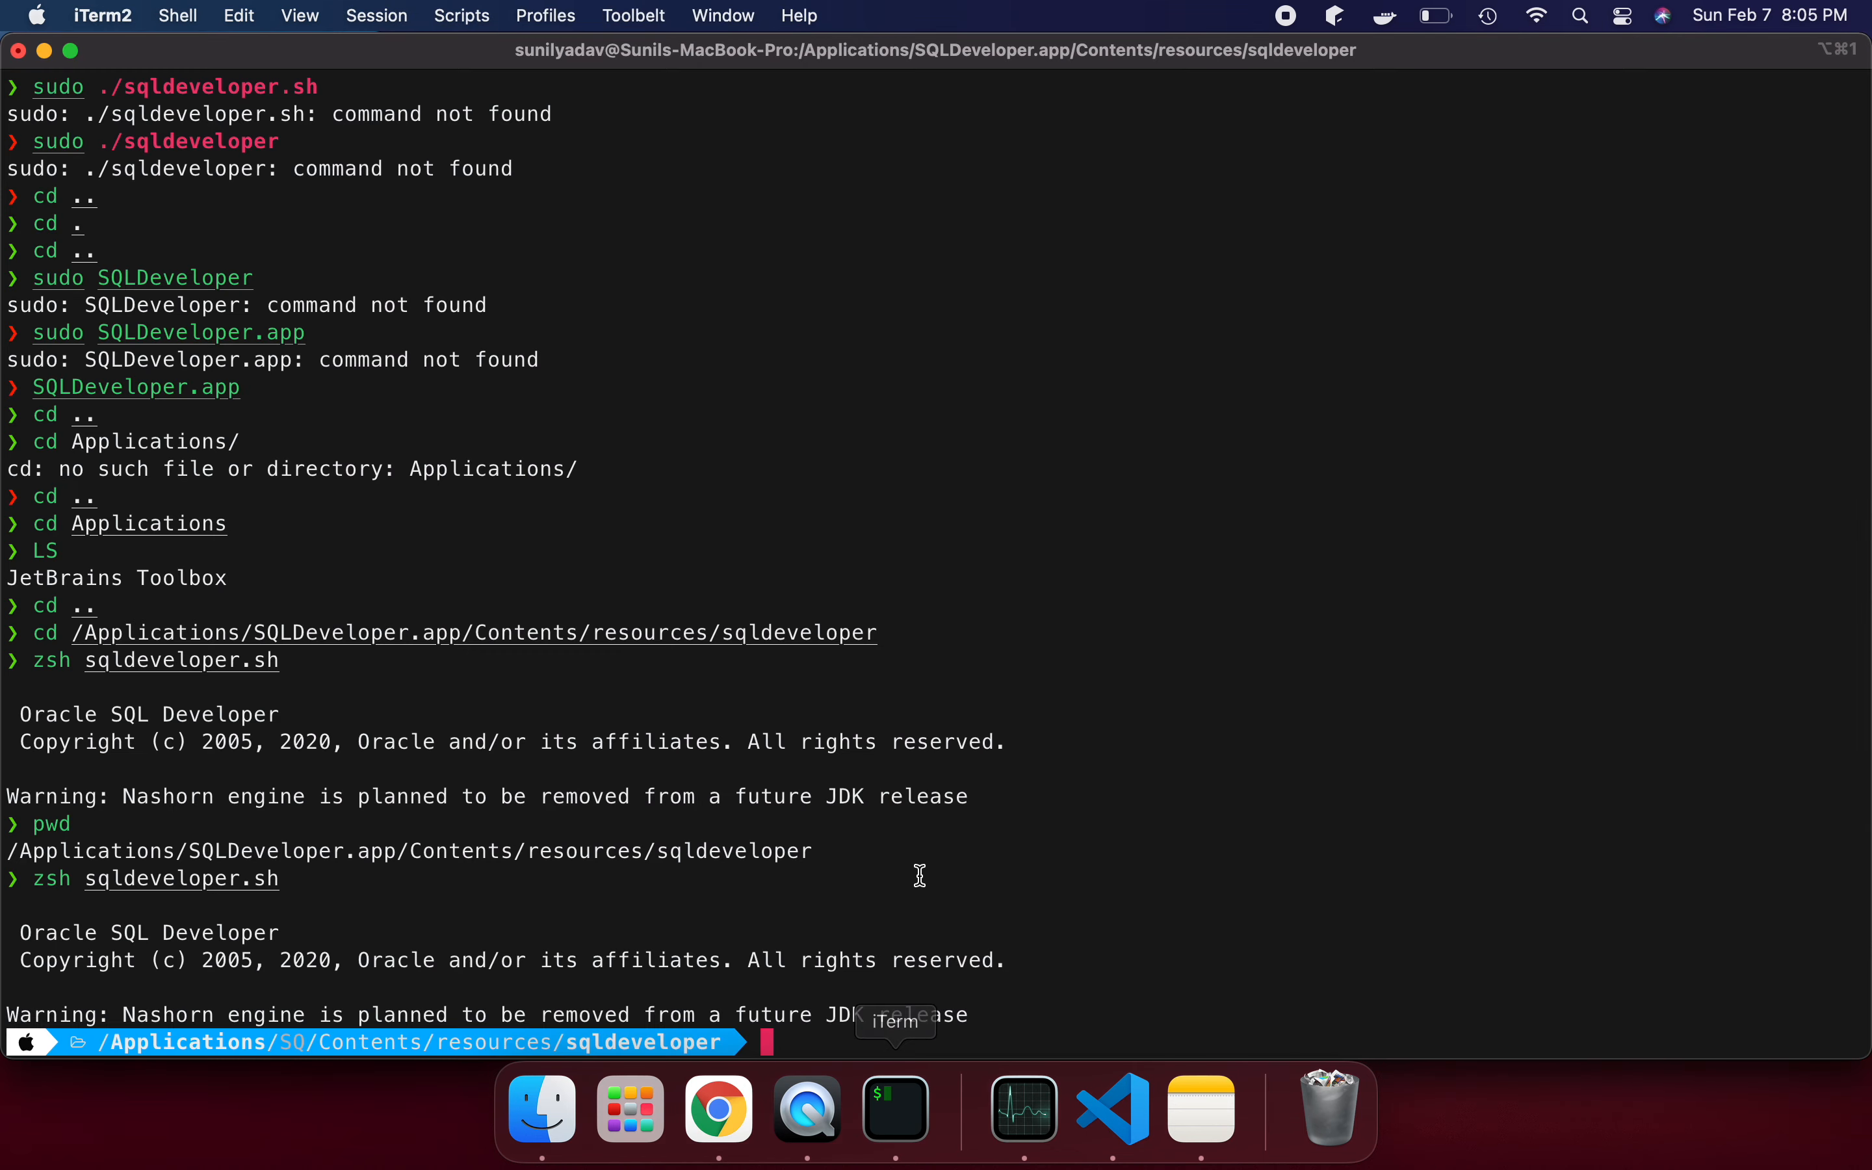
{"action": "mouse_move", "coordinate": [961, 1091]}
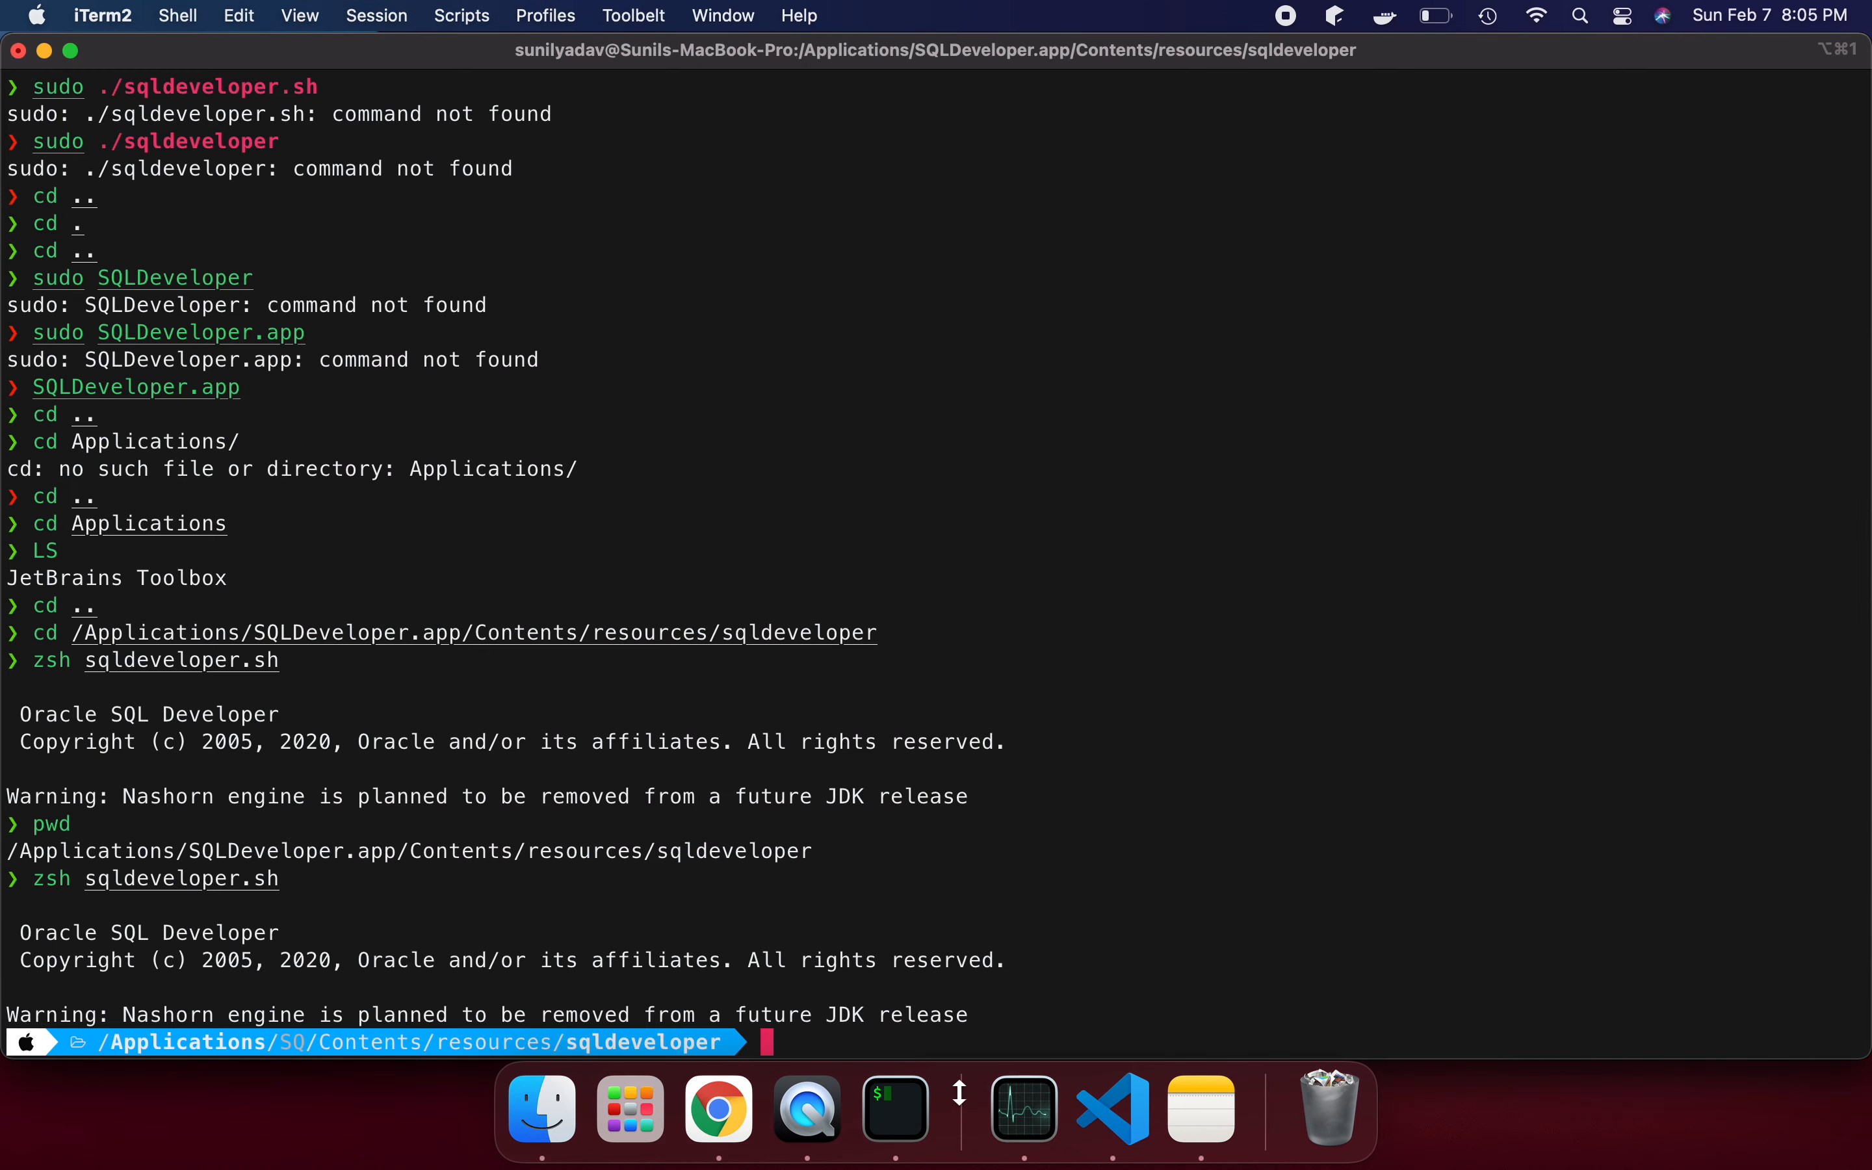
- Check the saved commands in VS Code, then run 'zsh sqldeveloper.sh' in iTerm2 to start SQL Developer
{"action": "left_click", "coordinate": [1109, 1108]}
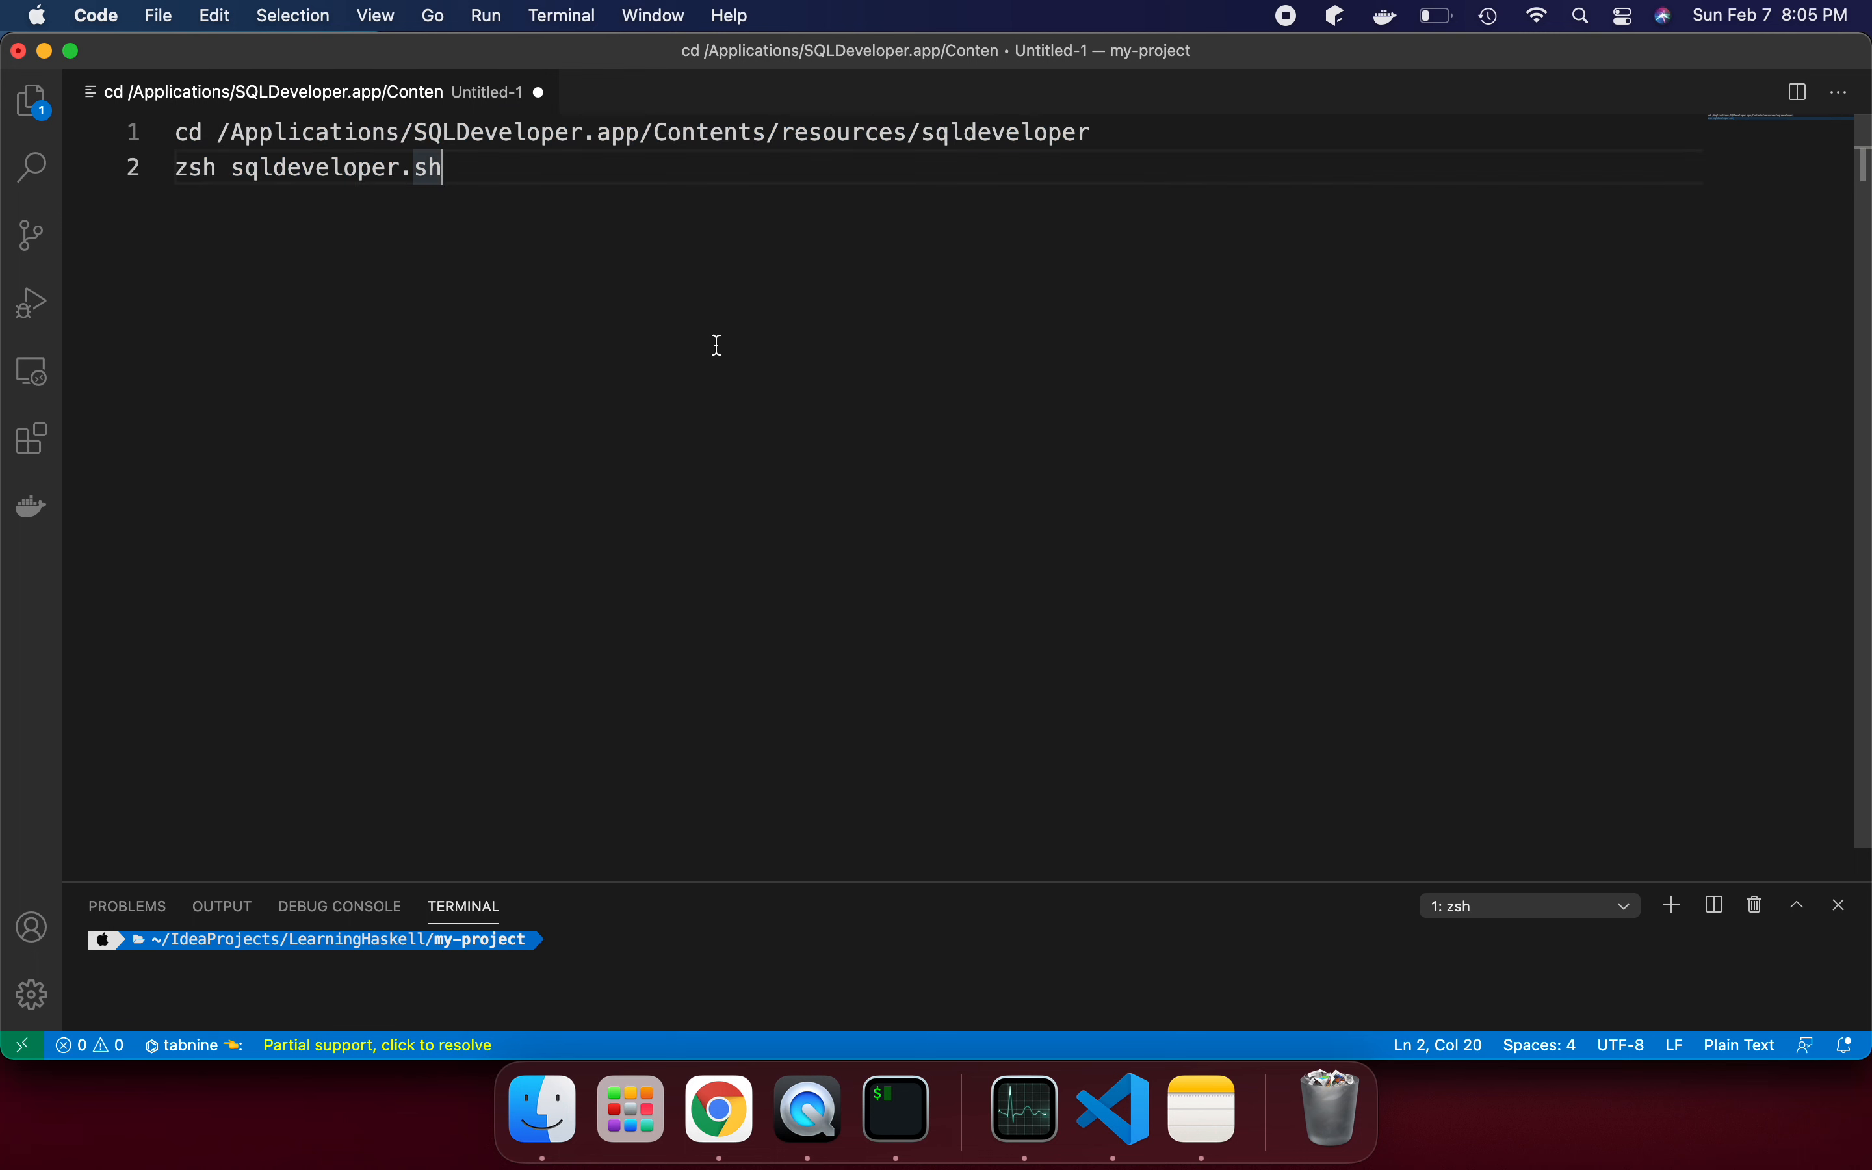
{"action": "mouse_move", "coordinate": [549, 156]}
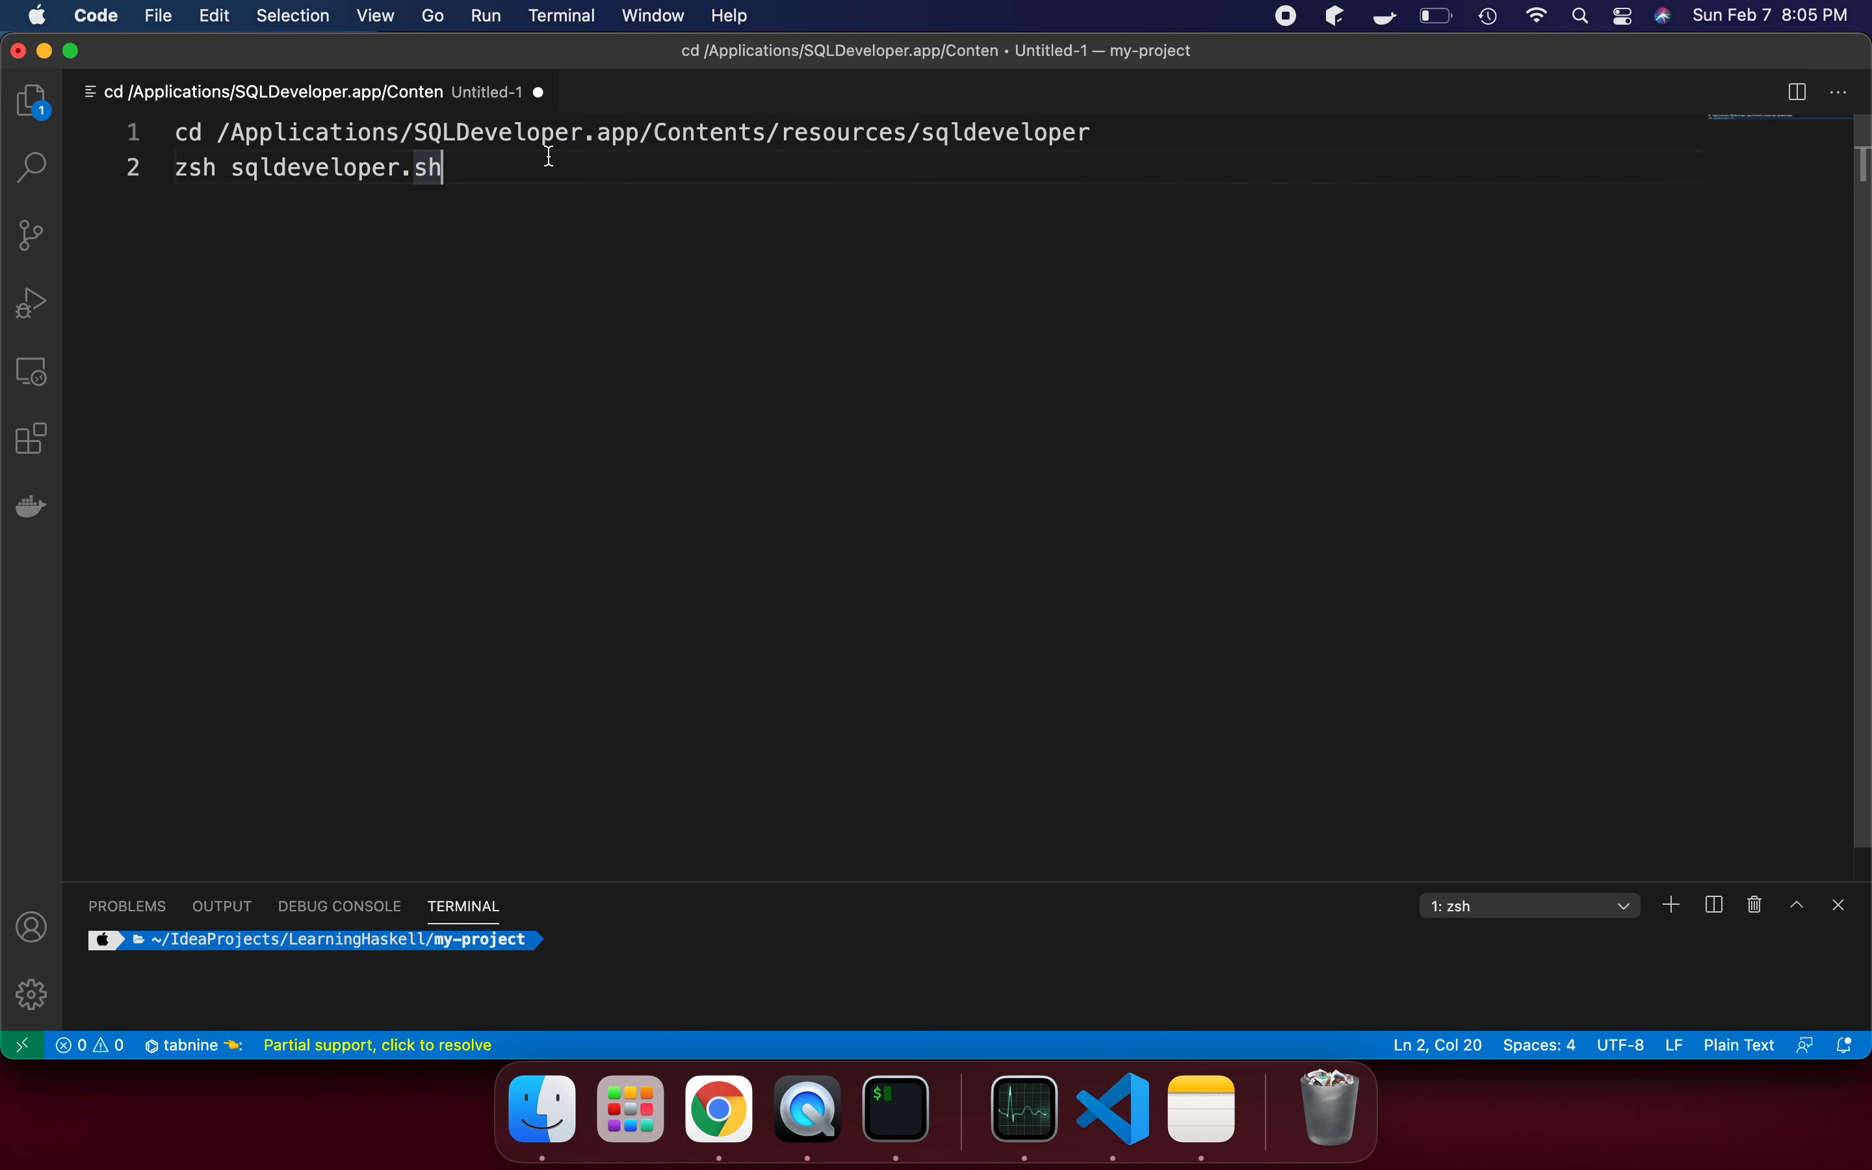
{"action": "mouse_move", "coordinate": [758, 147]}
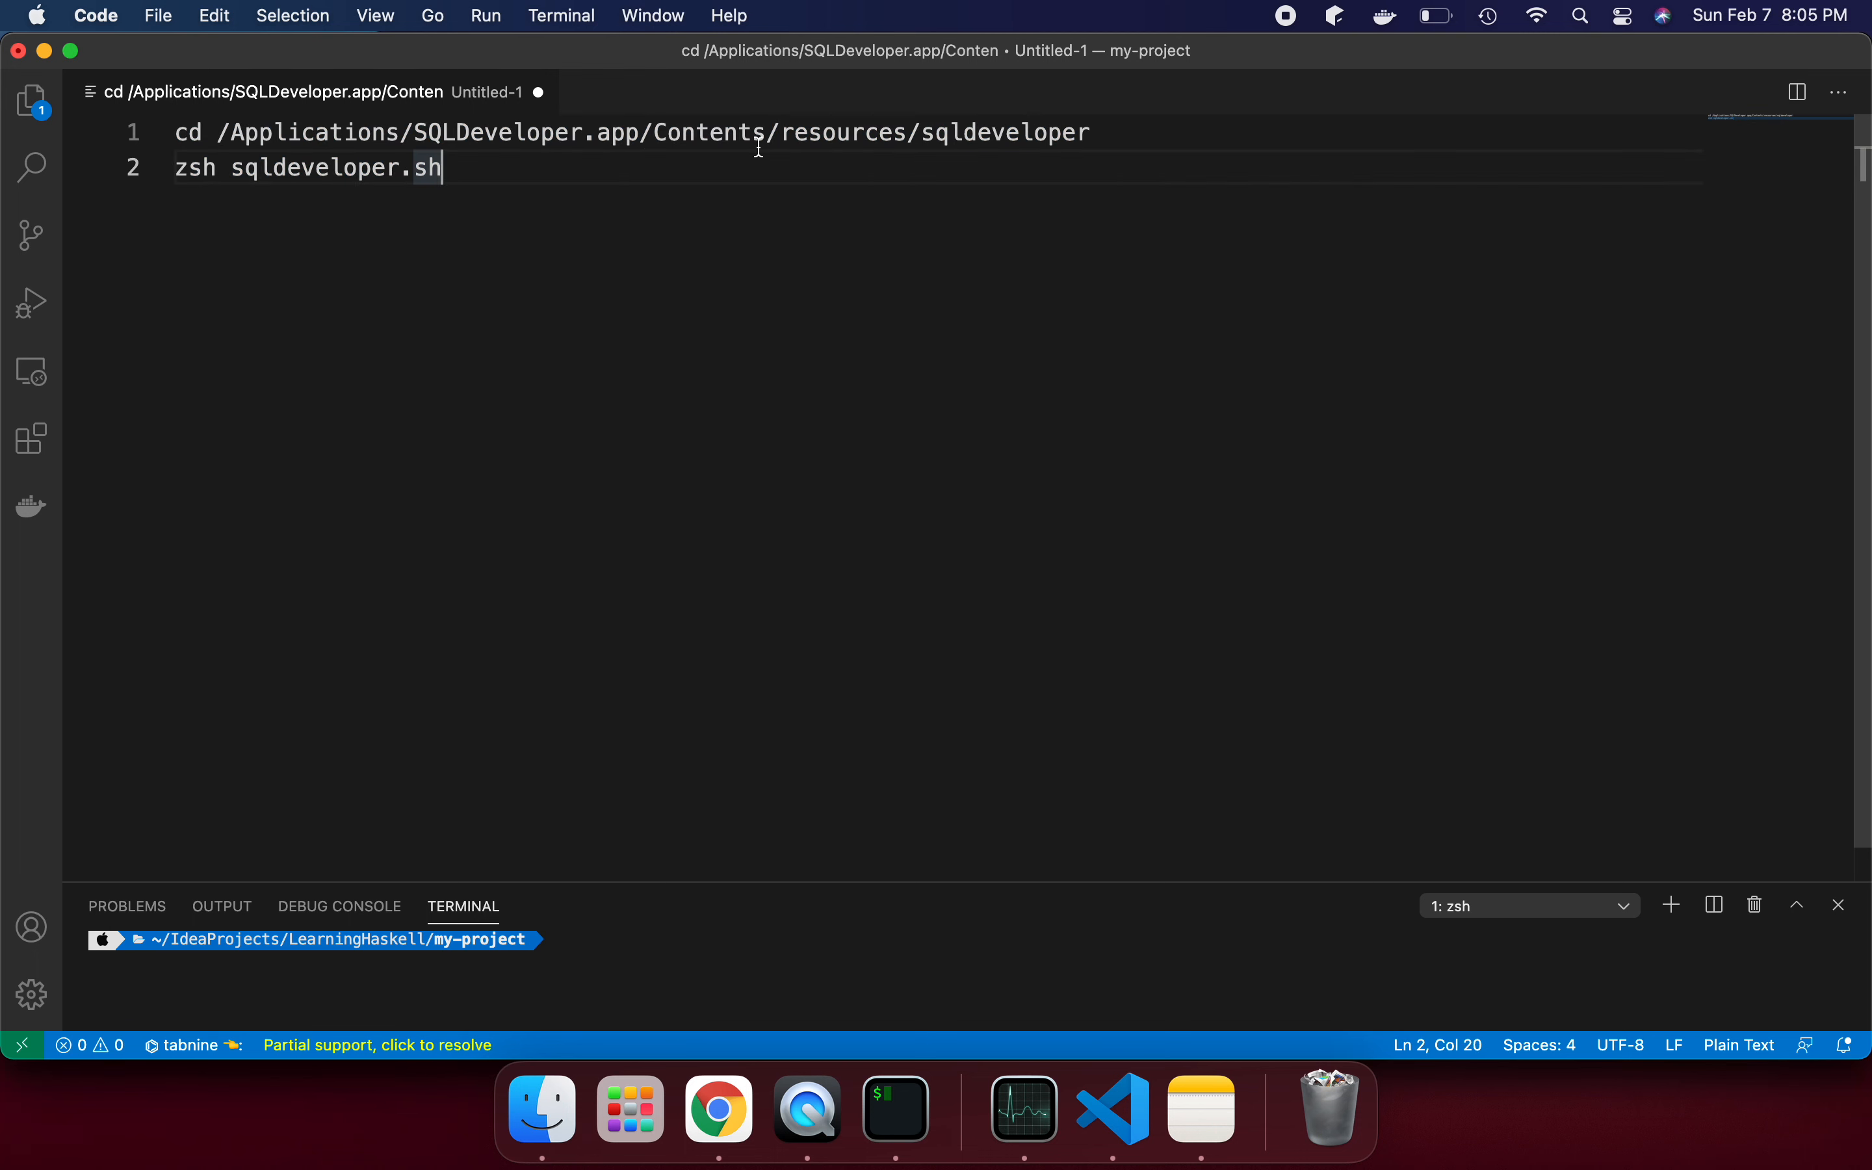
{"action": "mouse_move", "coordinate": [534, 168]}
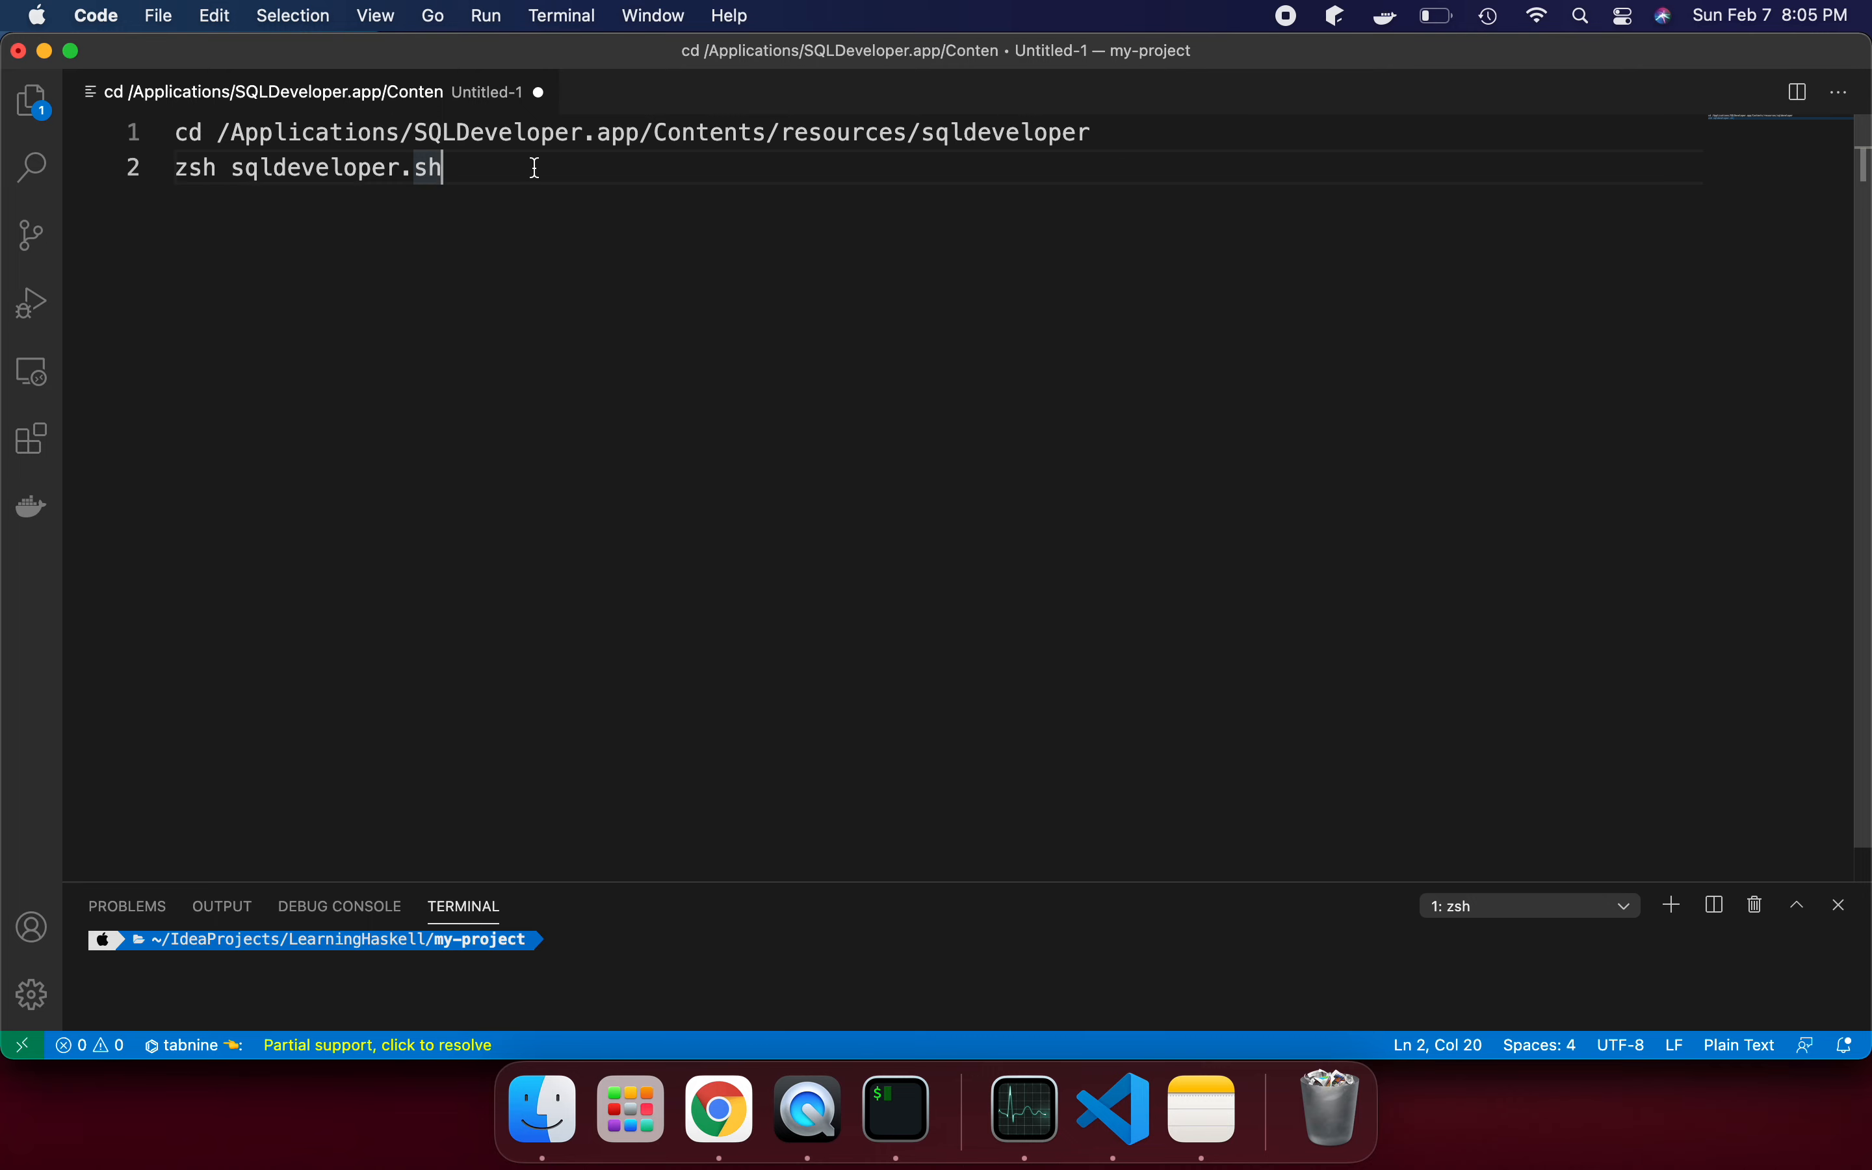
{"action": "left_click", "coordinate": [895, 1108]}
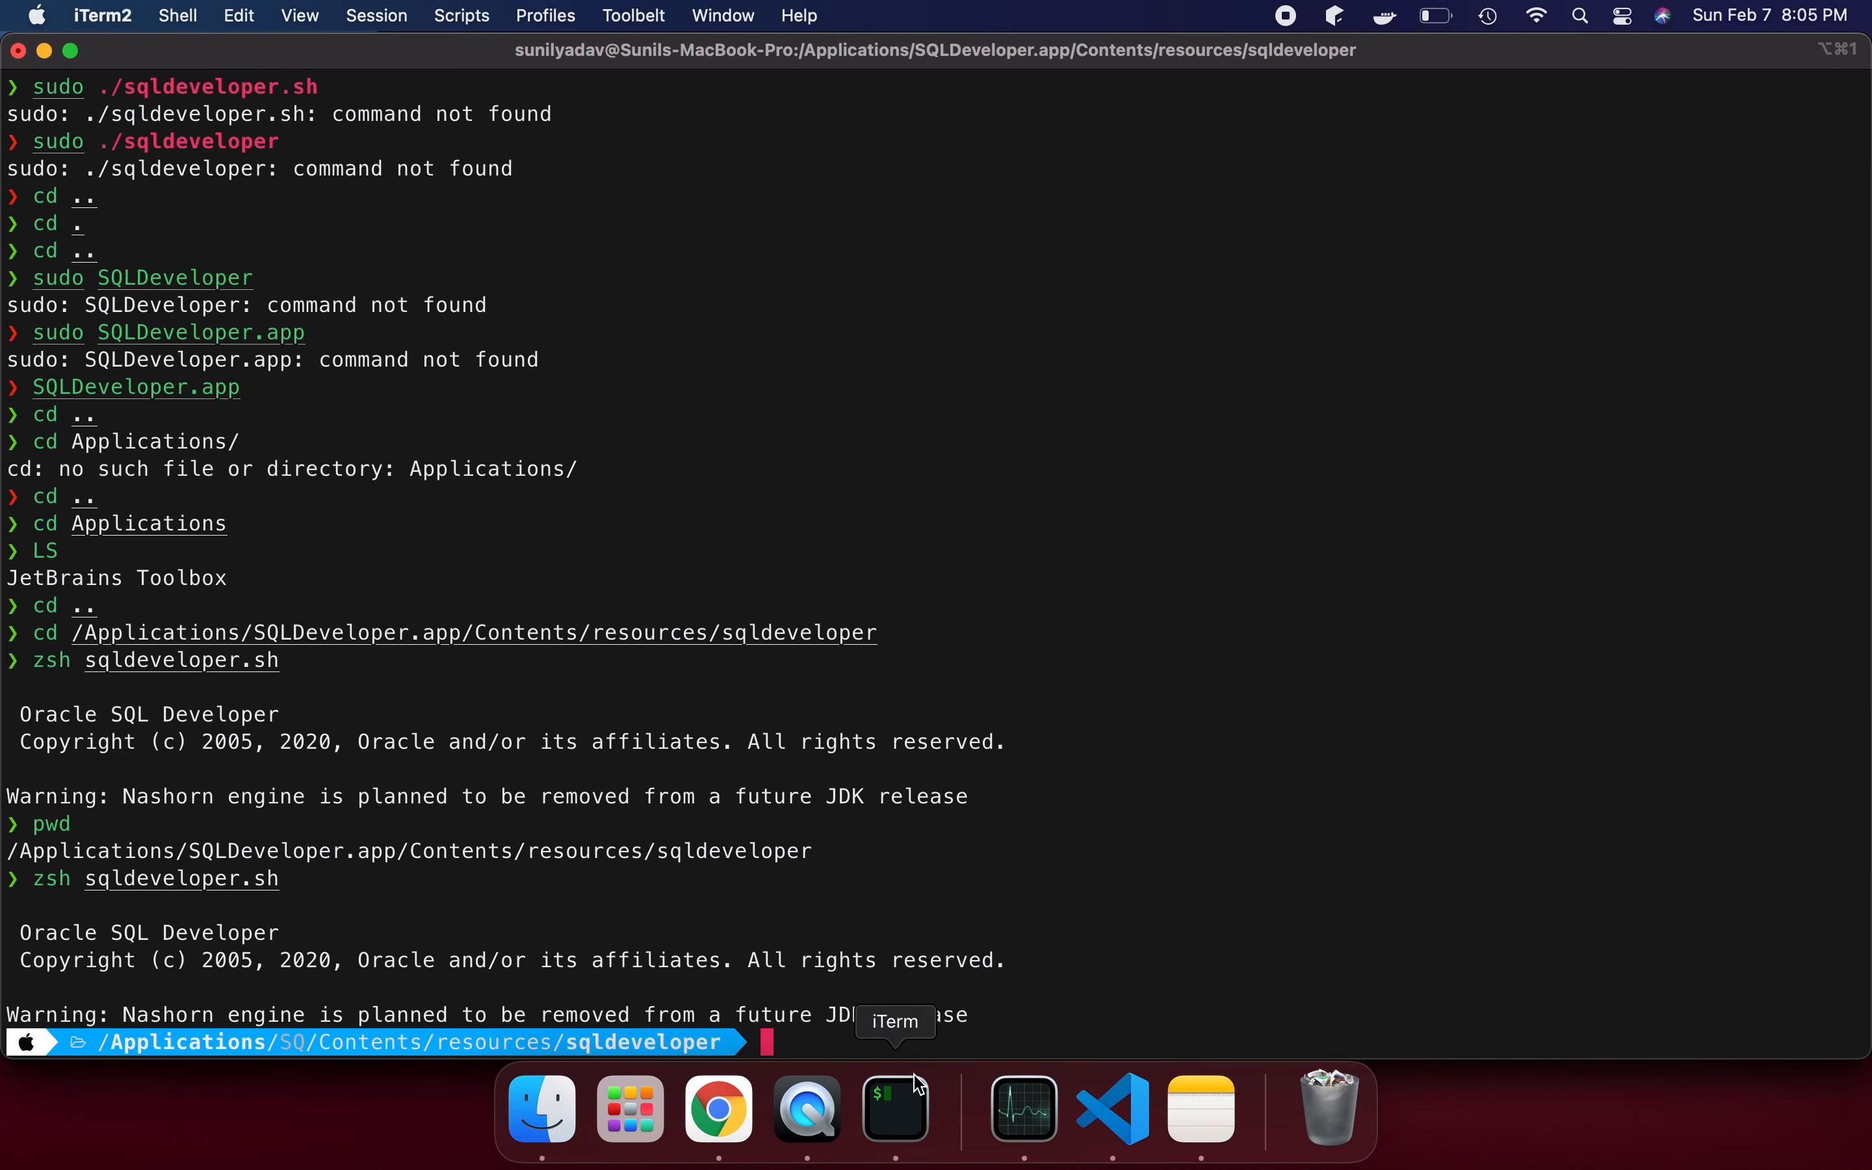
{"action": "type", "text": "zsh sqldeveloper.sh"}
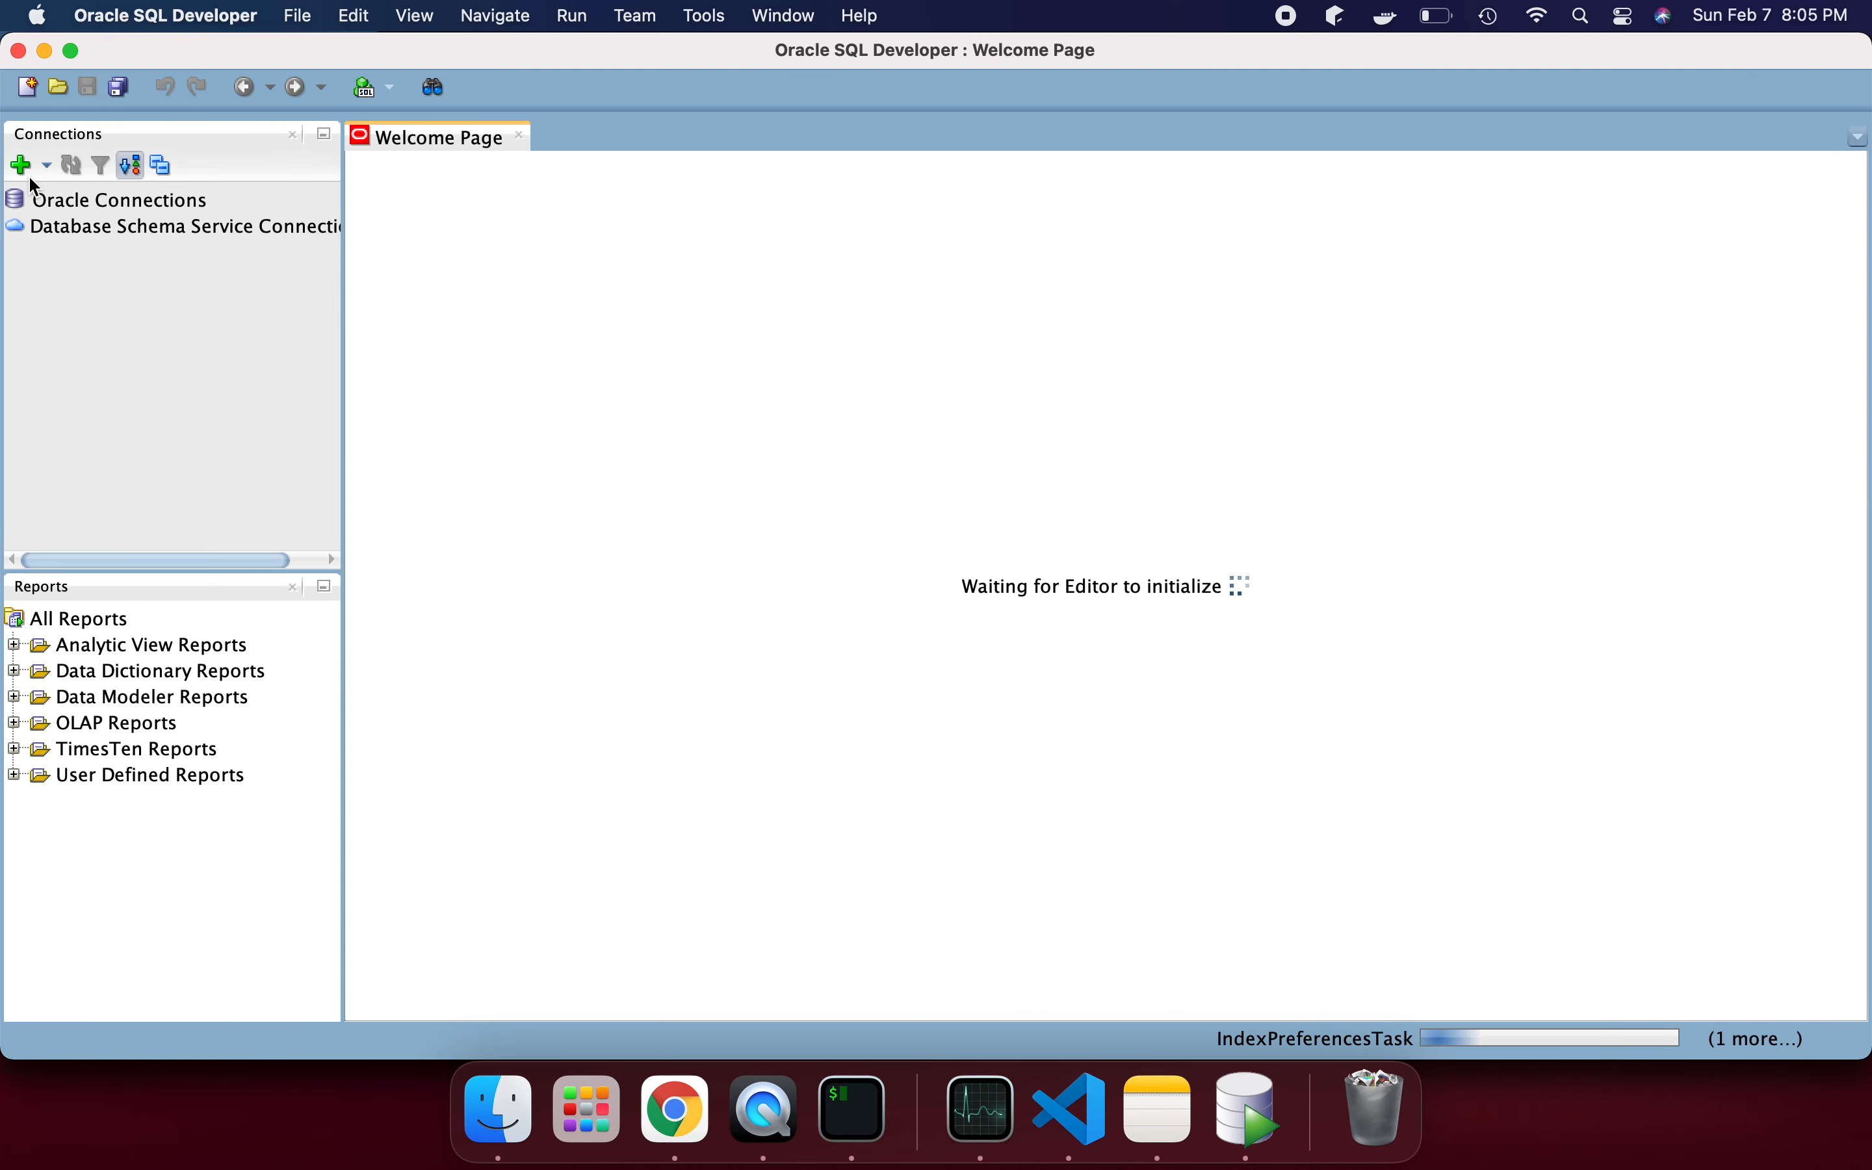
- Start a new database connection with default localhost settings, then return to Chrome's JDK 8 page
{"action": "left_click", "coordinate": [19, 165]}
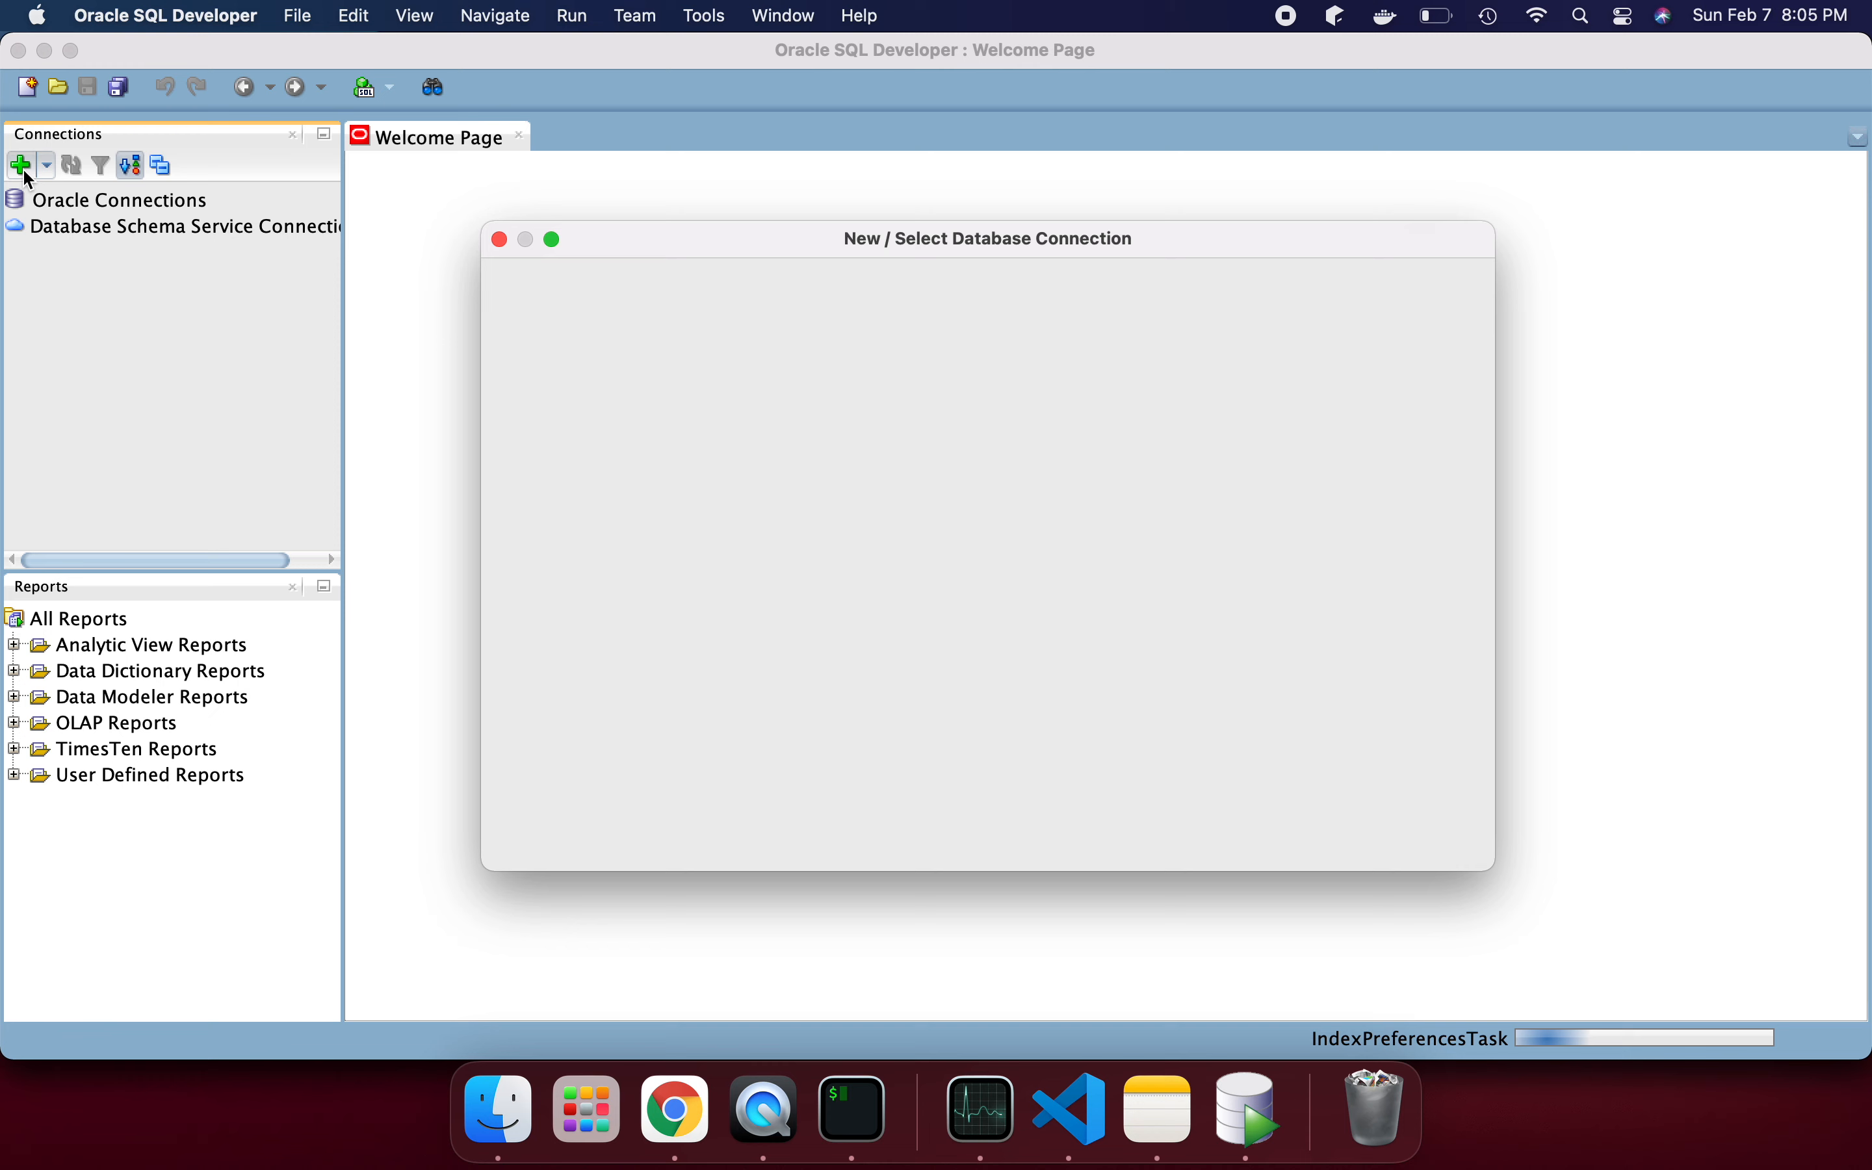
{"action": "left_click", "coordinate": [20, 165]}
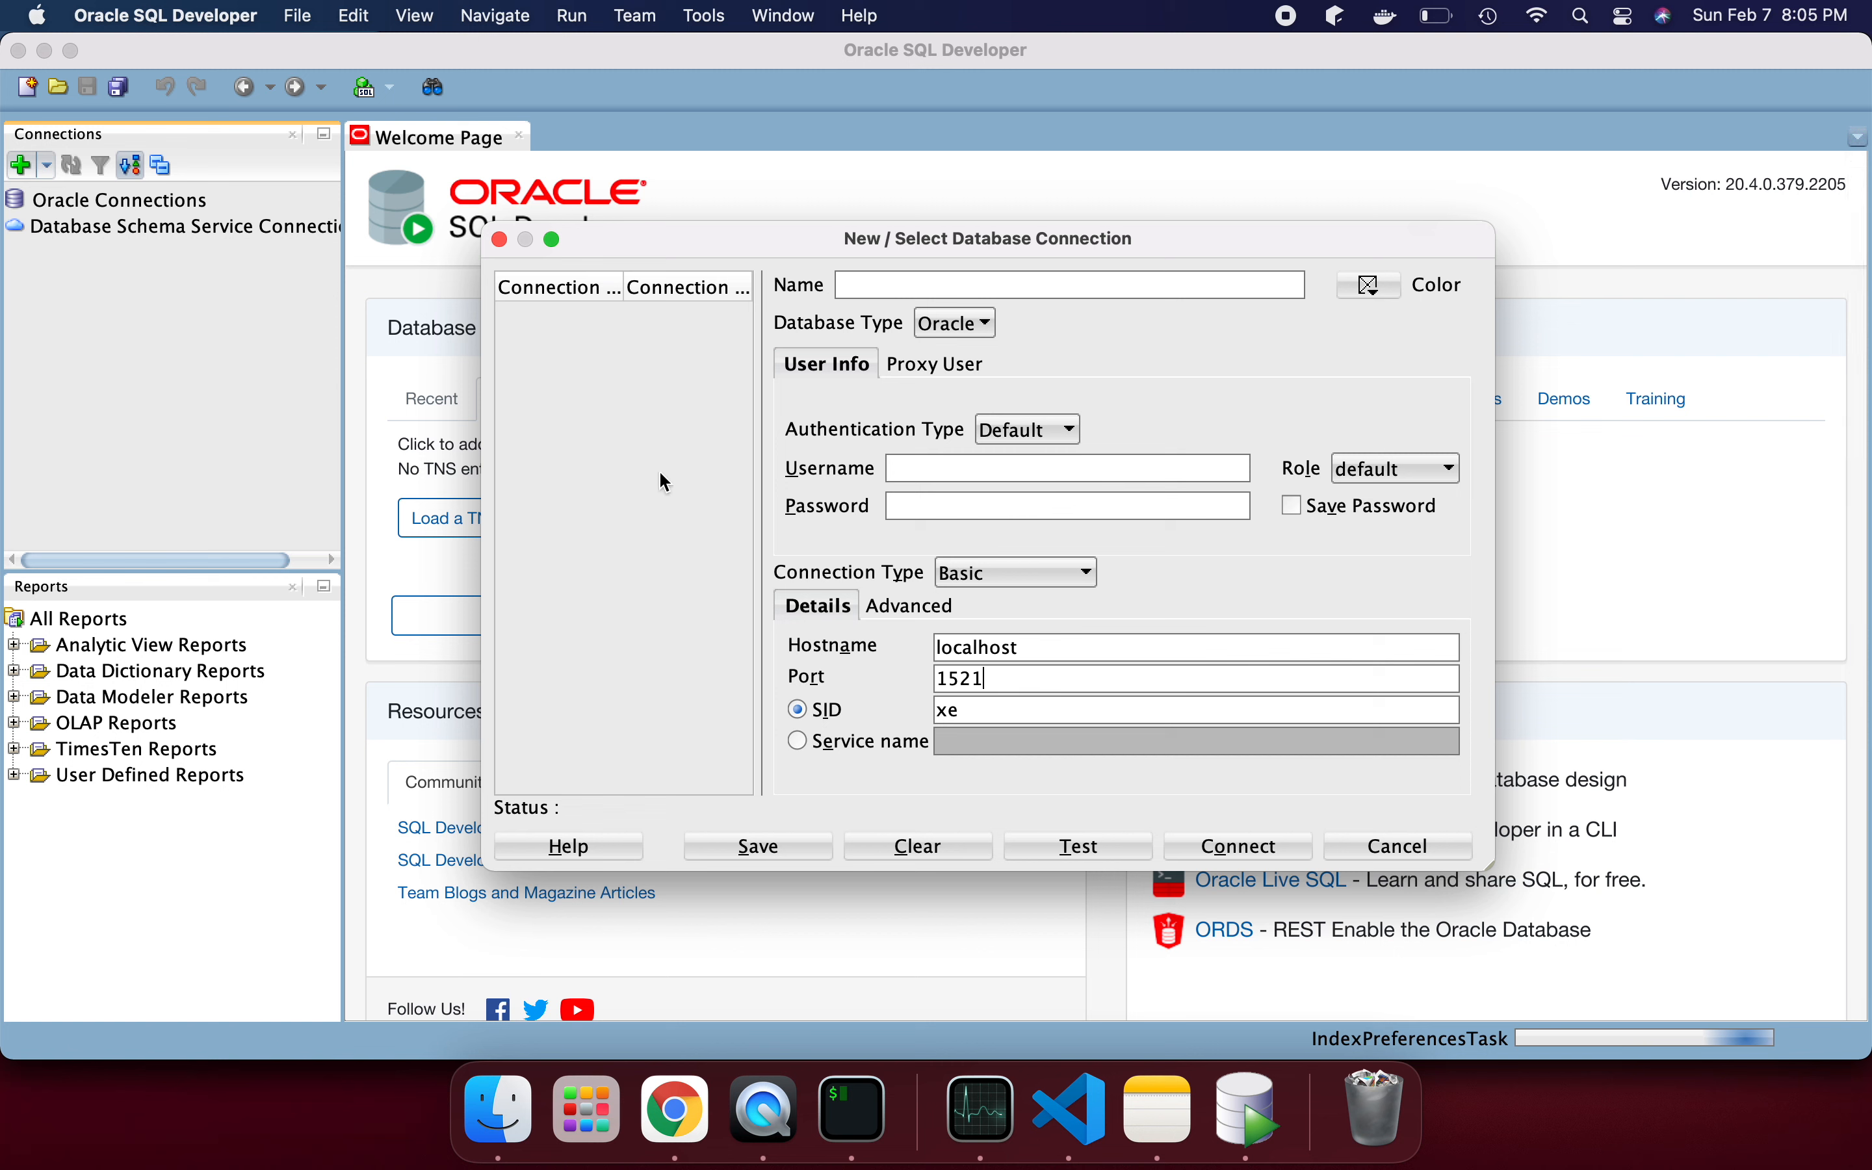
{"action": "mouse_move", "coordinate": [700, 519]}
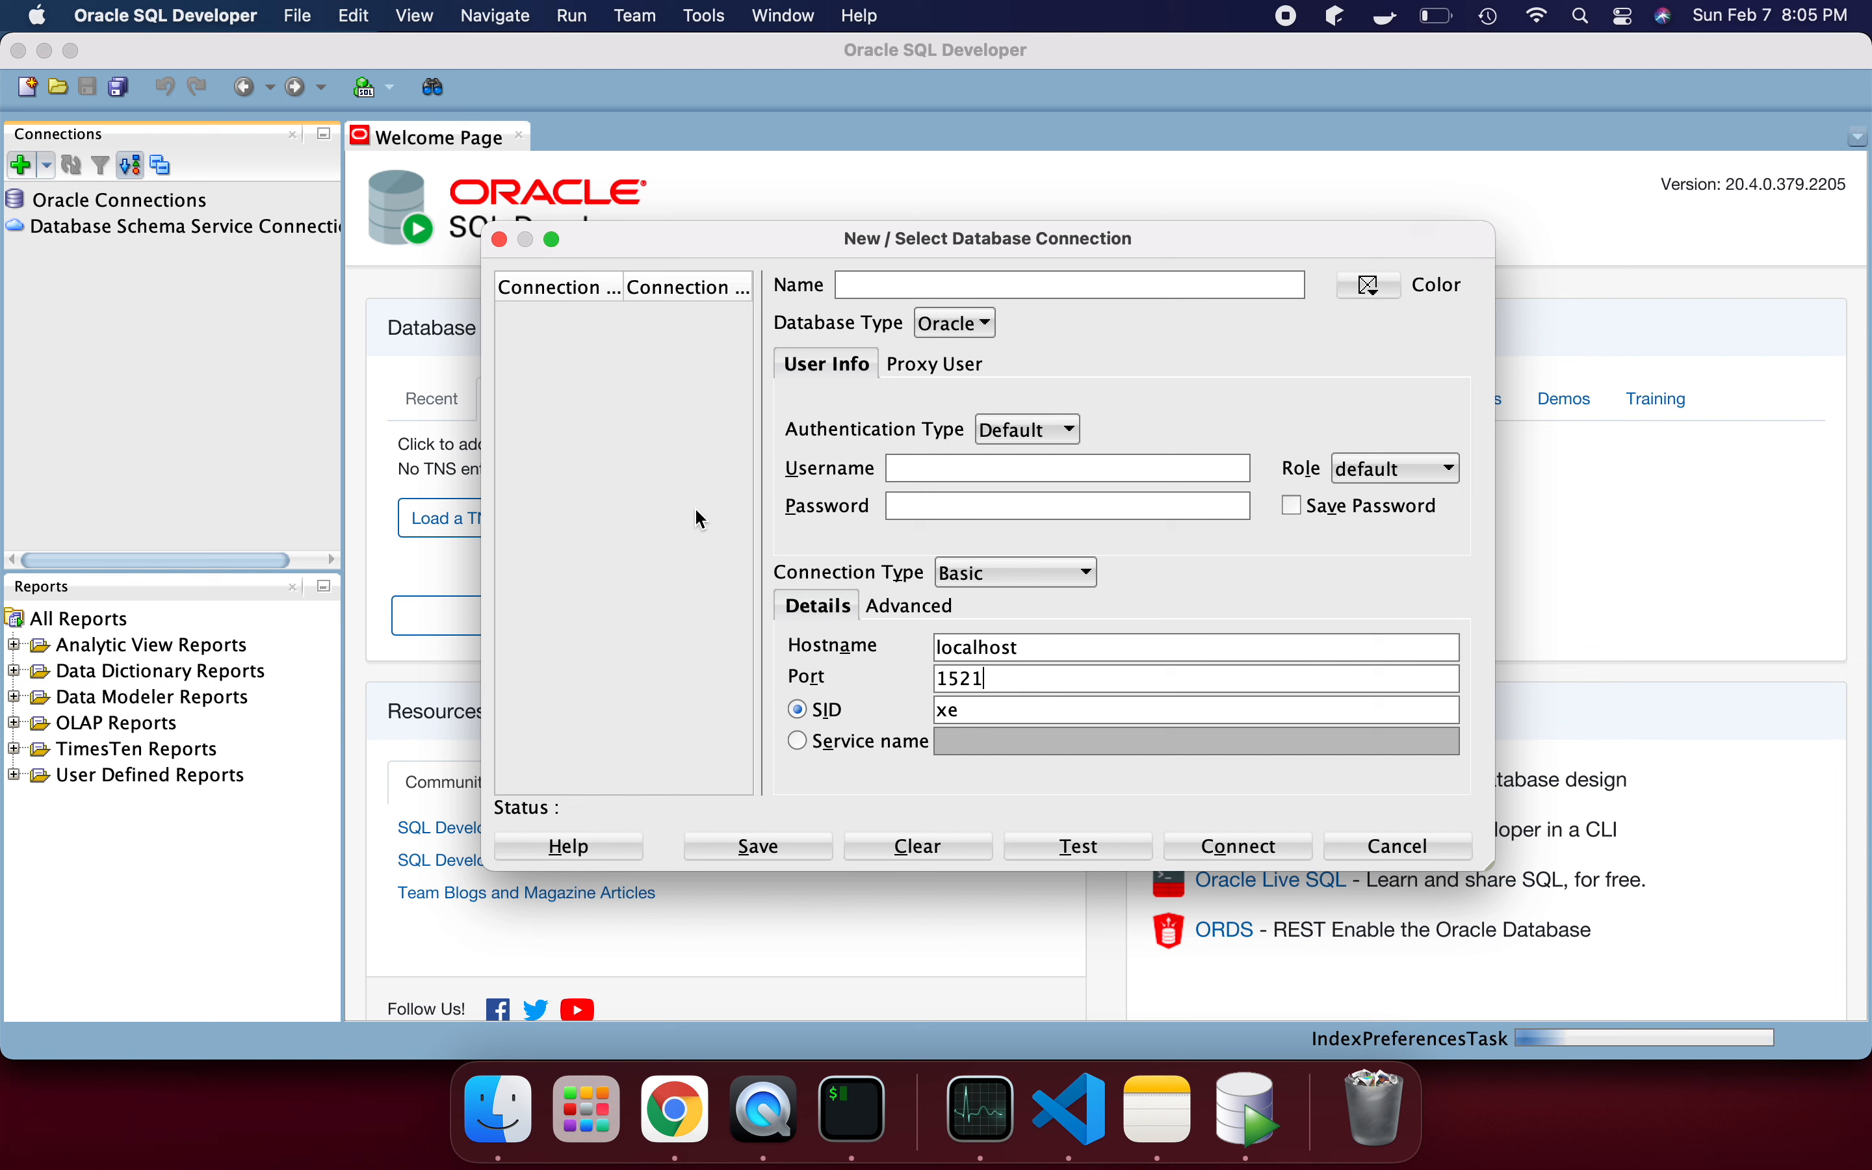
{"action": "mouse_move", "coordinate": [836, 645]}
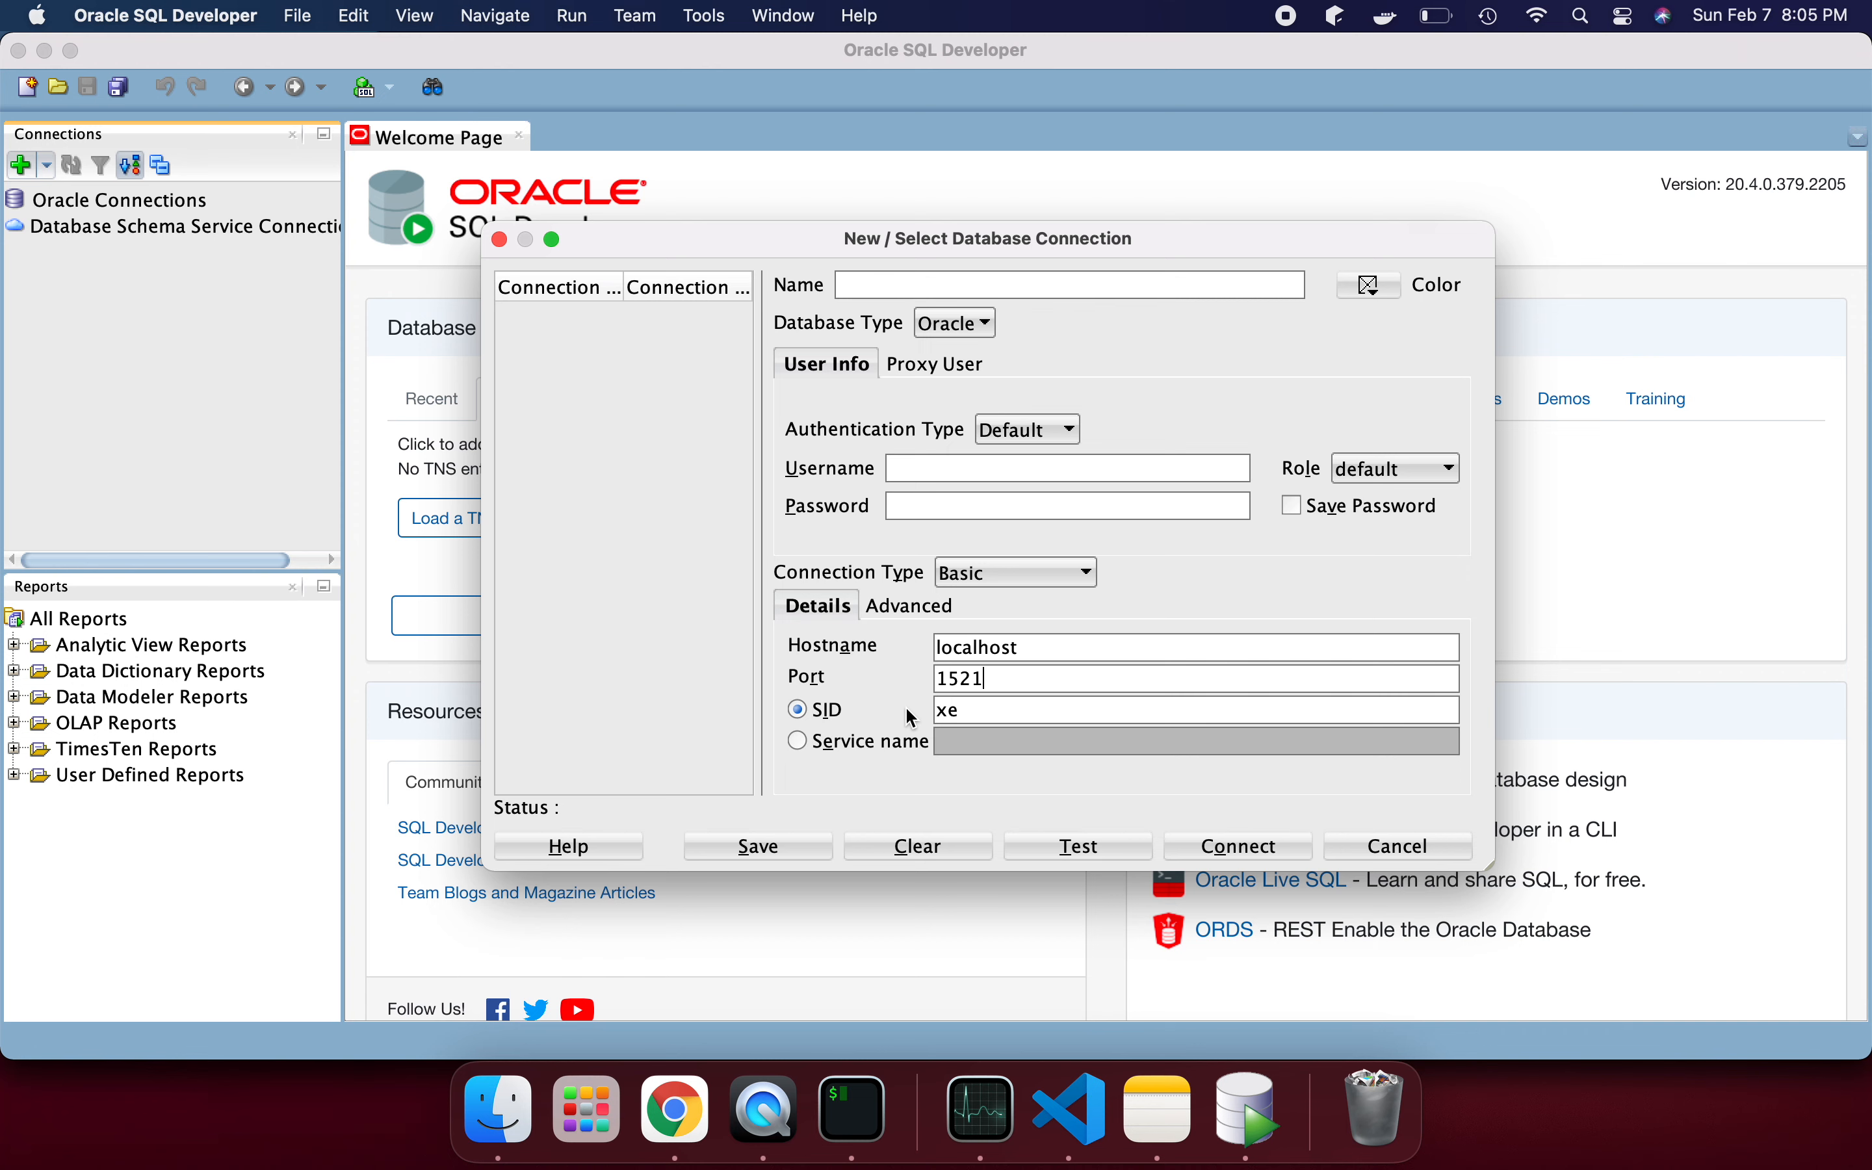
{"action": "left_click", "coordinate": [1066, 1108]}
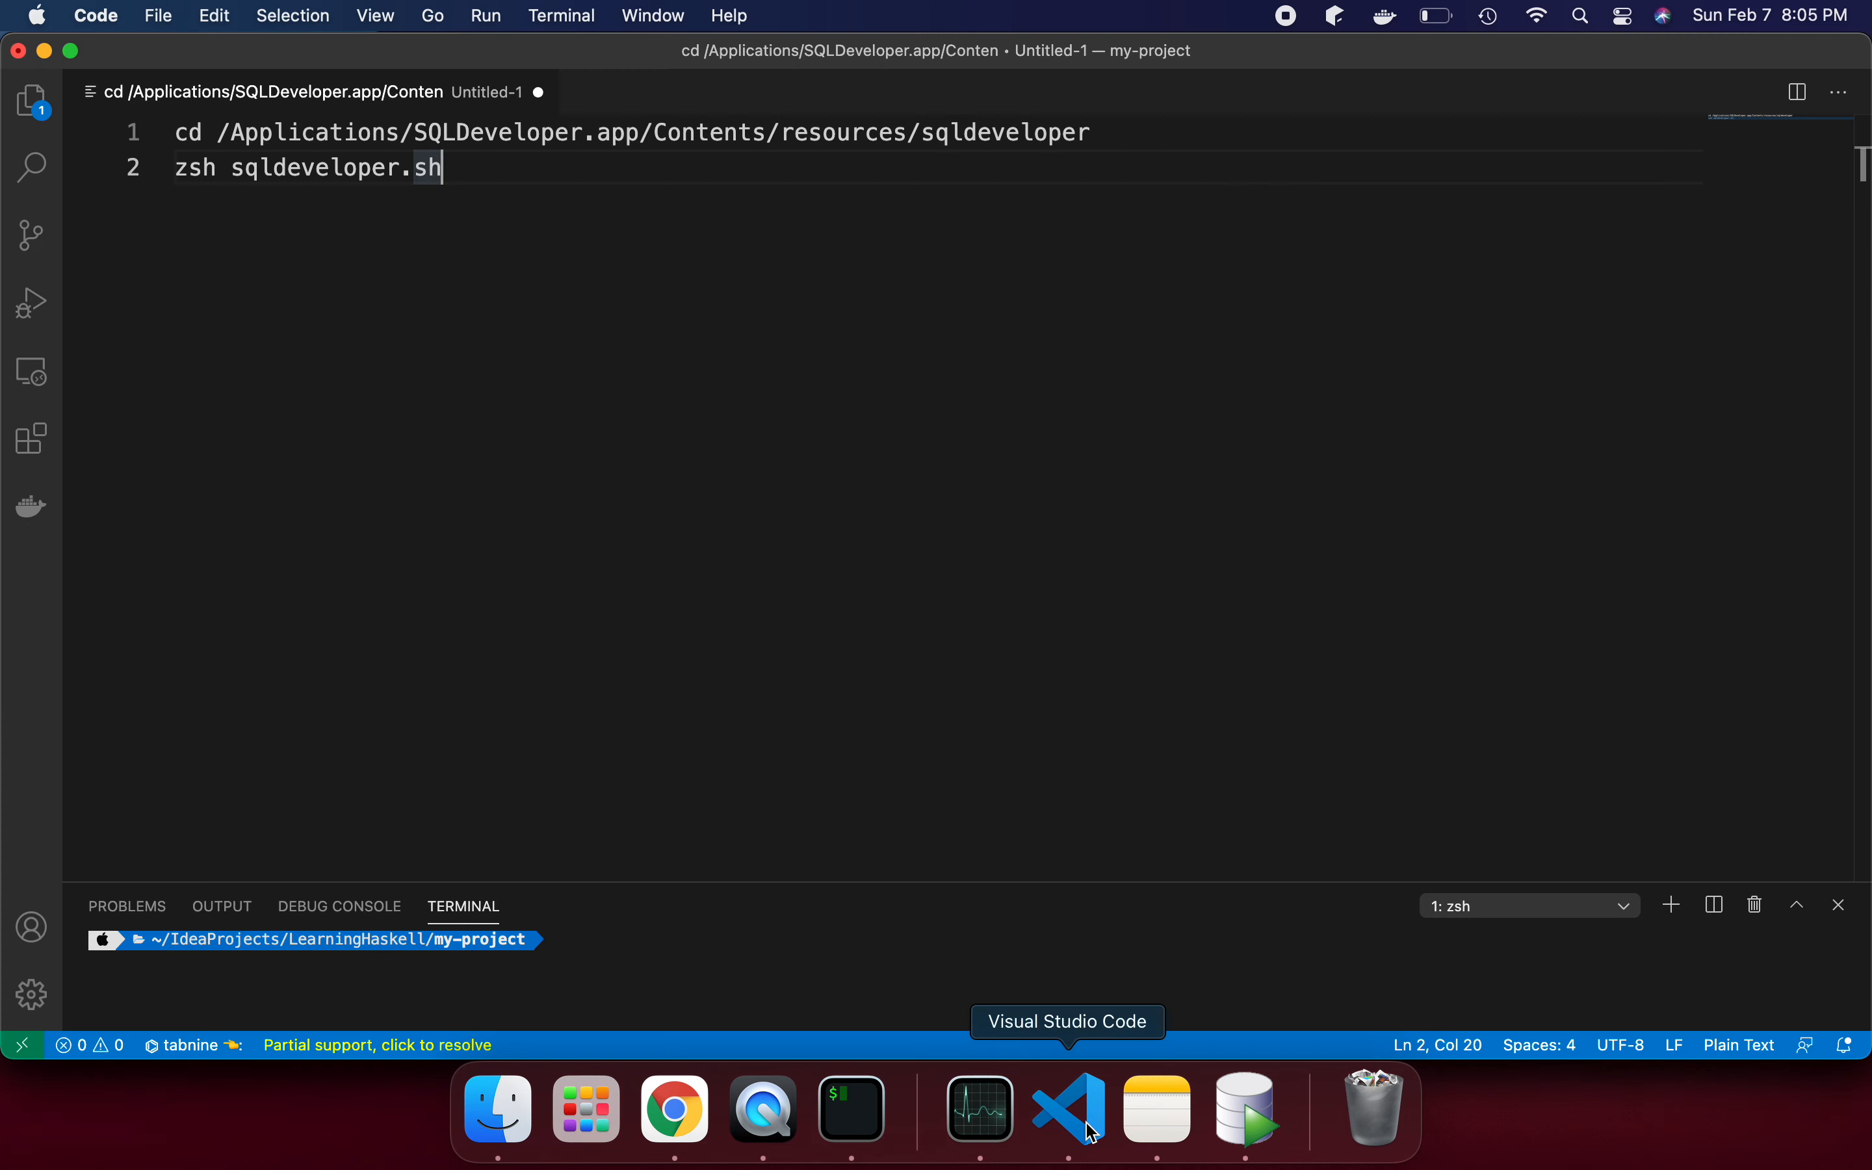
{"action": "mouse_move", "coordinate": [771, 273]}
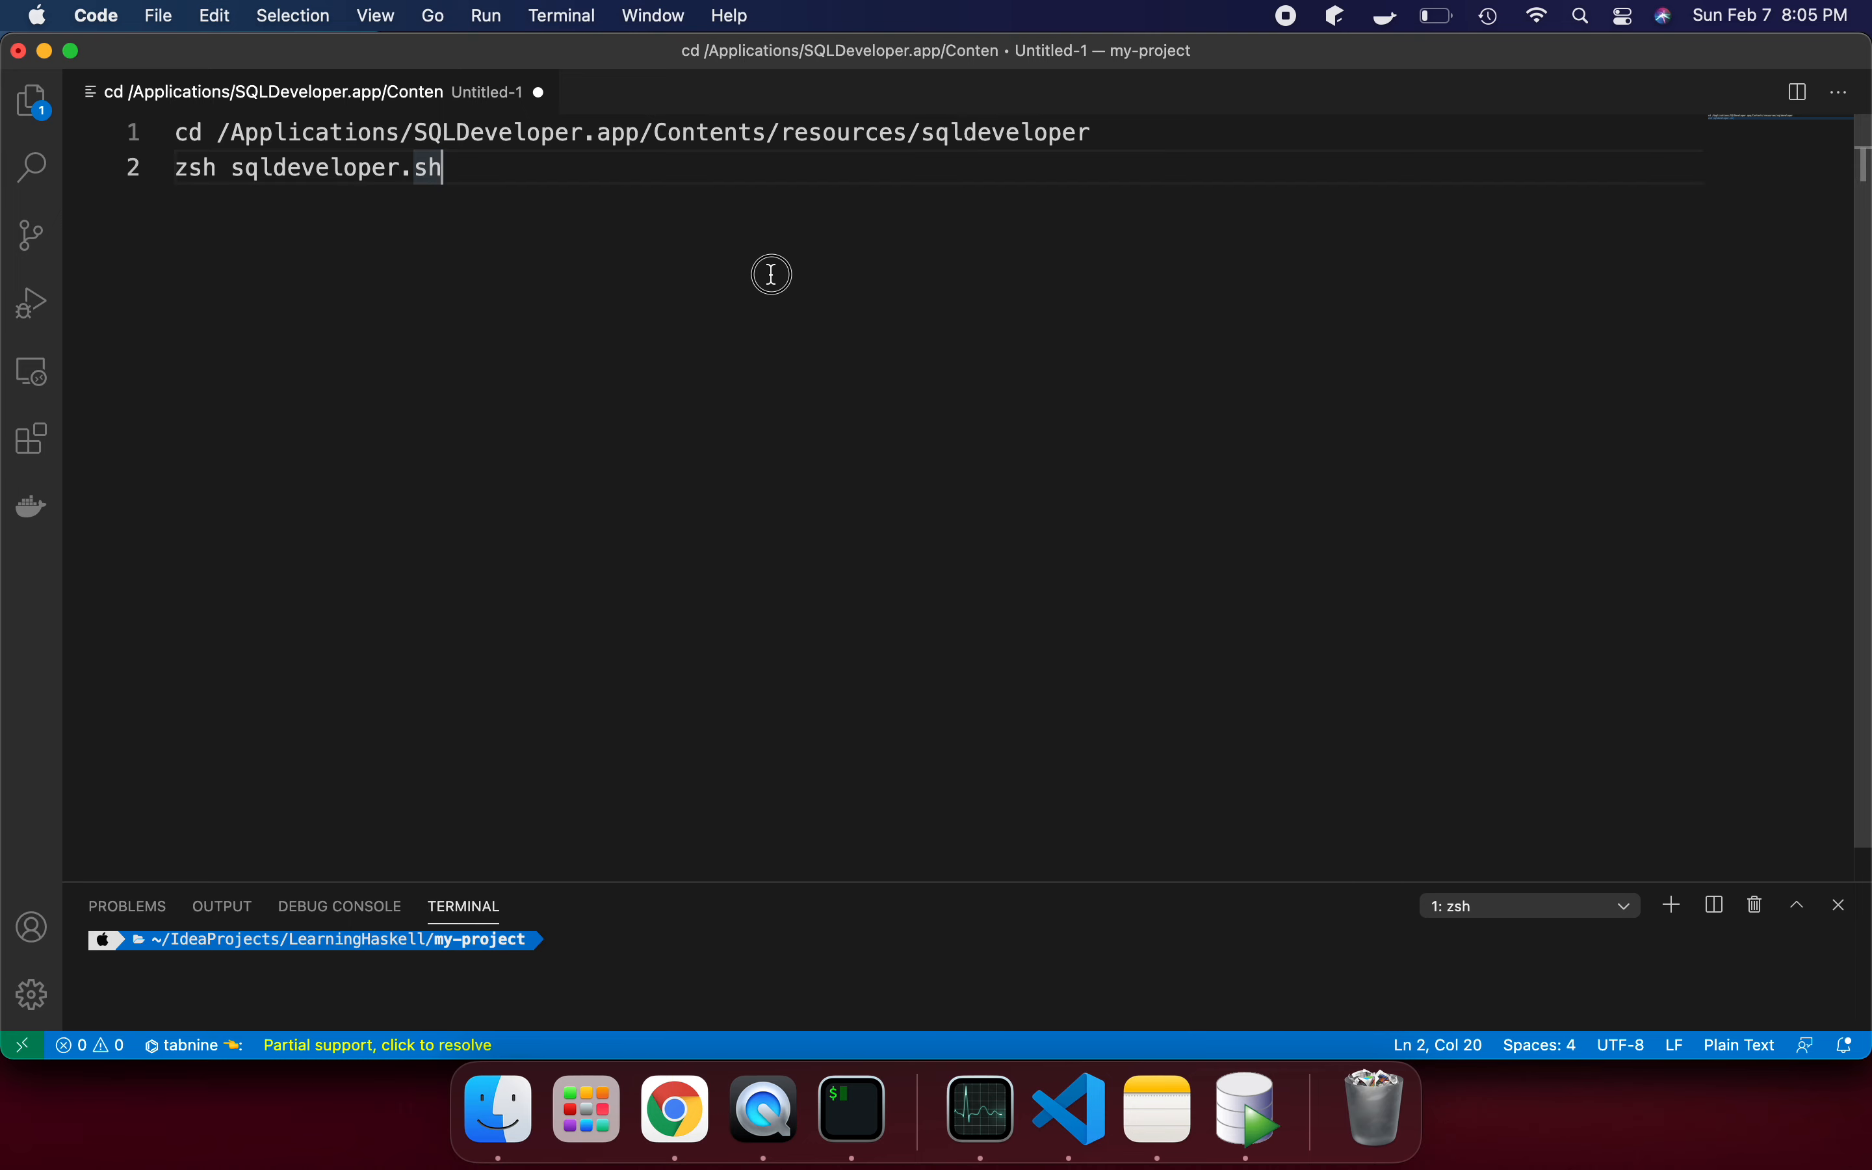
{"action": "mouse_move", "coordinate": [674, 1109]}
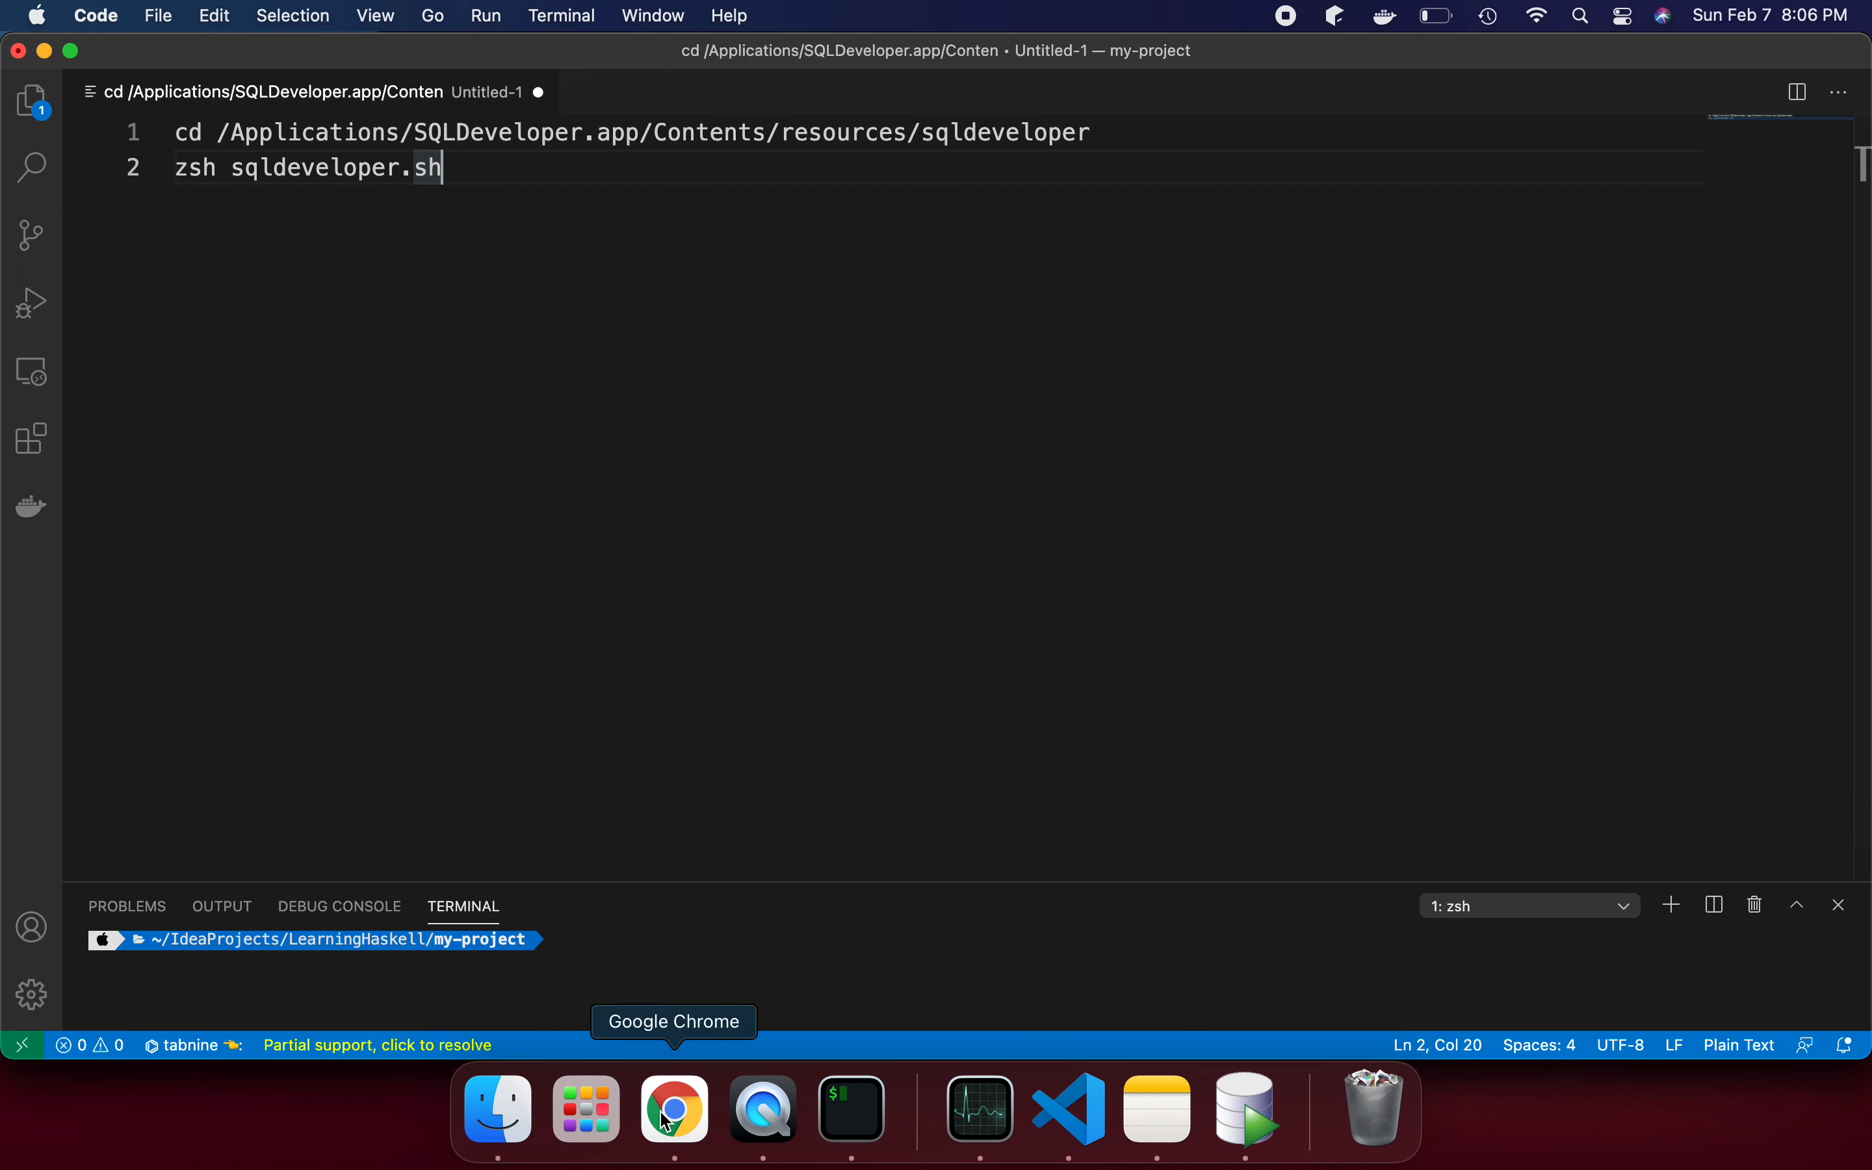
{"action": "left_click", "coordinate": [674, 1110]}
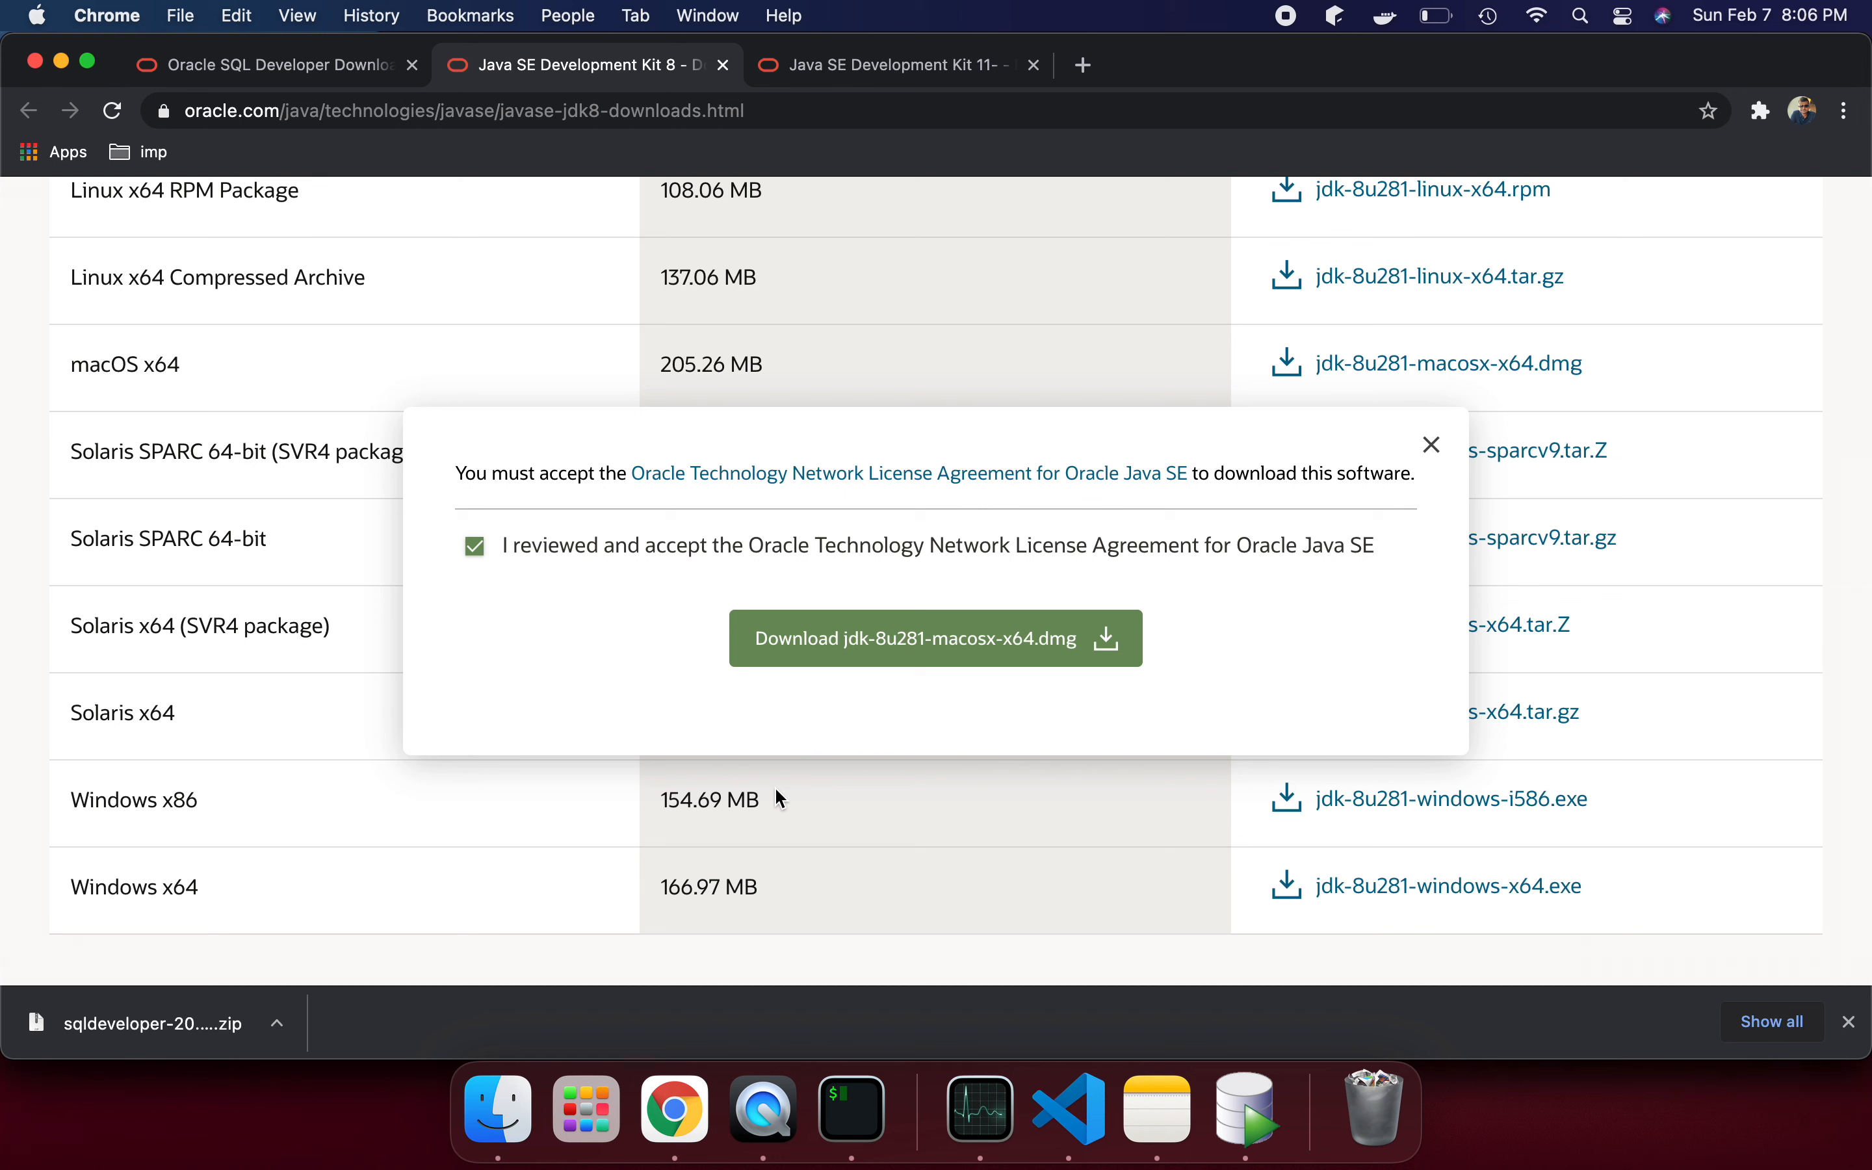